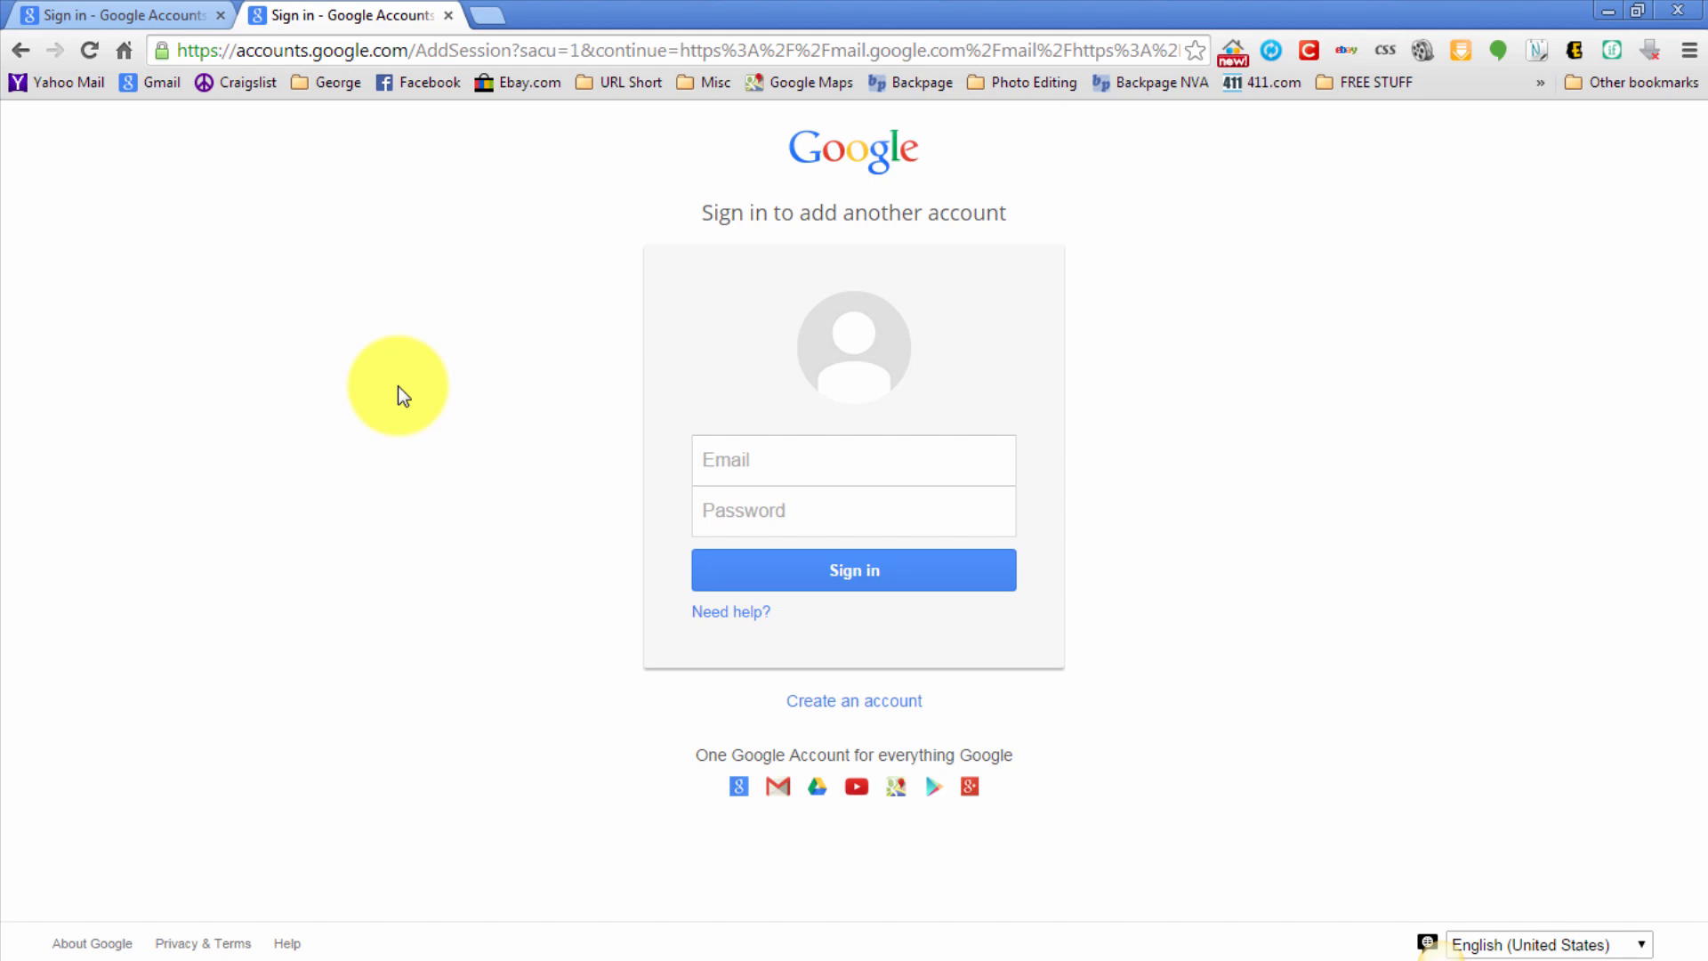
{"action": "mouse_move", "coordinate": [381, 344]}
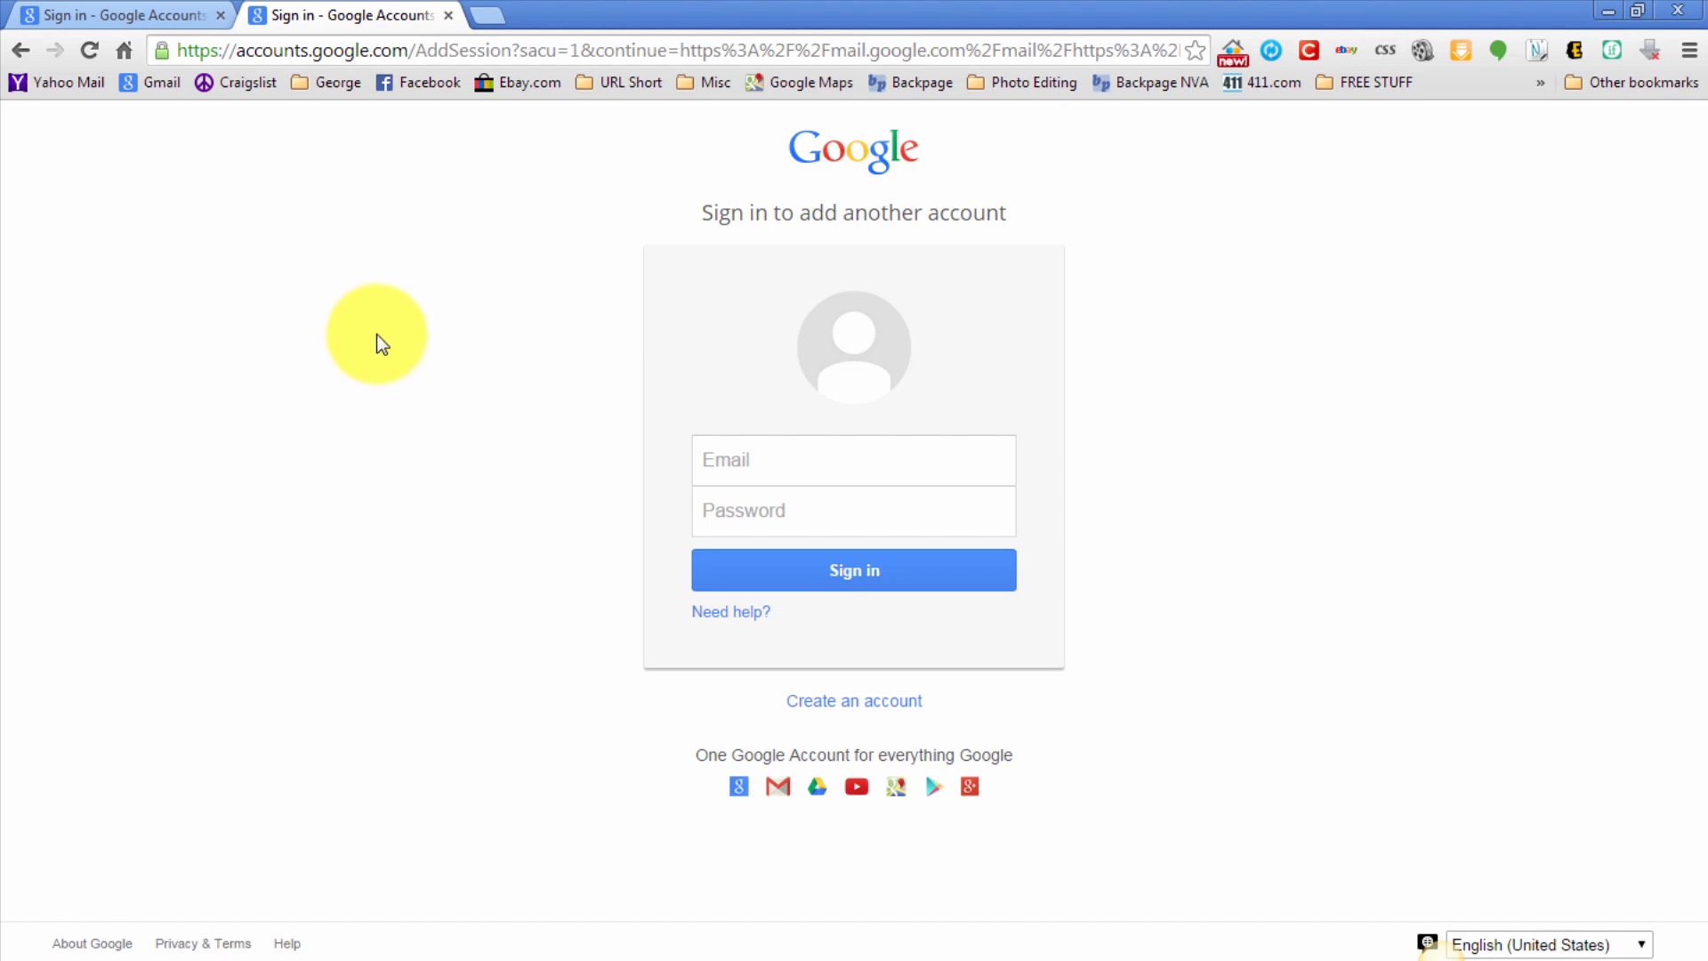
{"action": "mouse_move", "coordinate": [174, 40]}
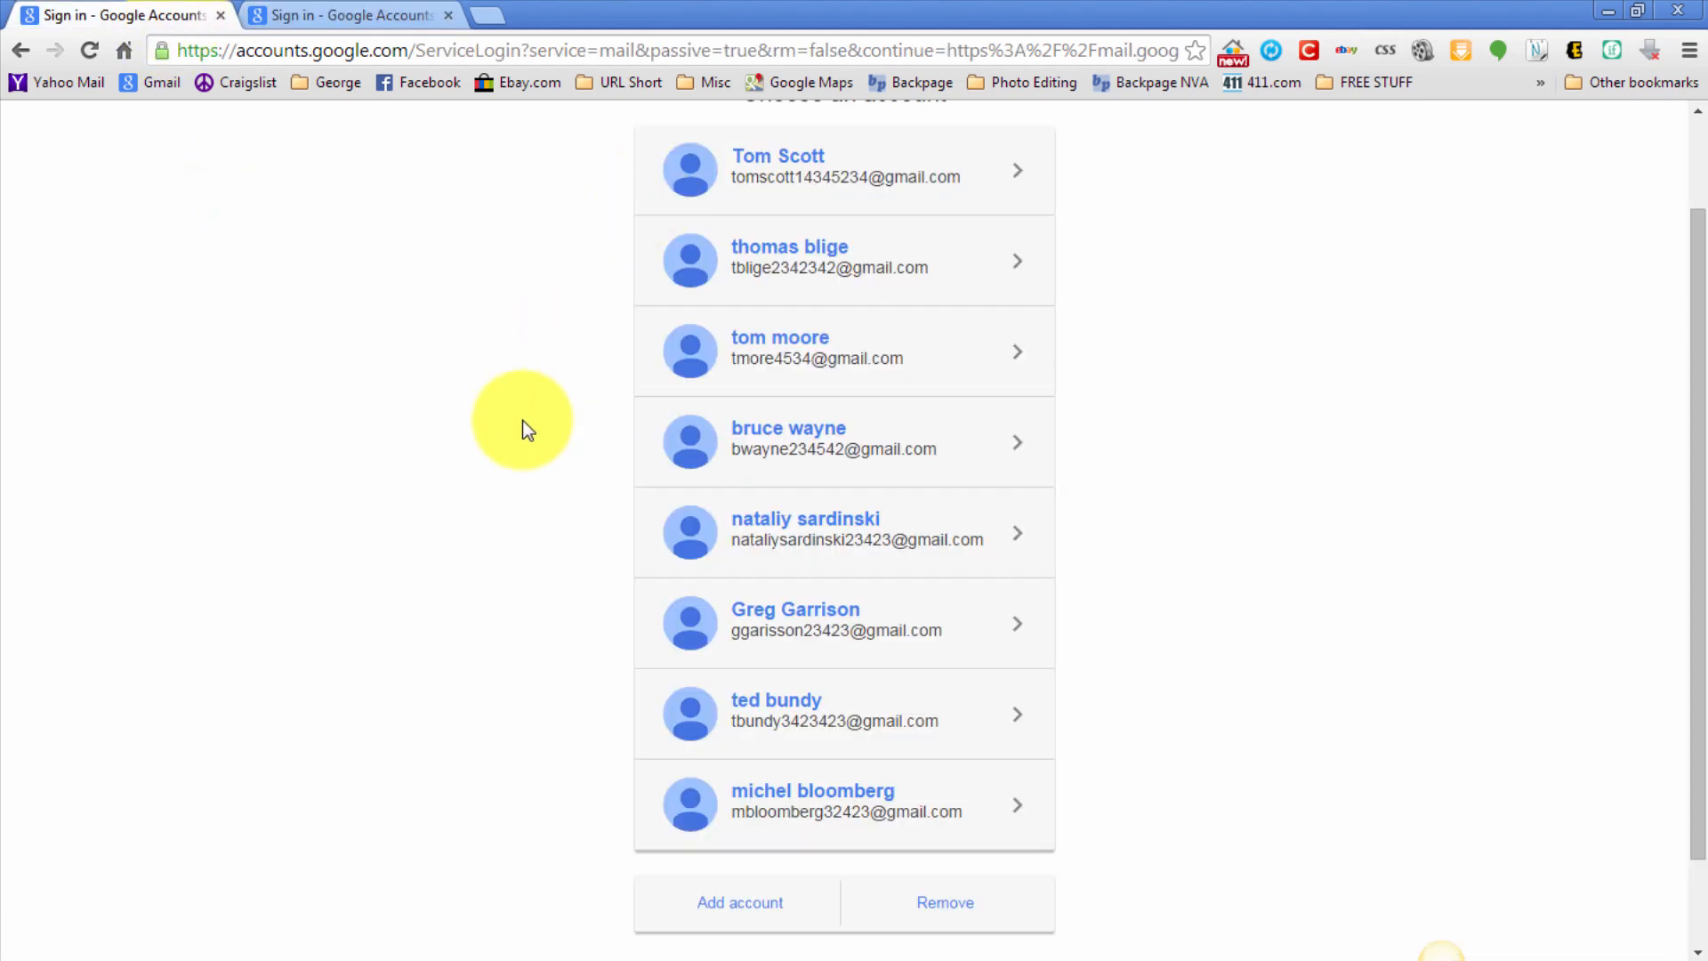
{"action": "scroll", "scroll_direction": "up", "scroll_amount": 3}
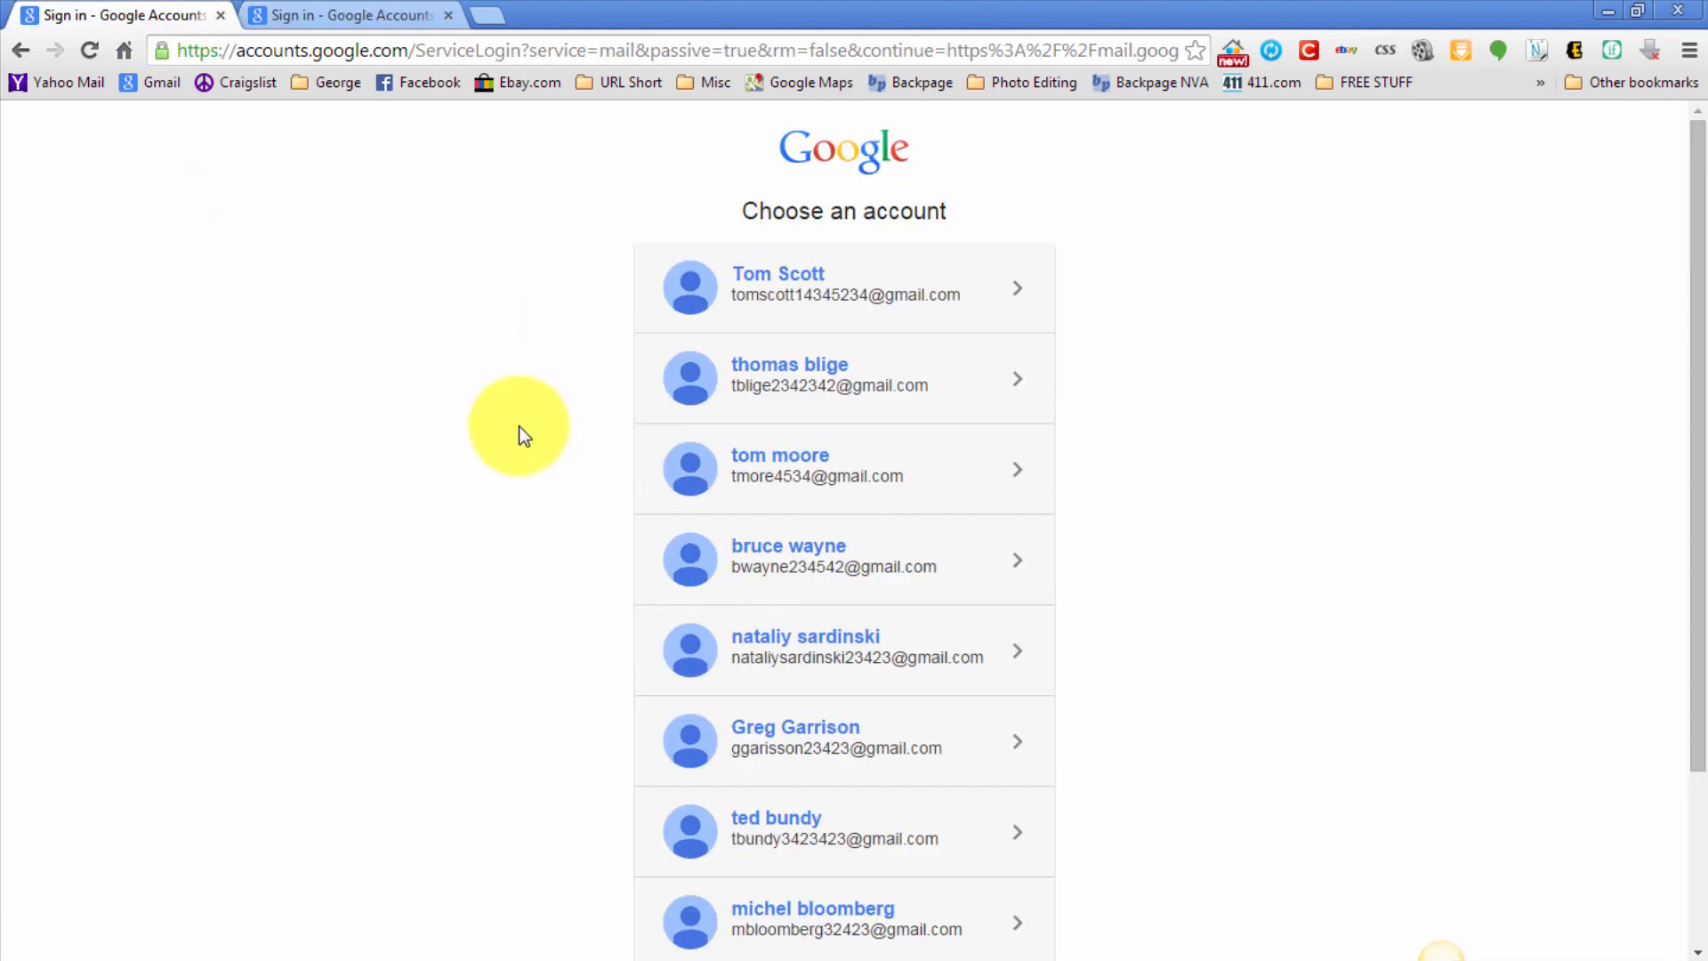
{"action": "scroll", "scroll_direction": "down", "scroll_amount": 3}
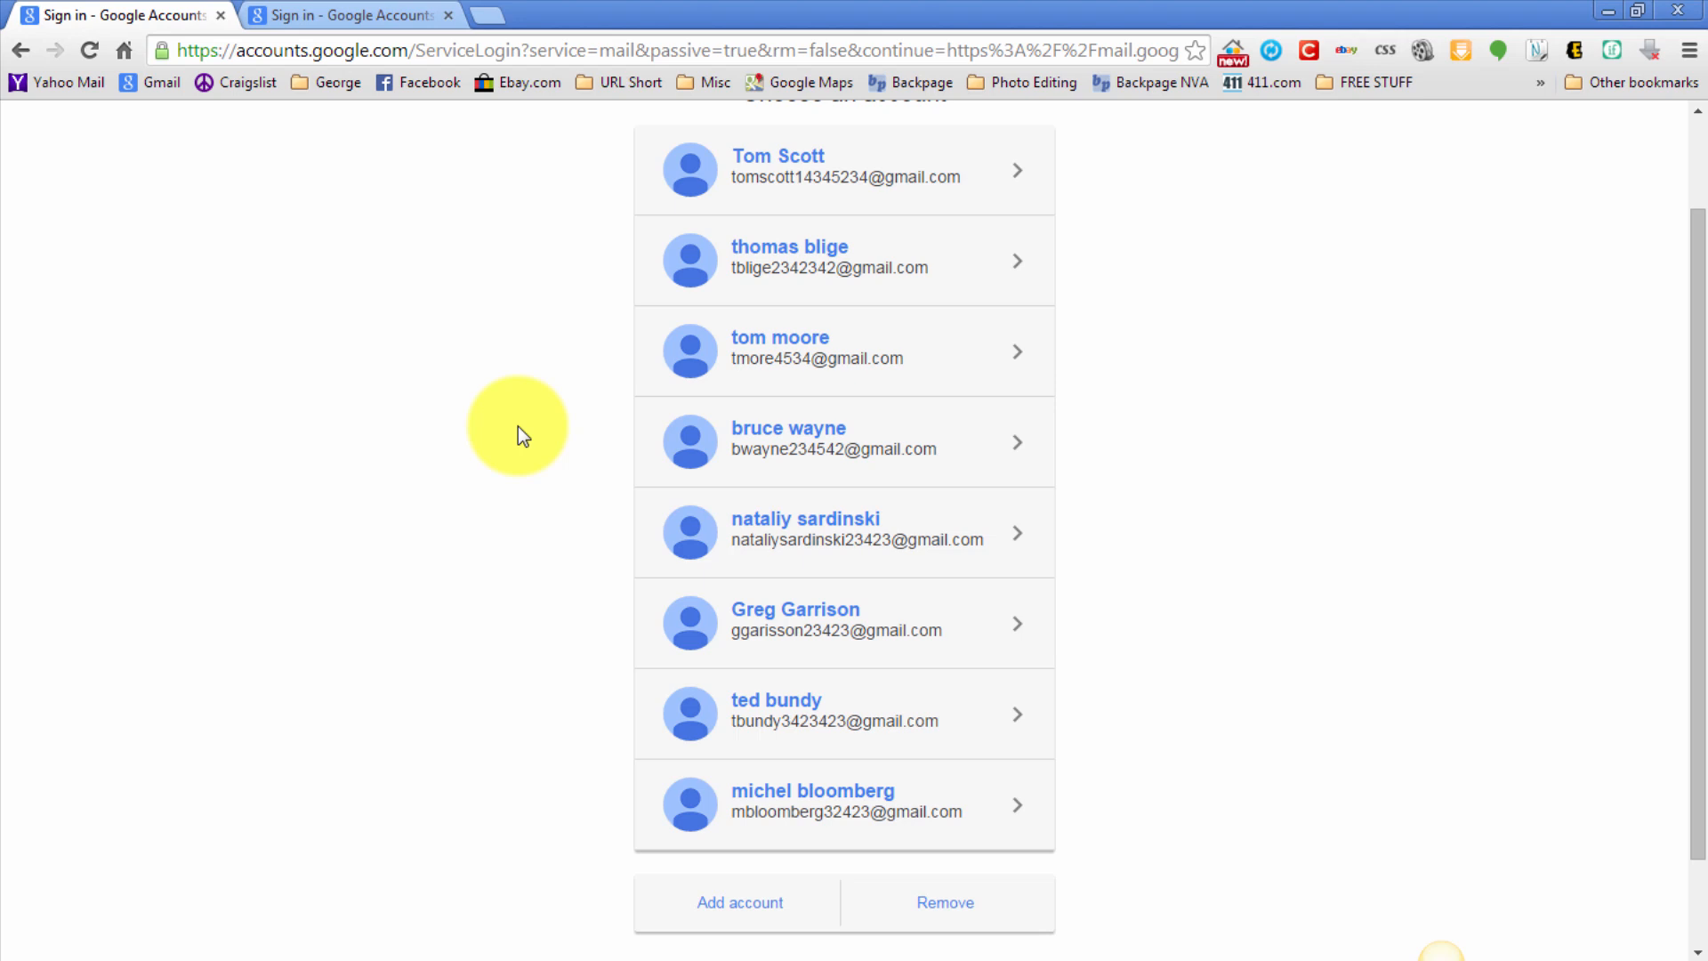
{"action": "mouse_move", "coordinate": [652, 702]}
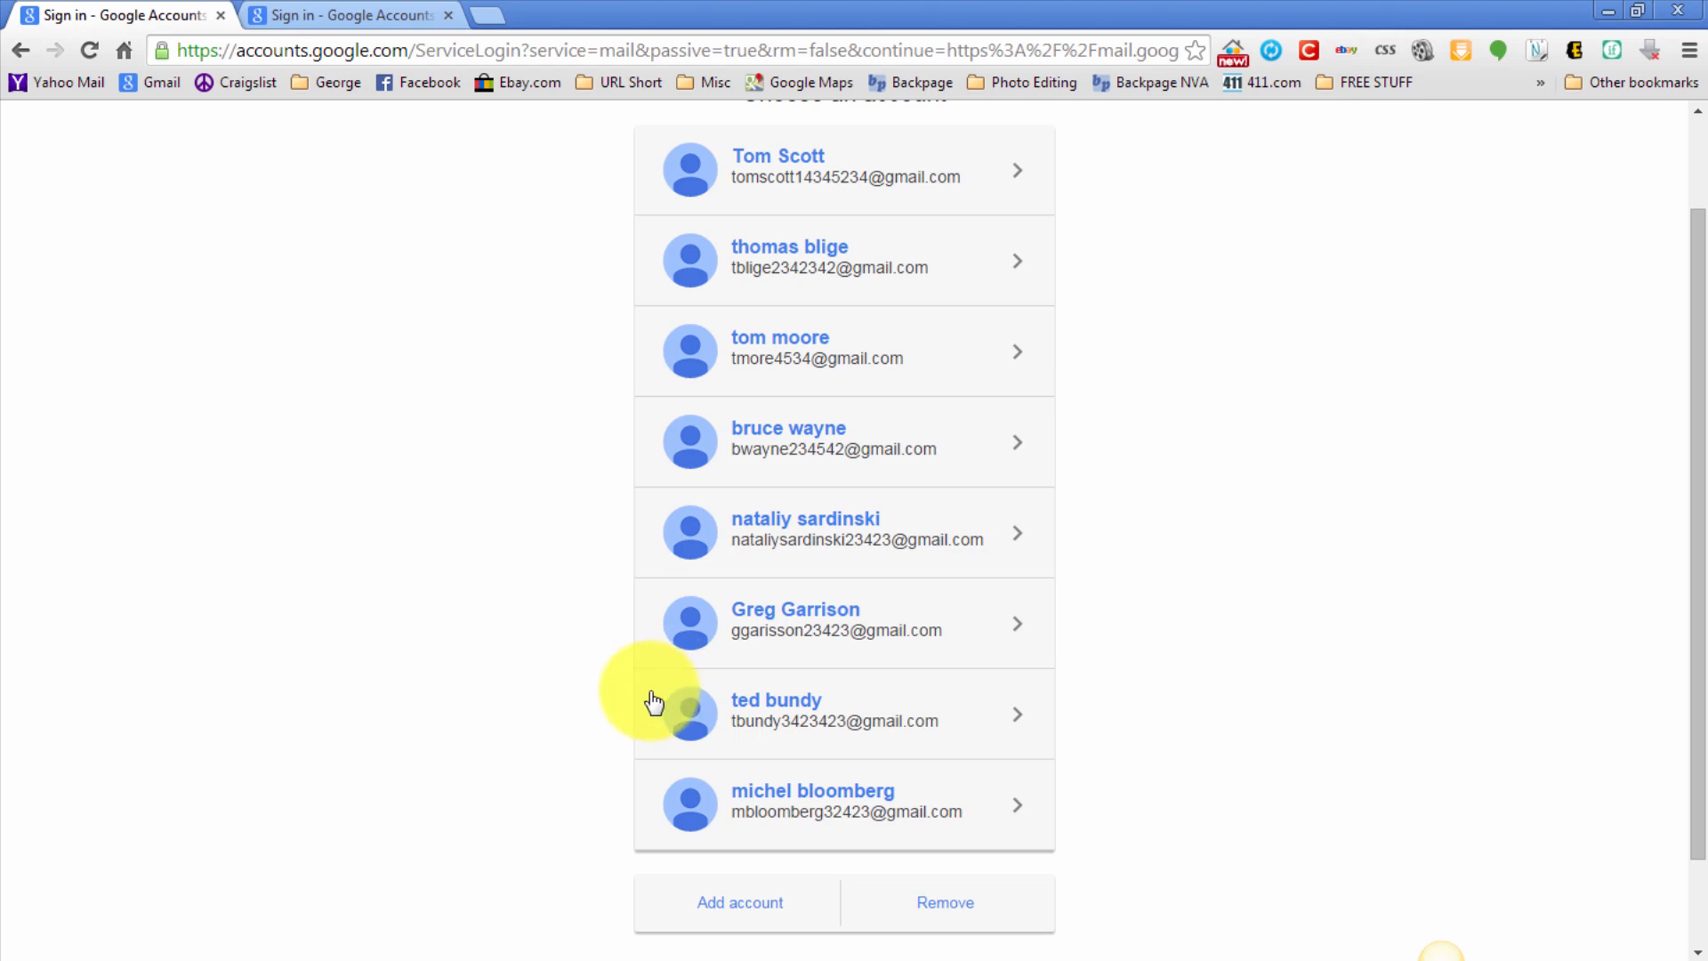
Move between the sign-in page and K7.net, ending on the new account's Gmail inbox.
{"action": "left_click", "coordinate": [738, 902]}
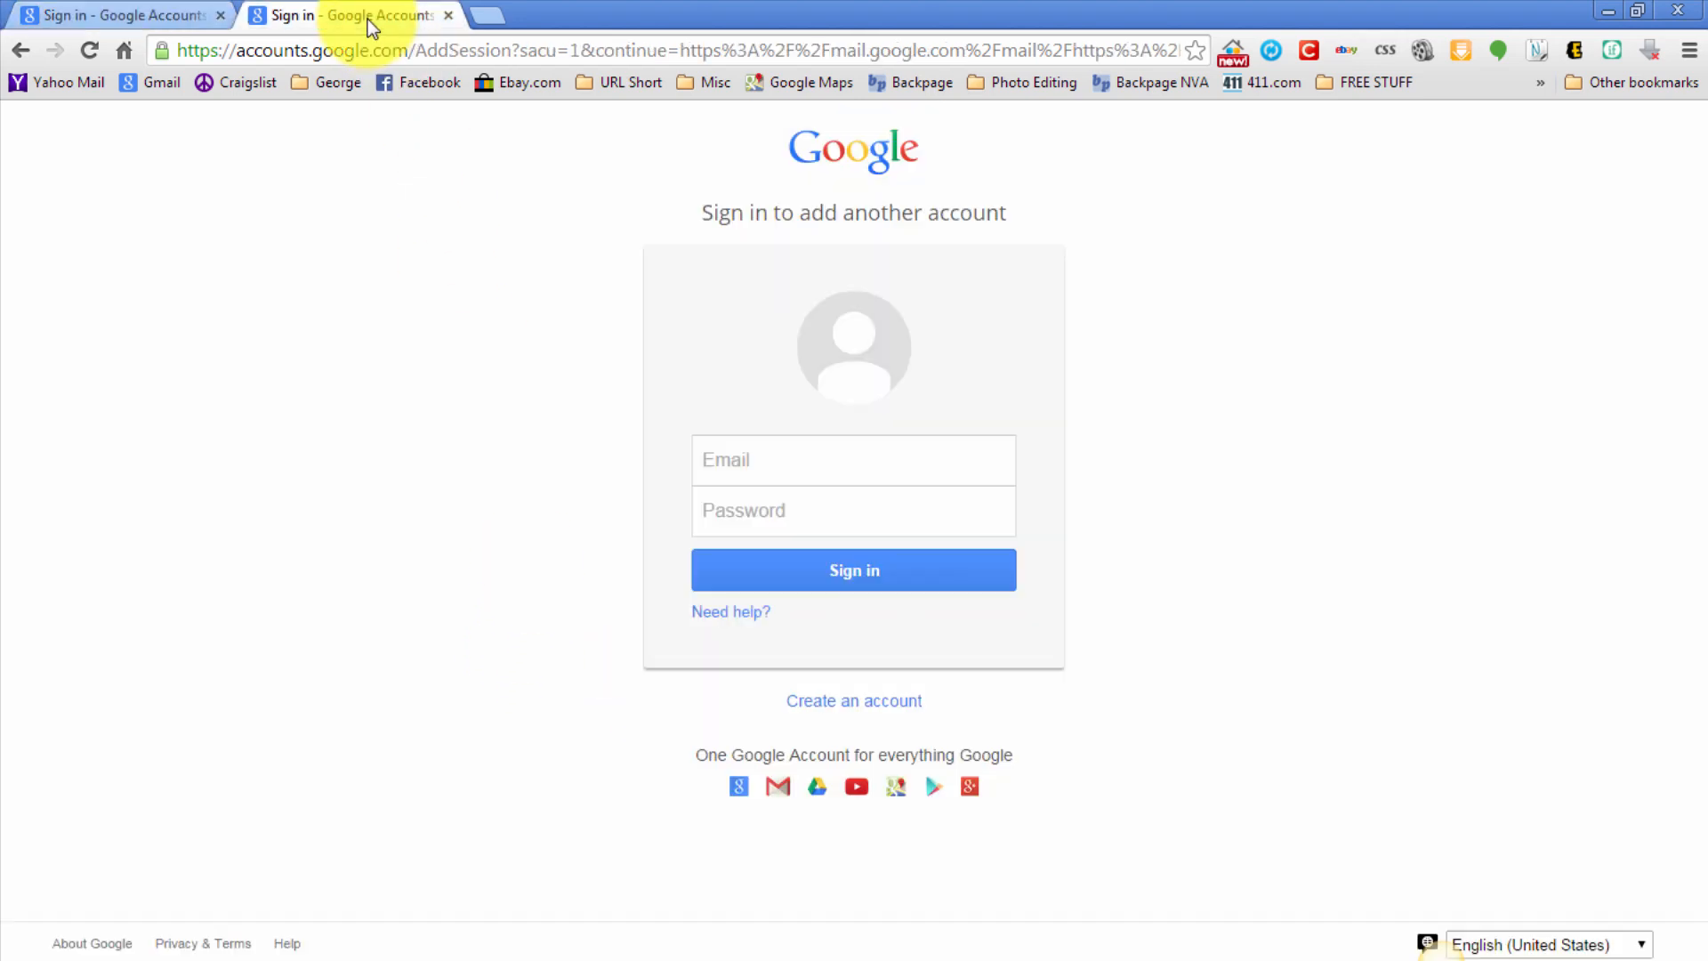
{"action": "mouse_move", "coordinate": [532, 523]}
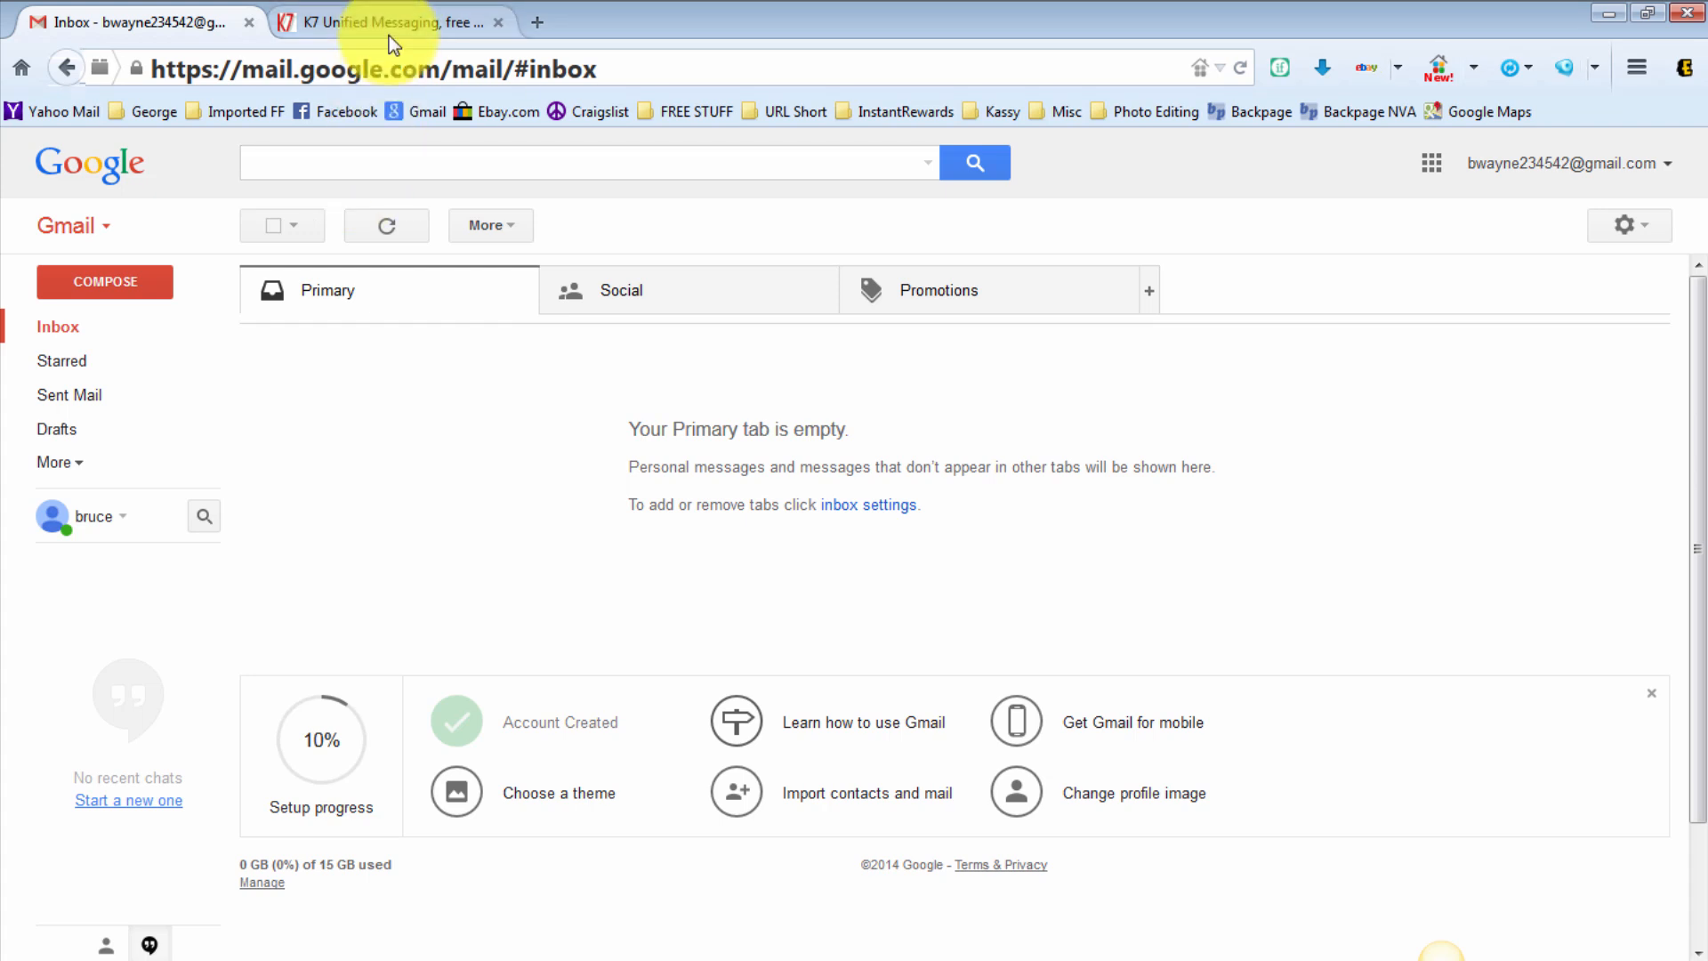
{"action": "left_click", "coordinate": [387, 22]}
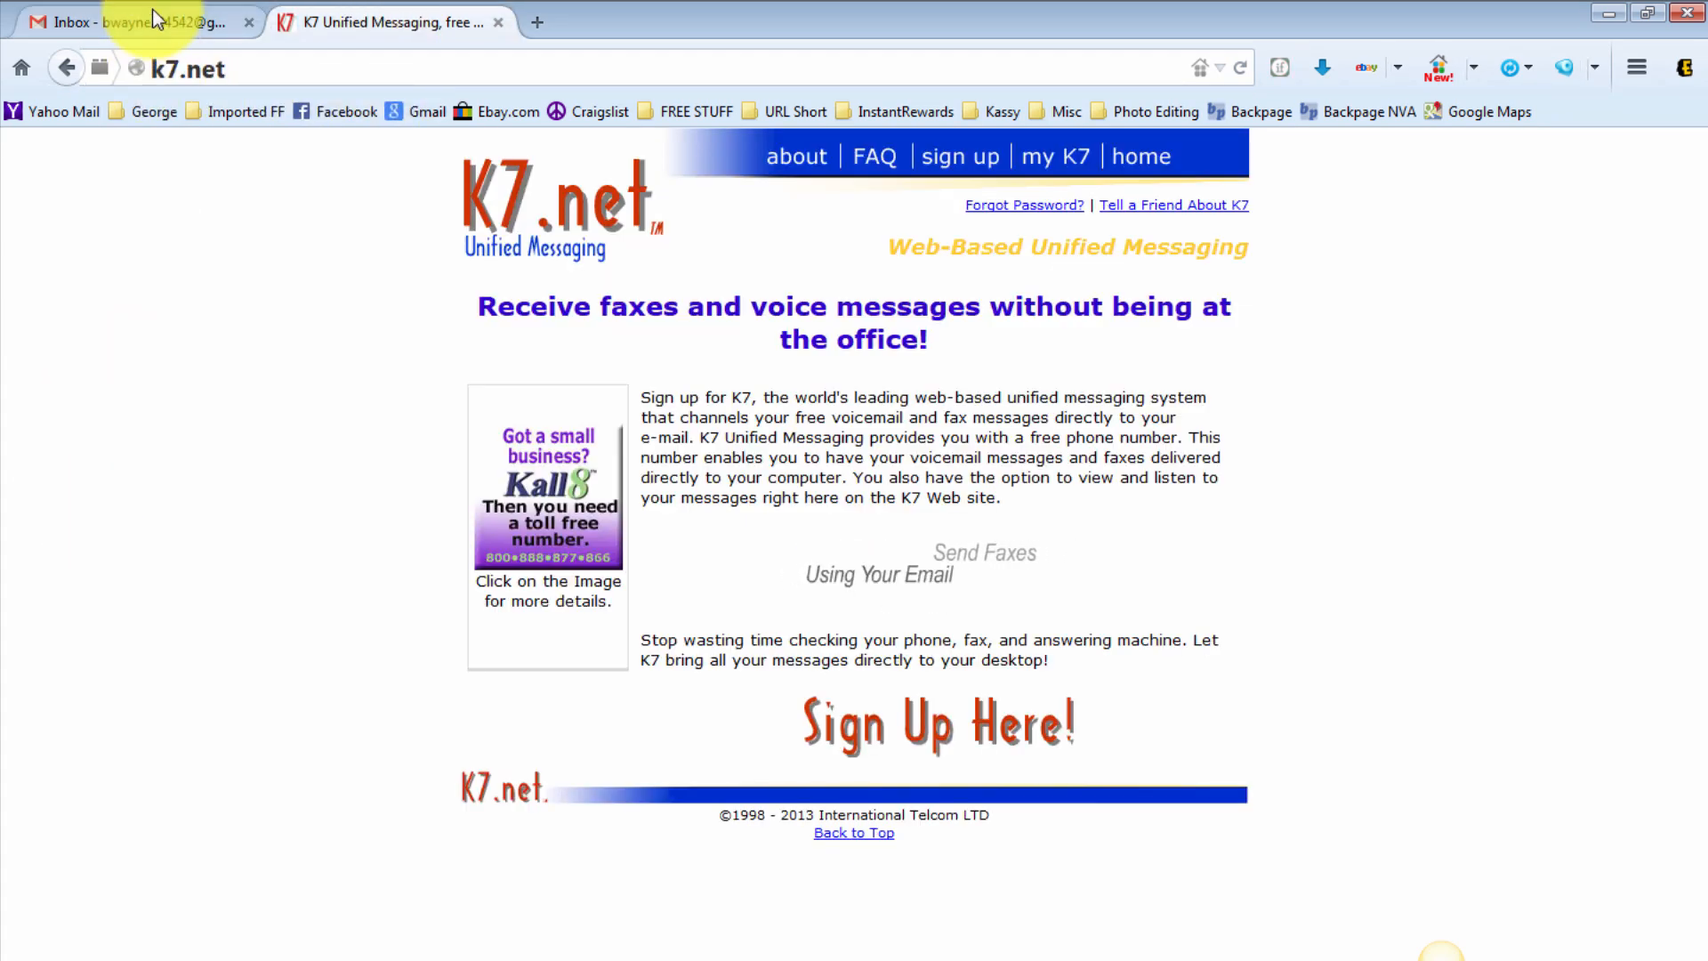
{"action": "left_click", "coordinate": [131, 21]}
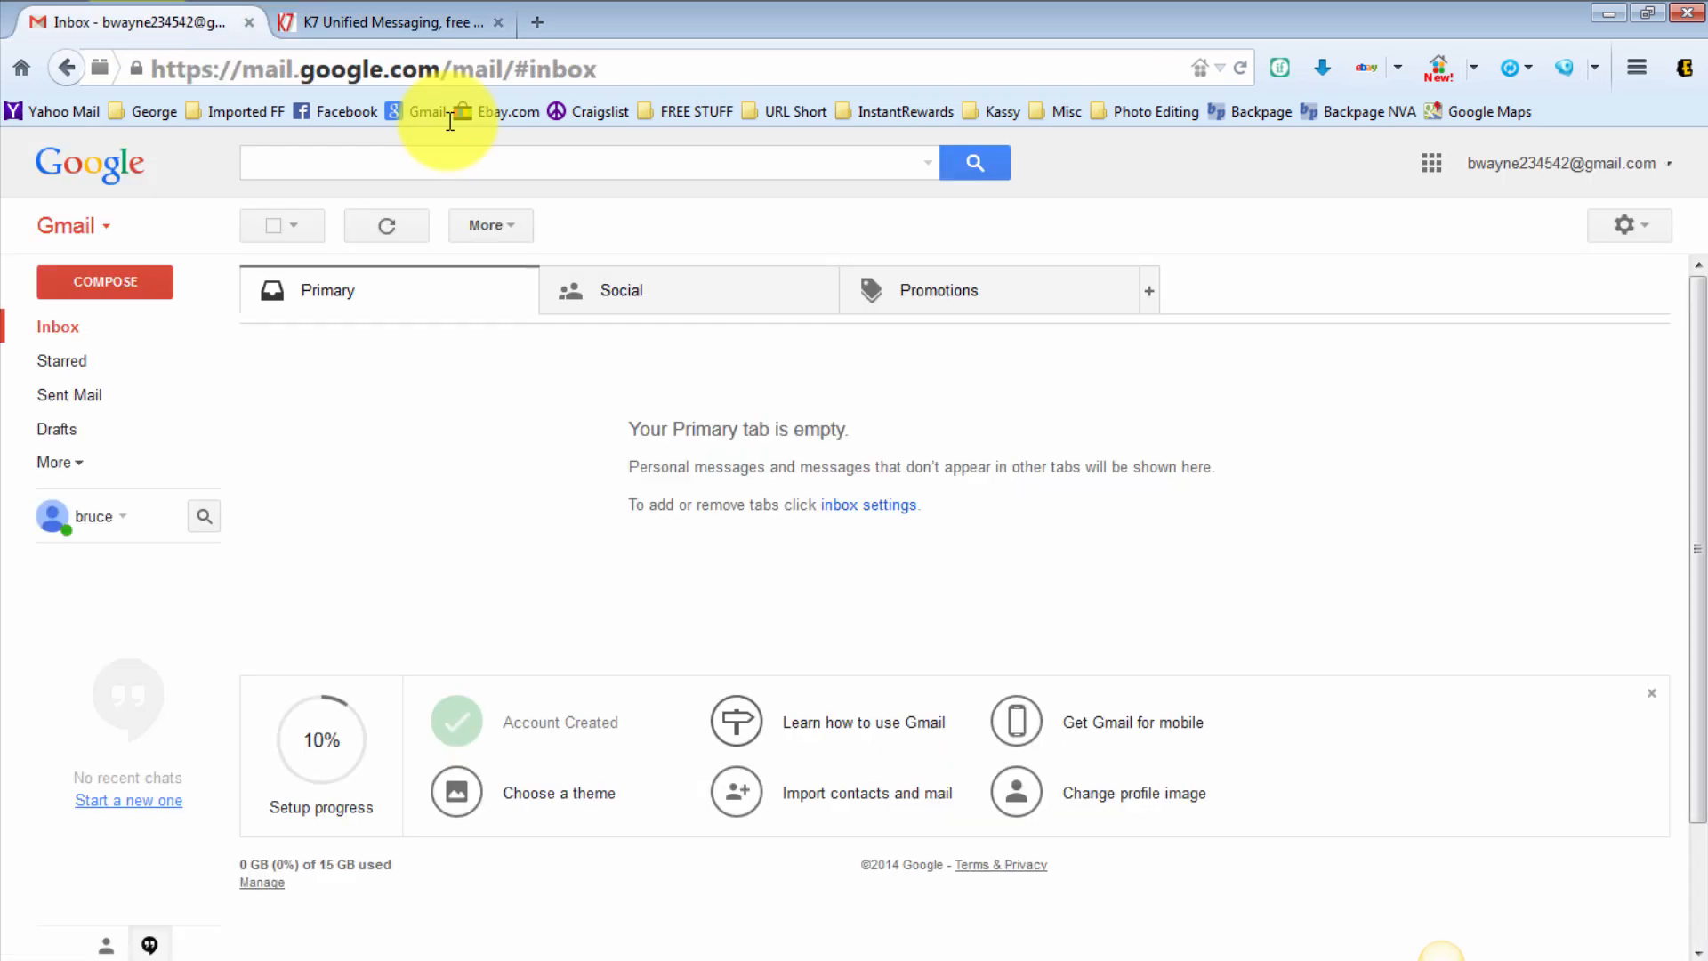
{"action": "mouse_move", "coordinate": [1554, 193]}
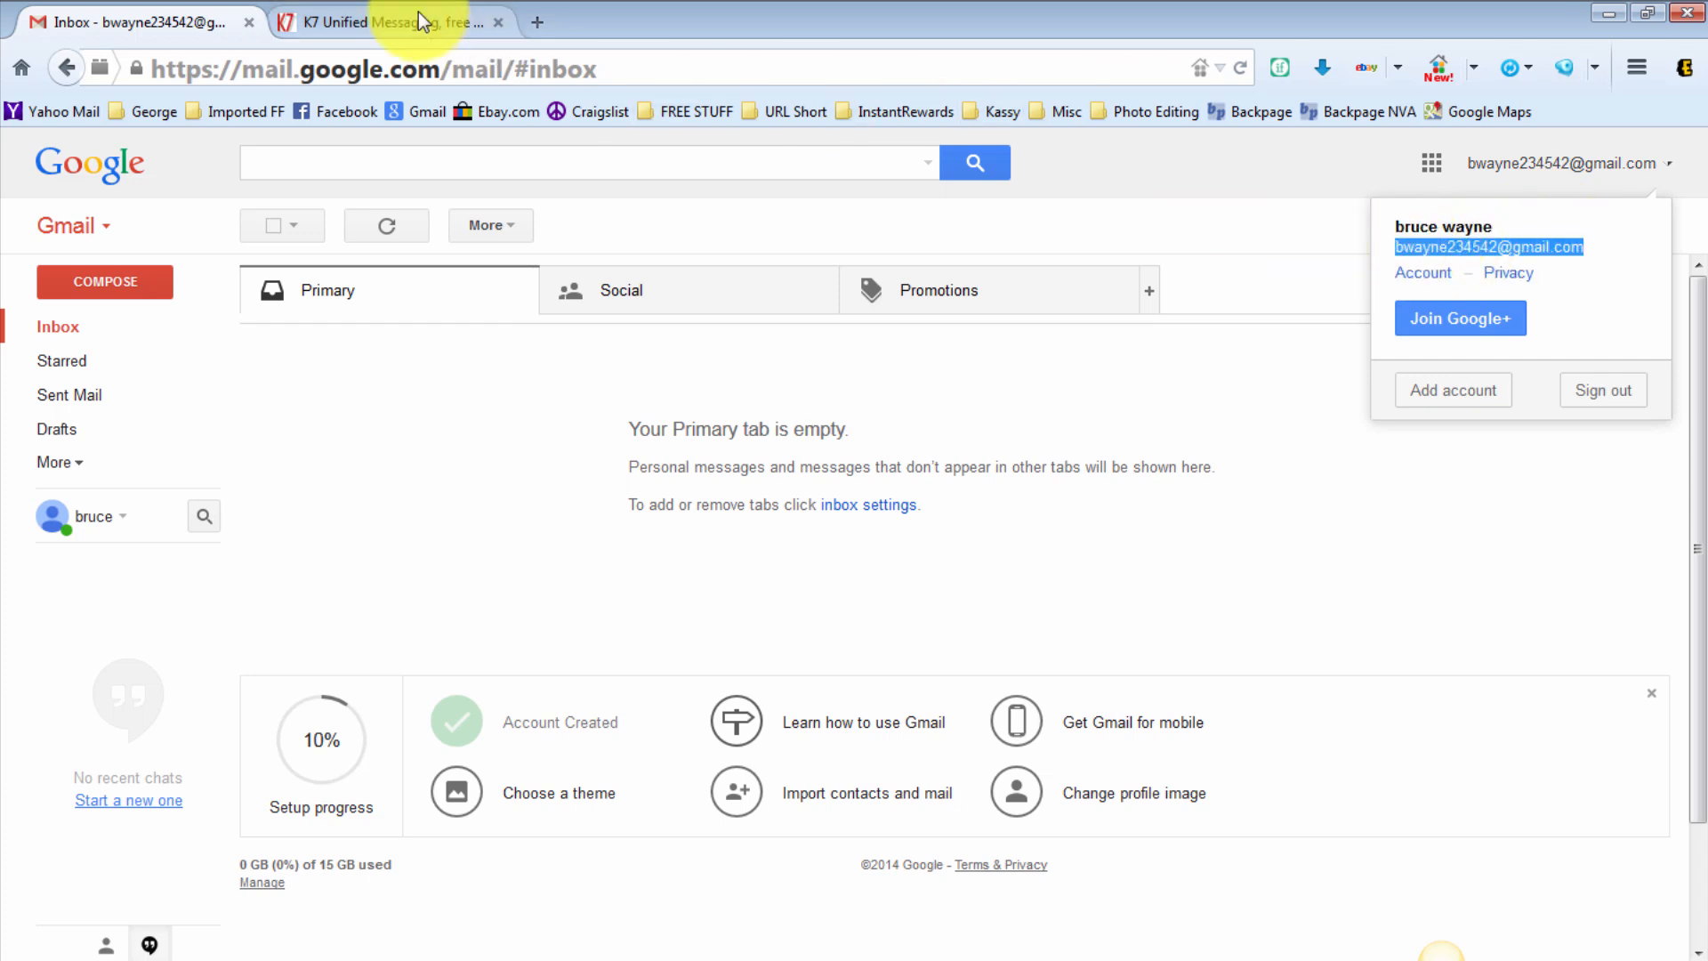
{"action": "left_click", "coordinate": [387, 21]}
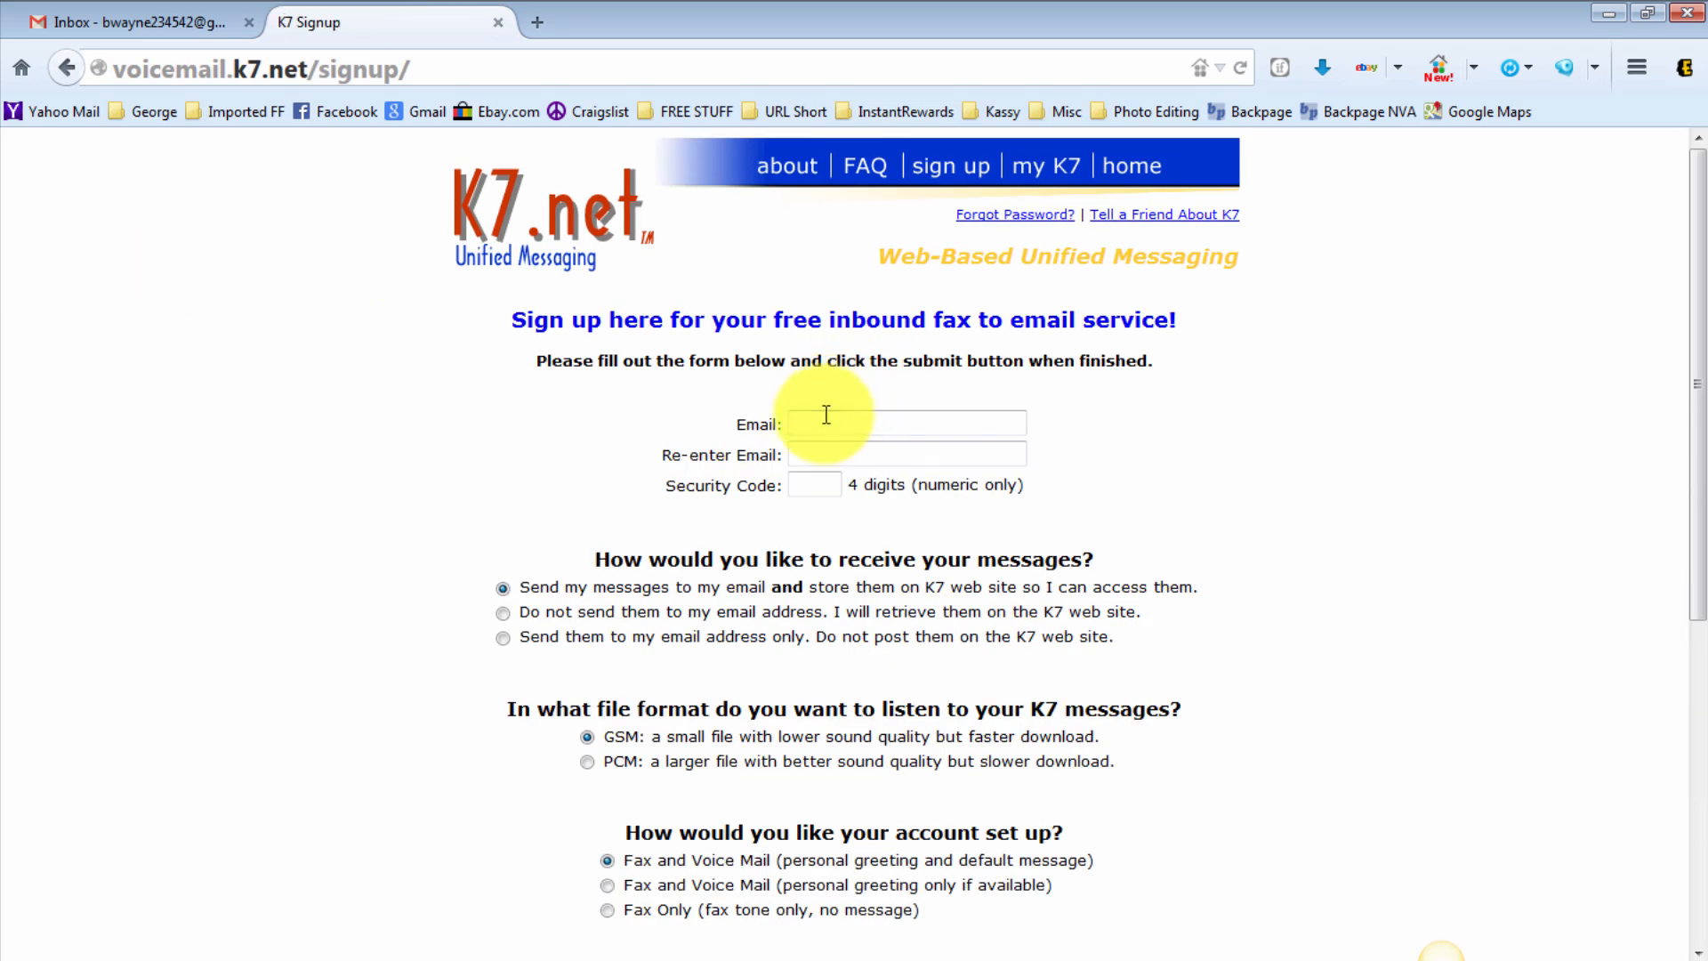
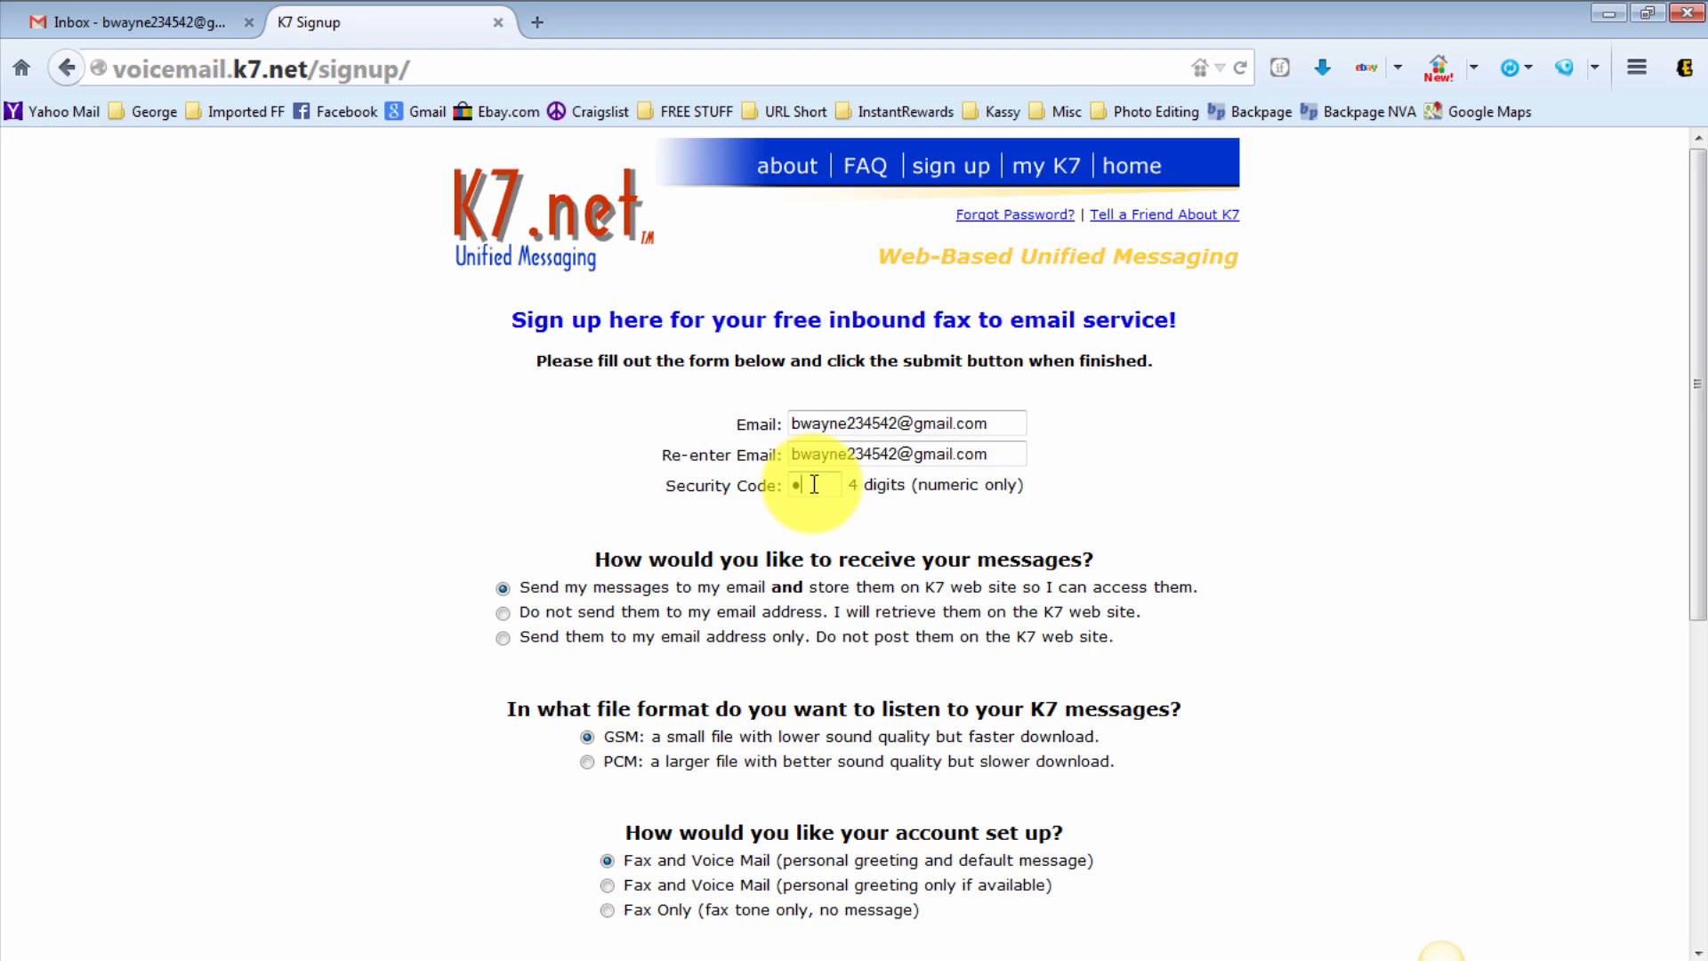
{"action": "type", "text": "234"}
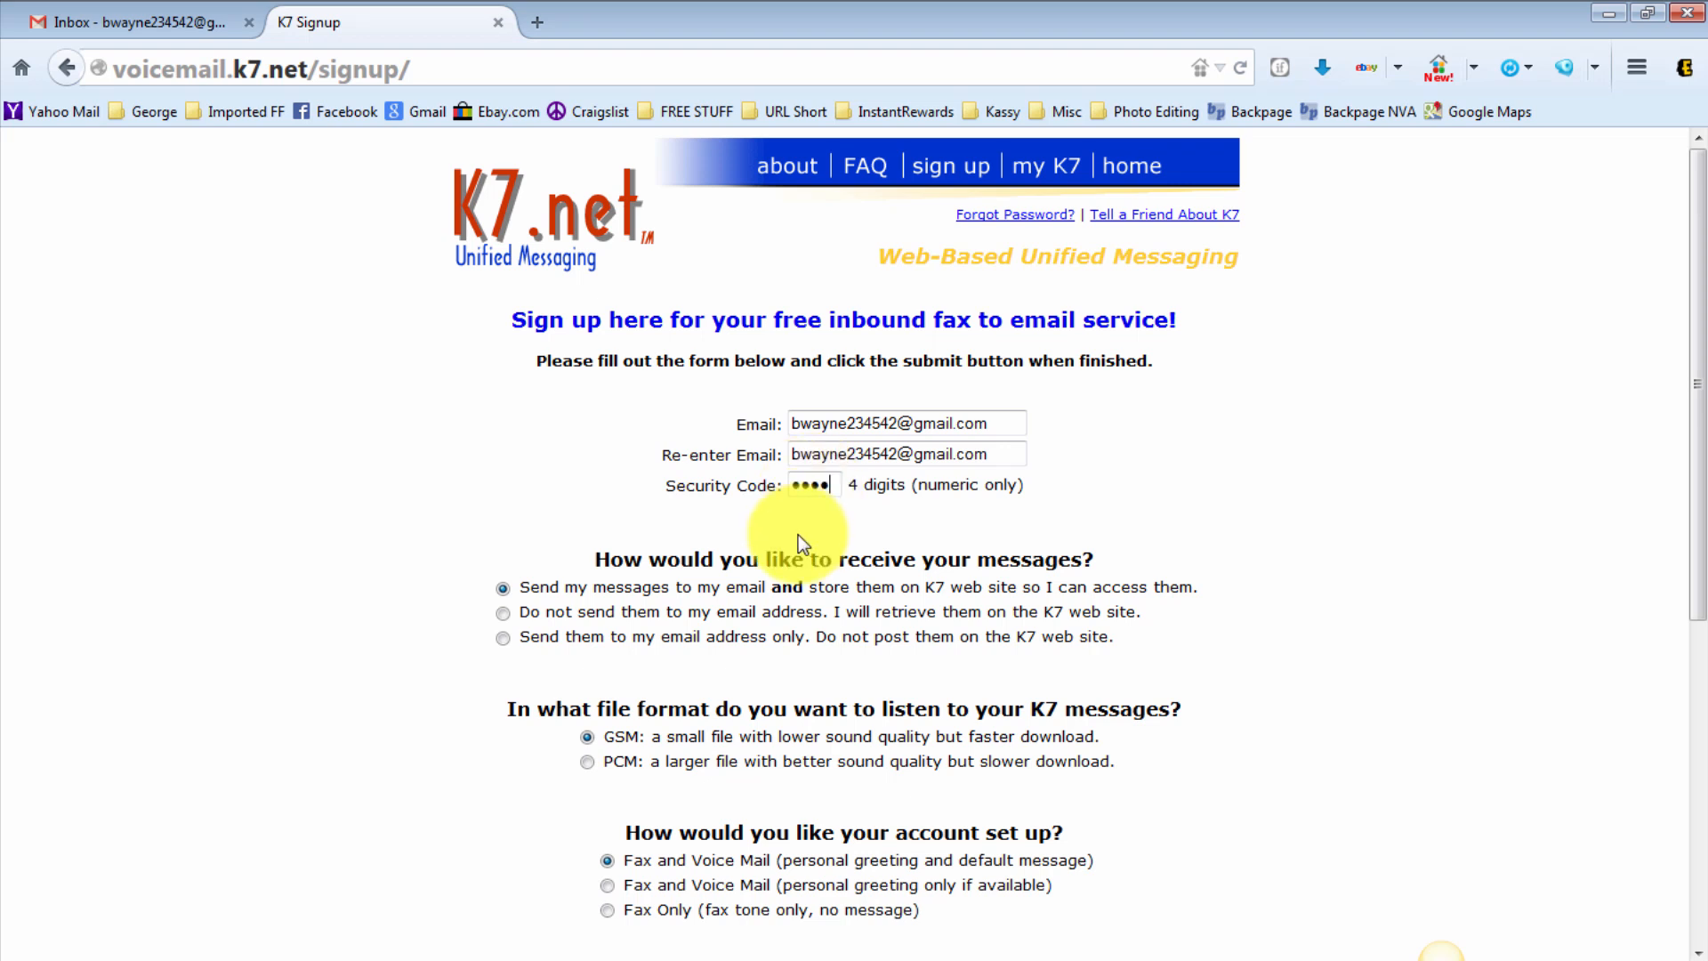
{"action": "scroll", "scroll_direction": "down", "scroll_amount": 3}
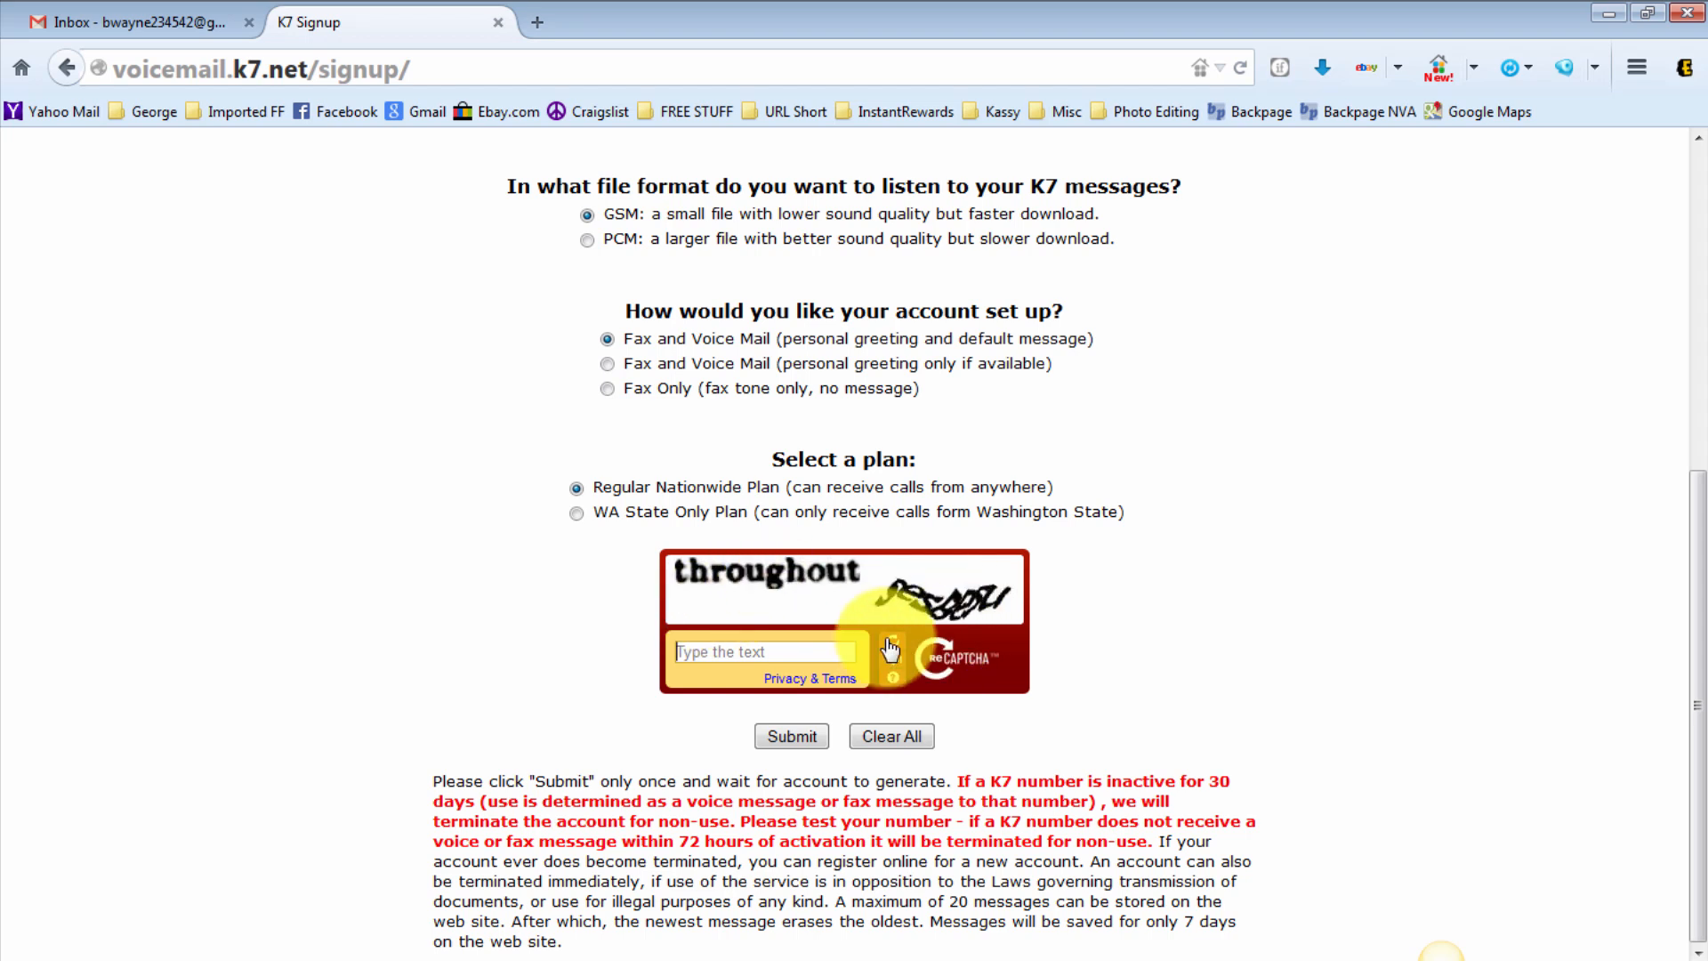
{"action": "left_click", "coordinate": [933, 654]}
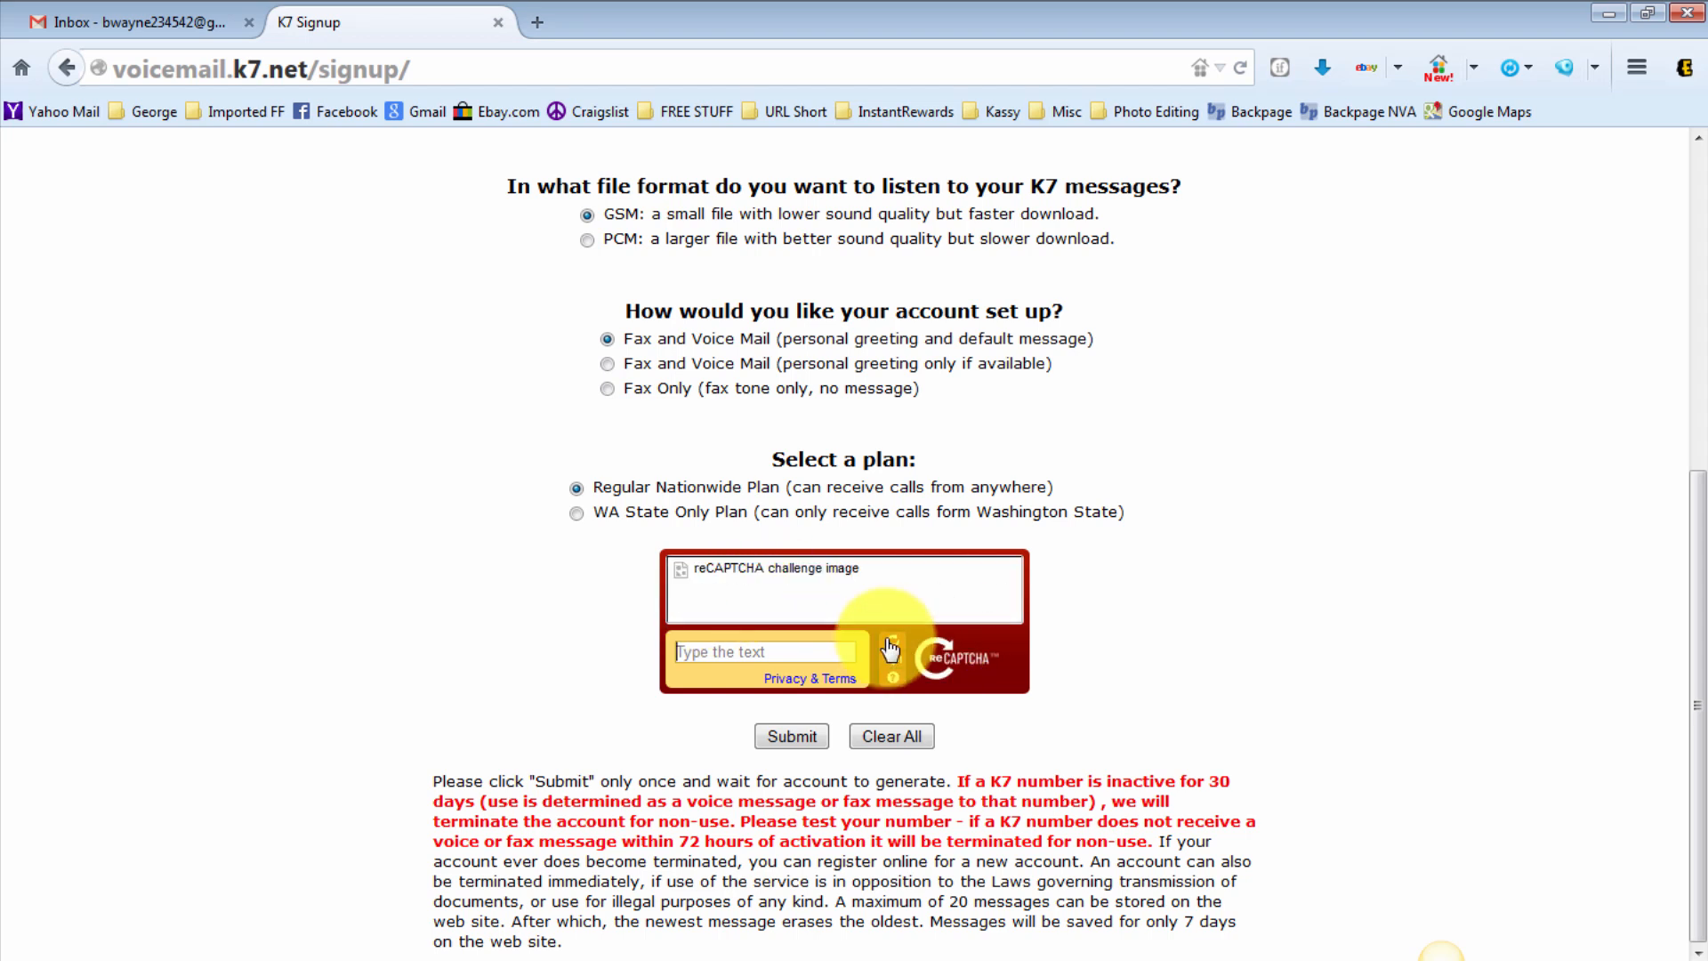
{"action": "left_click", "coordinate": [891, 641]}
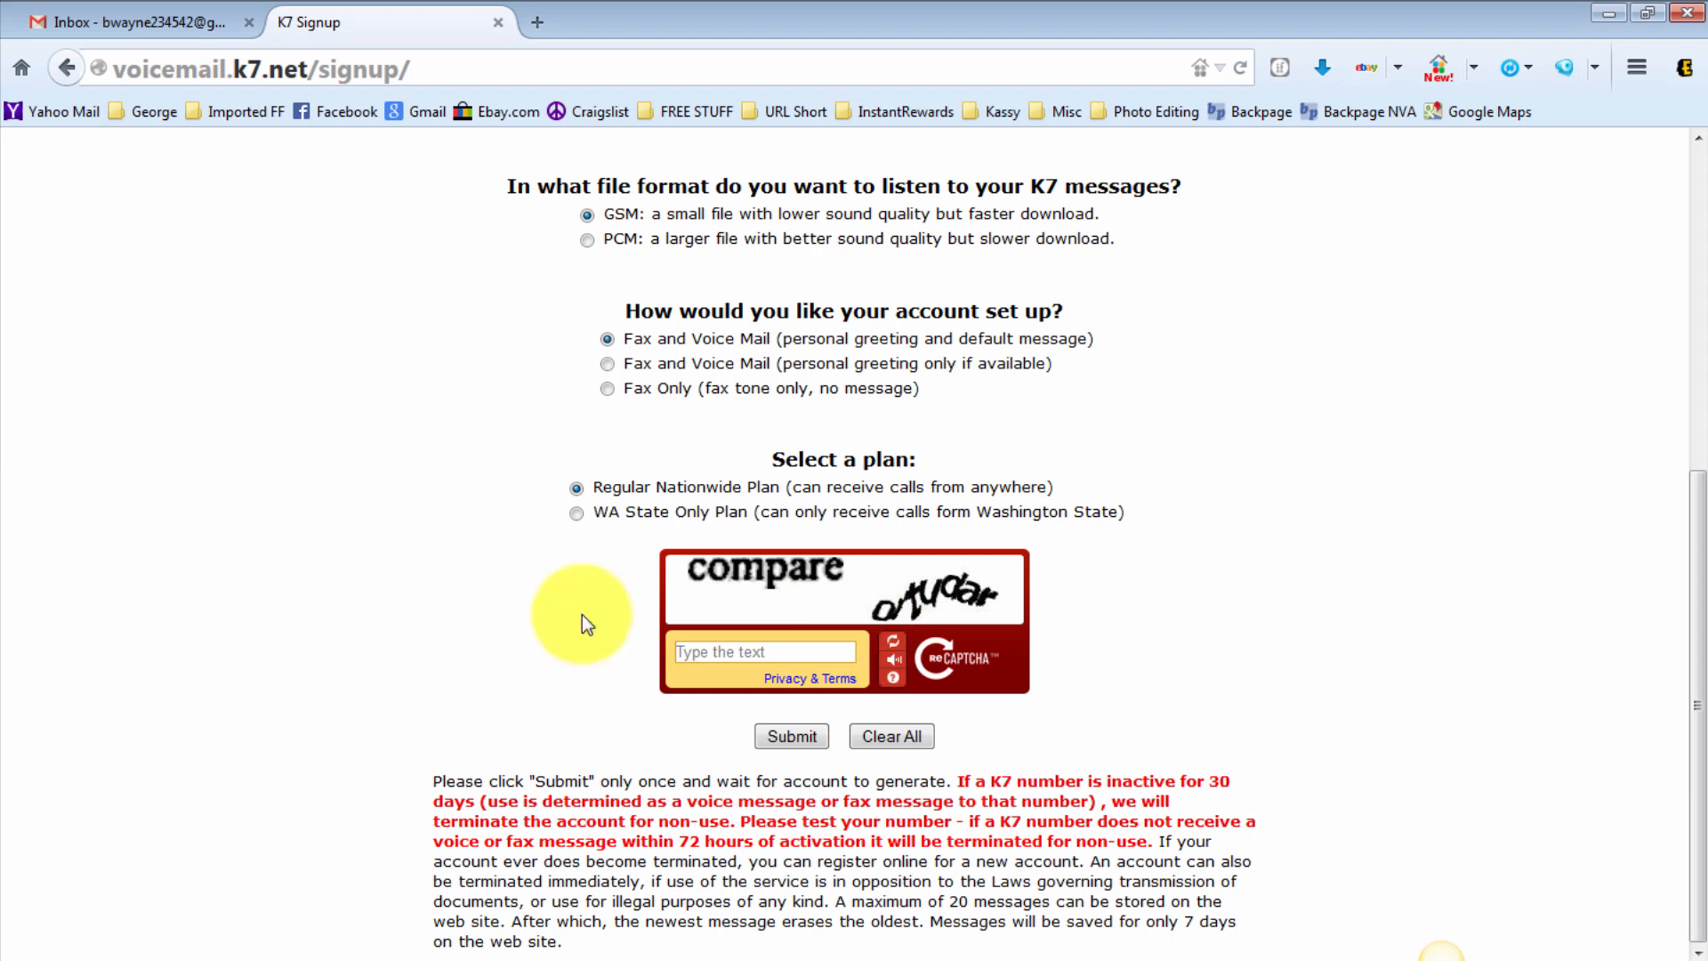
{"action": "type", "text": "compare ortudar"}
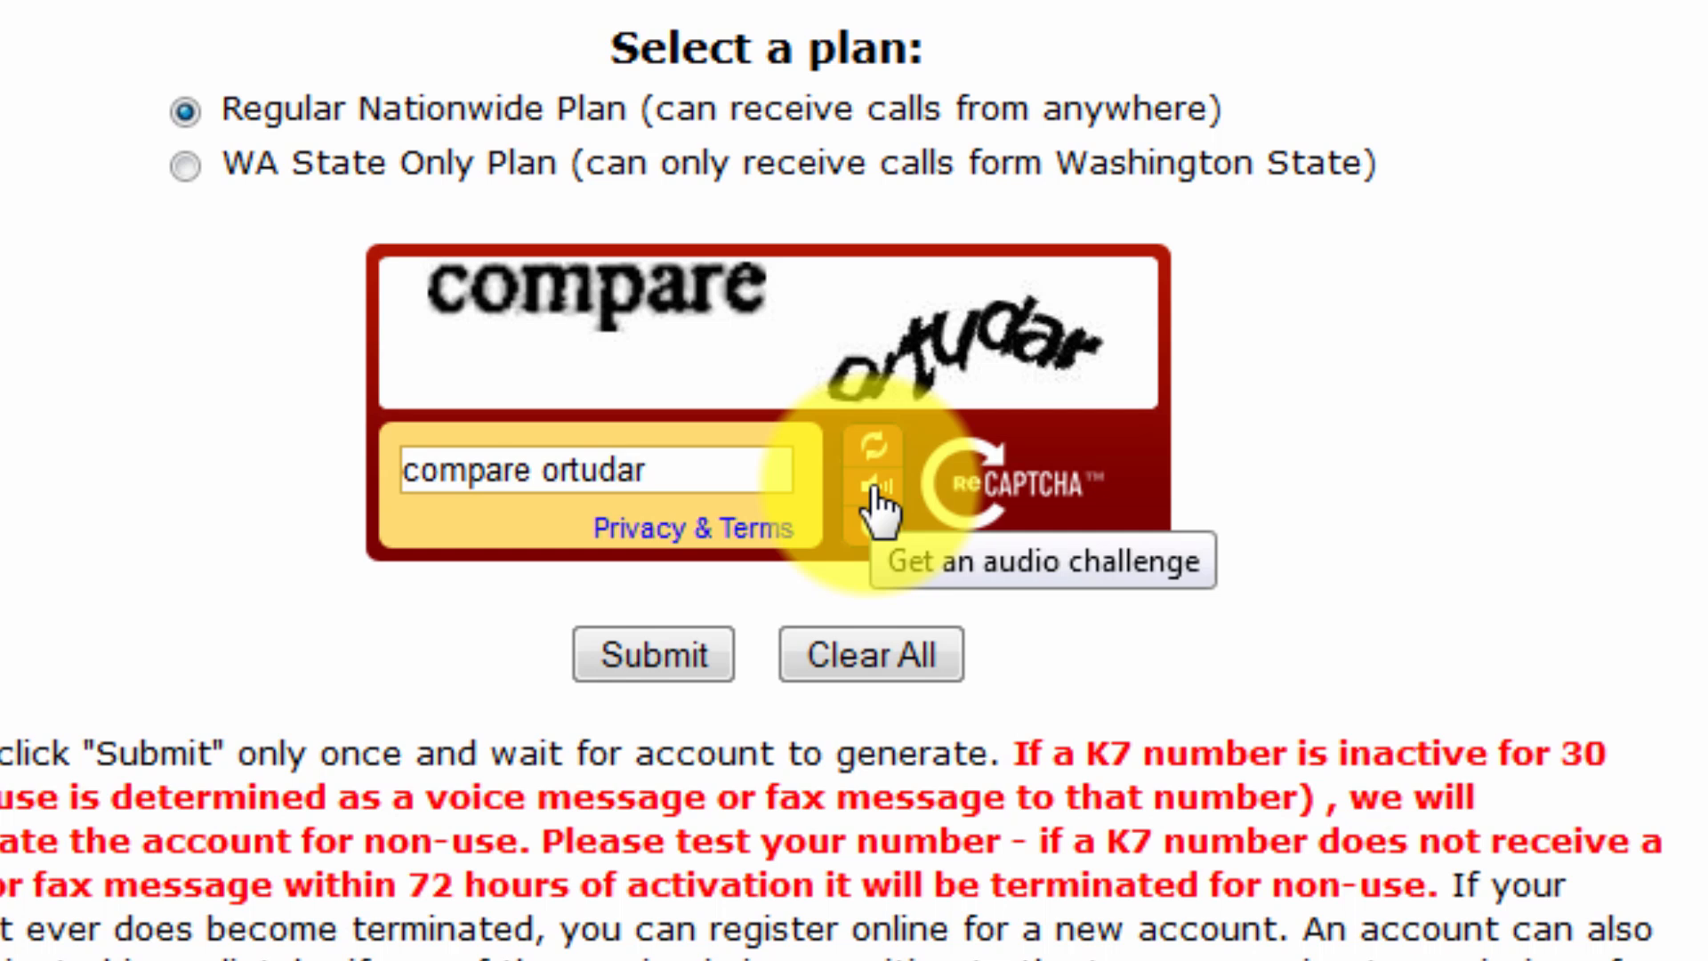
{"action": "scroll", "scroll_direction": "up", "scroll_amount": 3}
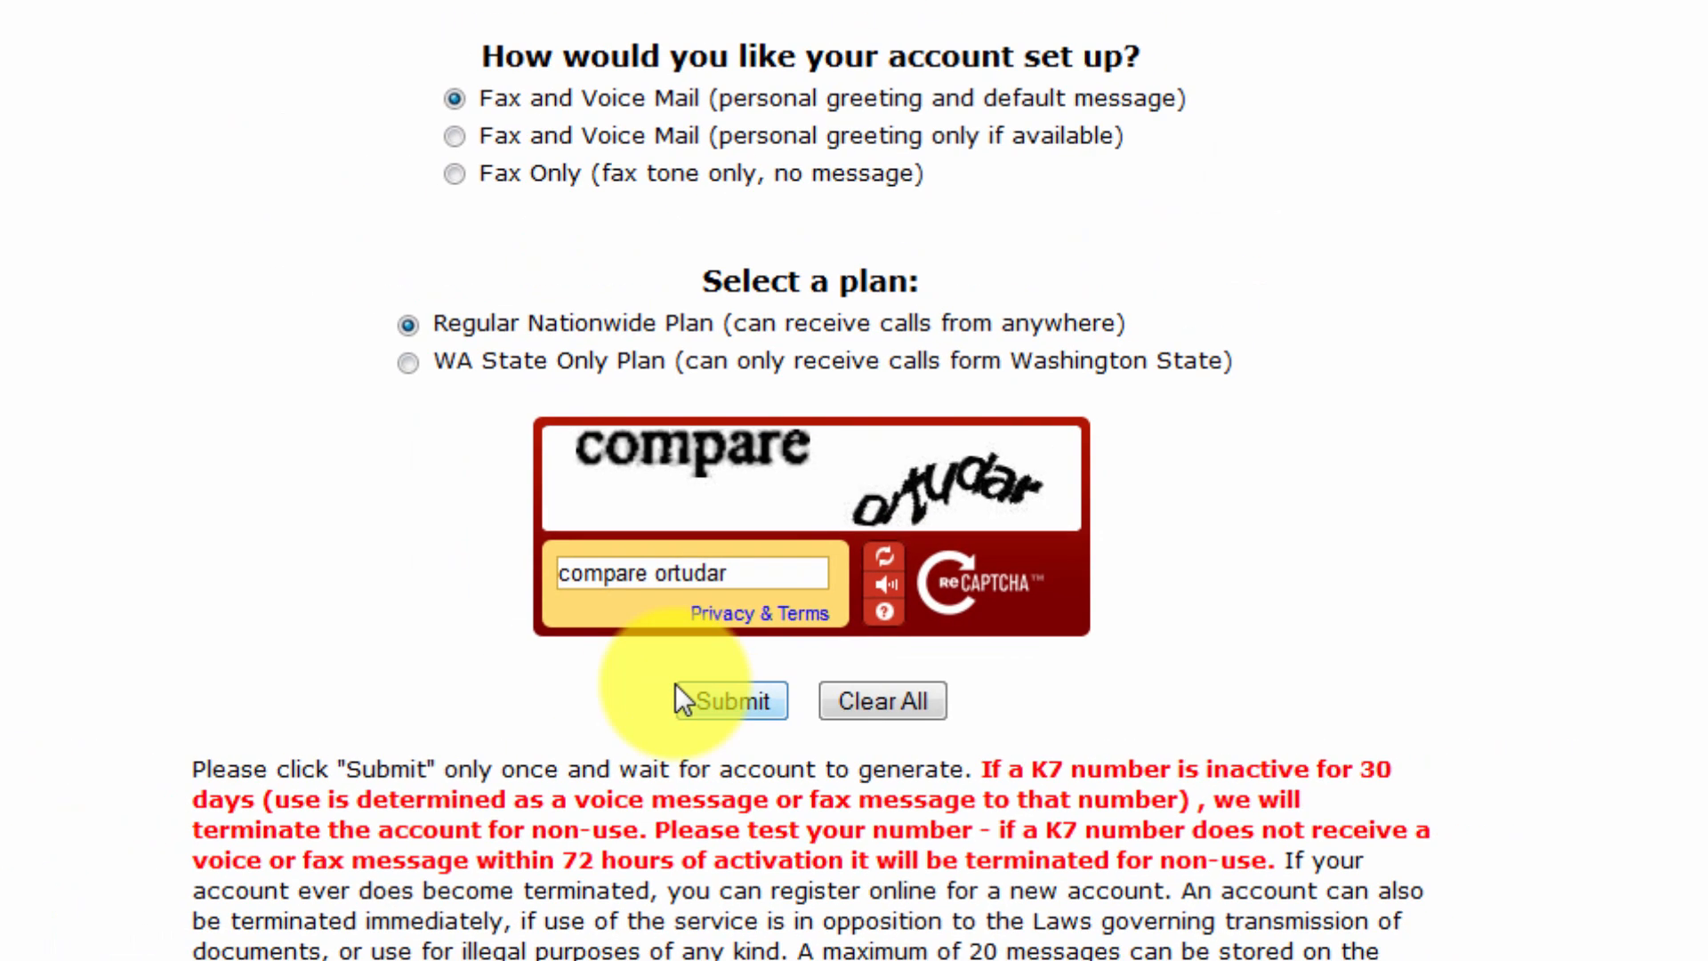
{"action": "left_click", "coordinate": [728, 699]}
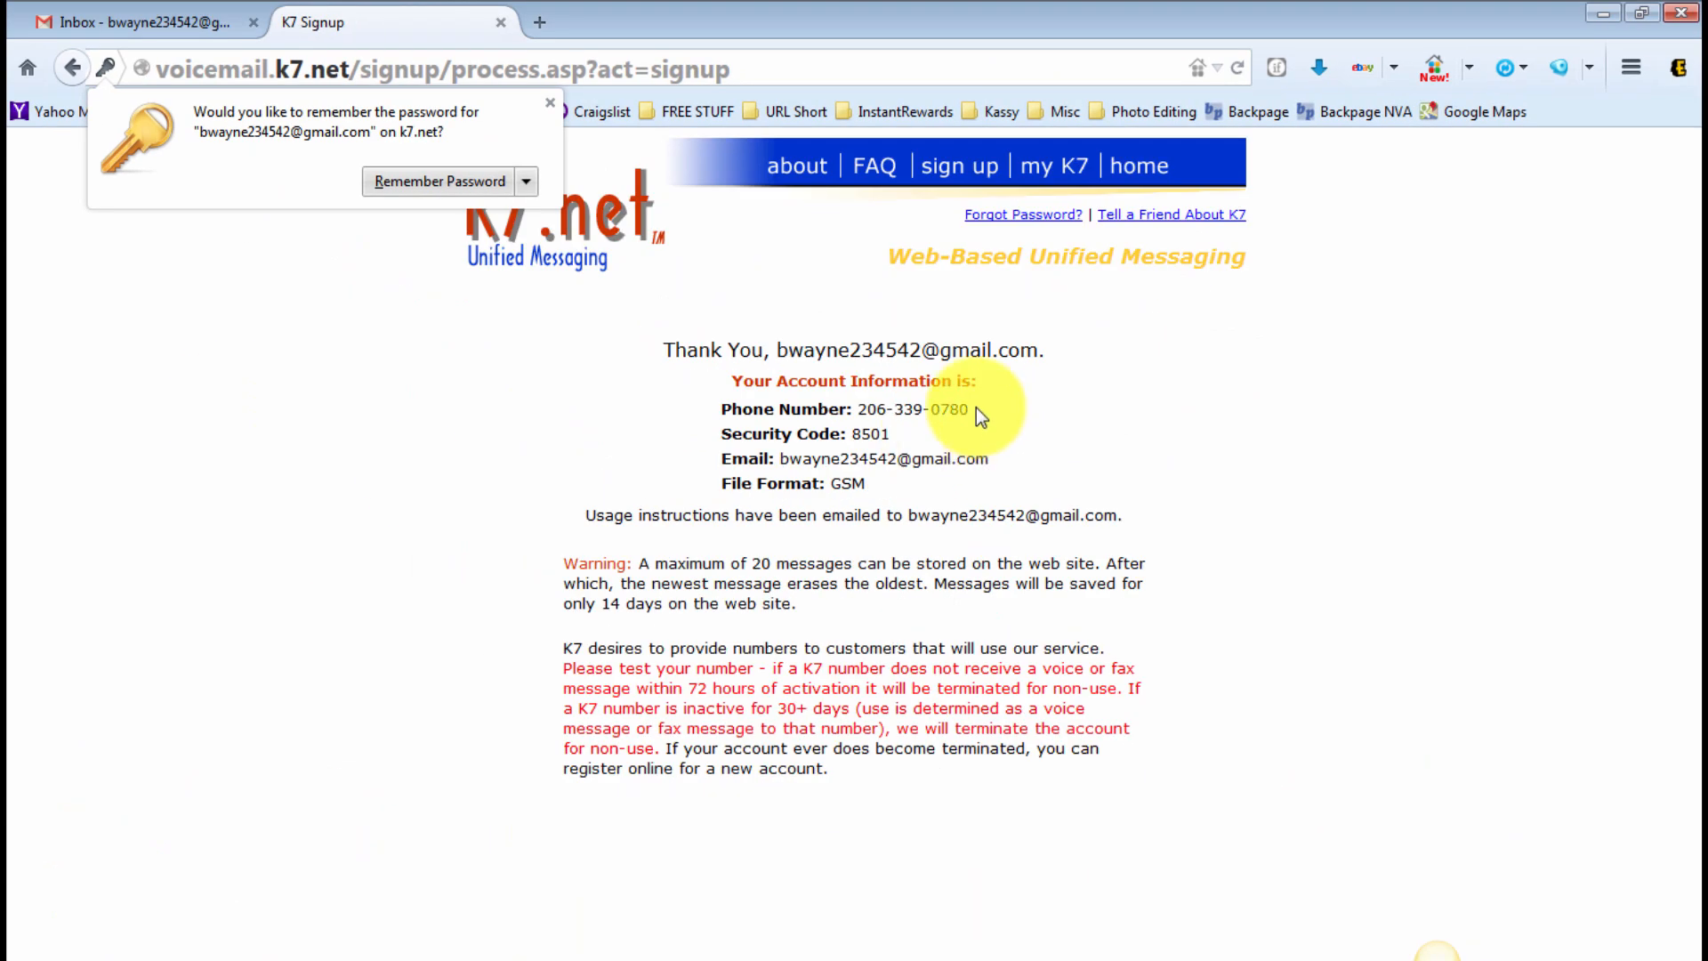
{"action": "double_click", "coordinate": [918, 408]}
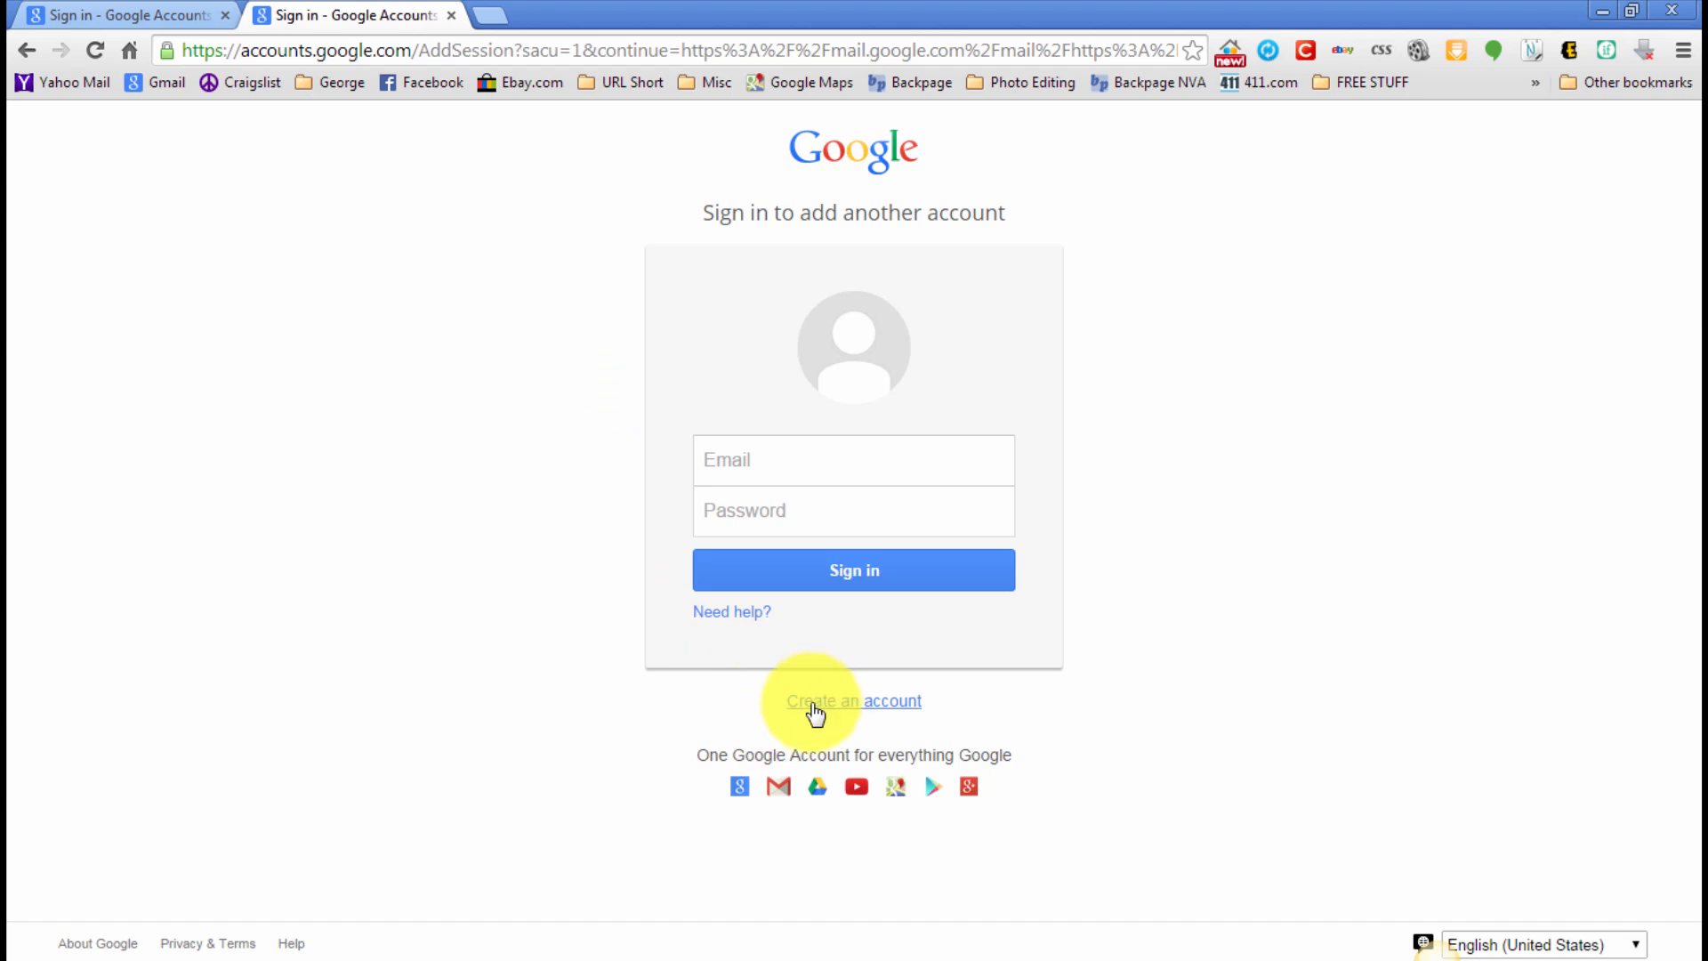
{"action": "left_click", "coordinate": [853, 700]}
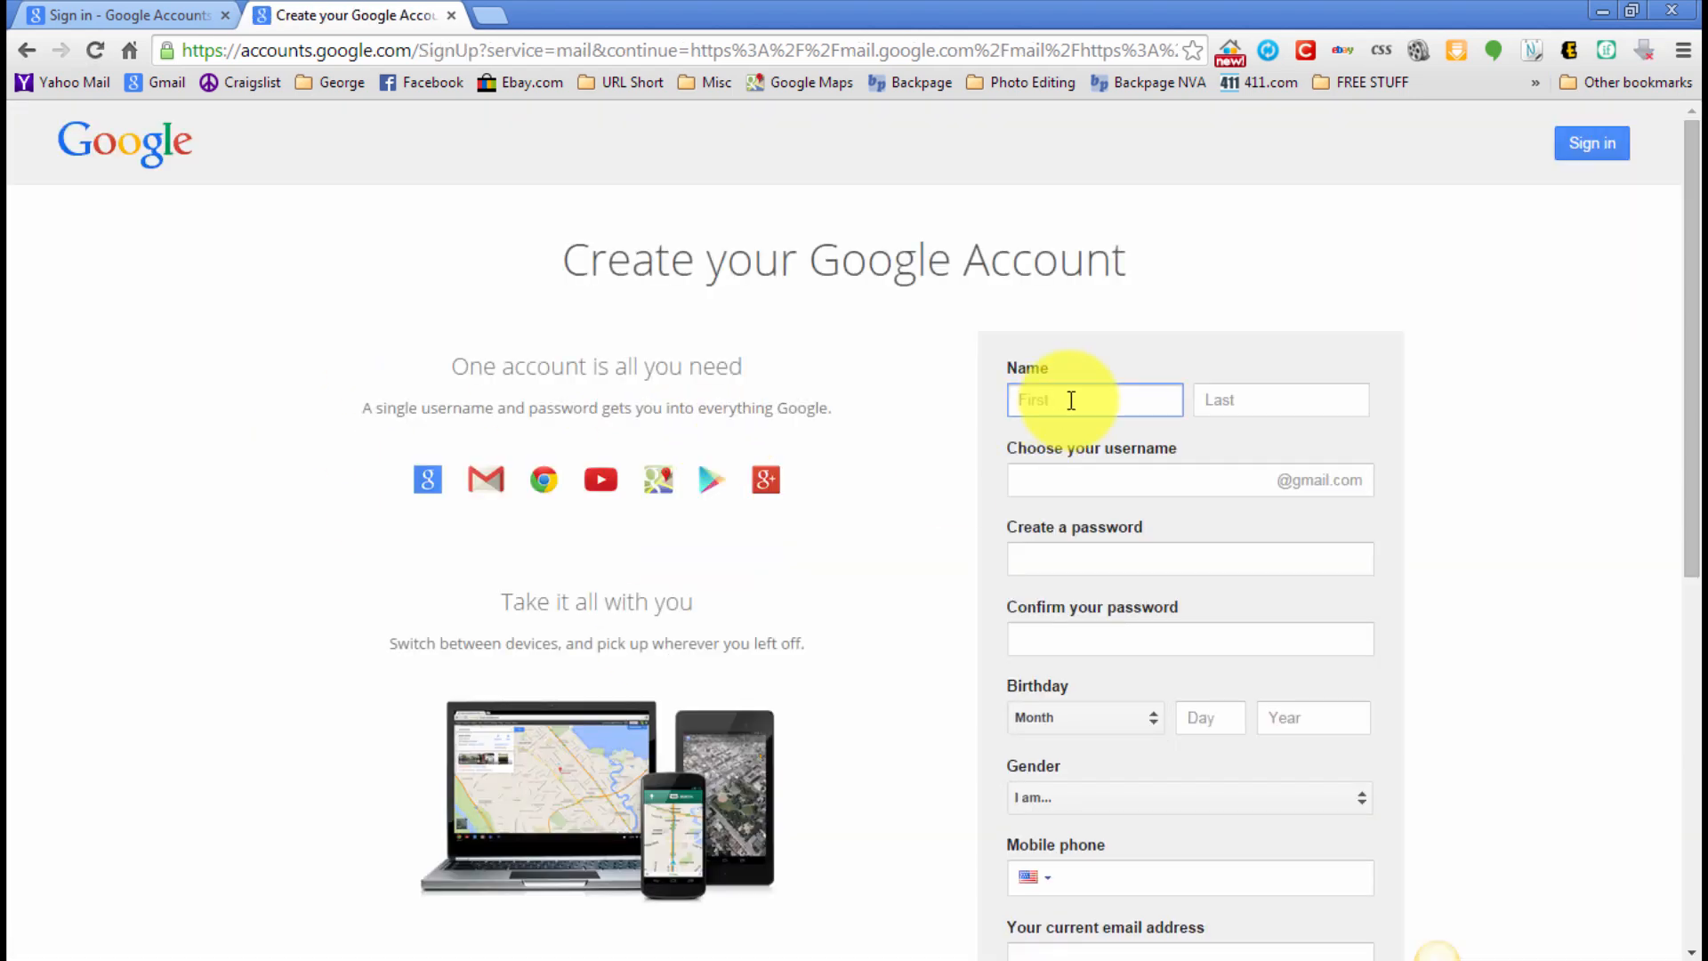
{"action": "left_click", "coordinate": [1093, 400]}
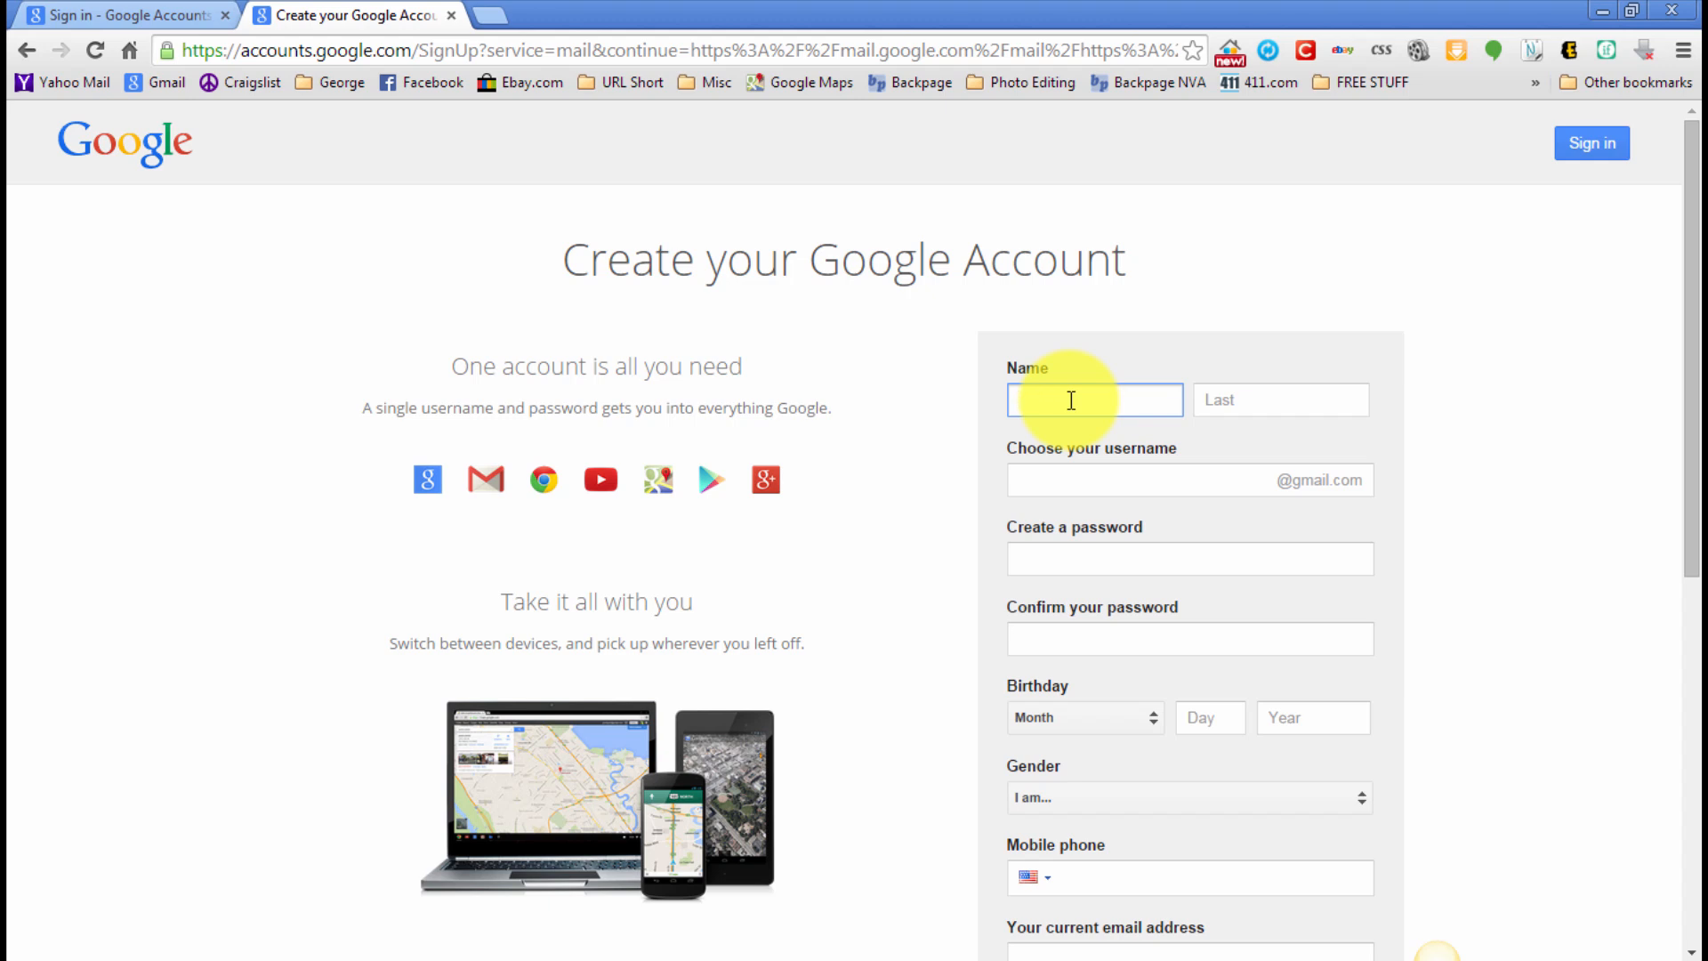
{"action": "type", "text": "Ted"}
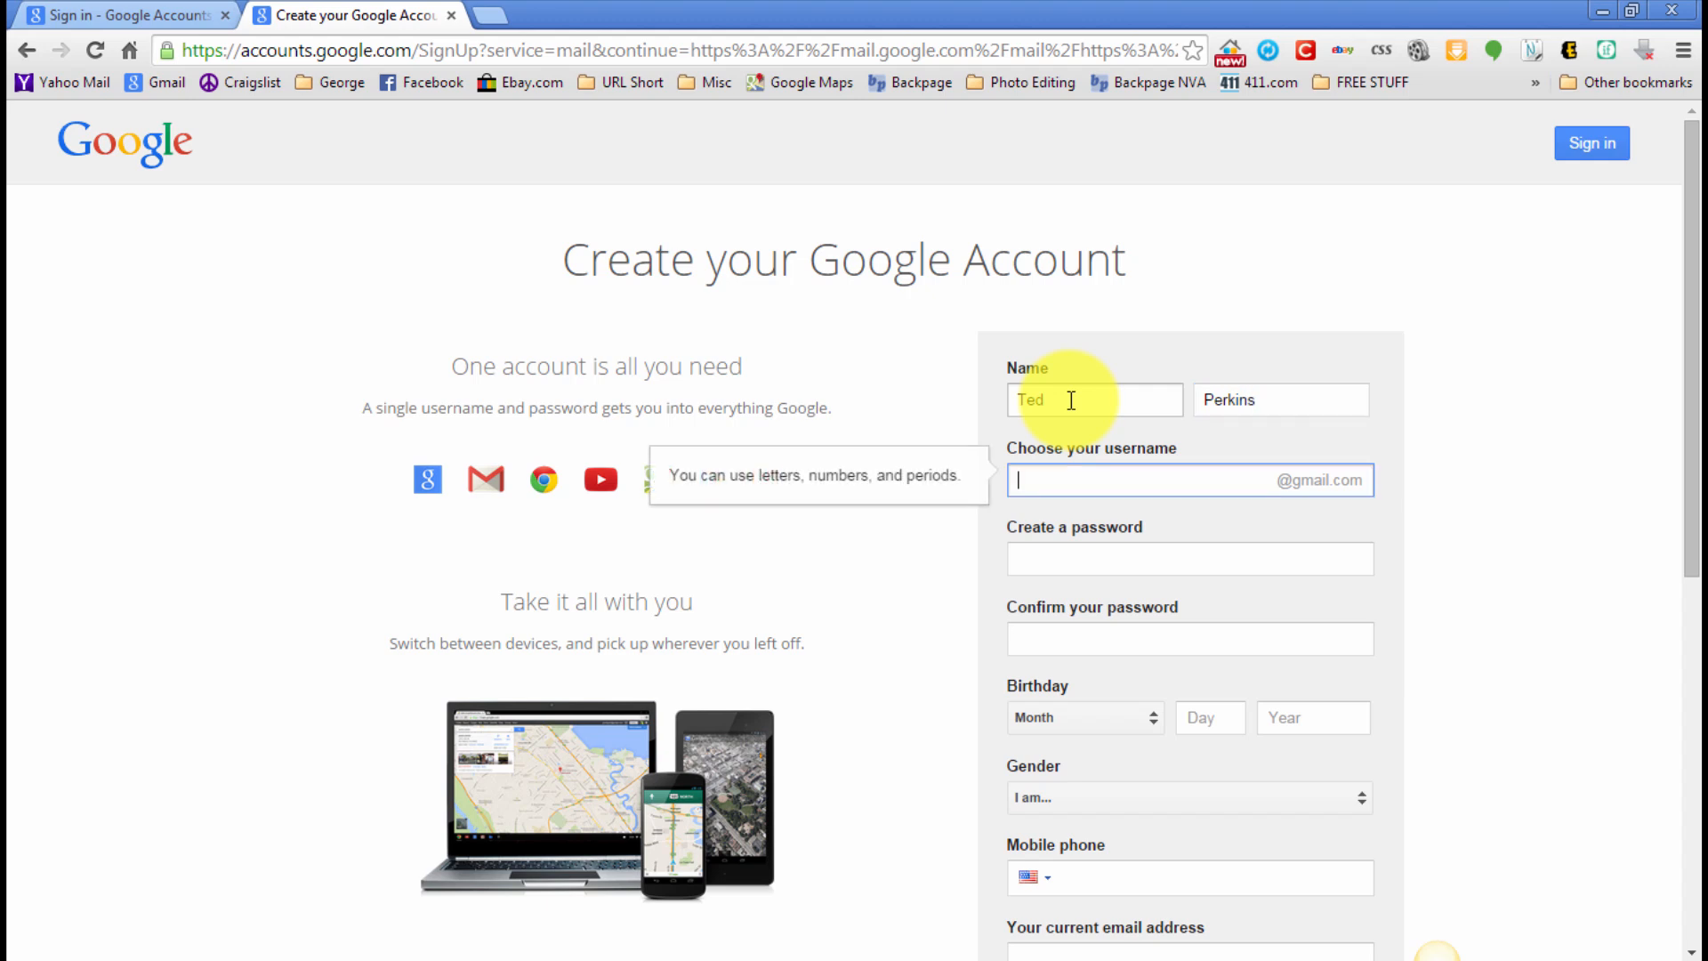
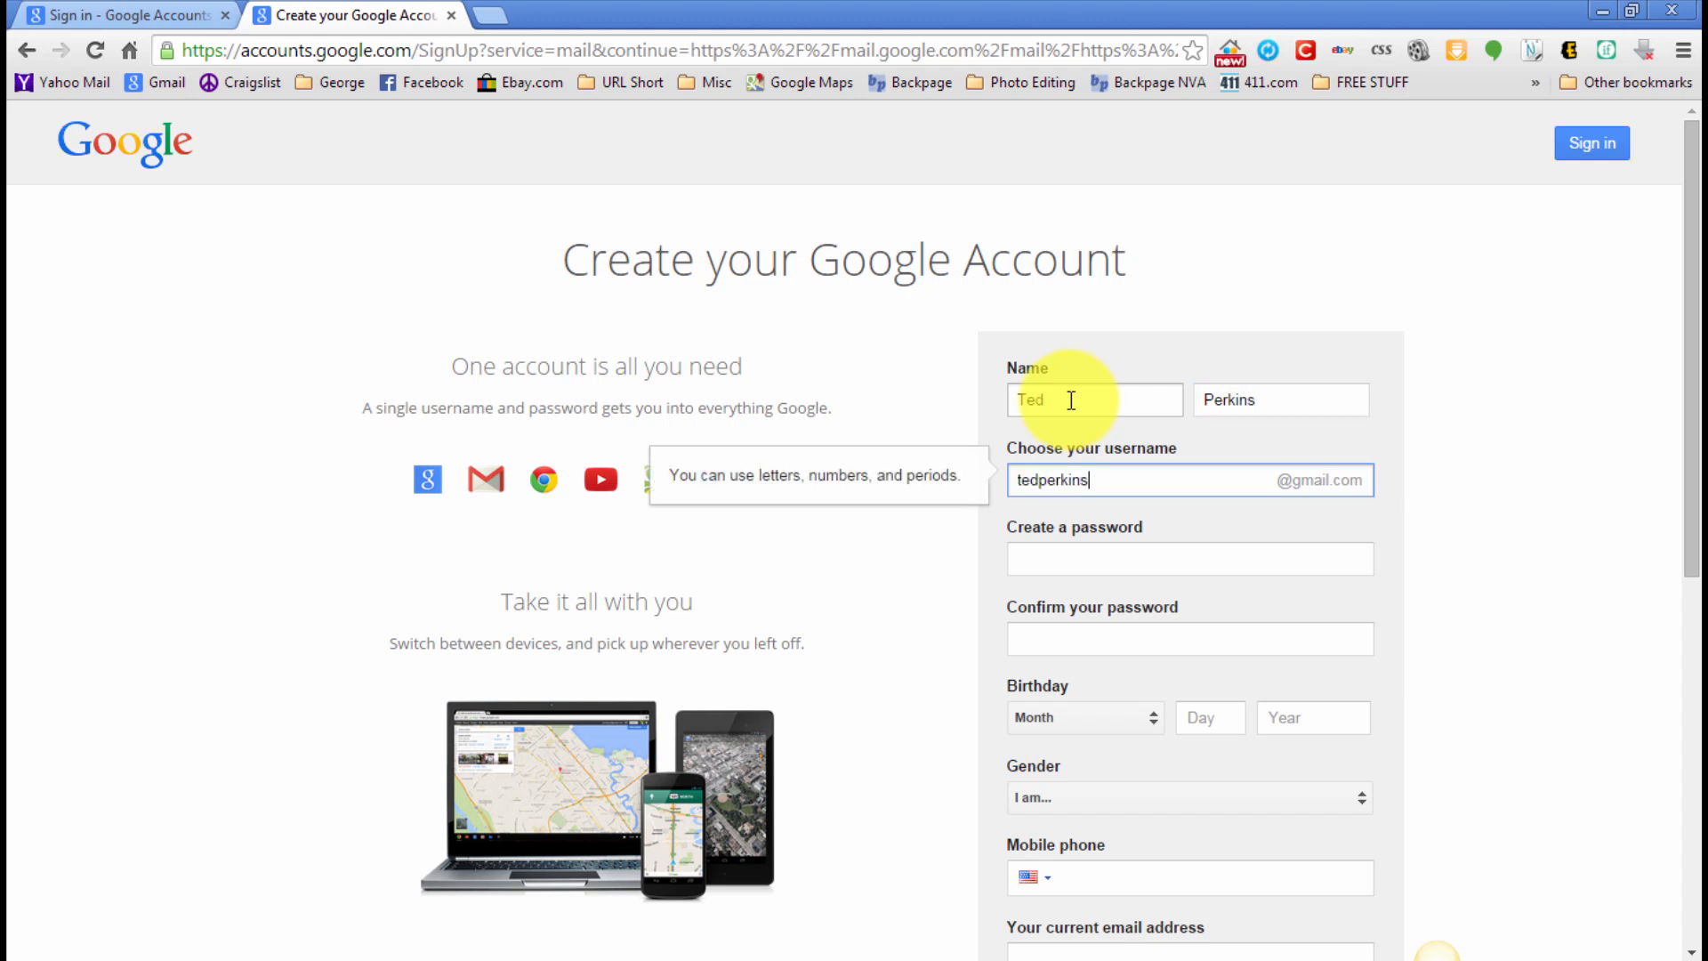
{"action": "left_click", "coordinate": [1189, 558]}
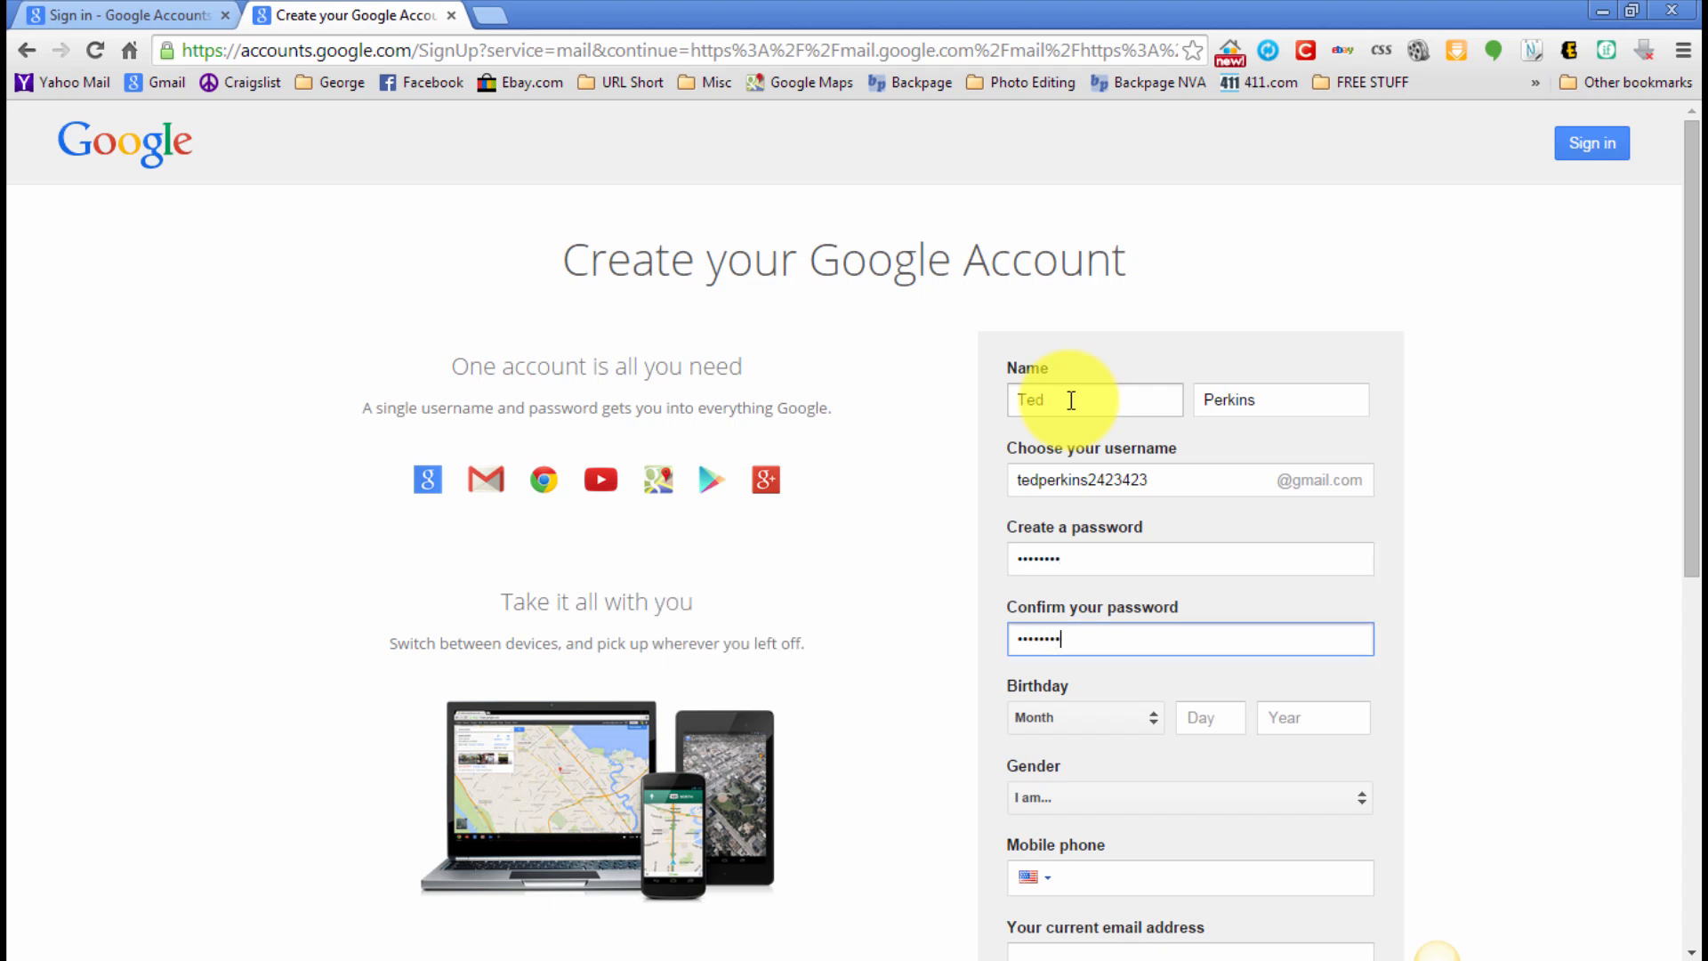
Enter birthday day 14 and year 1987, captcha 256, accept the terms and submit.
{"action": "left_click", "coordinate": [1083, 717]}
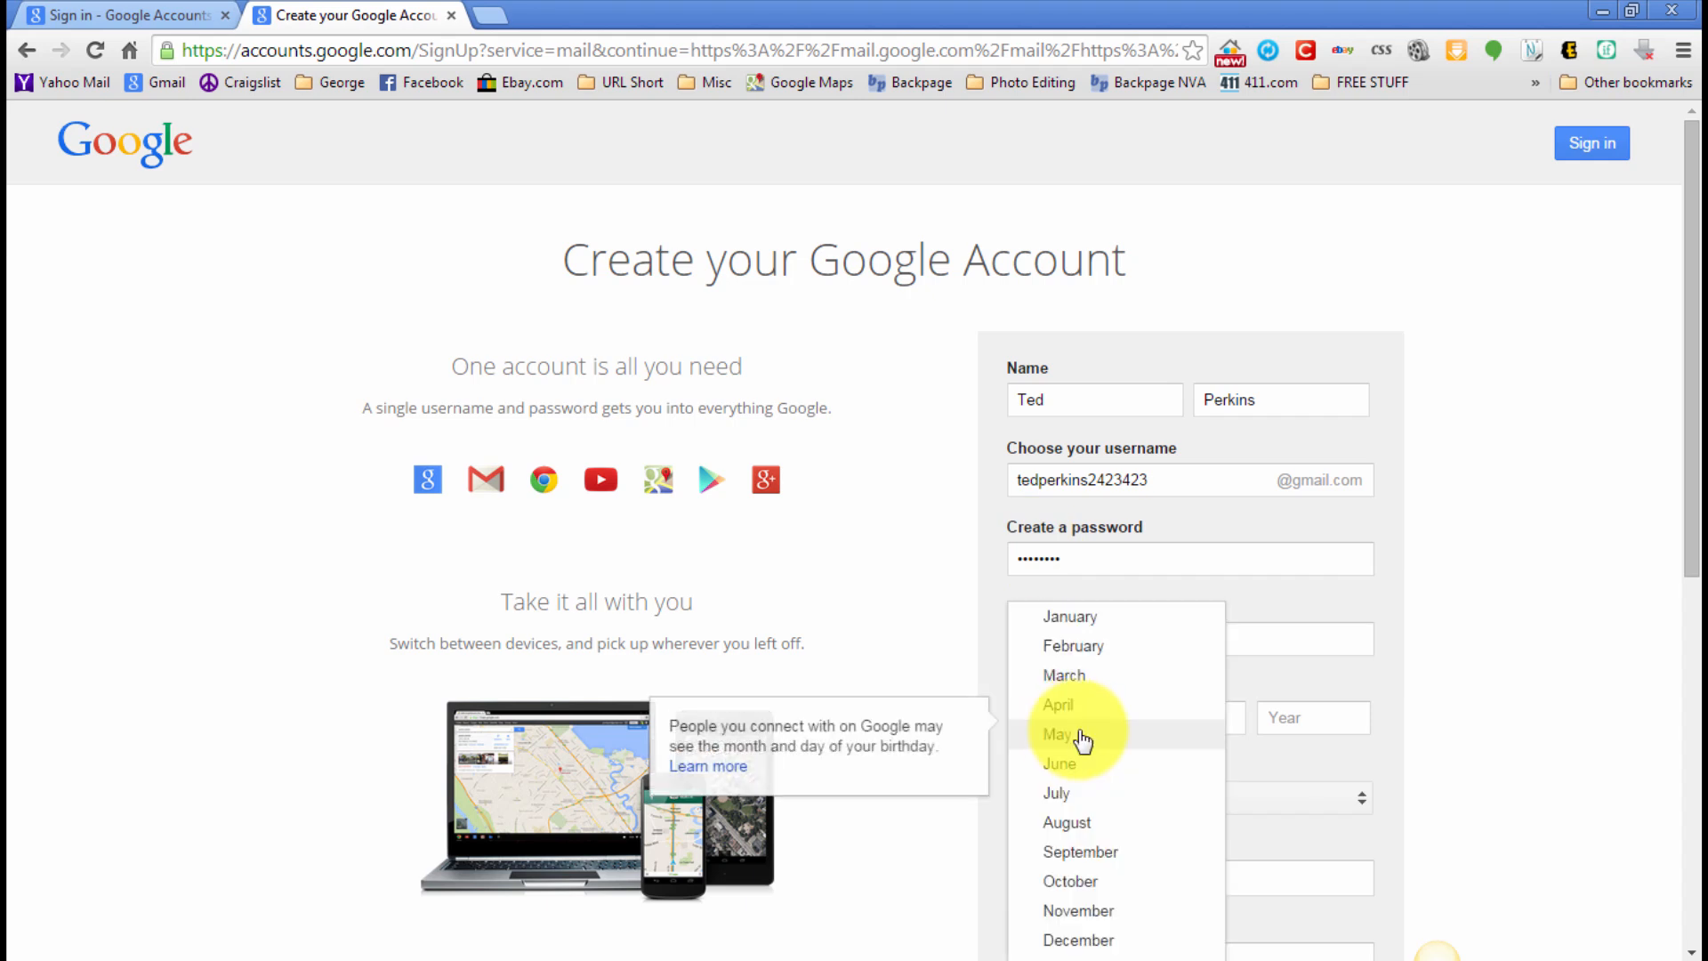
{"action": "left_click", "coordinate": [1056, 704]}
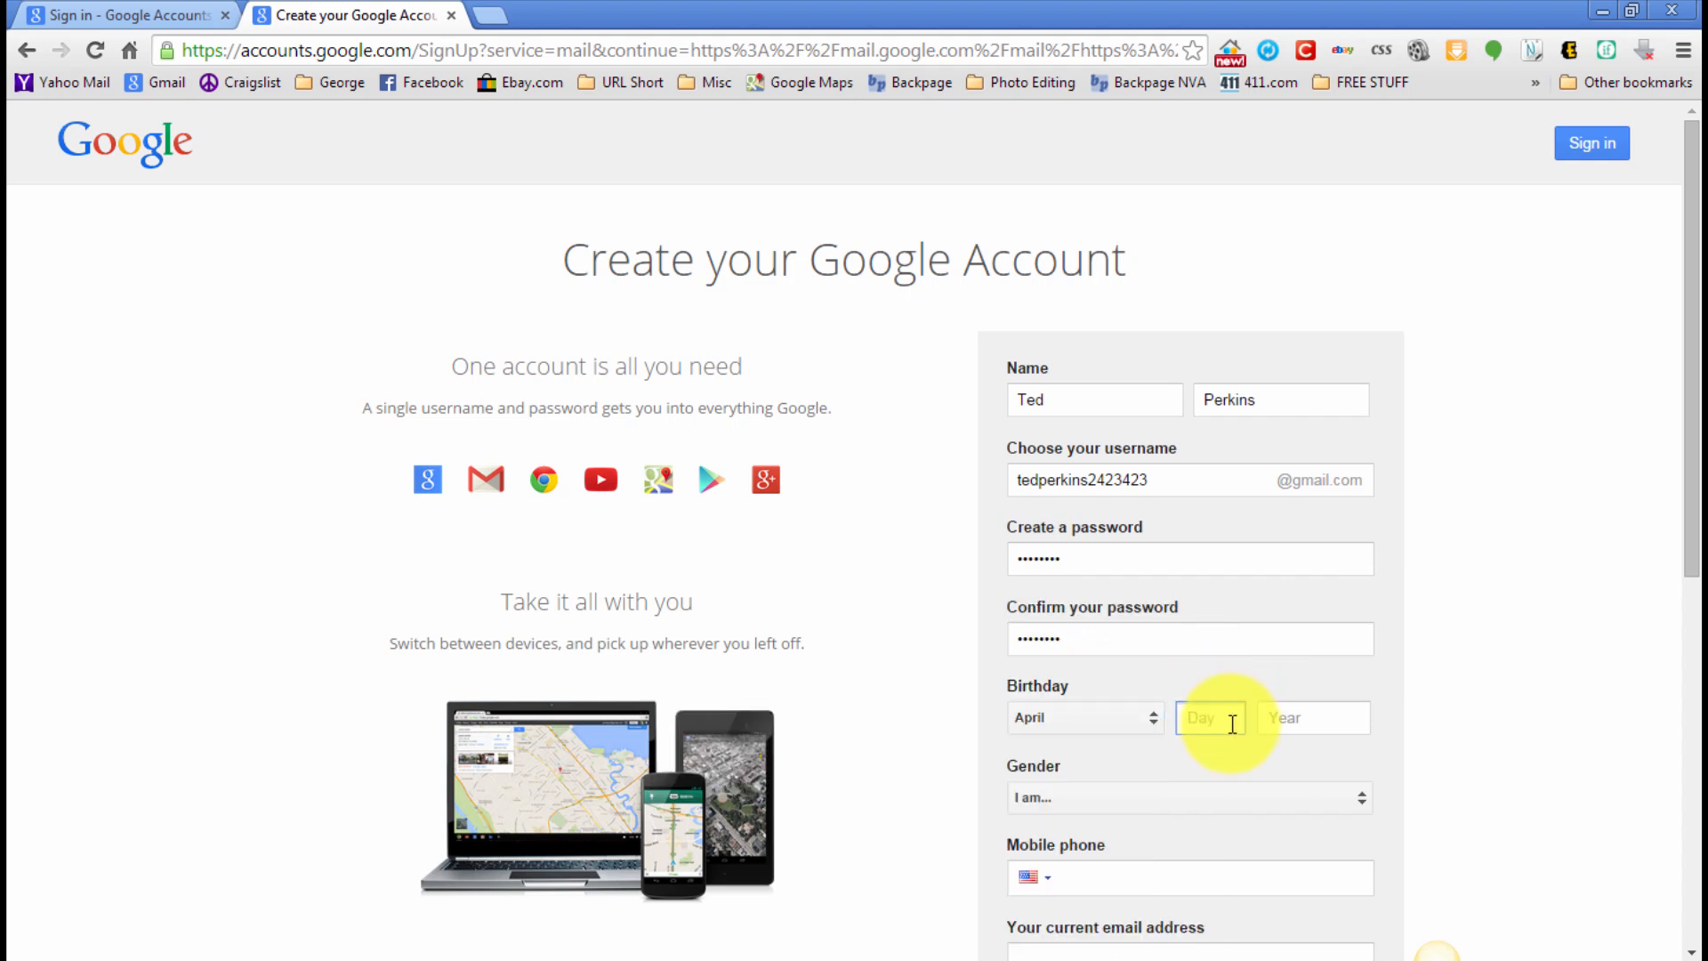
{"action": "type", "text": "14"}
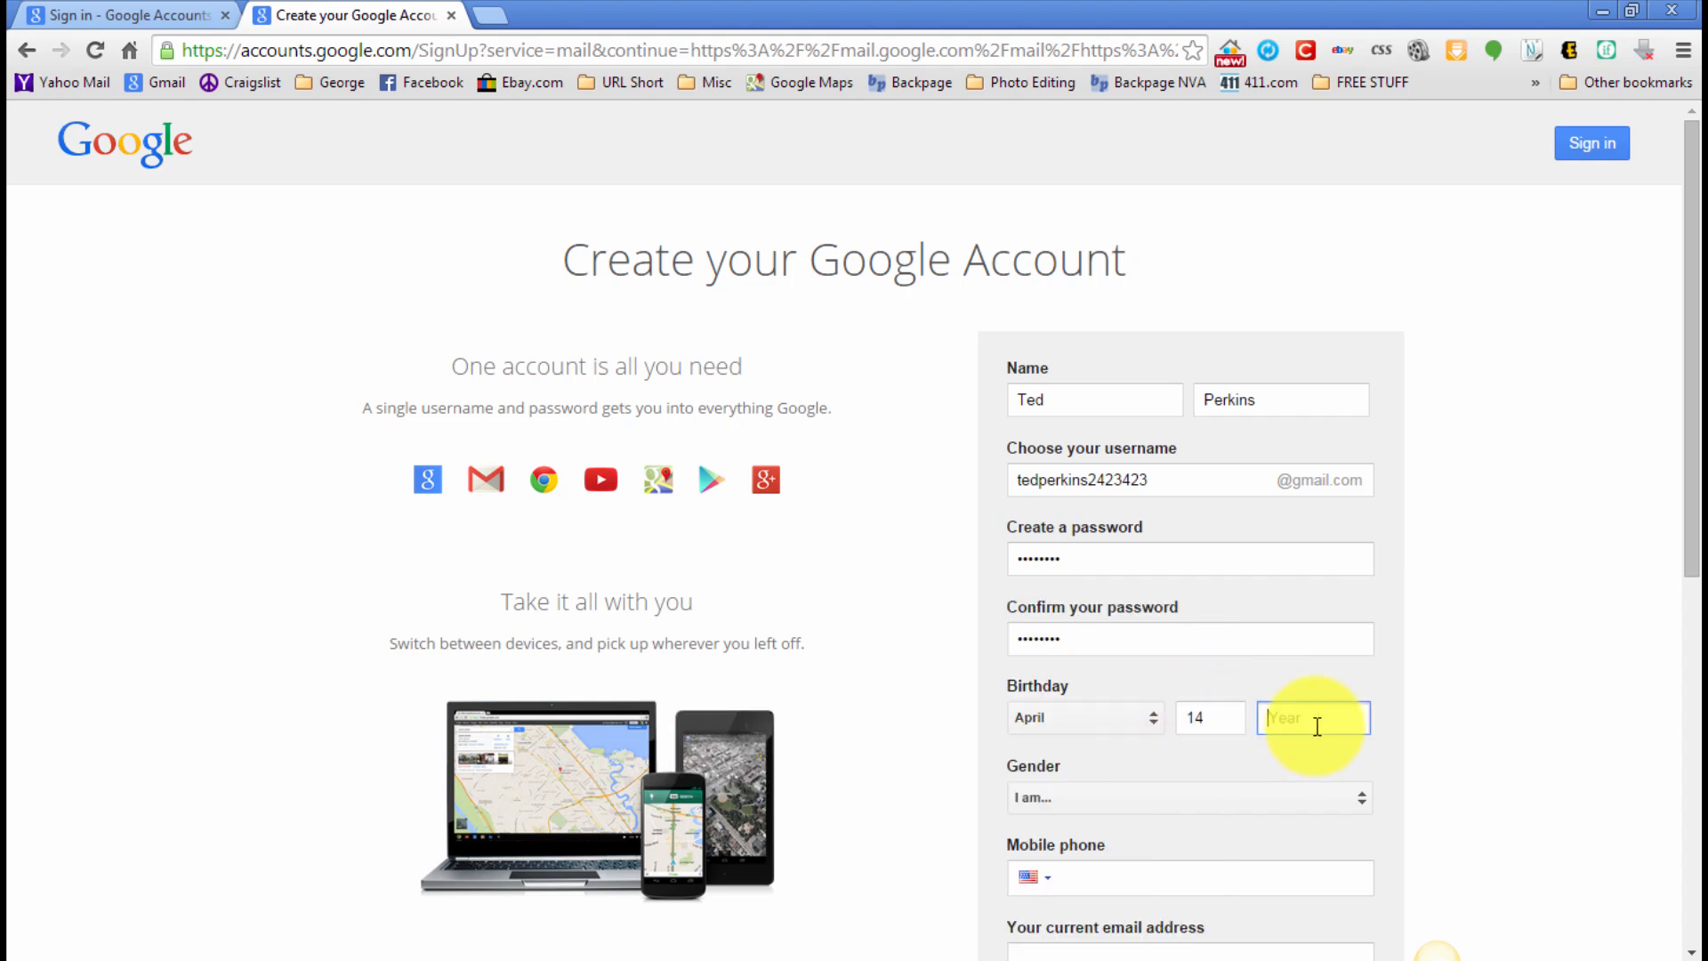
{"action": "type", "text": "1987"}
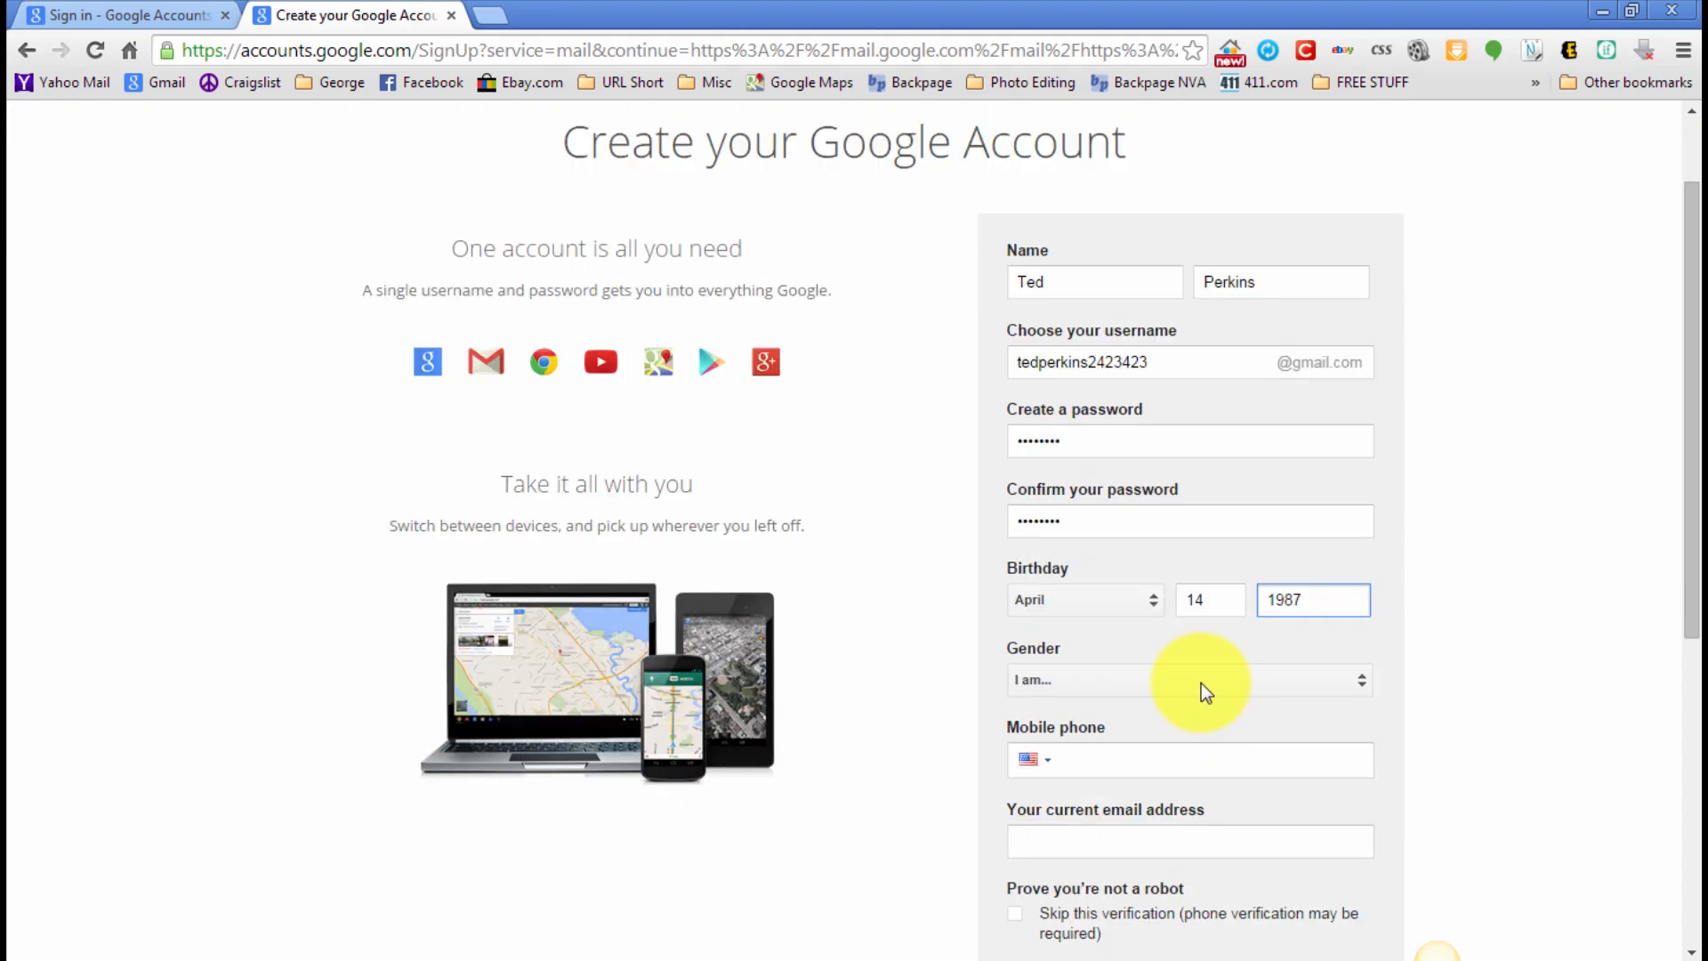
{"action": "scroll", "scroll_direction": "down", "scroll_amount": 3}
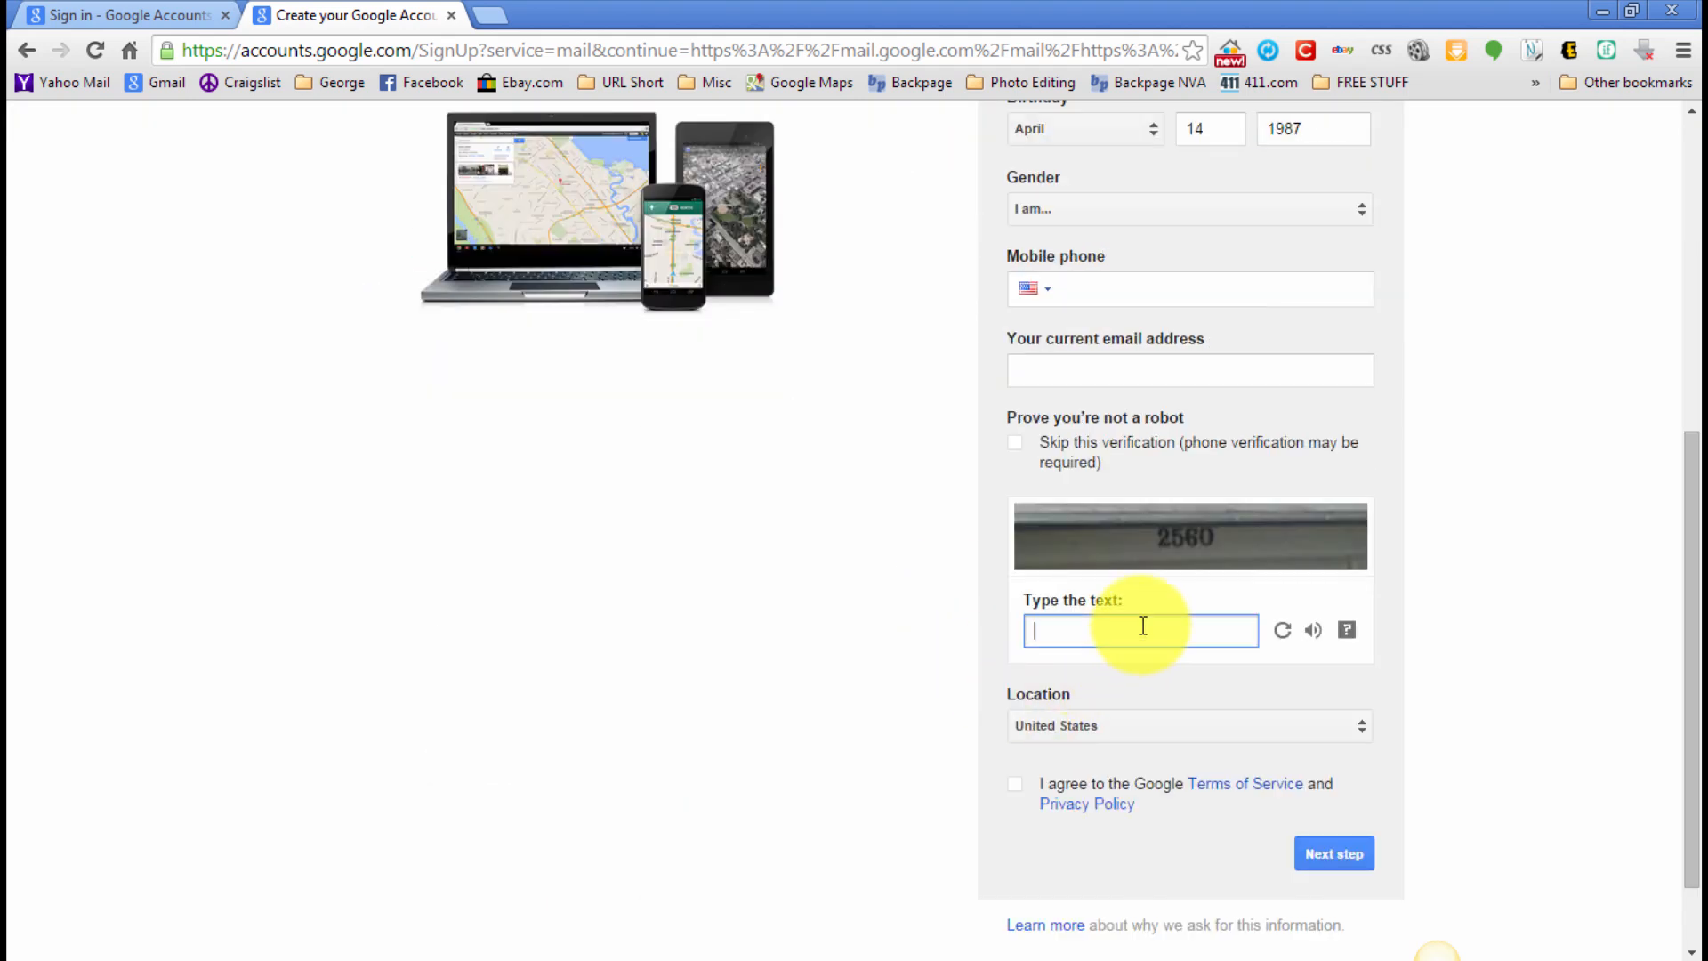
{"action": "type", "text": "256"}
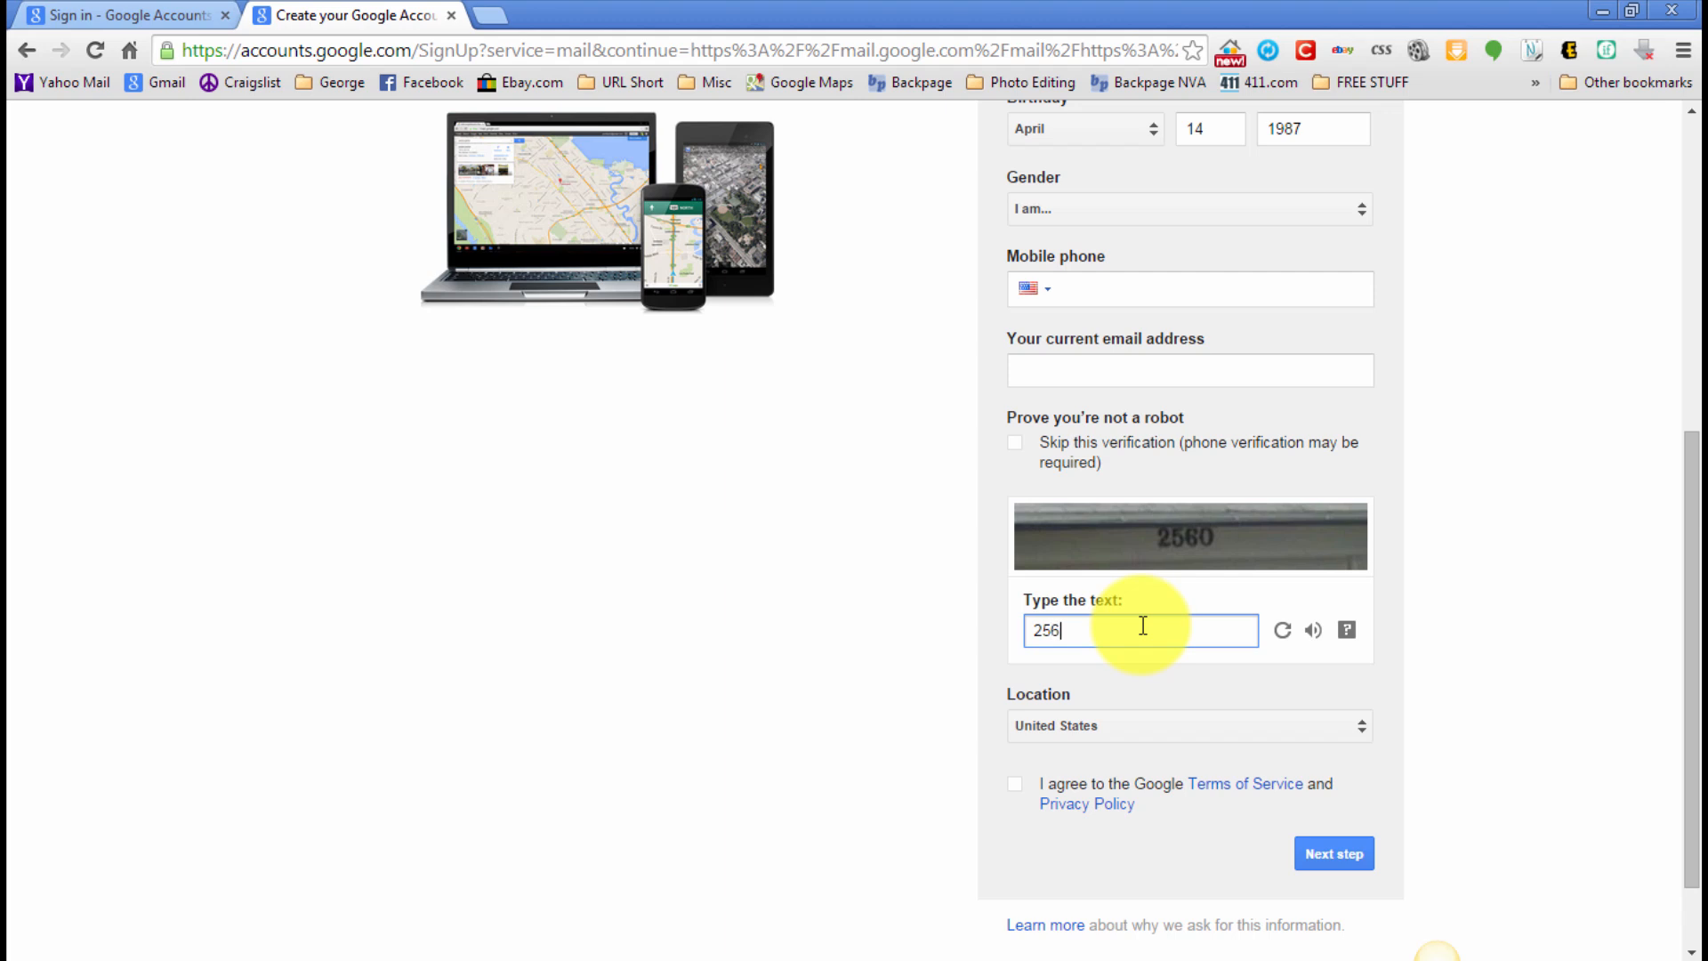
{"action": "left_click", "coordinate": [1014, 785]}
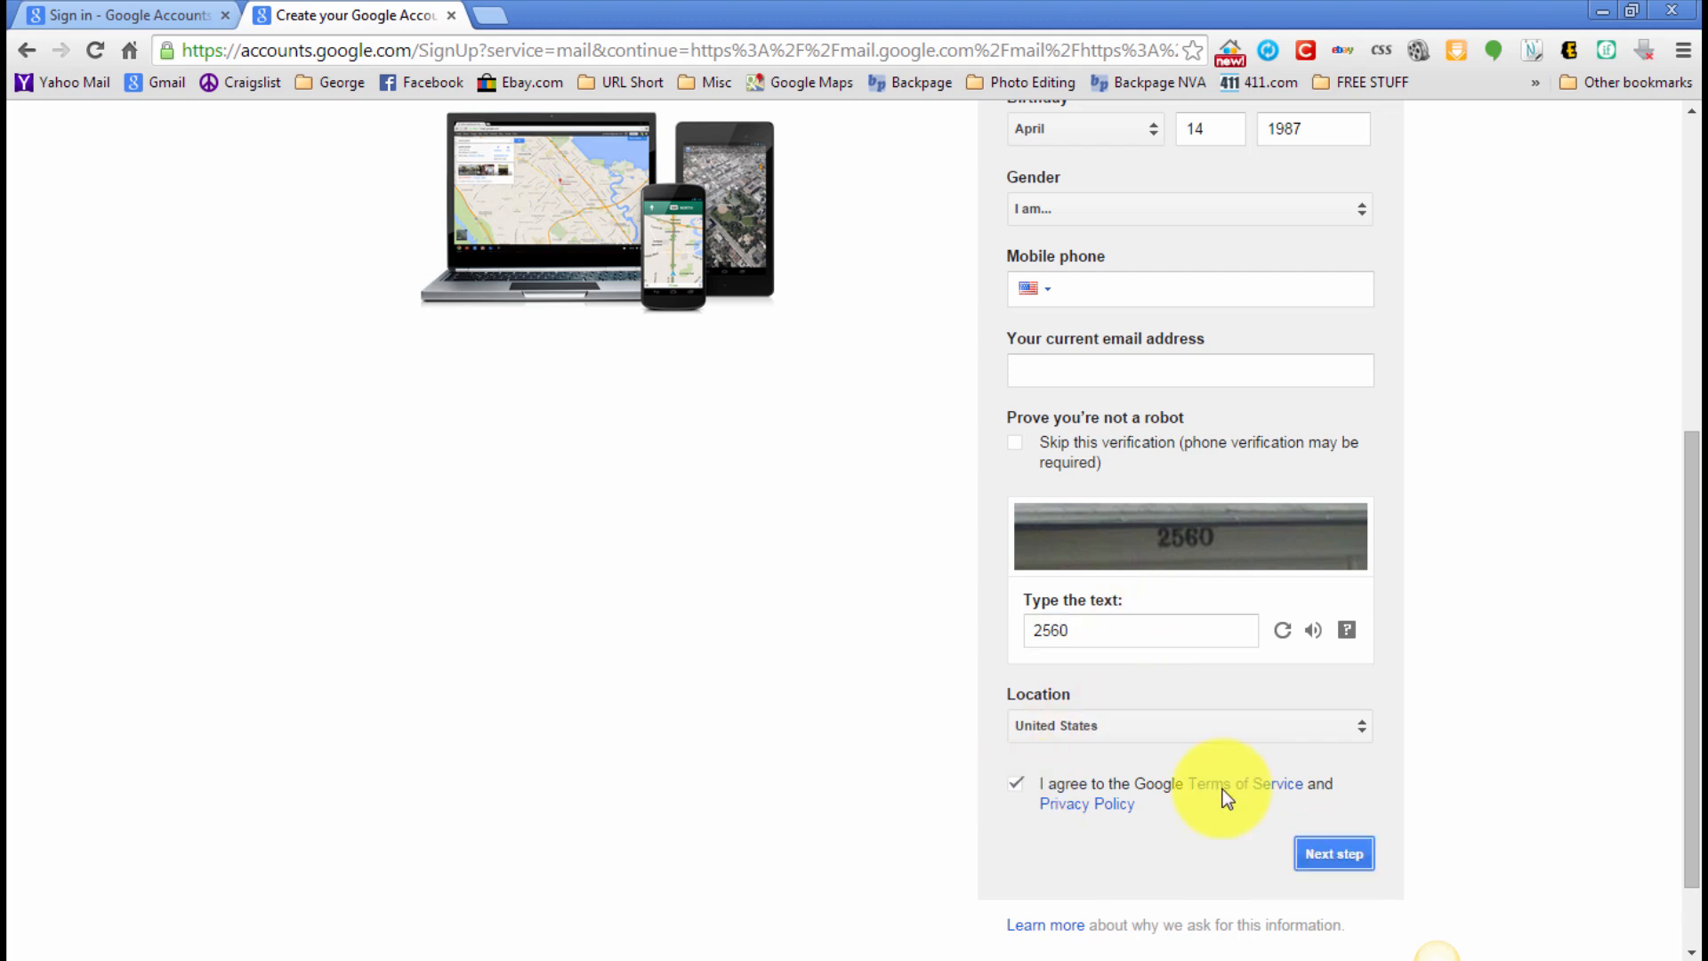
{"action": "left_click", "coordinate": [1333, 853]}
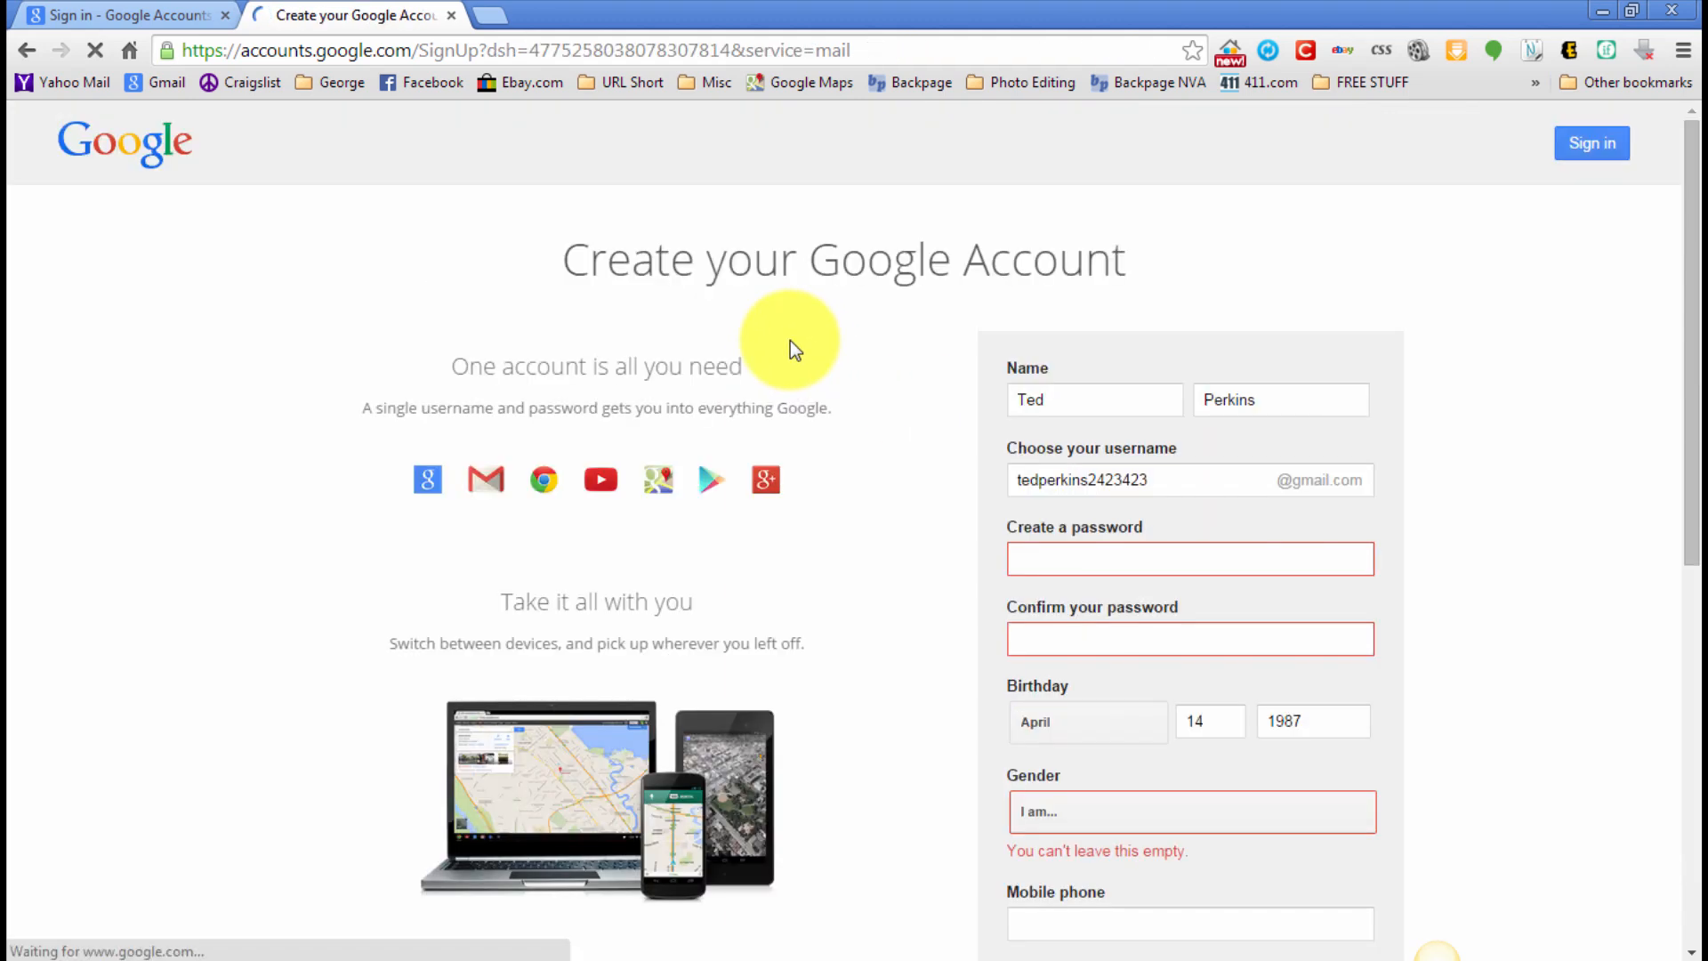
Choose a gender, re-enter the password and answer a new captcha.
{"action": "scroll", "scroll_direction": "down", "scroll_amount": 3}
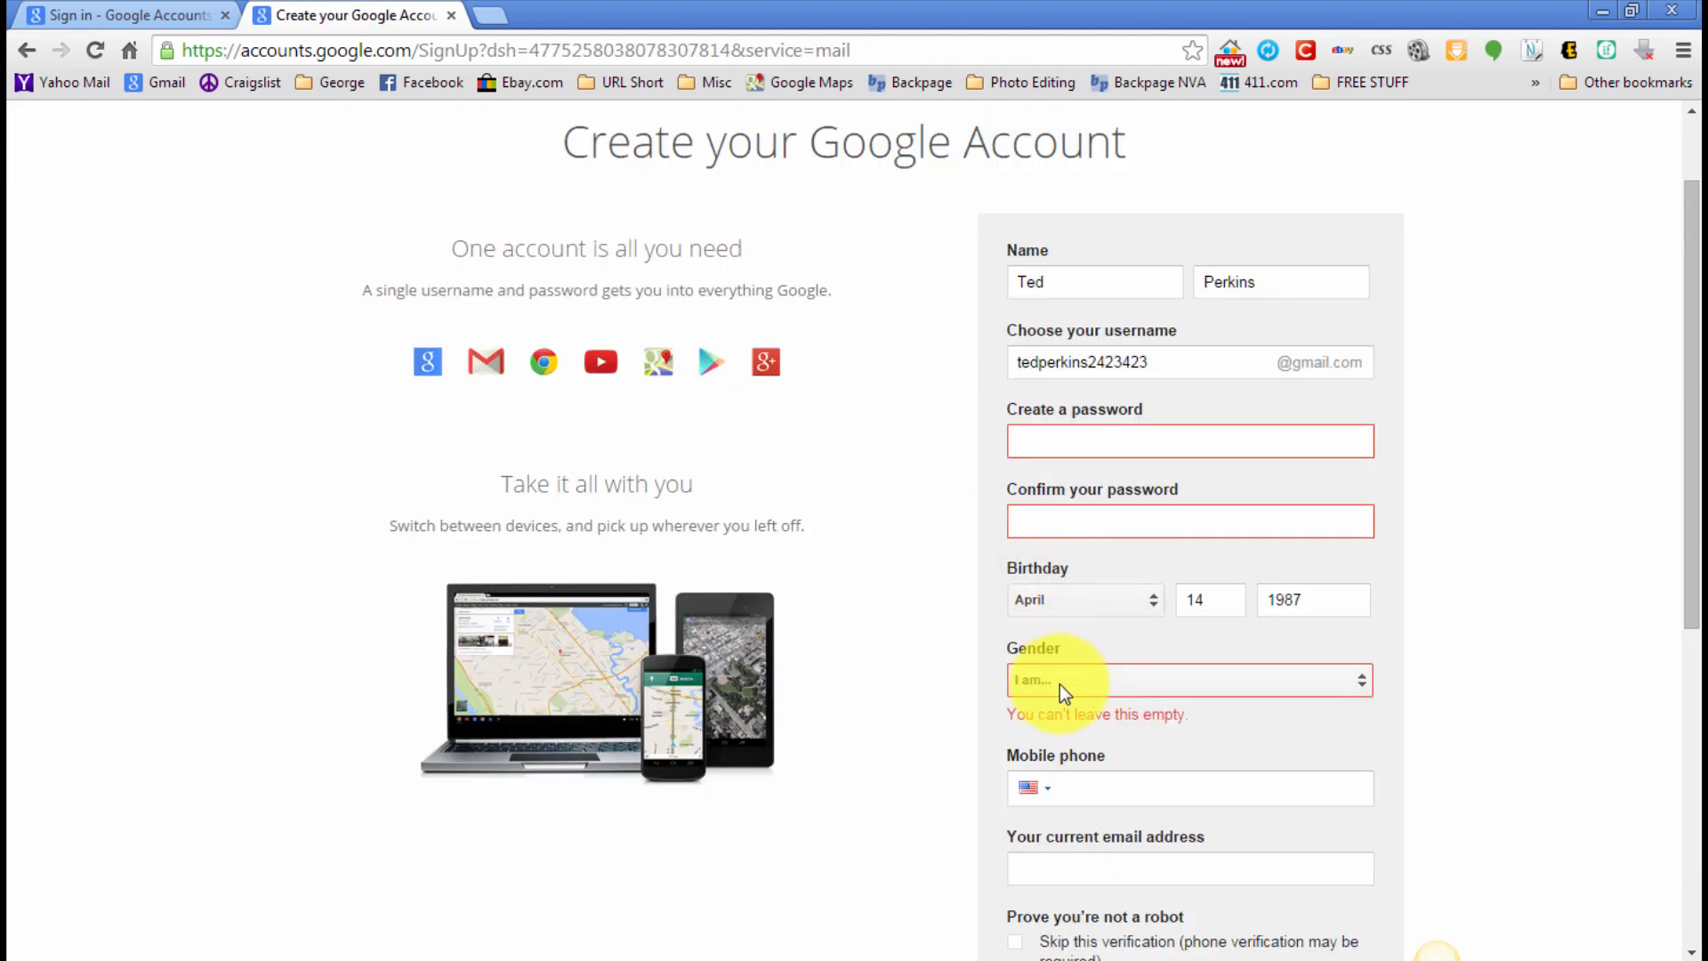
{"action": "left_click", "coordinate": [1188, 440]}
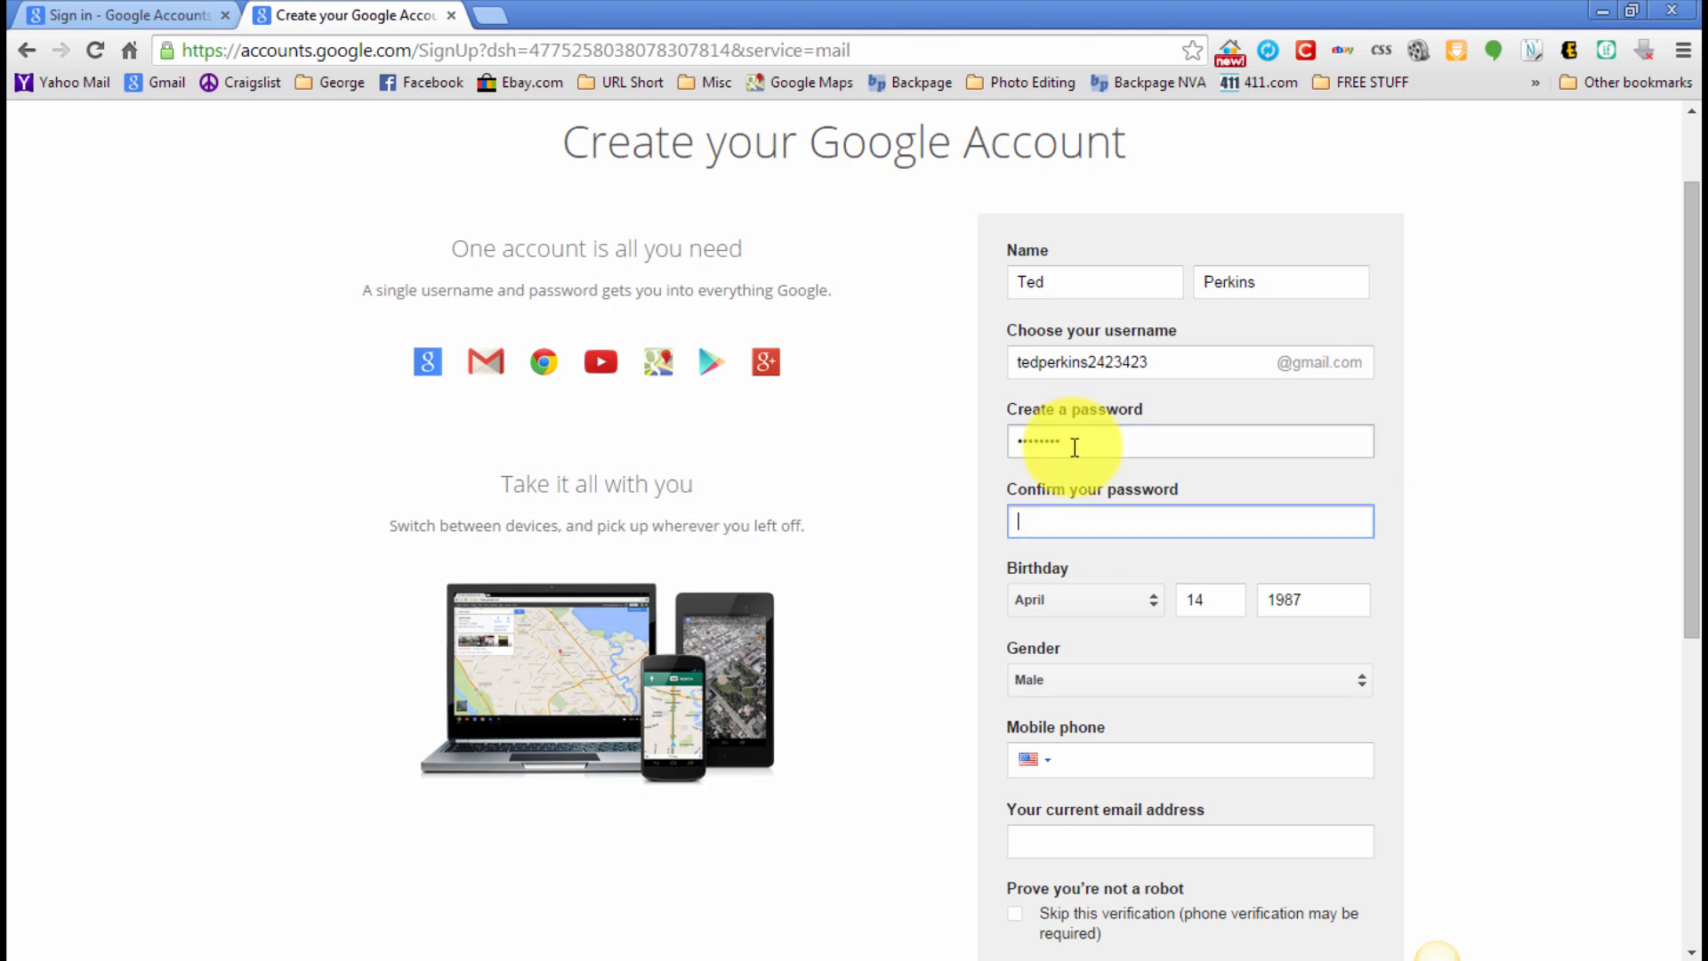
{"action": "type", "text": "••••••••"}
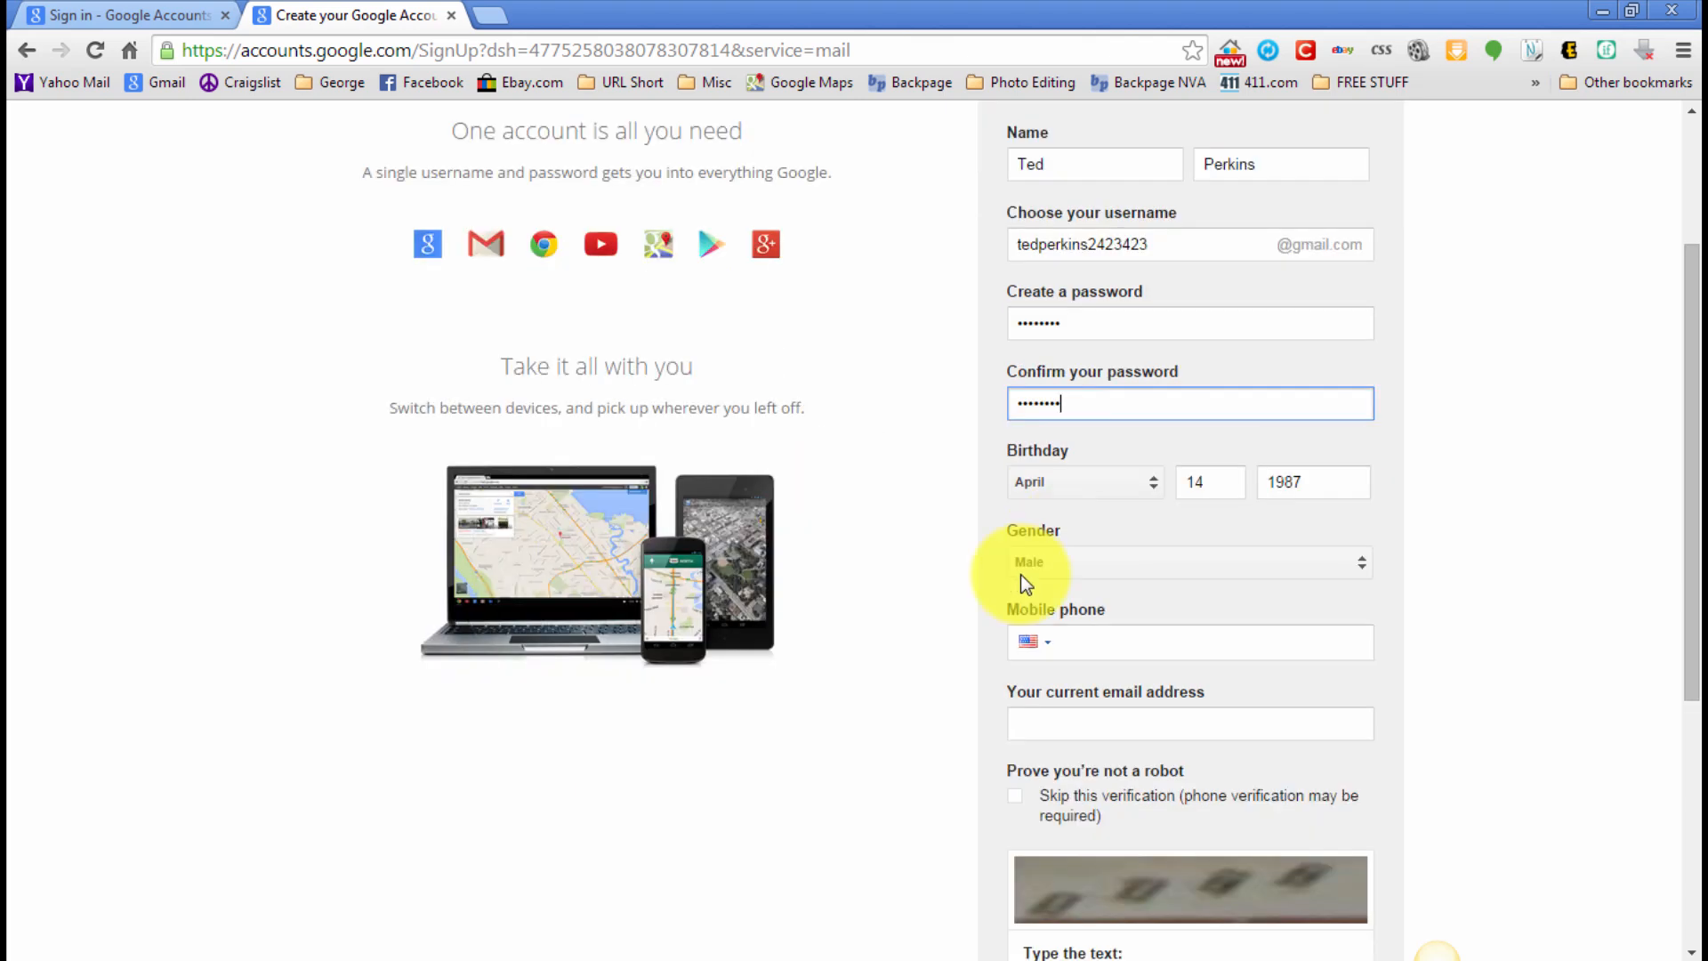
{"action": "scroll", "scroll_direction": "down", "scroll_amount": 3}
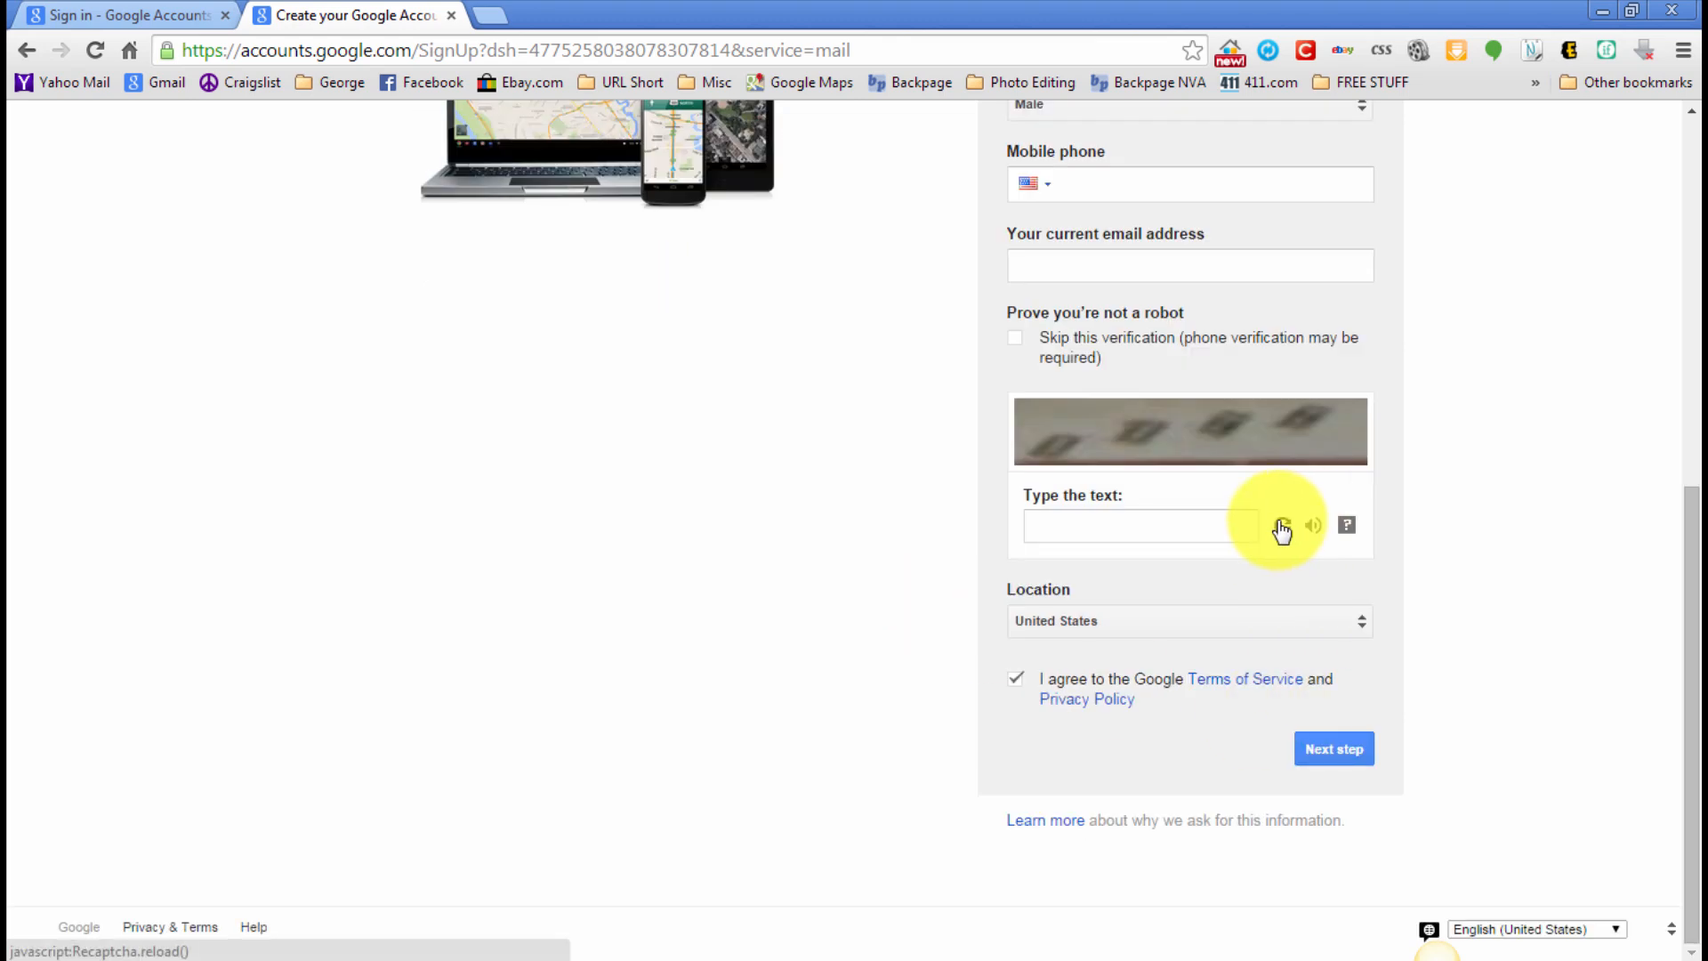
{"action": "left_click", "coordinate": [1282, 525]}
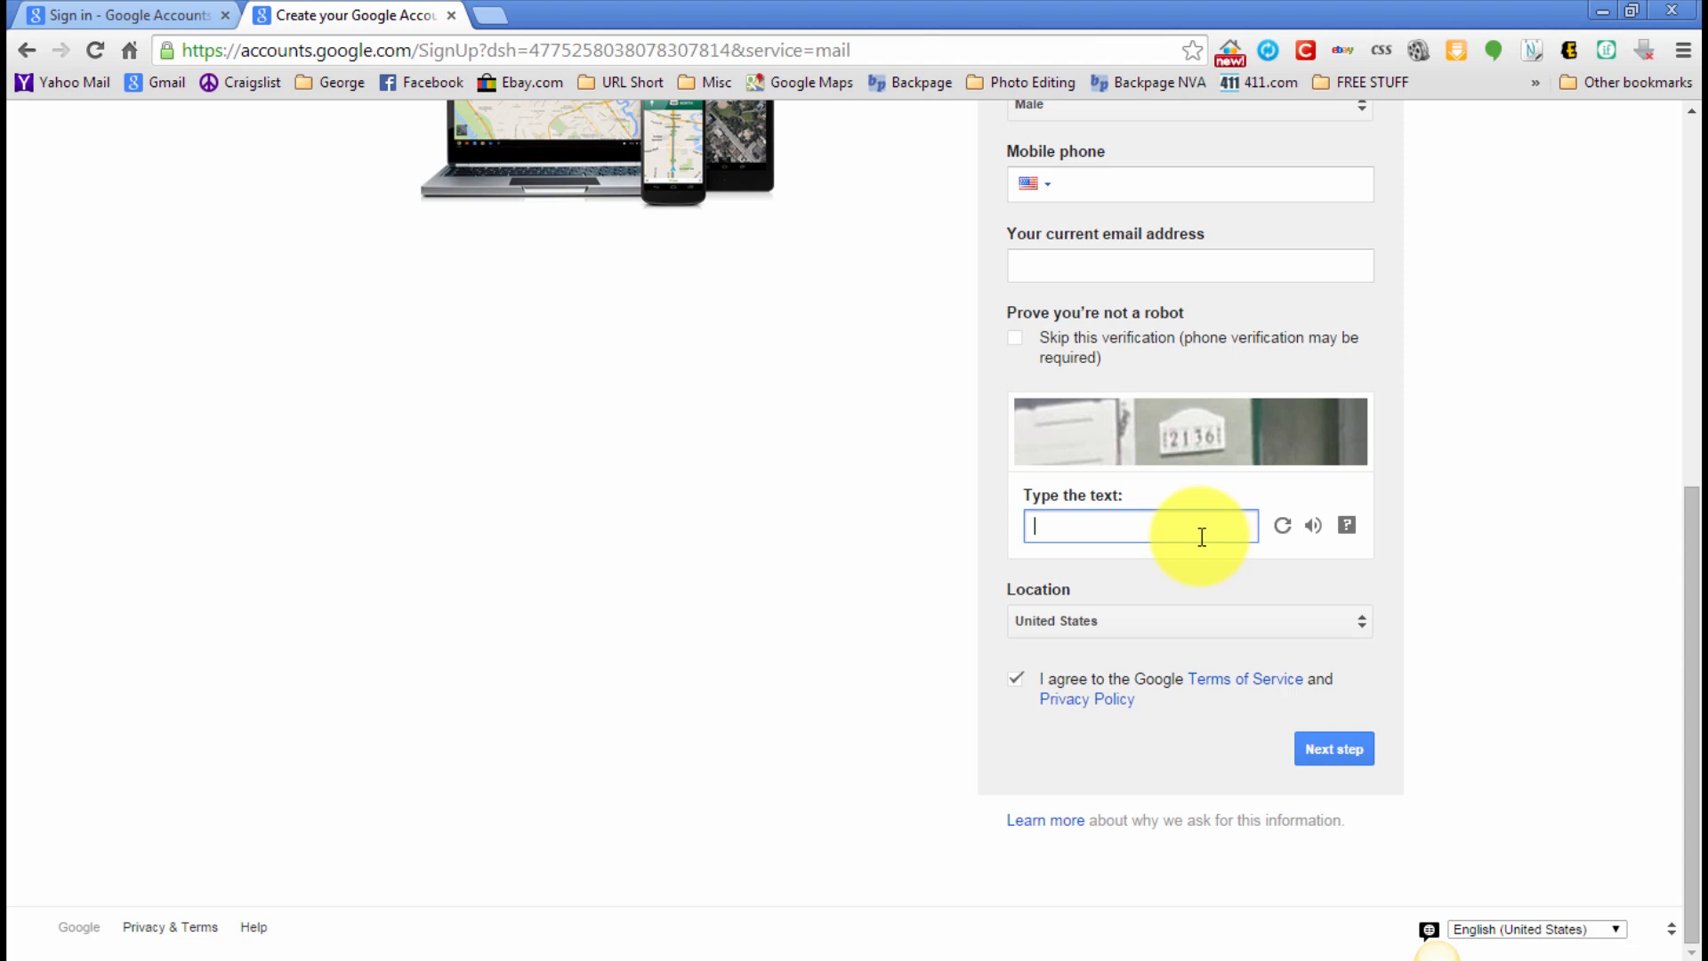
{"action": "type", "text": "21+"}
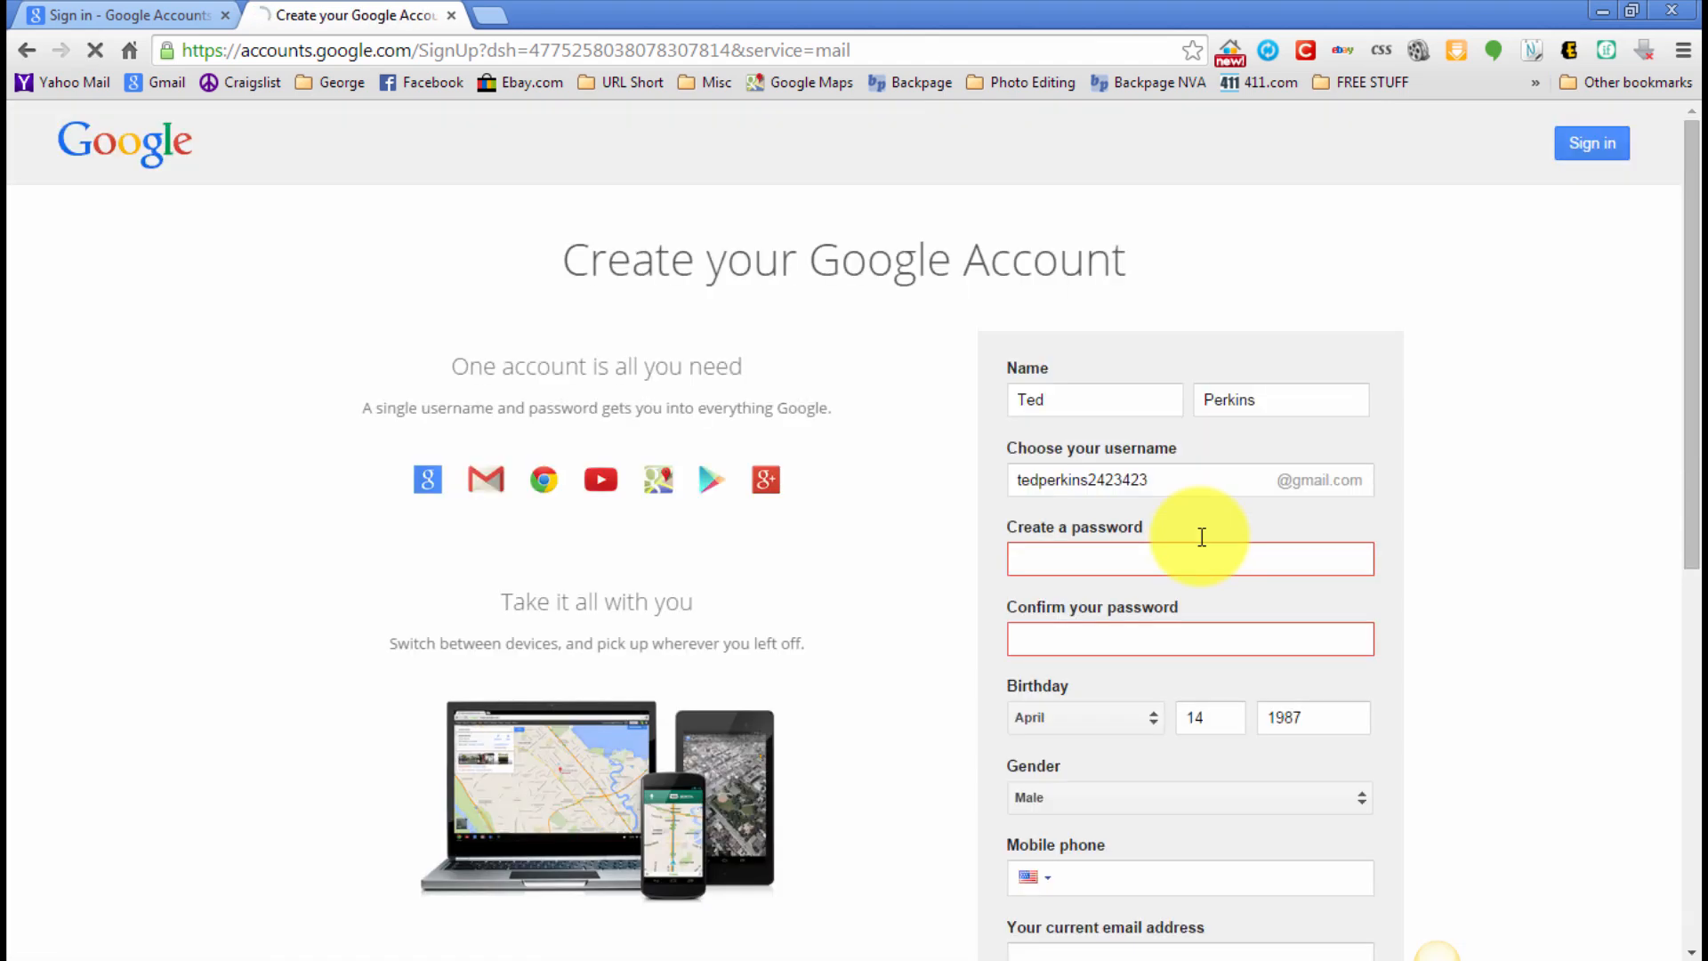
{"action": "scroll", "scroll_direction": "down", "scroll_amount": 3}
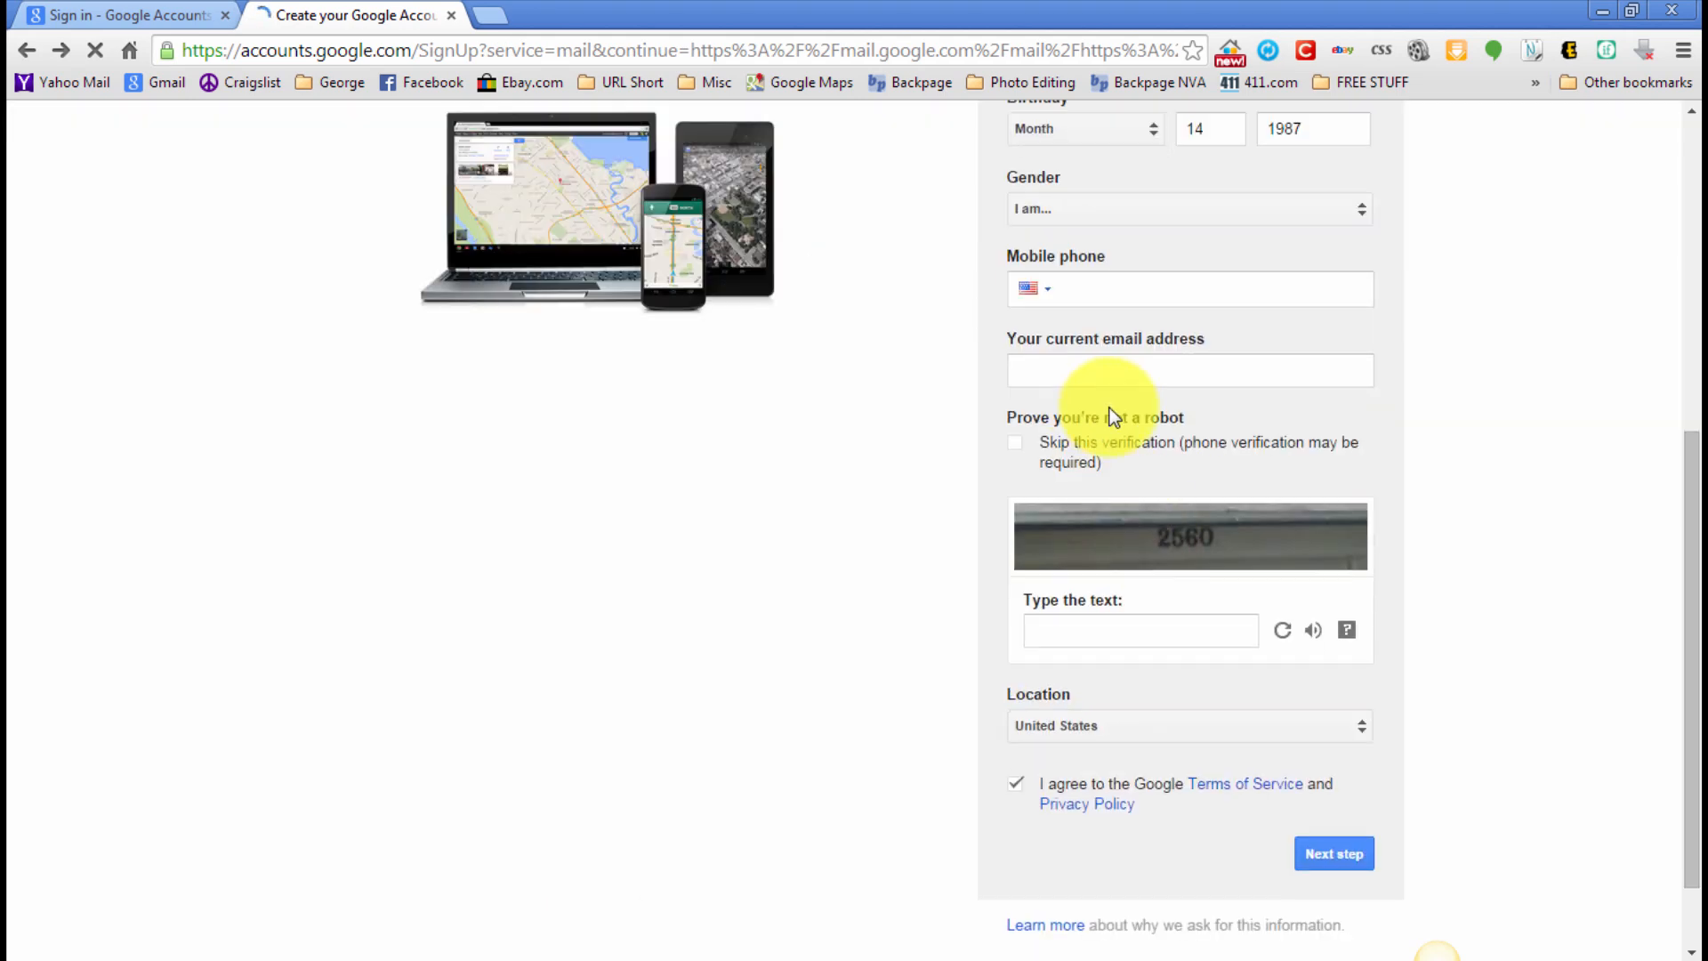
{"action": "scroll", "scroll_direction": "up", "scroll_amount": 3}
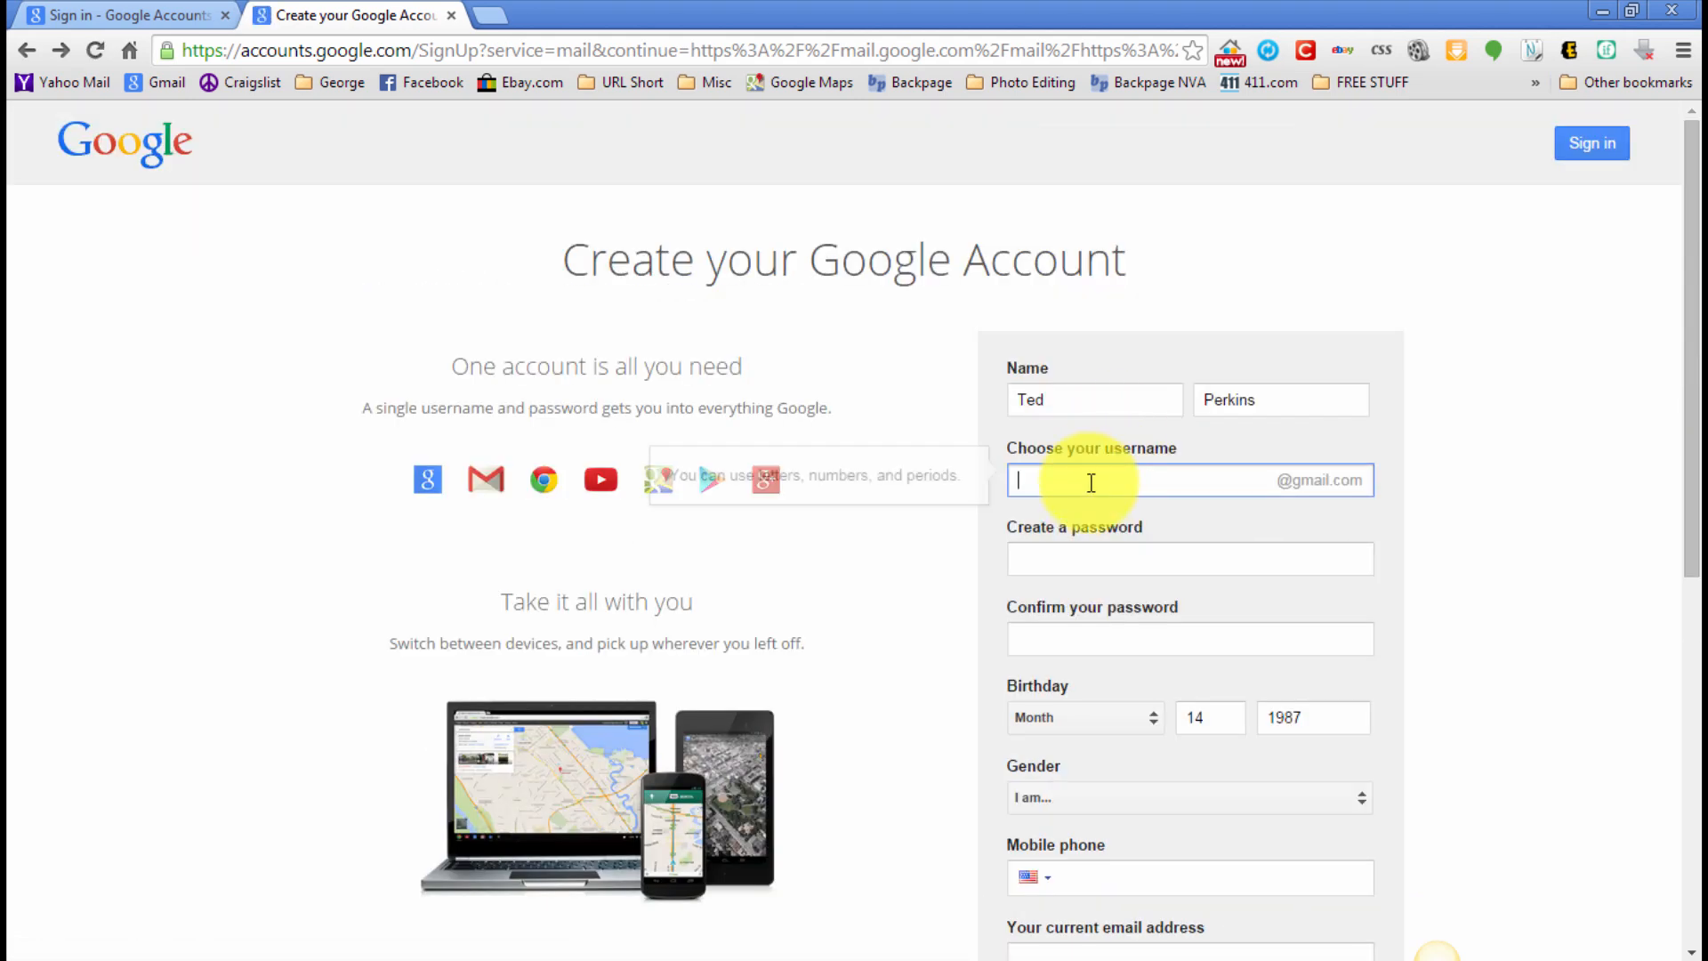
{"action": "type", "text": "ted"}
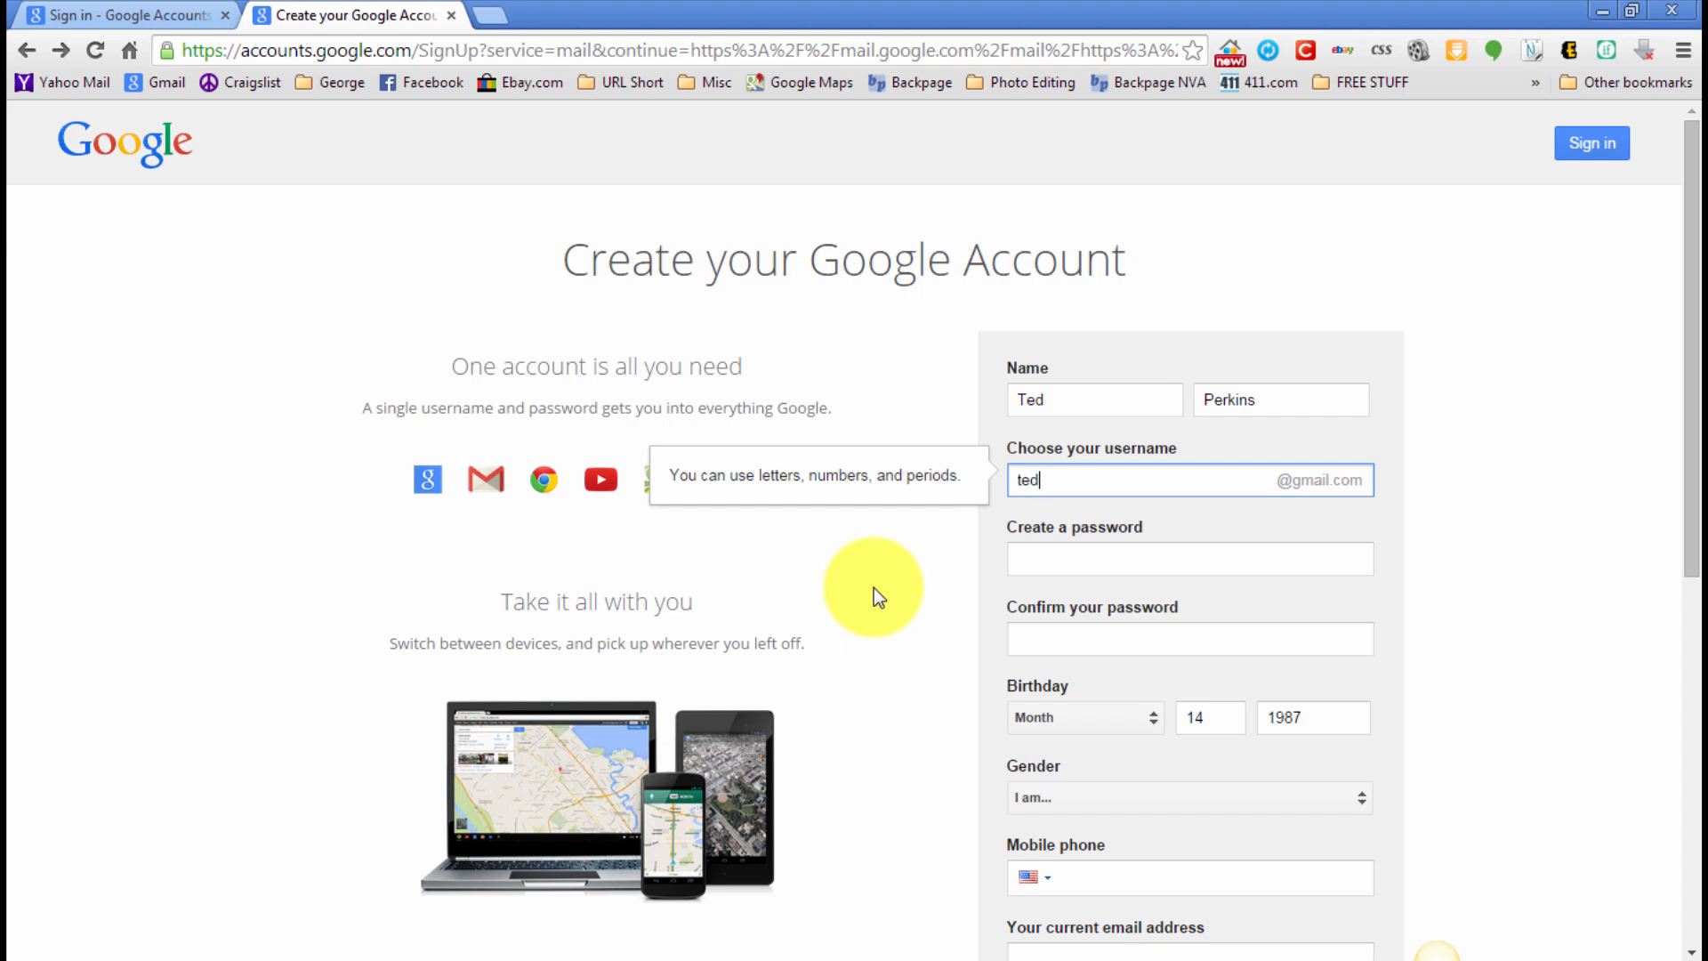
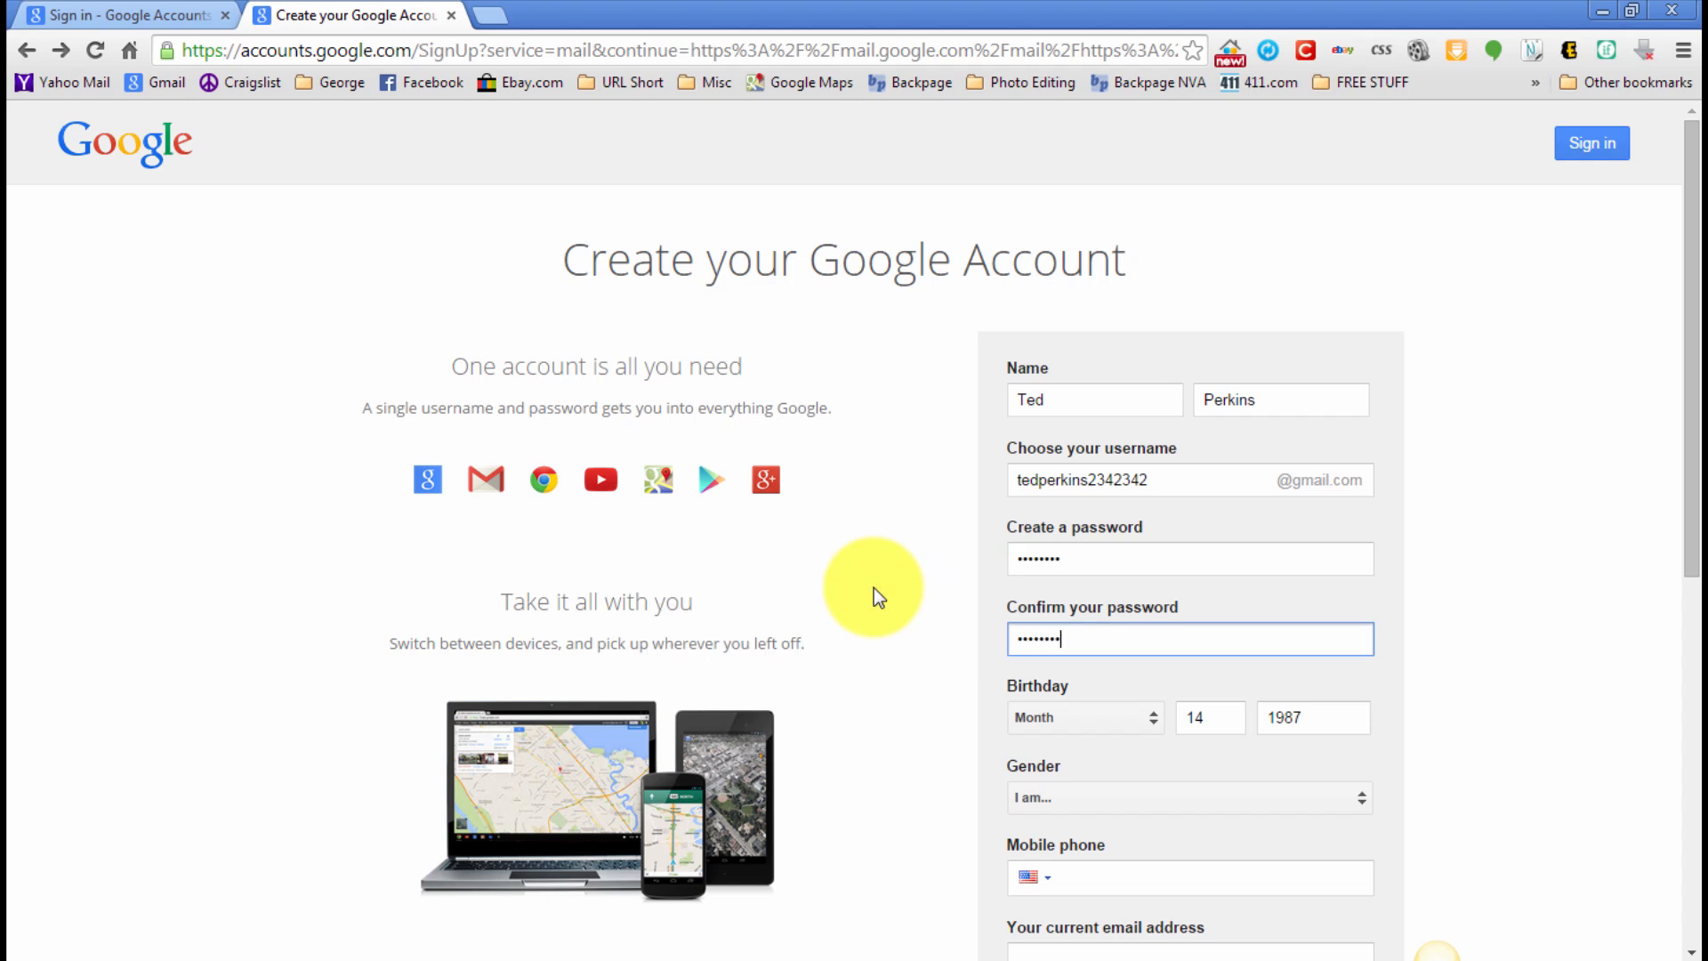
{"action": "scroll", "scroll_direction": "down", "scroll_amount": 3}
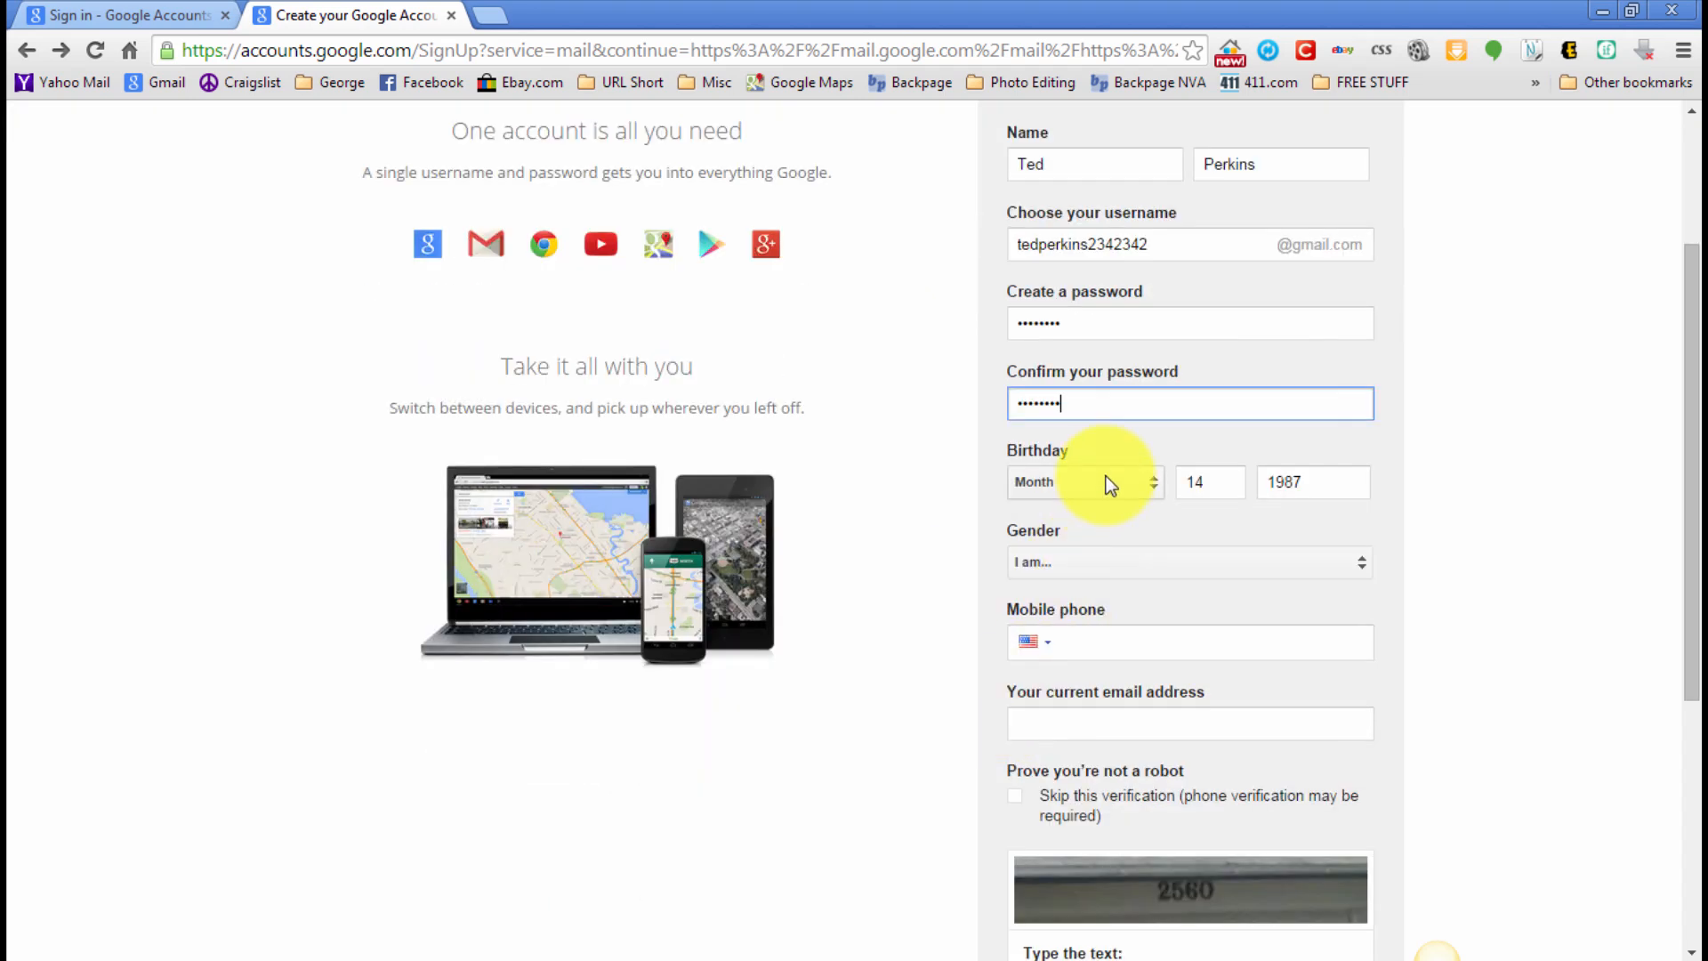
{"action": "left_click", "coordinate": [1083, 483]}
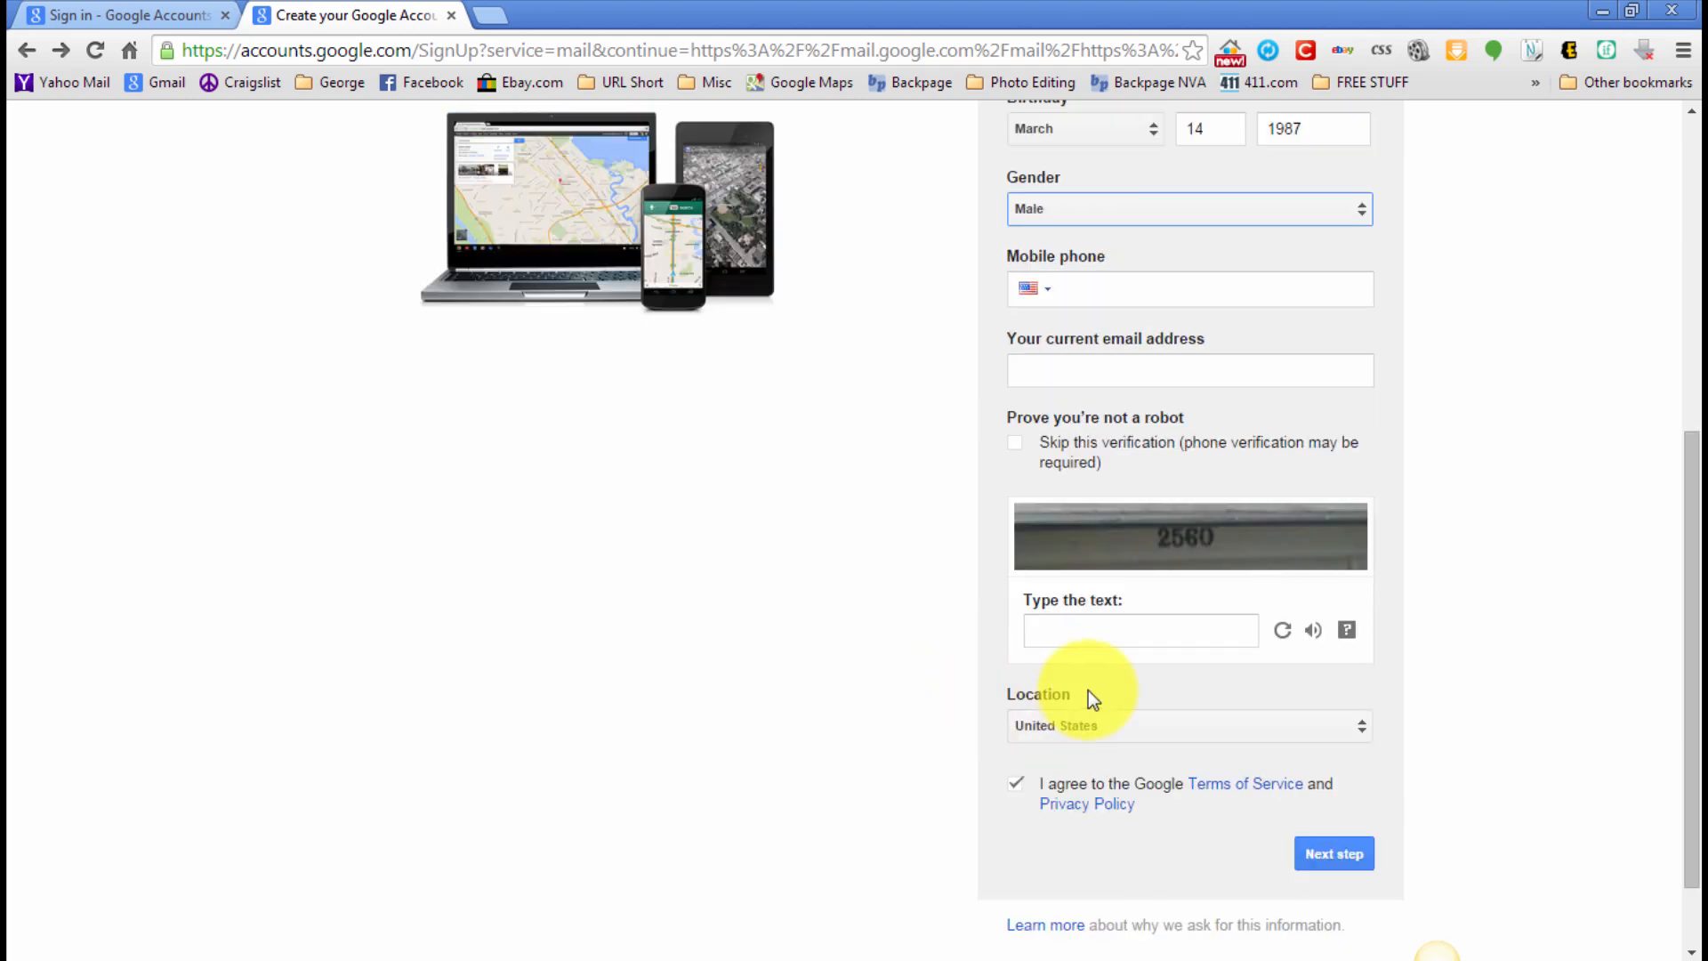
{"action": "type", "text": "256"}
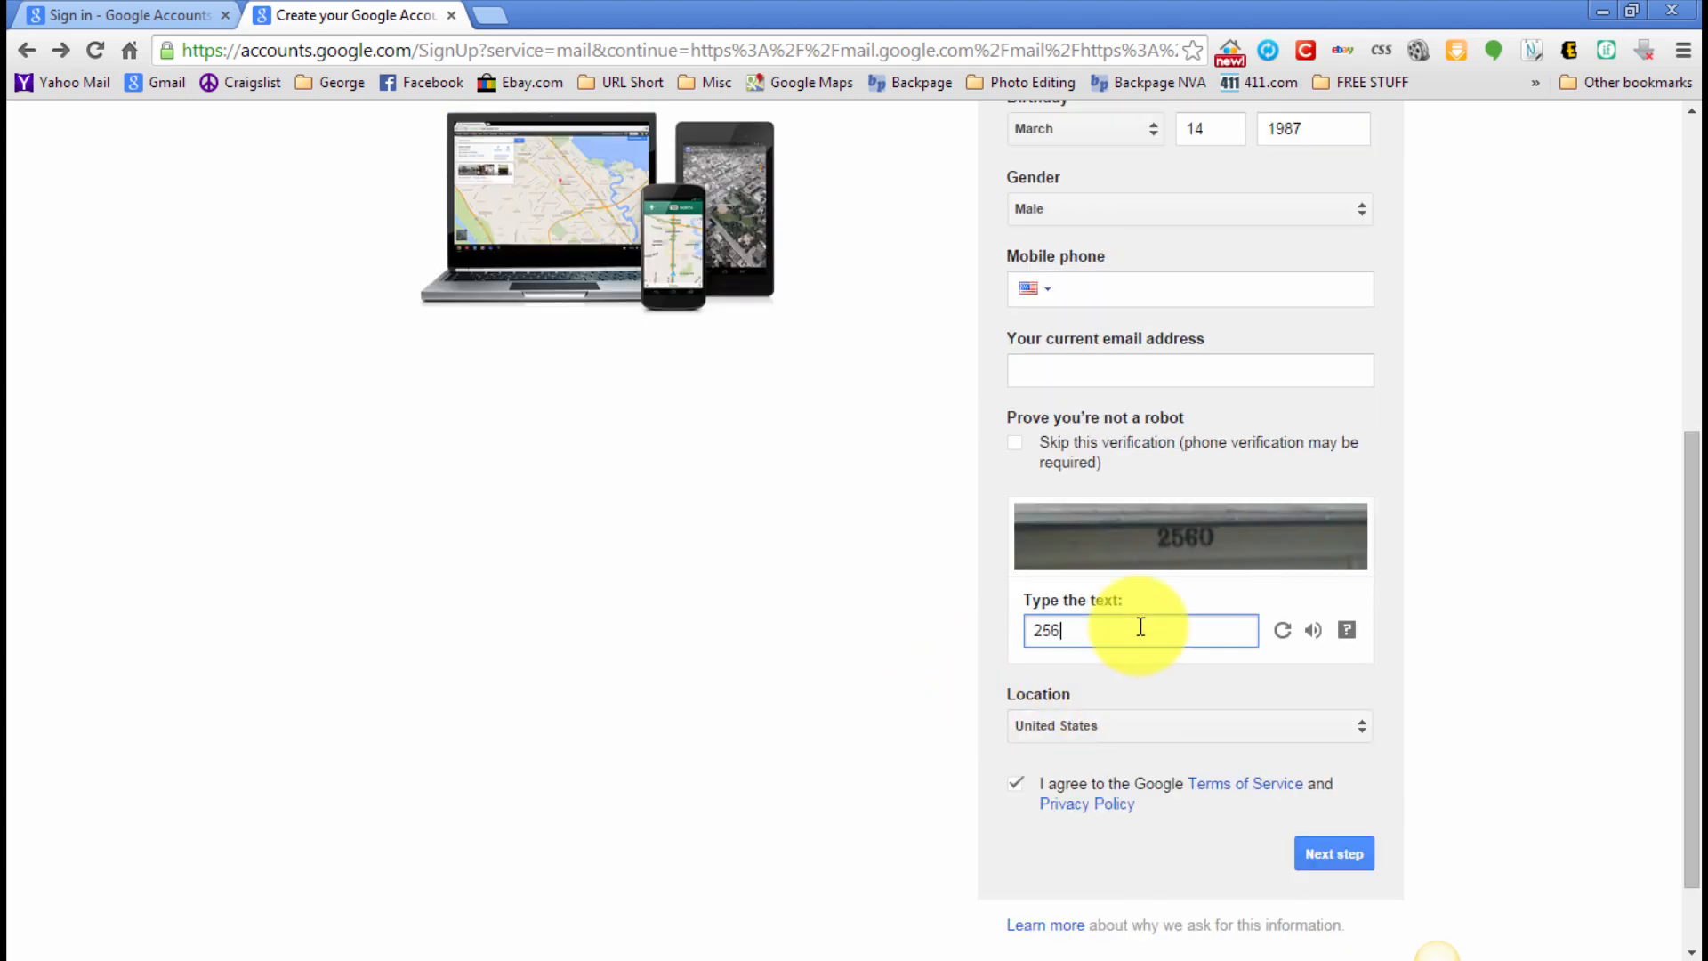
{"action": "left_click", "coordinate": [1334, 853]}
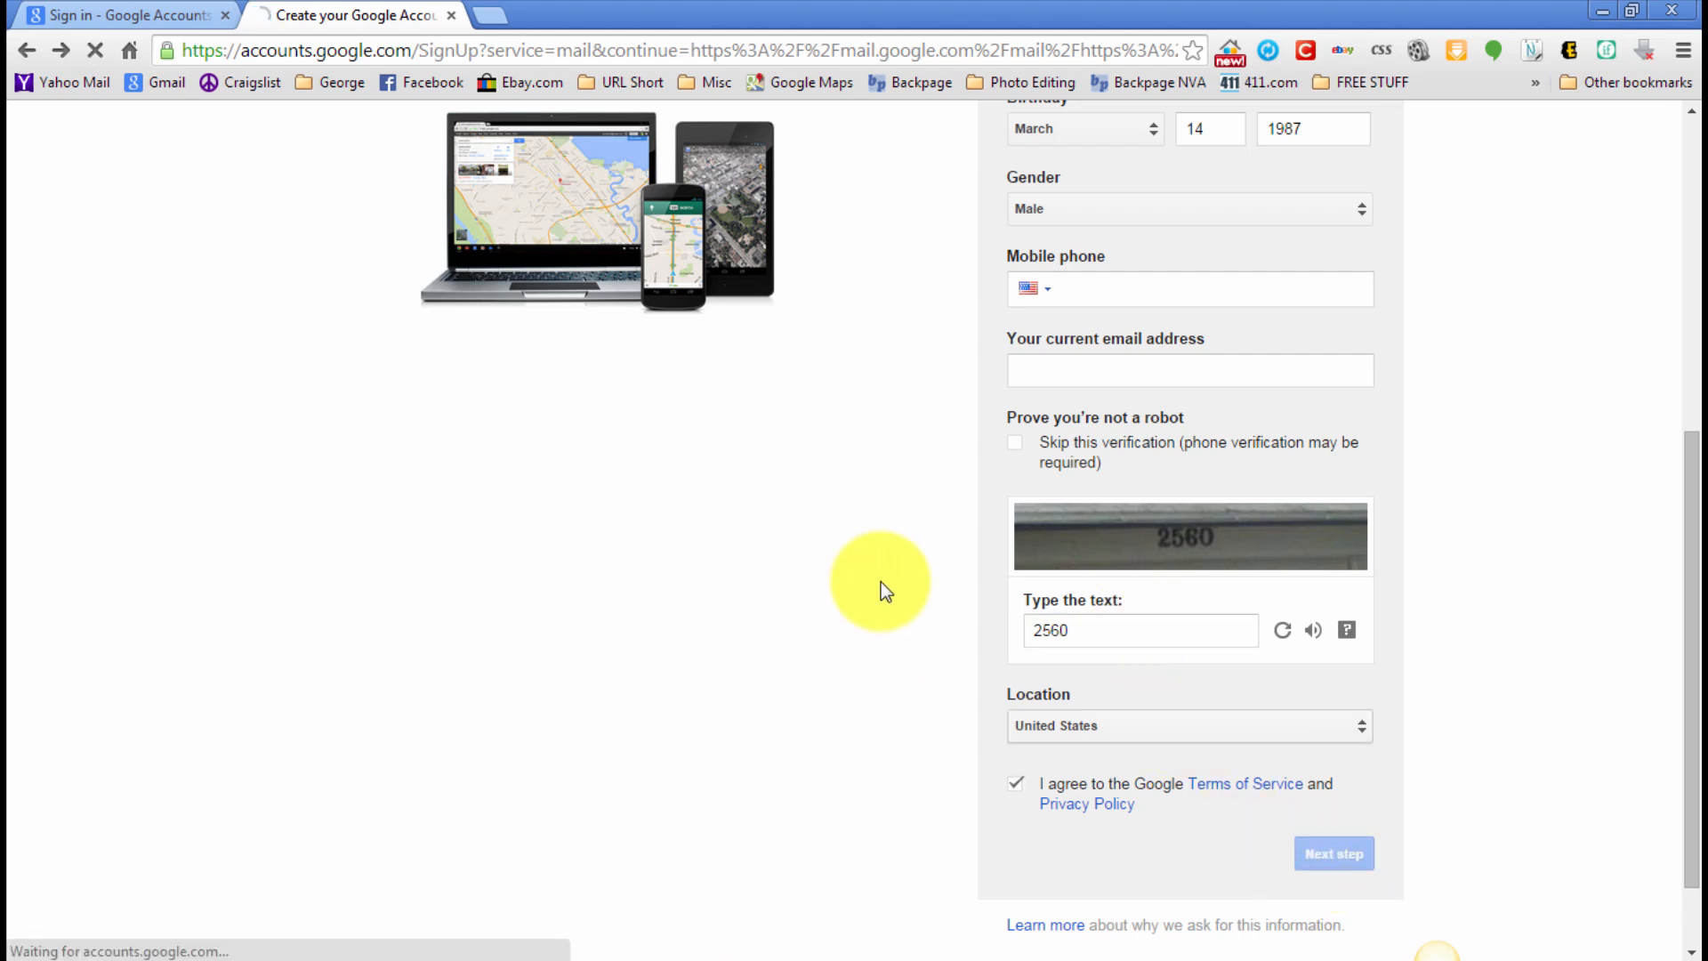
{"action": "left_click", "coordinate": [1333, 853]}
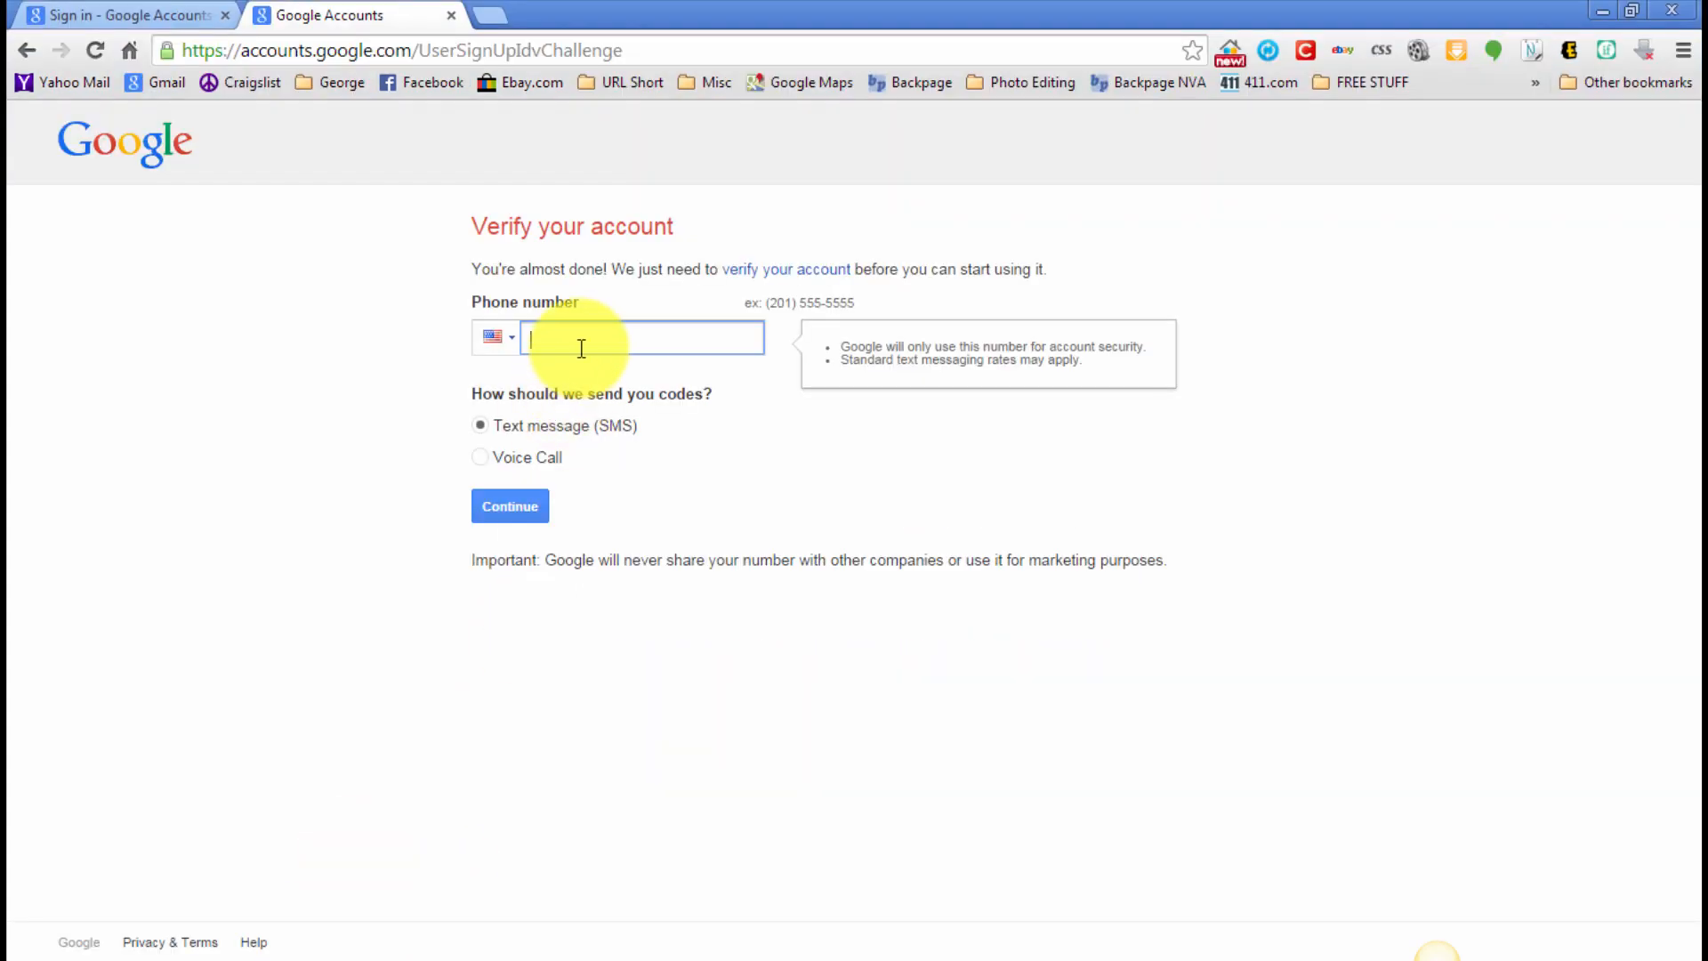
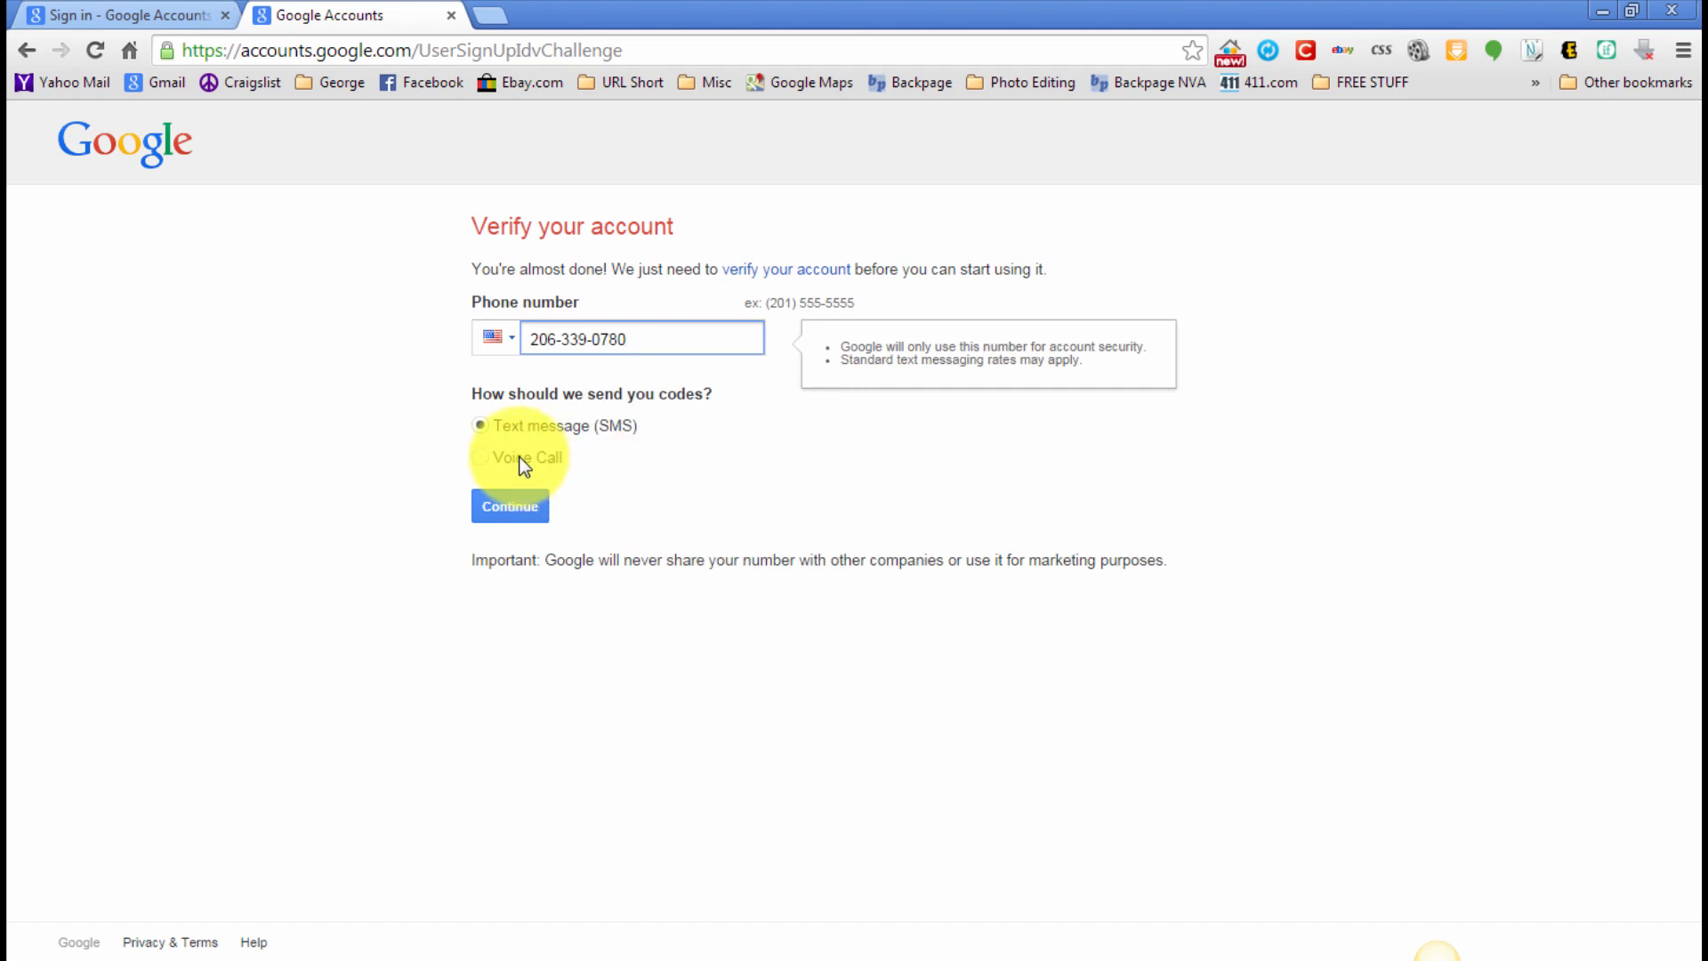
{"action": "left_click", "coordinate": [479, 456]}
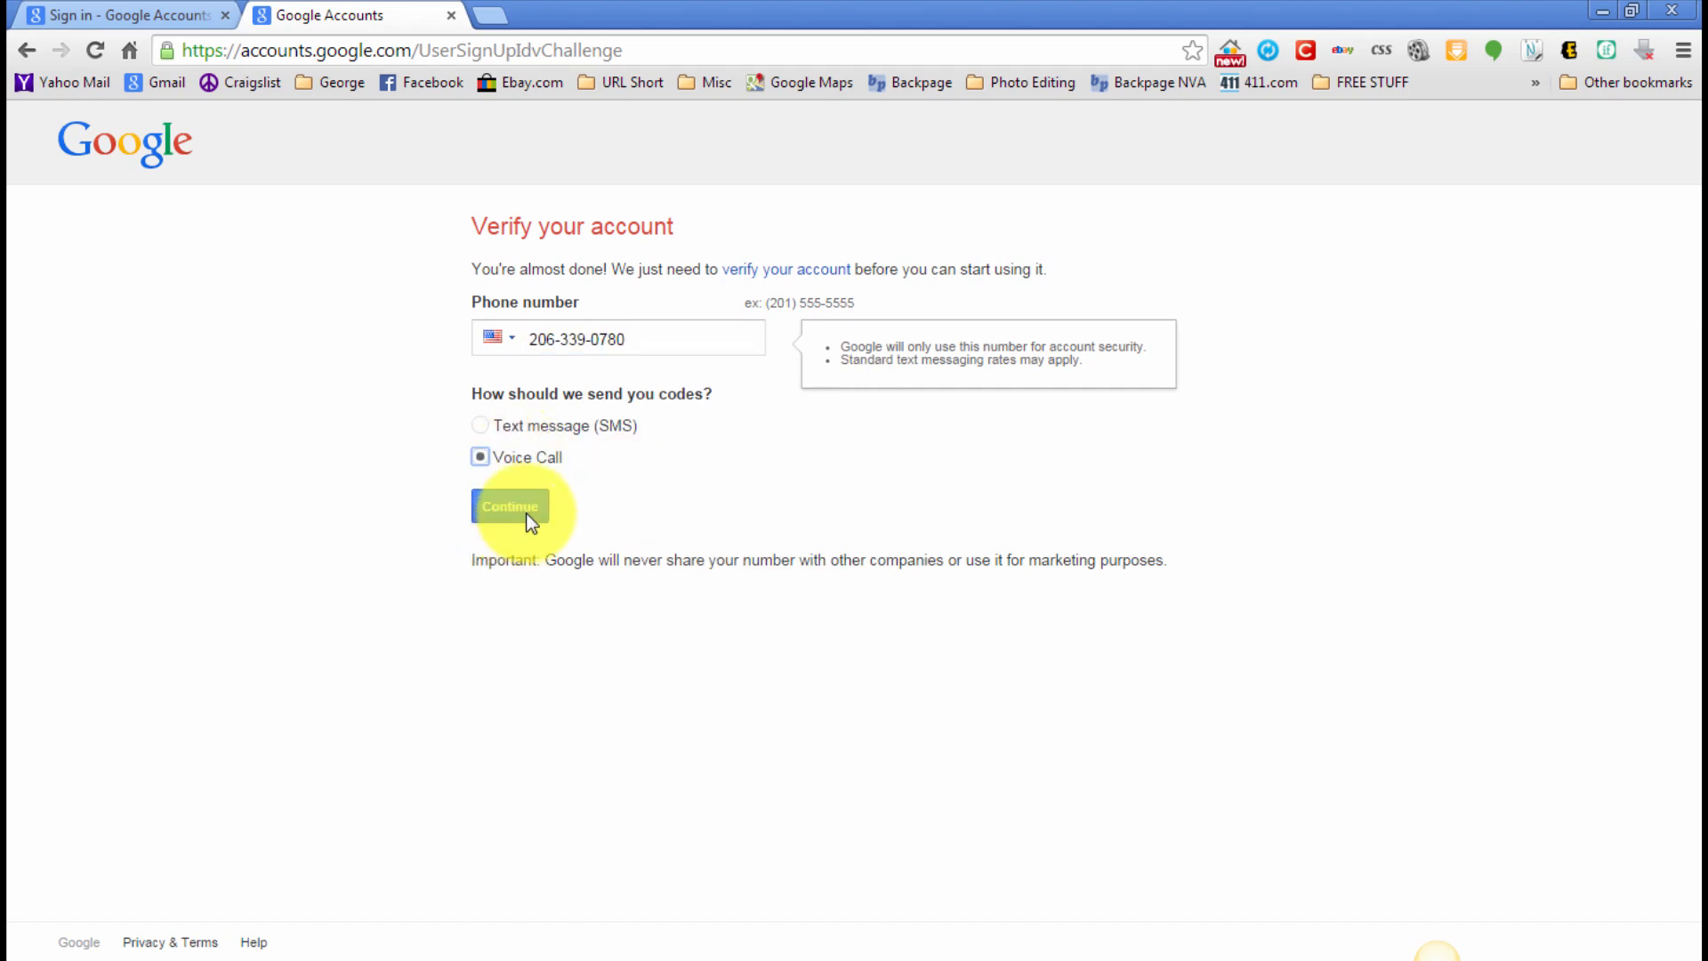
{"action": "left_click", "coordinate": [509, 505]}
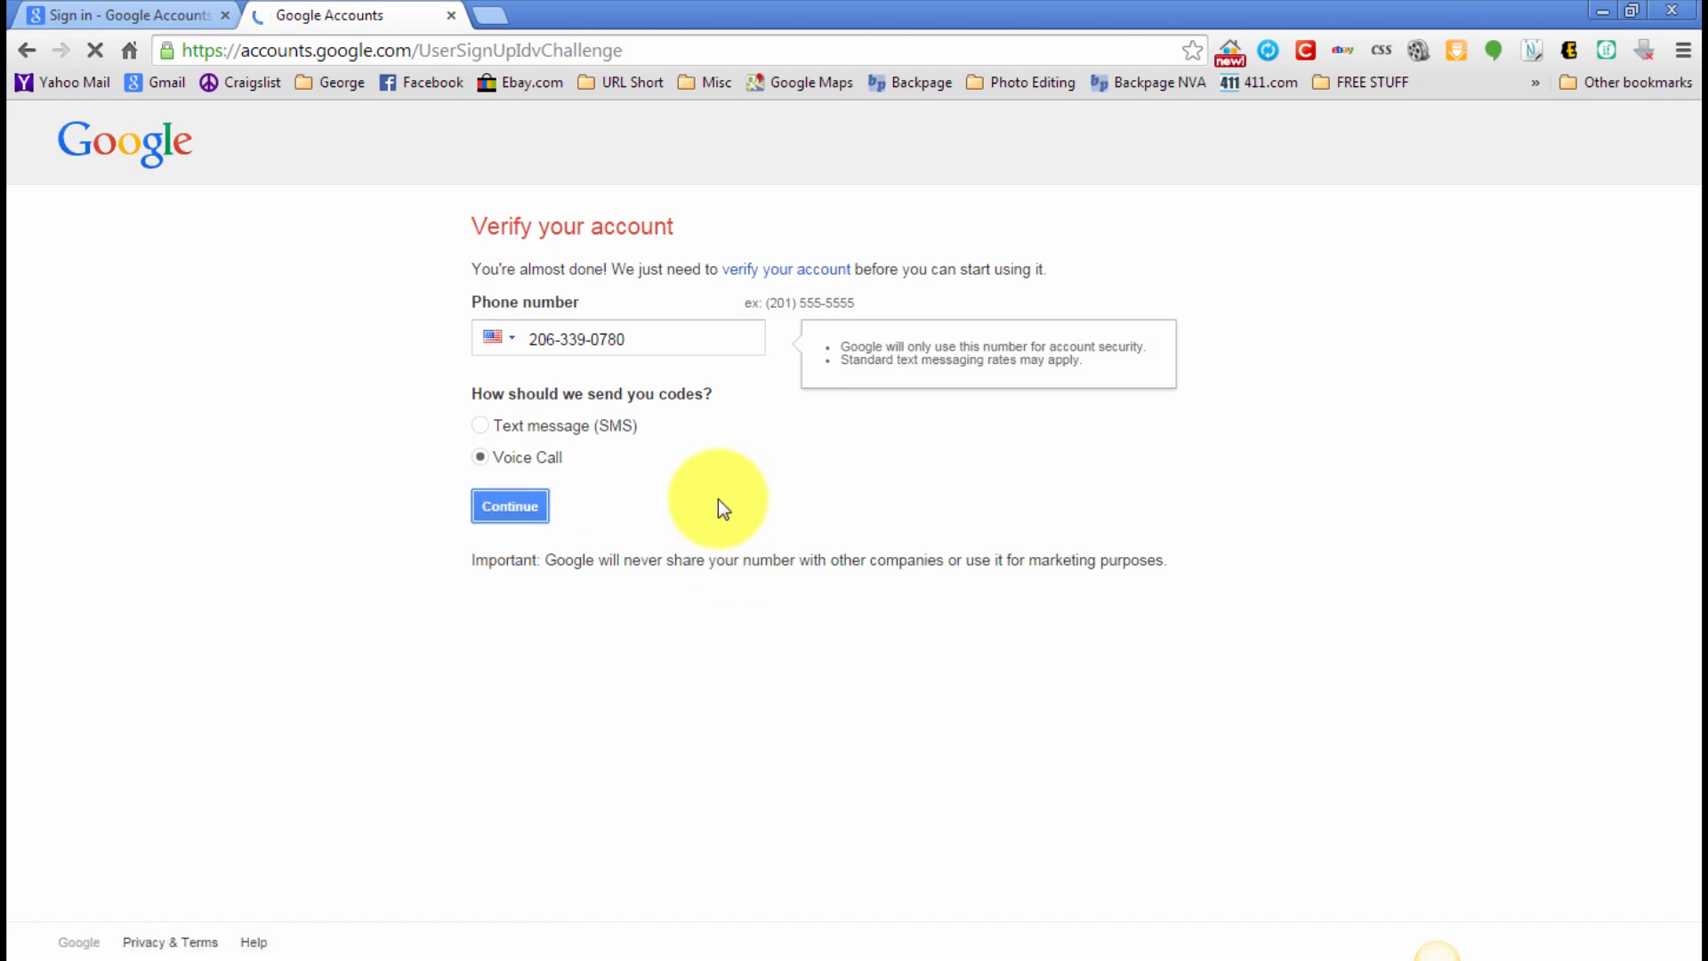
{"action": "left_click", "coordinate": [509, 505]}
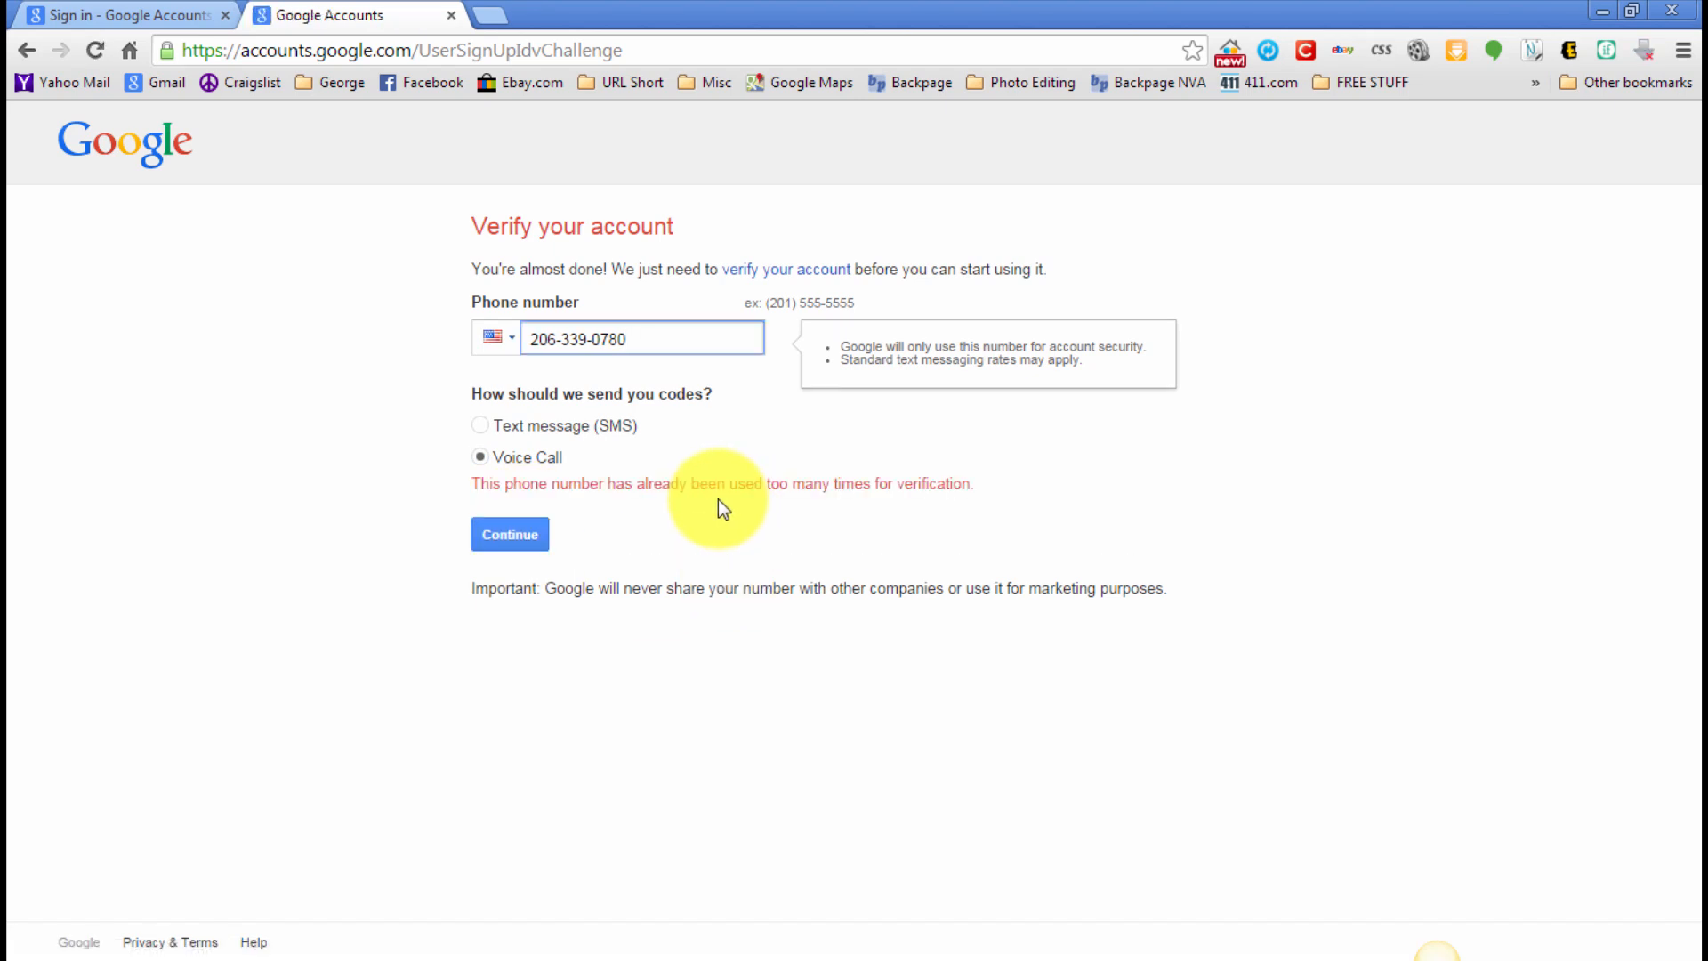
{"action": "mouse_move", "coordinate": [727, 699]}
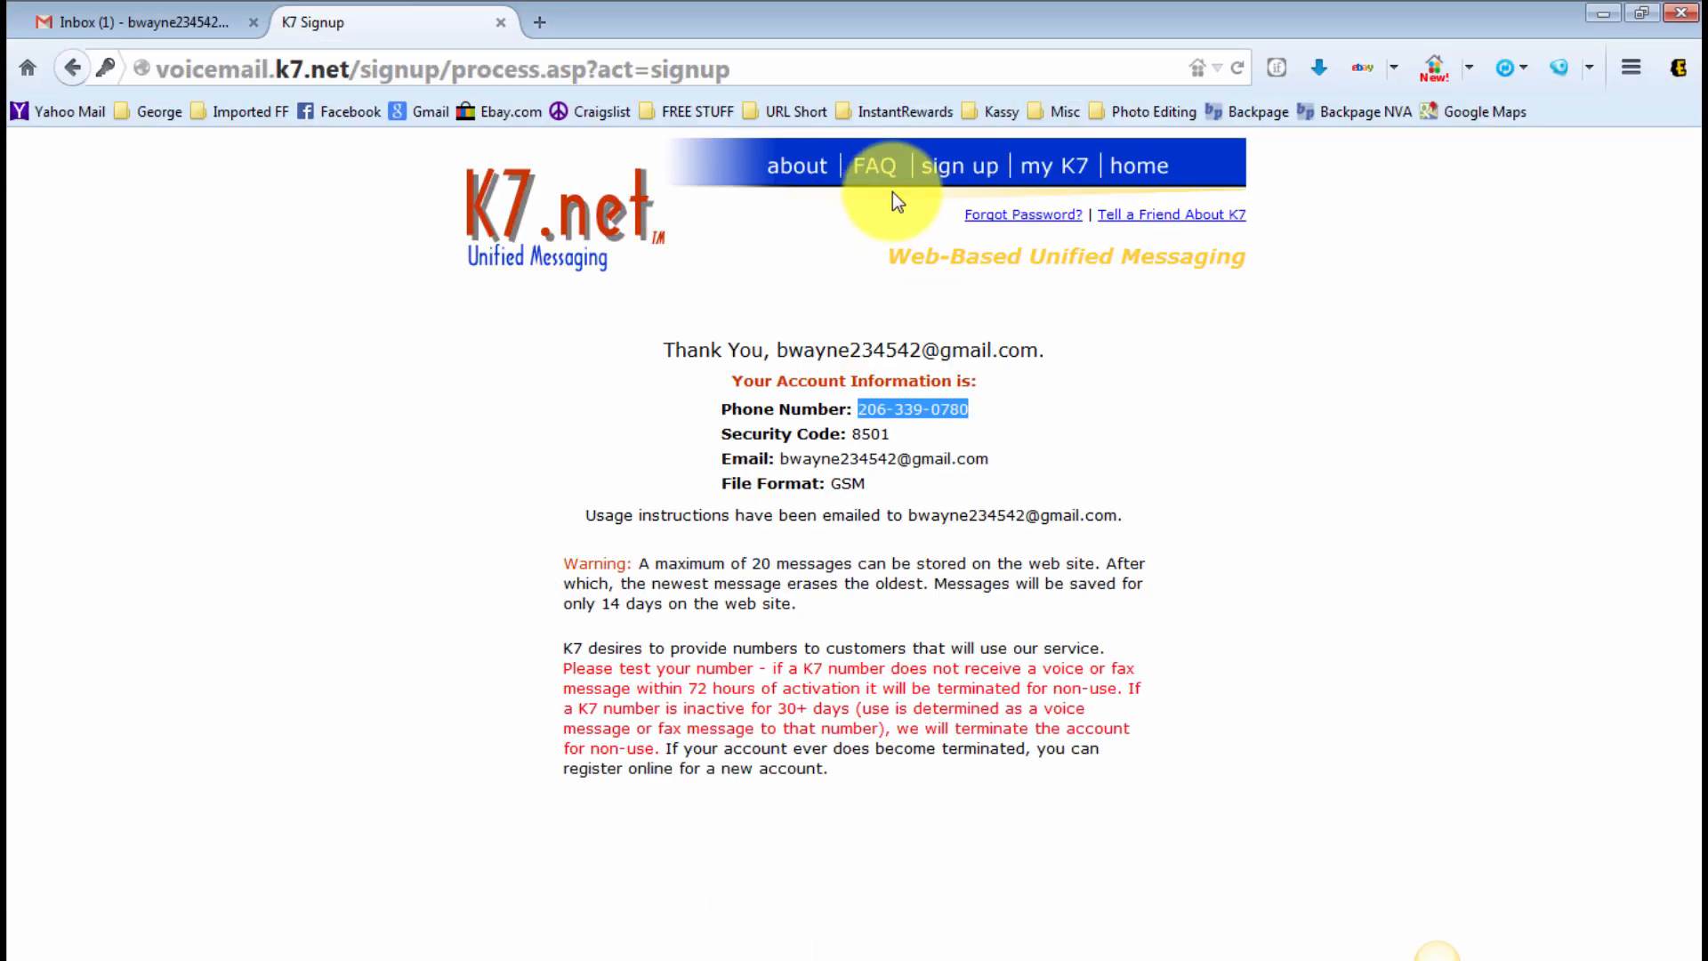
Fill in the K7.net sign-up form and submit it for a second free number.
{"action": "left_click", "coordinate": [957, 165]}
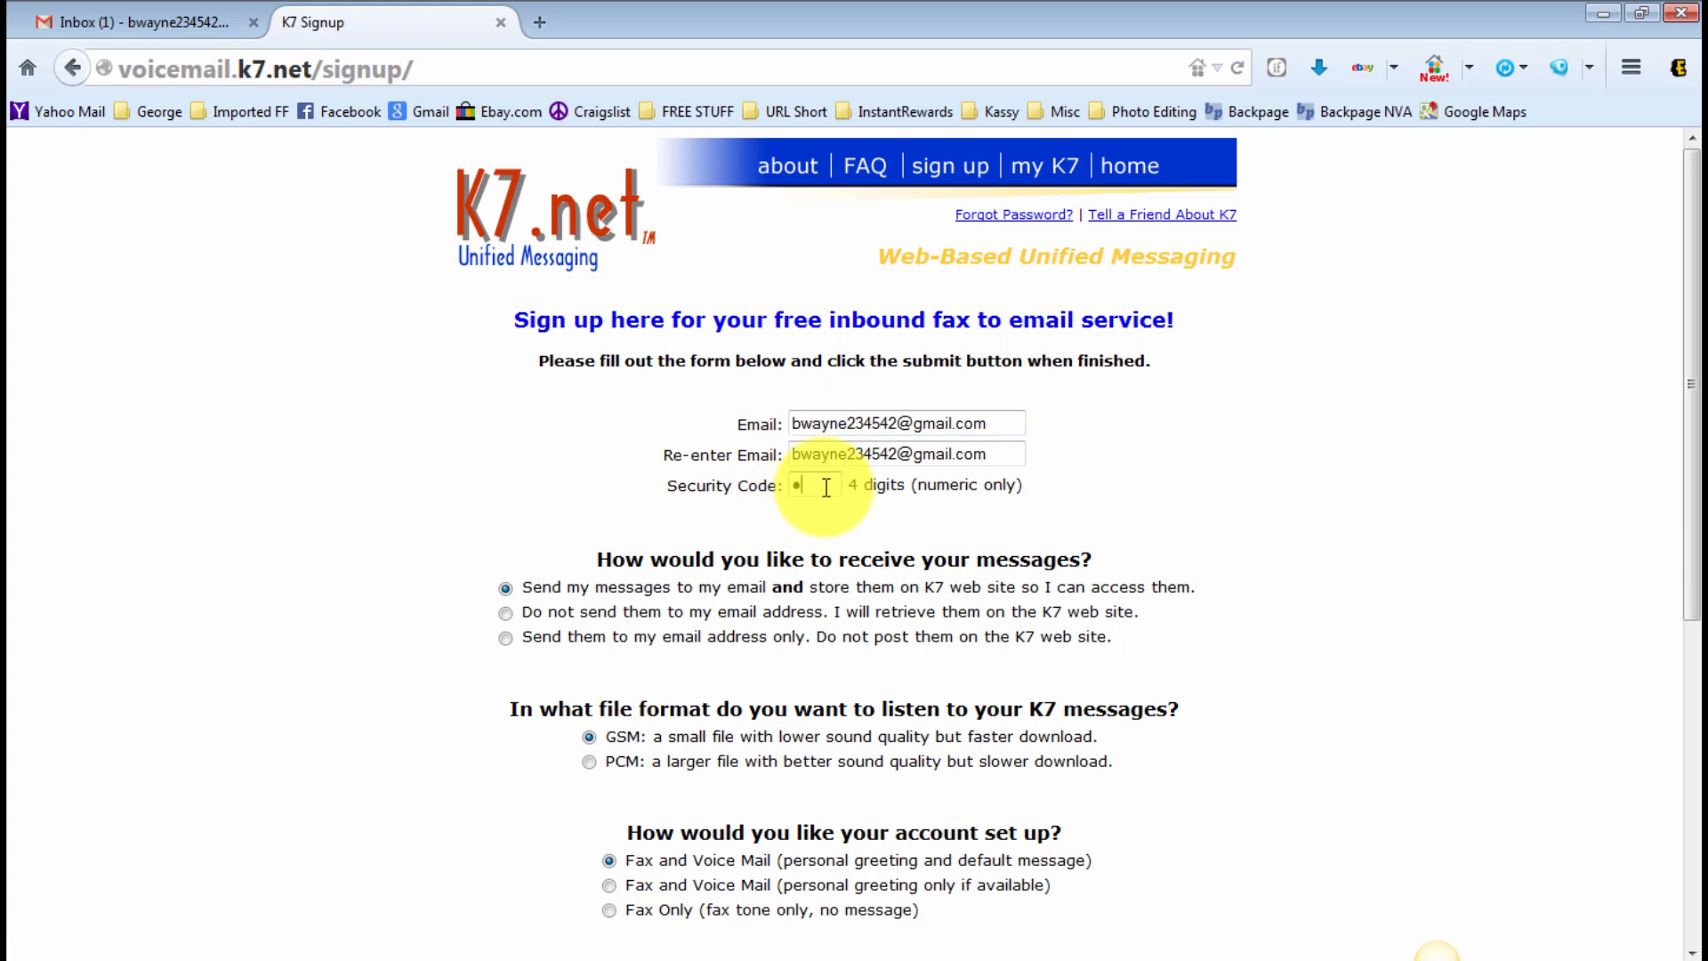
{"action": "scroll", "scroll_direction": "down", "scroll_amount": 3}
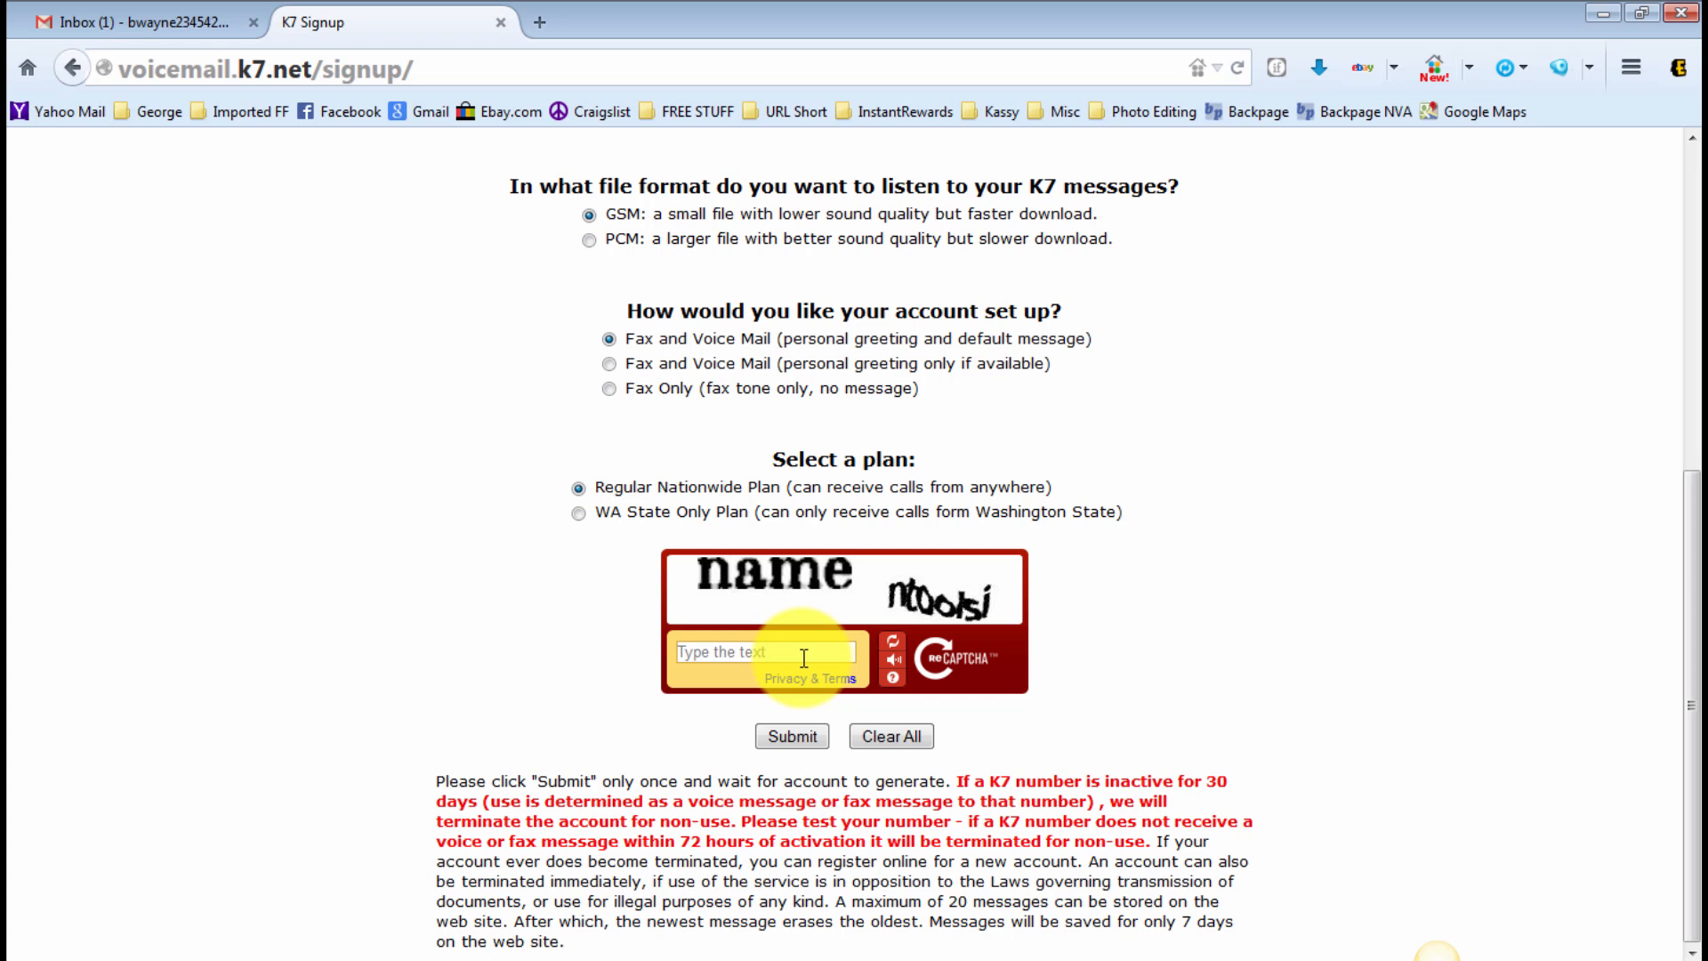
{"action": "type", "text": "name ntoo"}
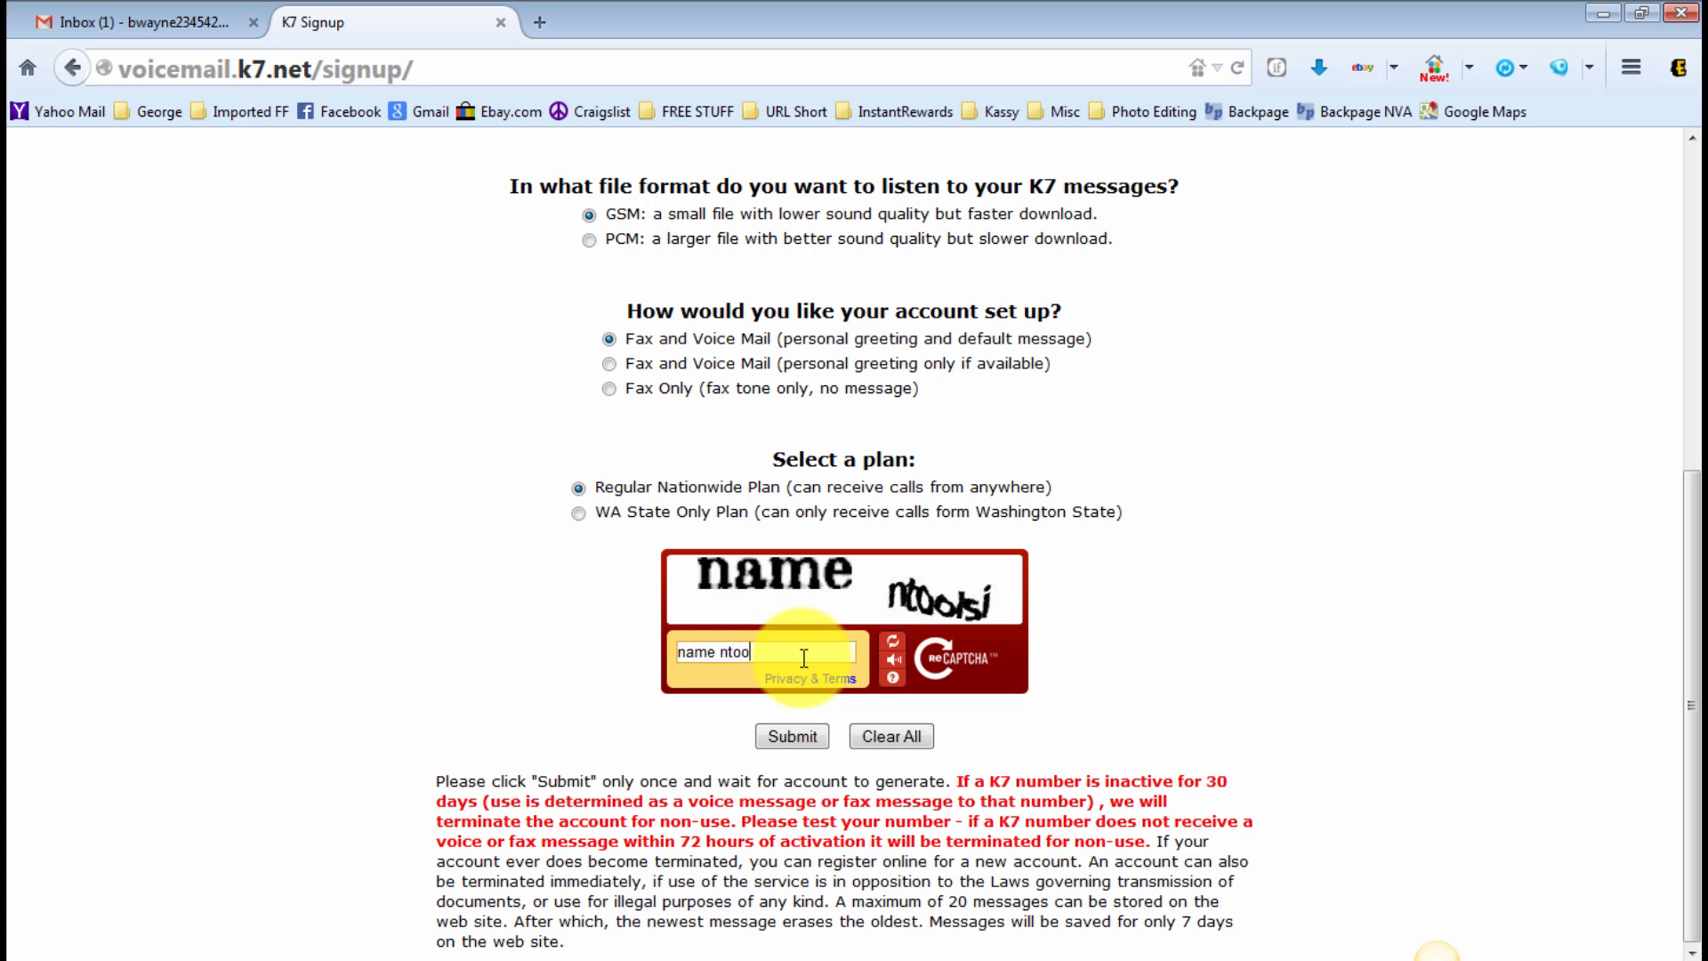
{"action": "type", "text": "lsi"}
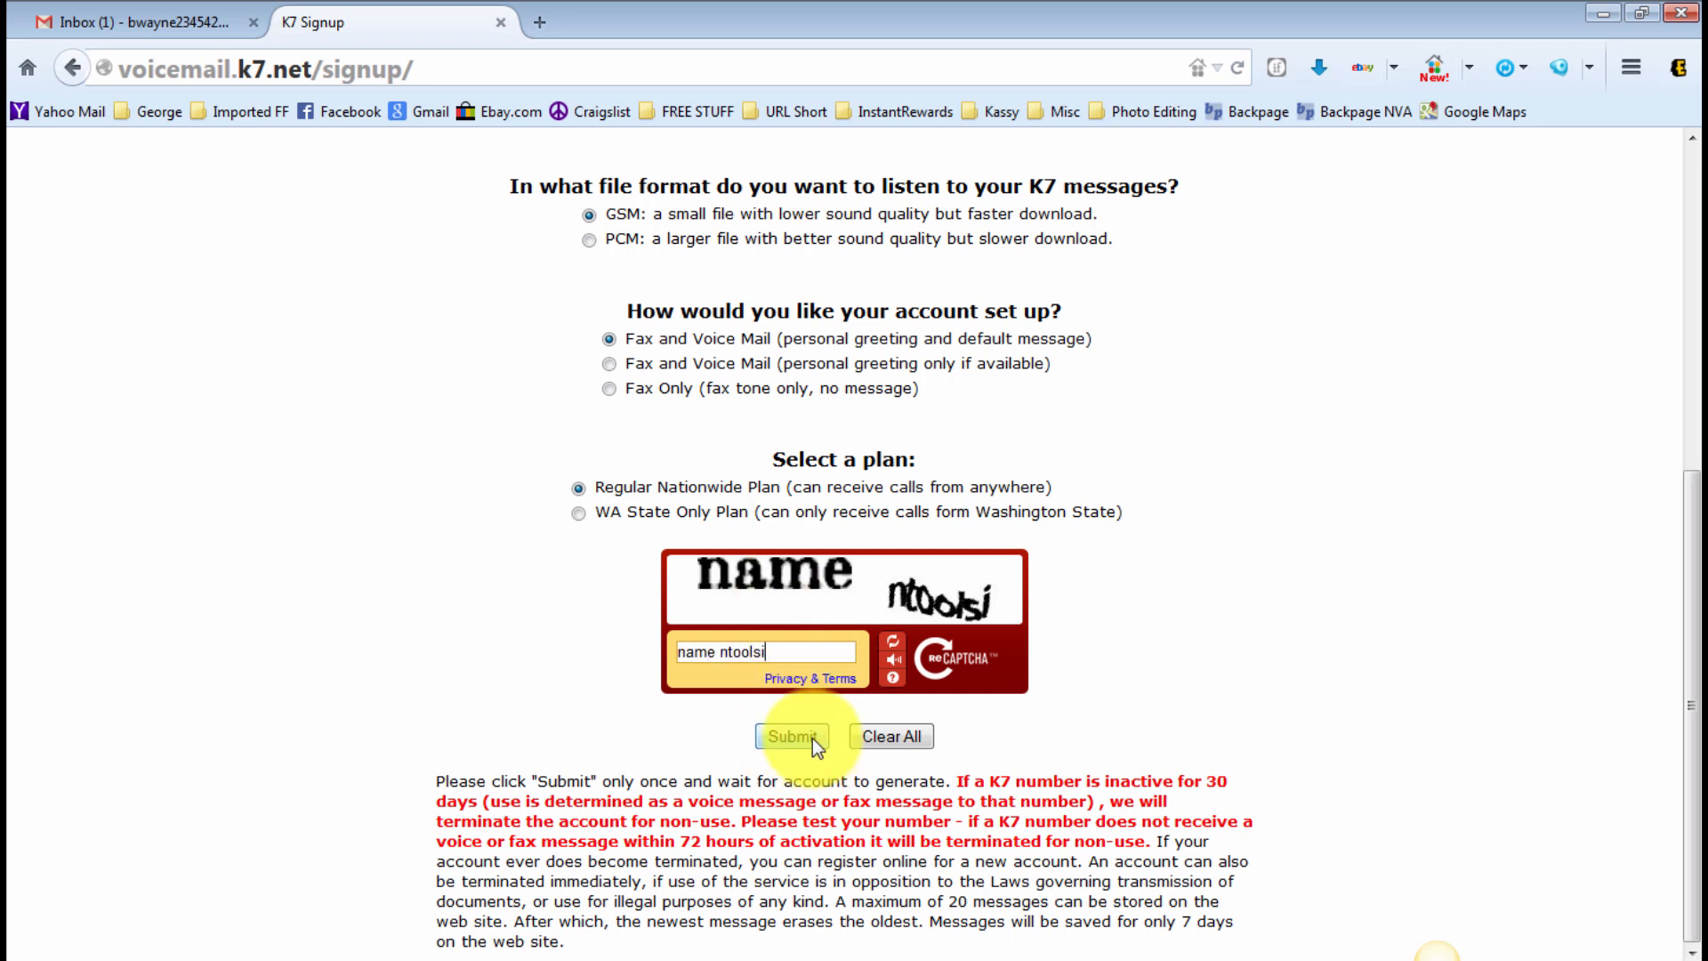
{"action": "left_click", "coordinate": [790, 736]}
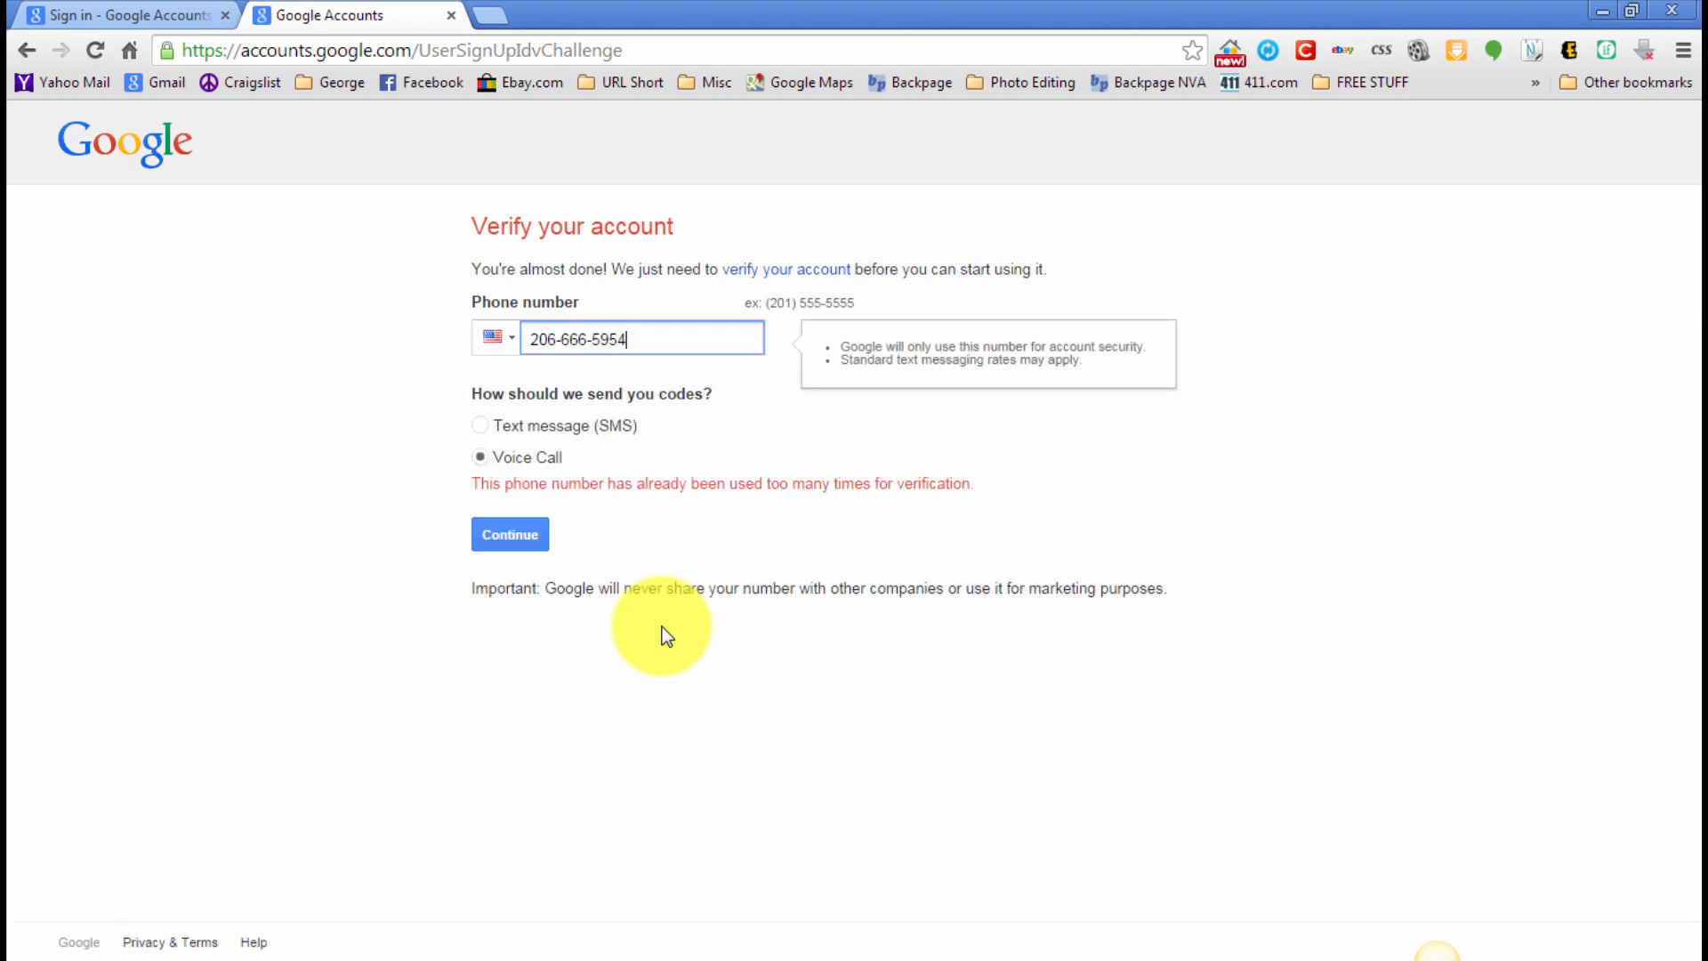
Request a verification call to the new number, then bring up the K7.net details.
{"action": "left_click", "coordinate": [509, 534]}
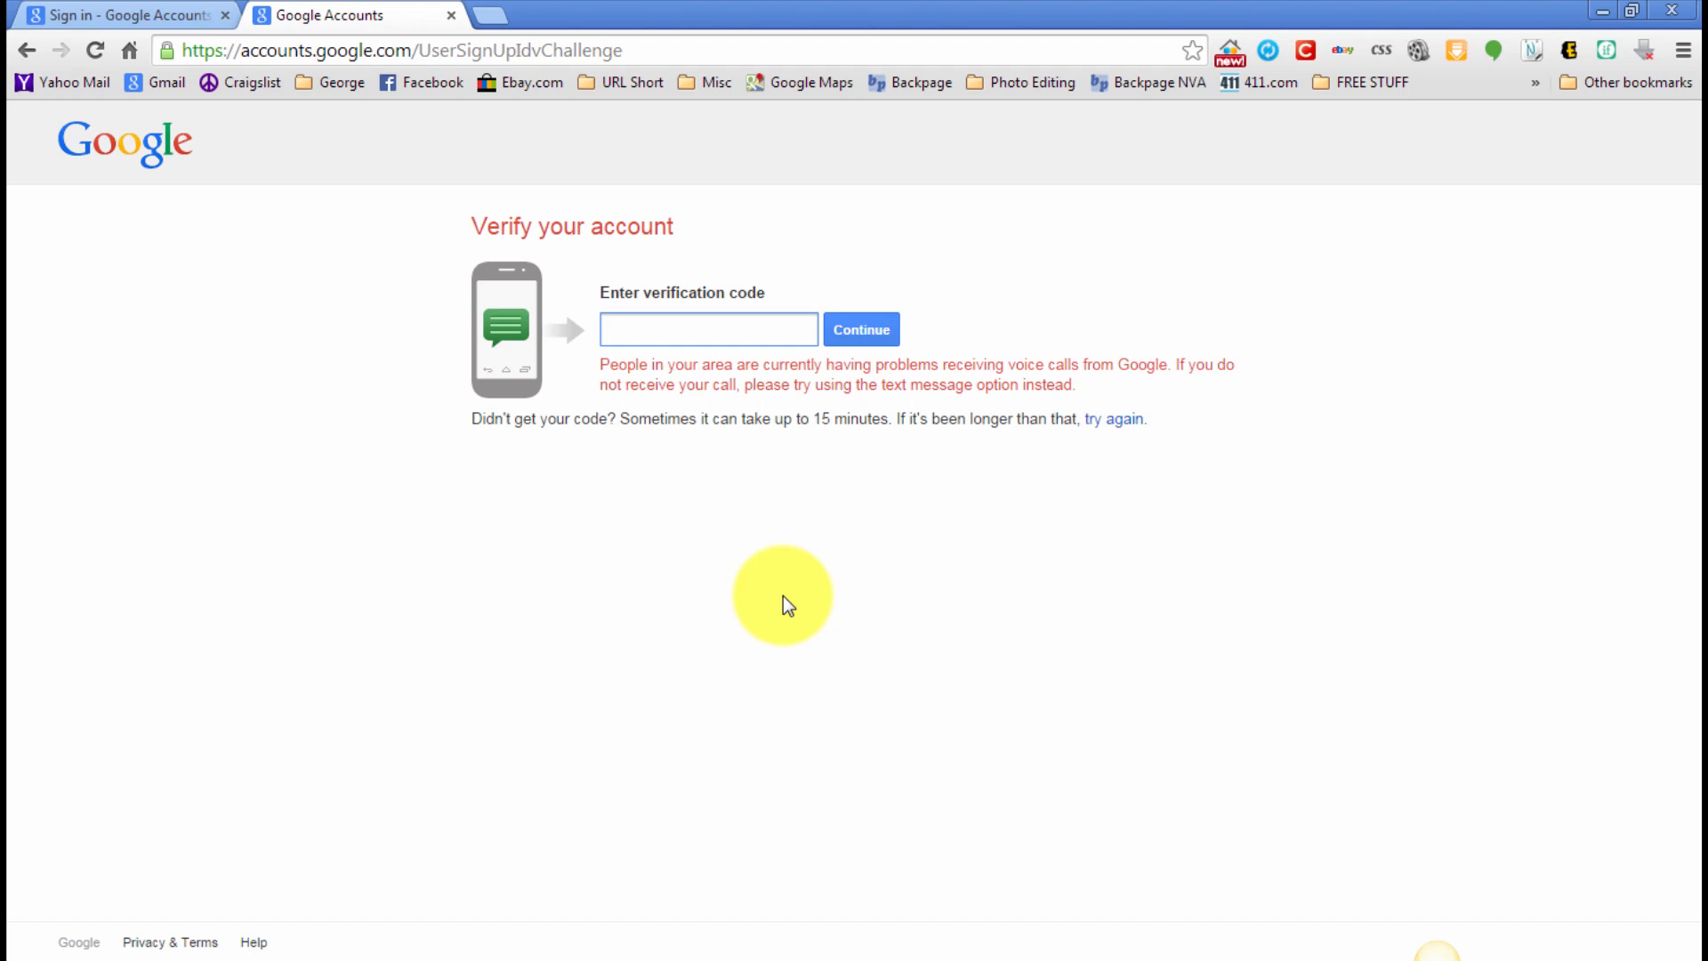
{"action": "left_click", "coordinate": [708, 329]}
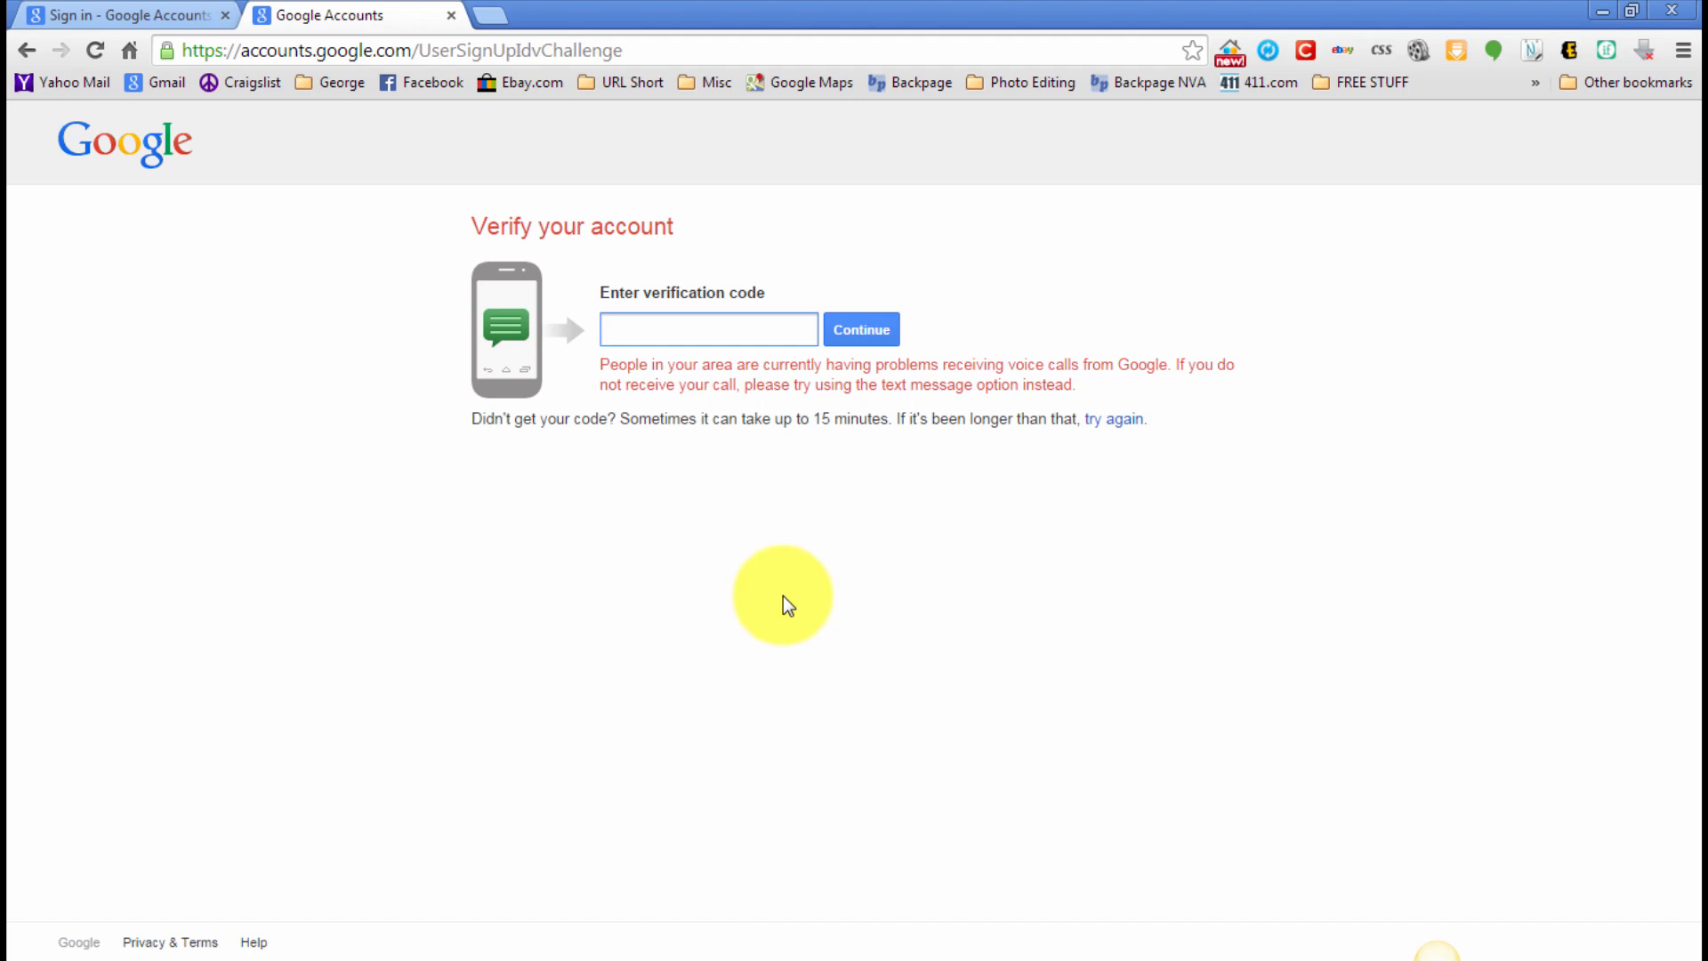
{"action": "mouse_move", "coordinate": [542, 543]}
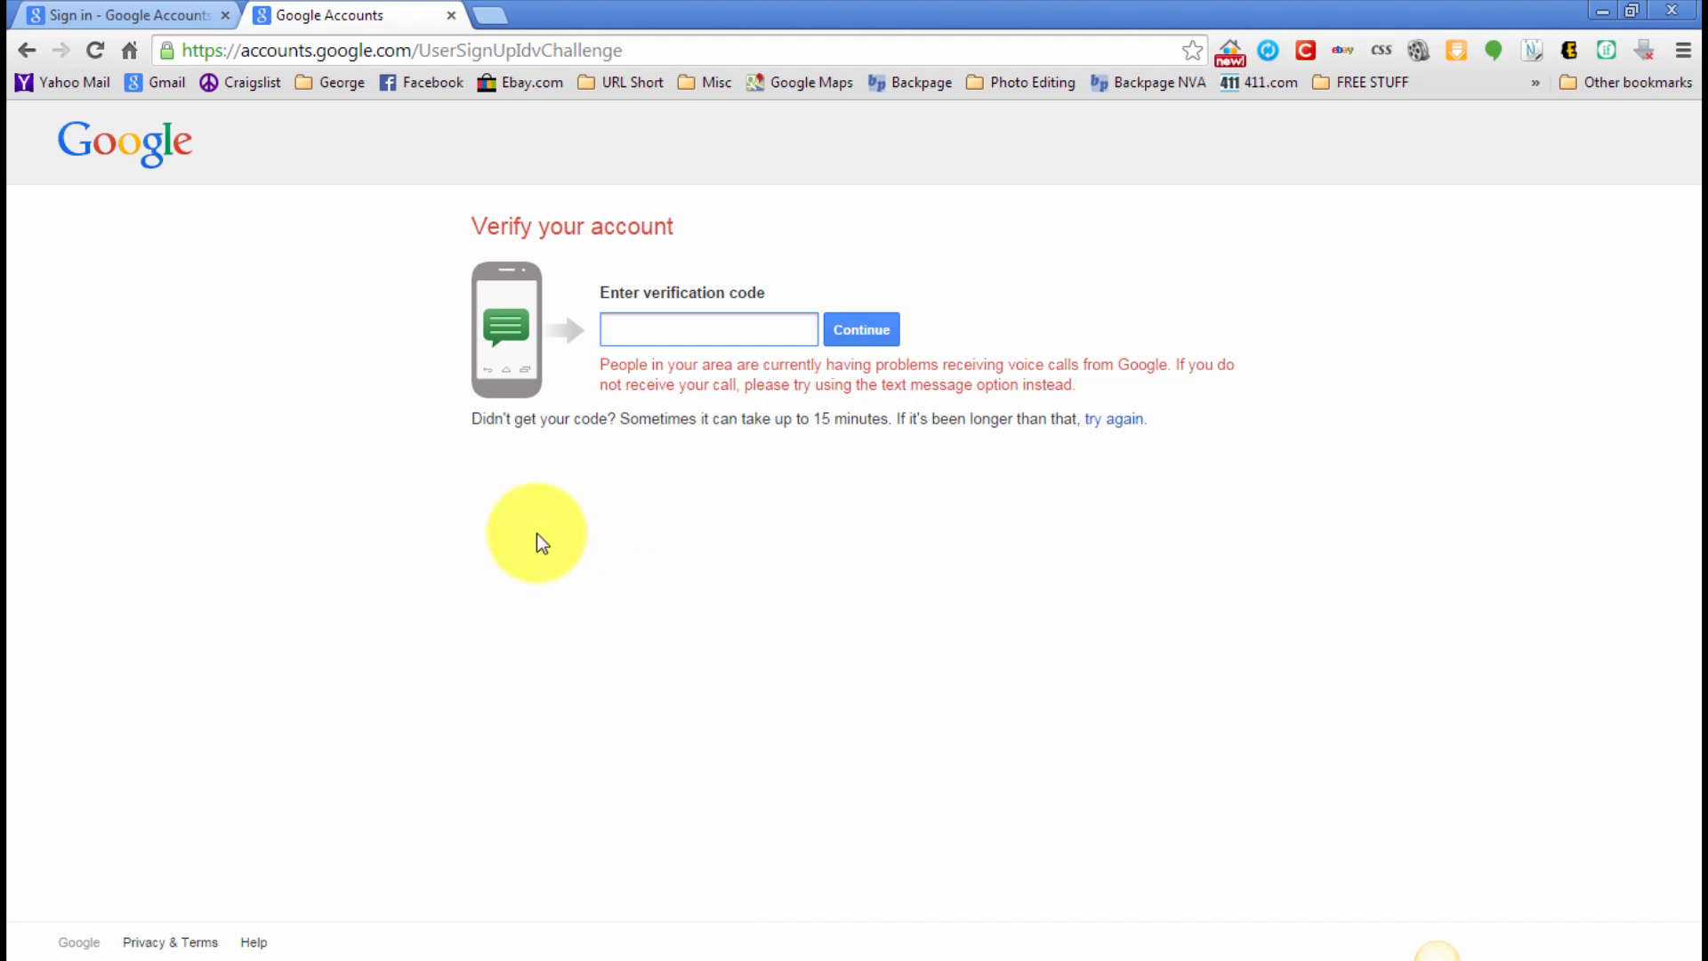
{"action": "left_click", "coordinate": [708, 329]}
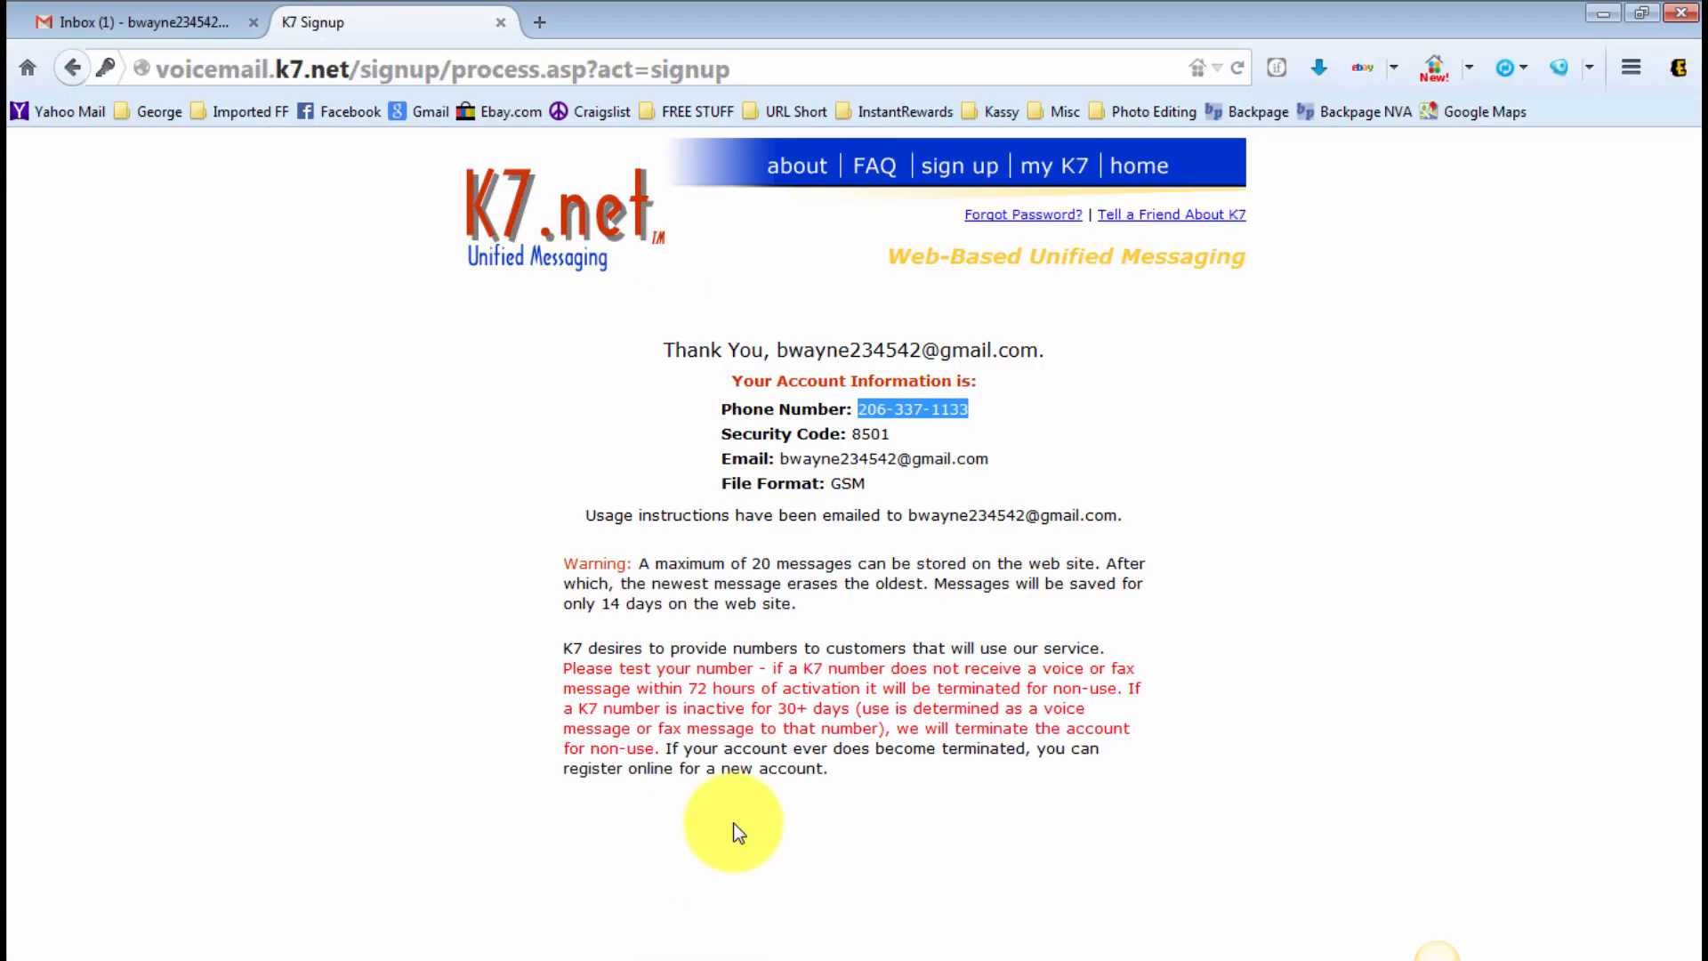
{"action": "mouse_move", "coordinate": [156, 21]}
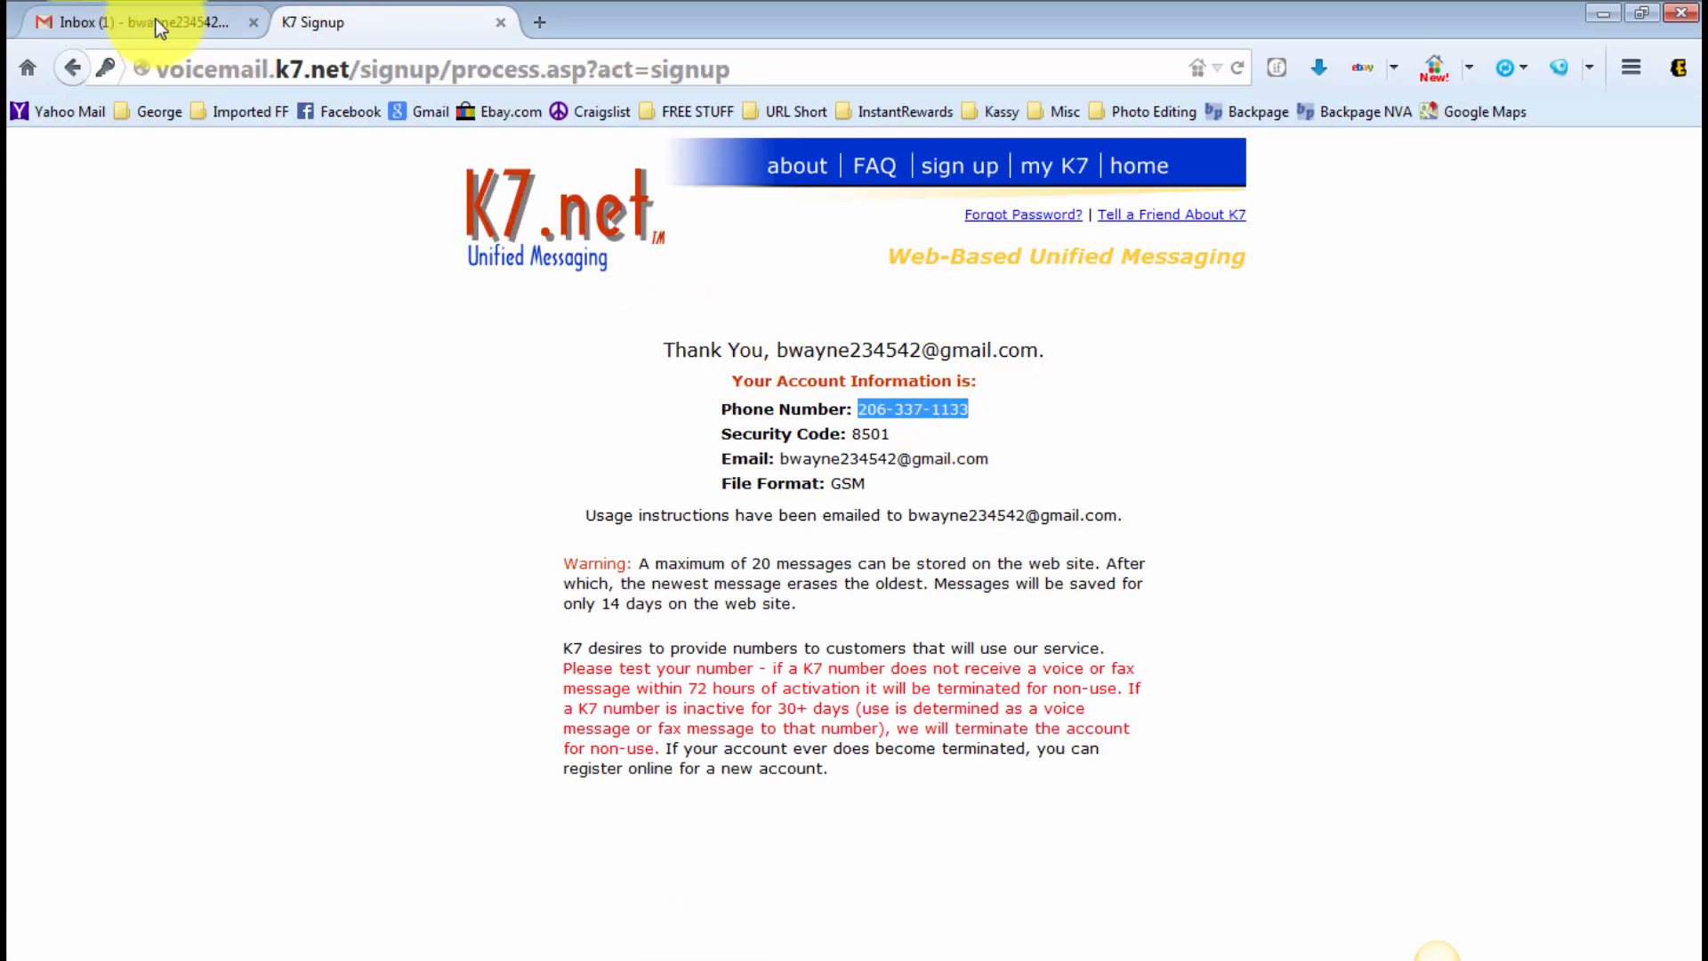
Open the K7 Voice Message email and play its WAV attachment in VLC.
{"action": "left_click", "coordinate": [131, 21]}
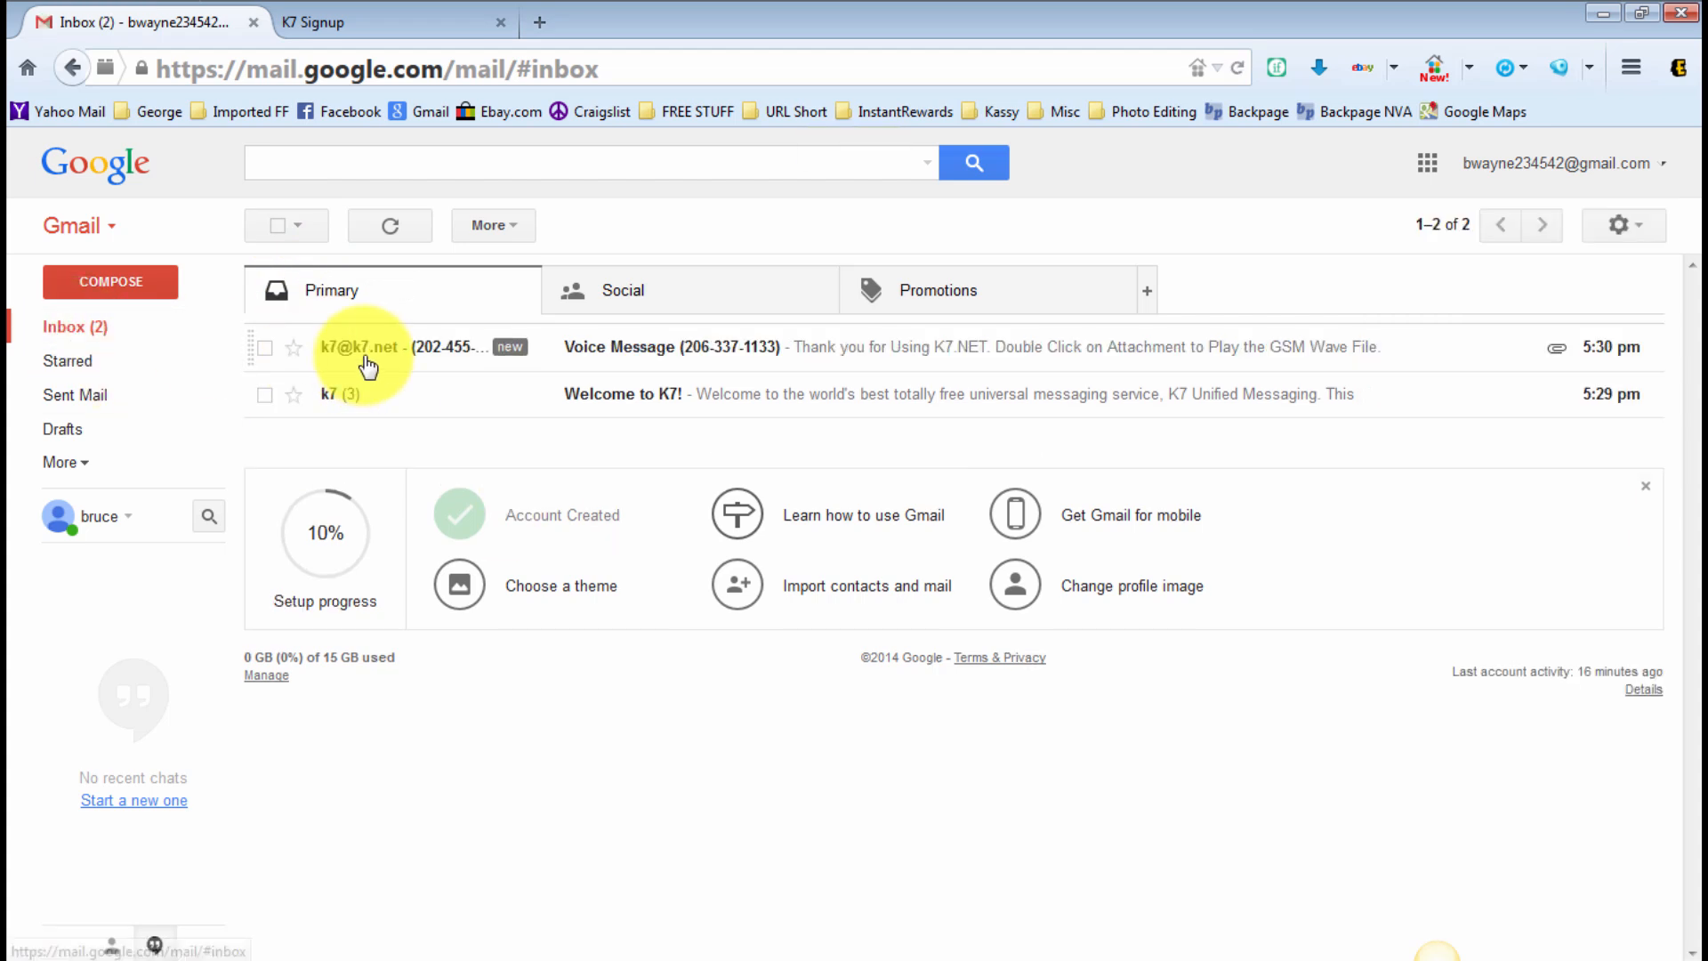
{"action": "left_click", "coordinate": [671, 346]}
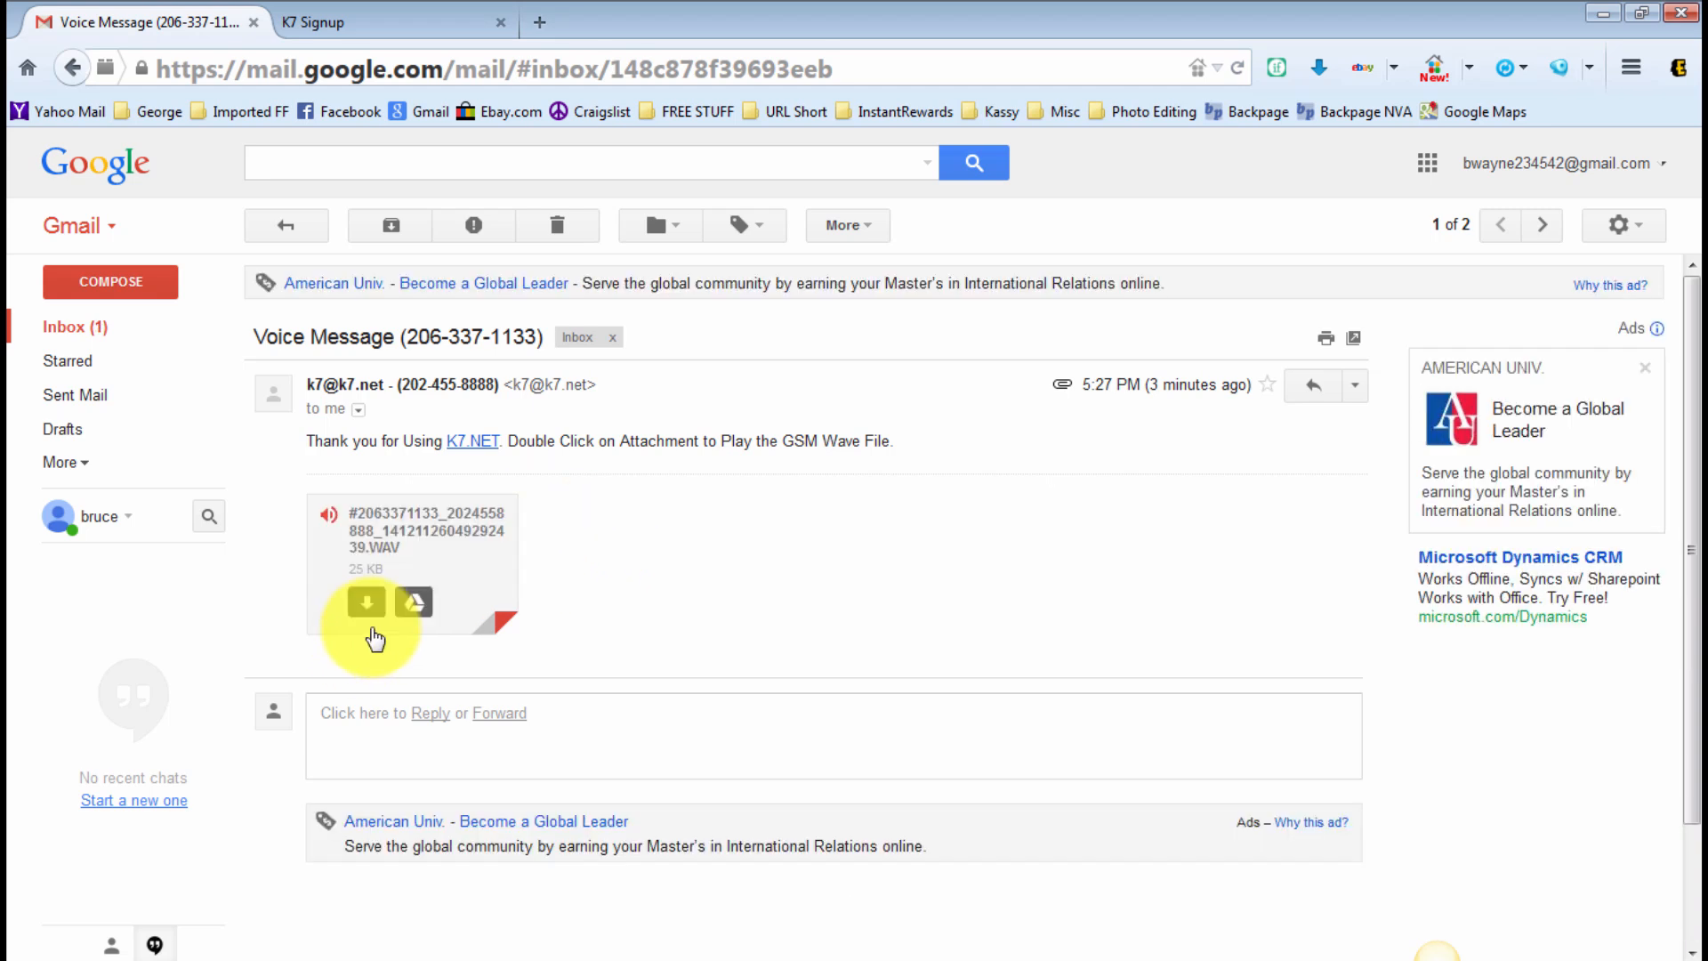
{"action": "mouse_move", "coordinate": [413, 602]}
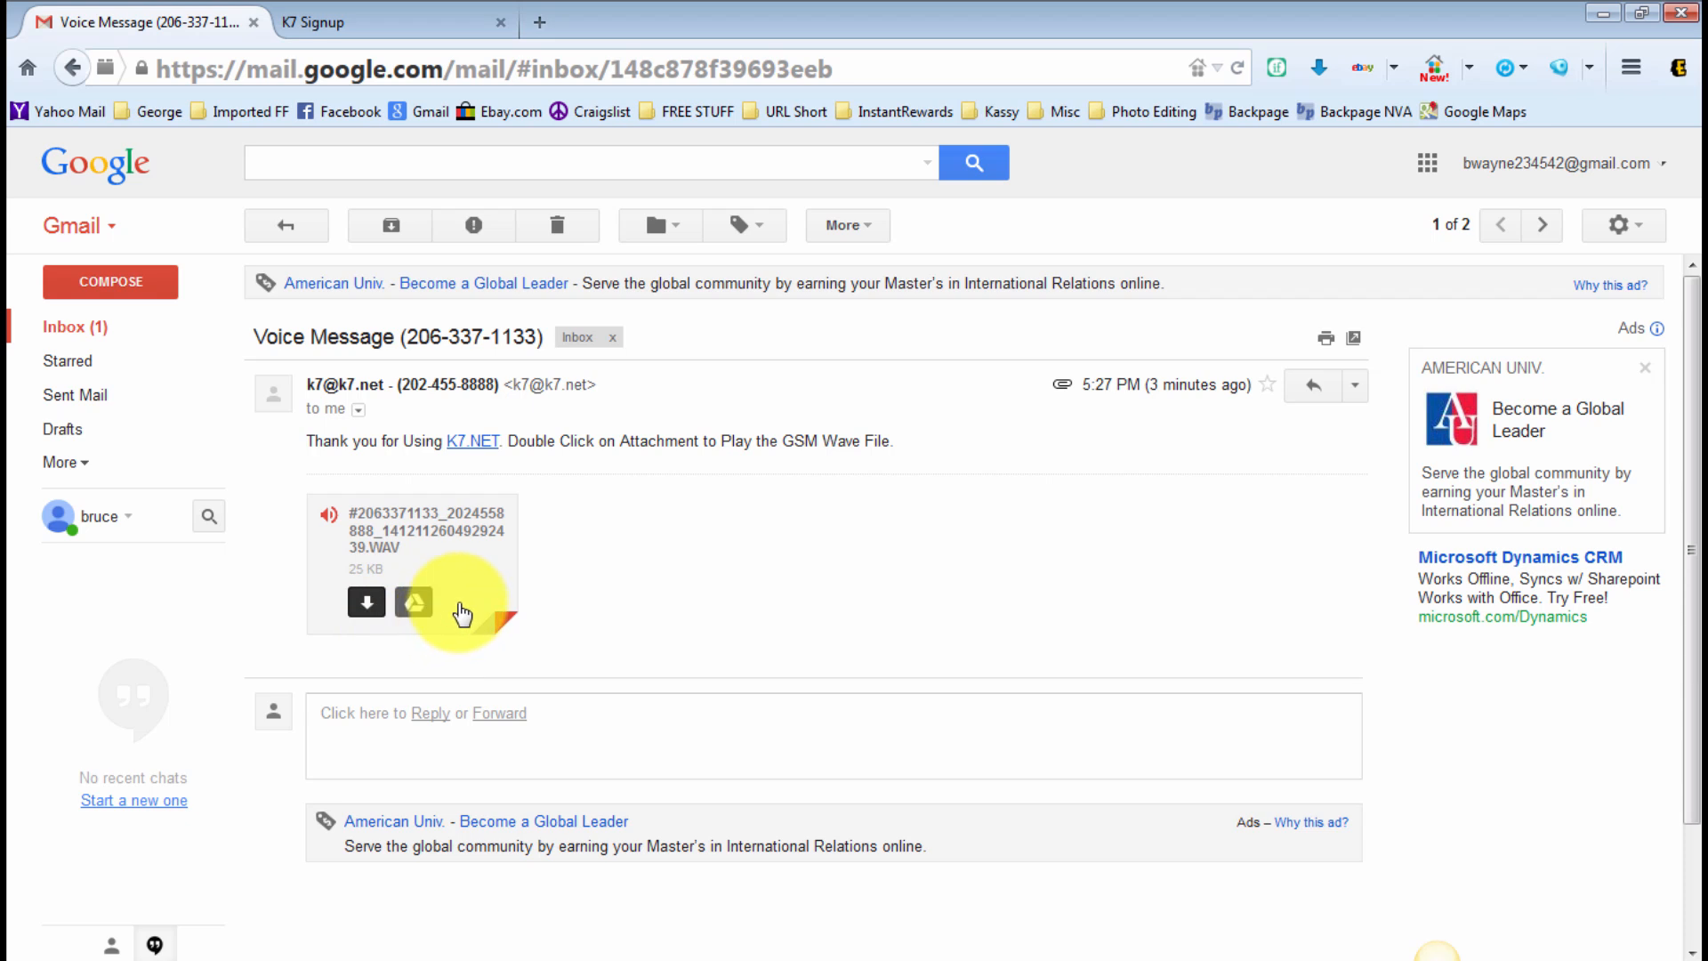
{"action": "double_click", "coordinate": [413, 570]}
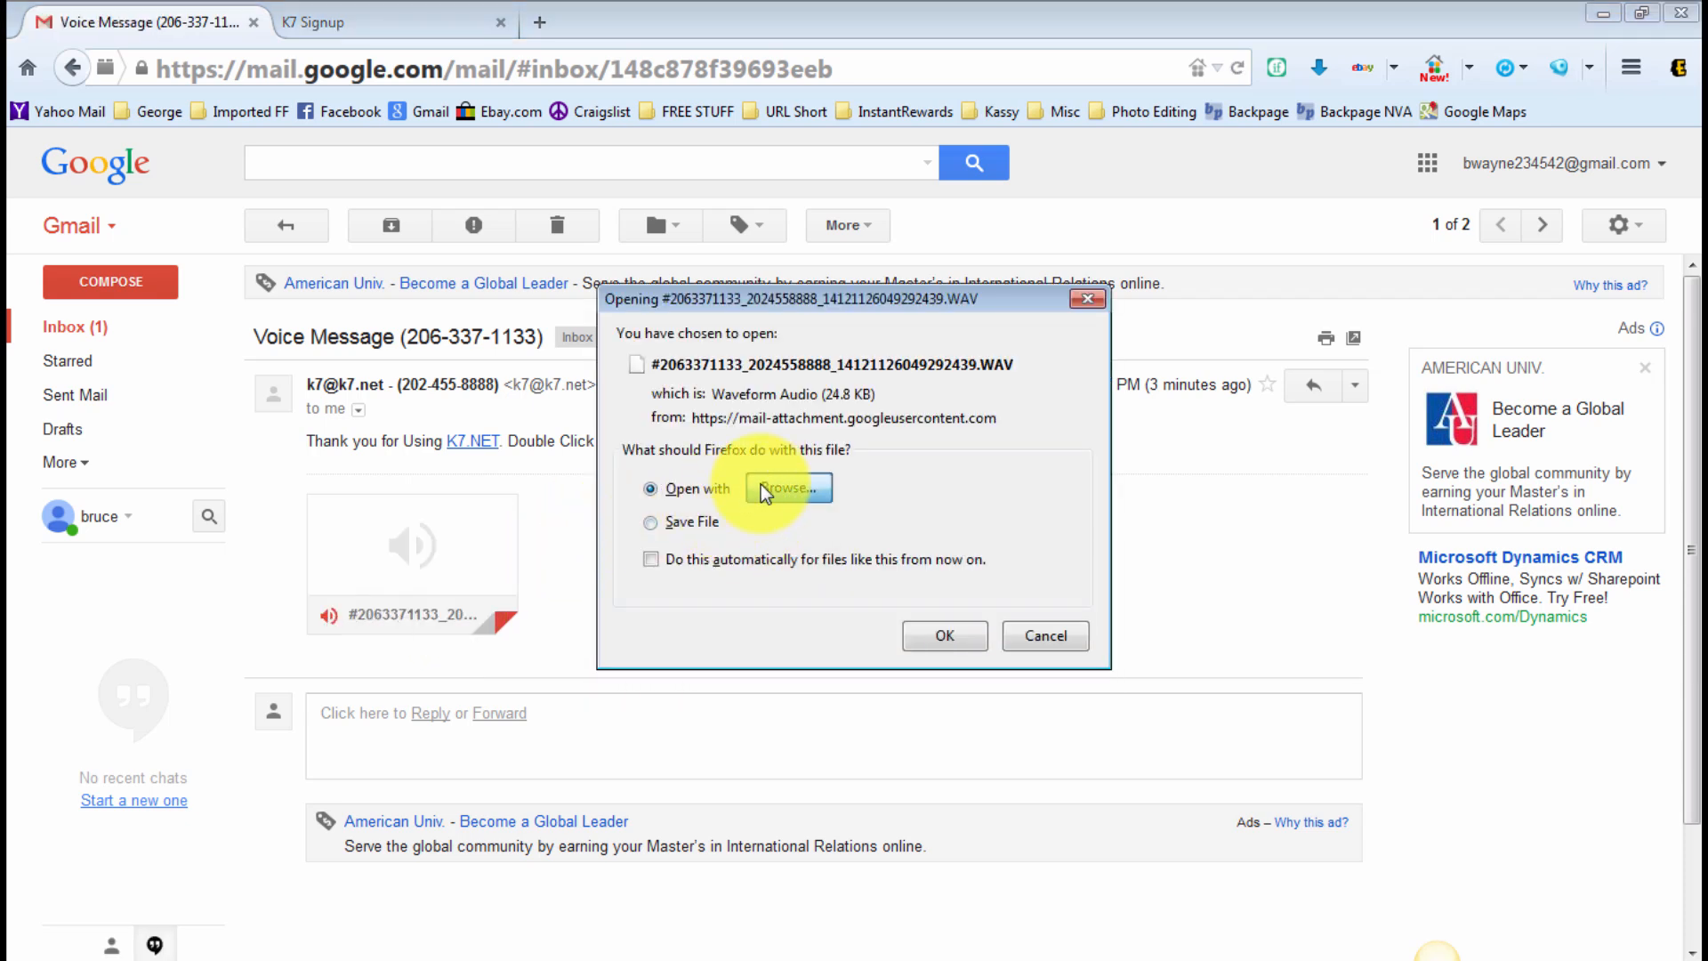
{"action": "left_click", "coordinate": [787, 486]}
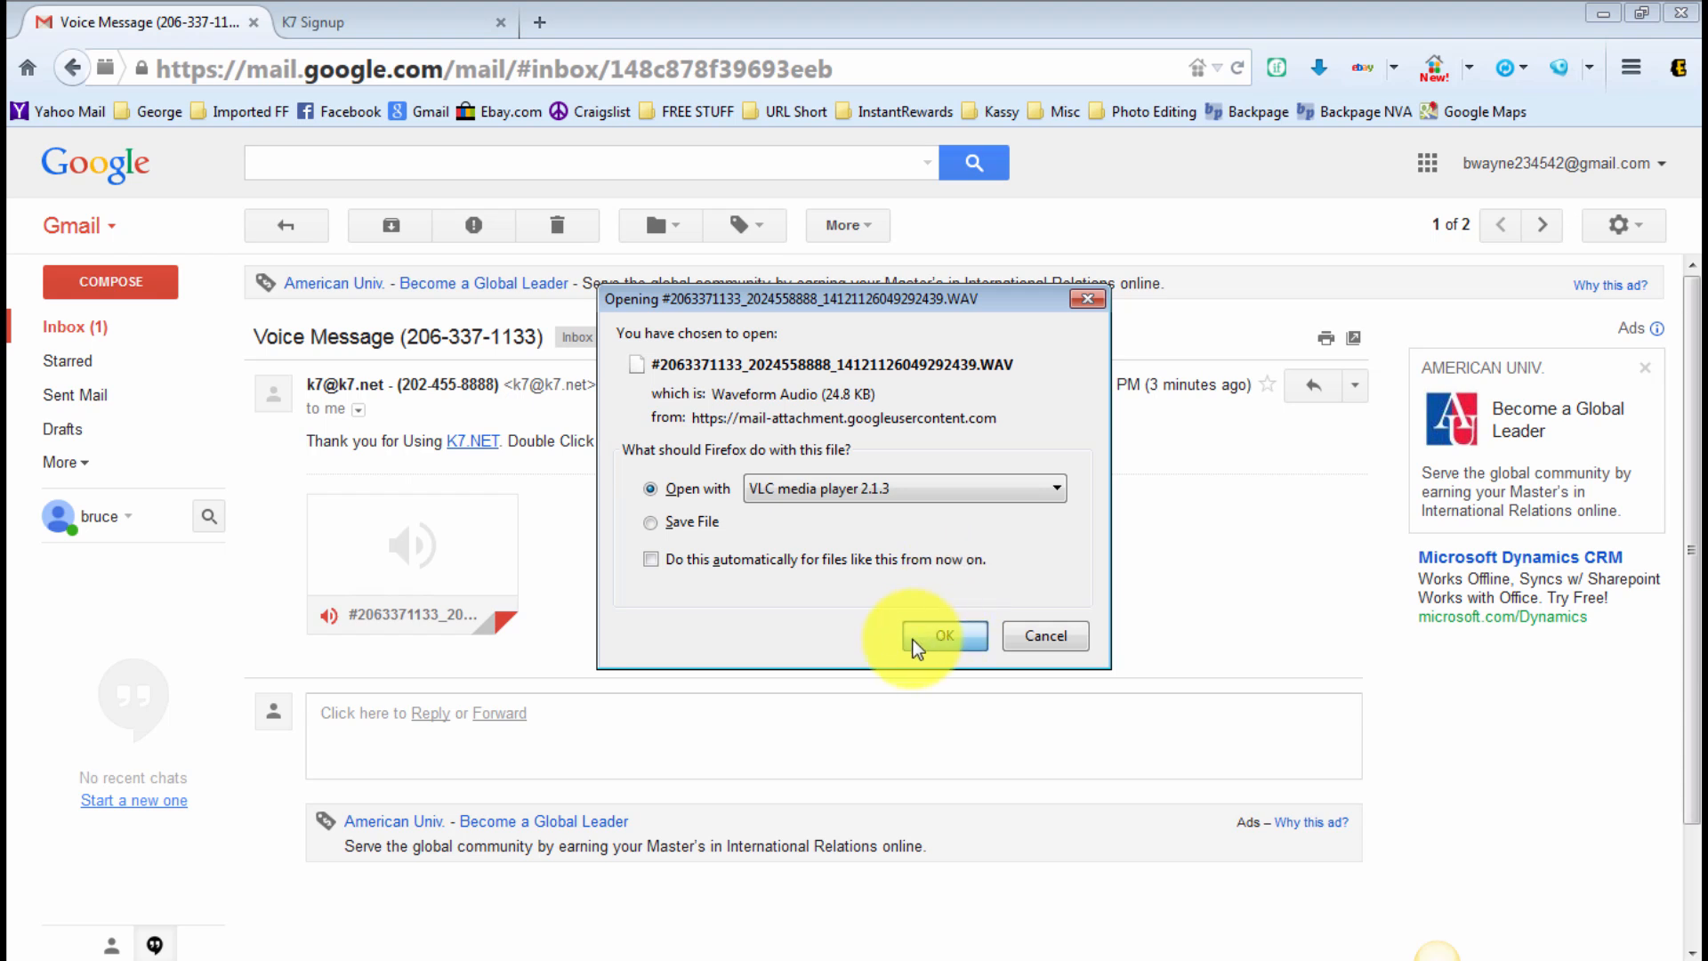
{"action": "left_click", "coordinate": [943, 635]}
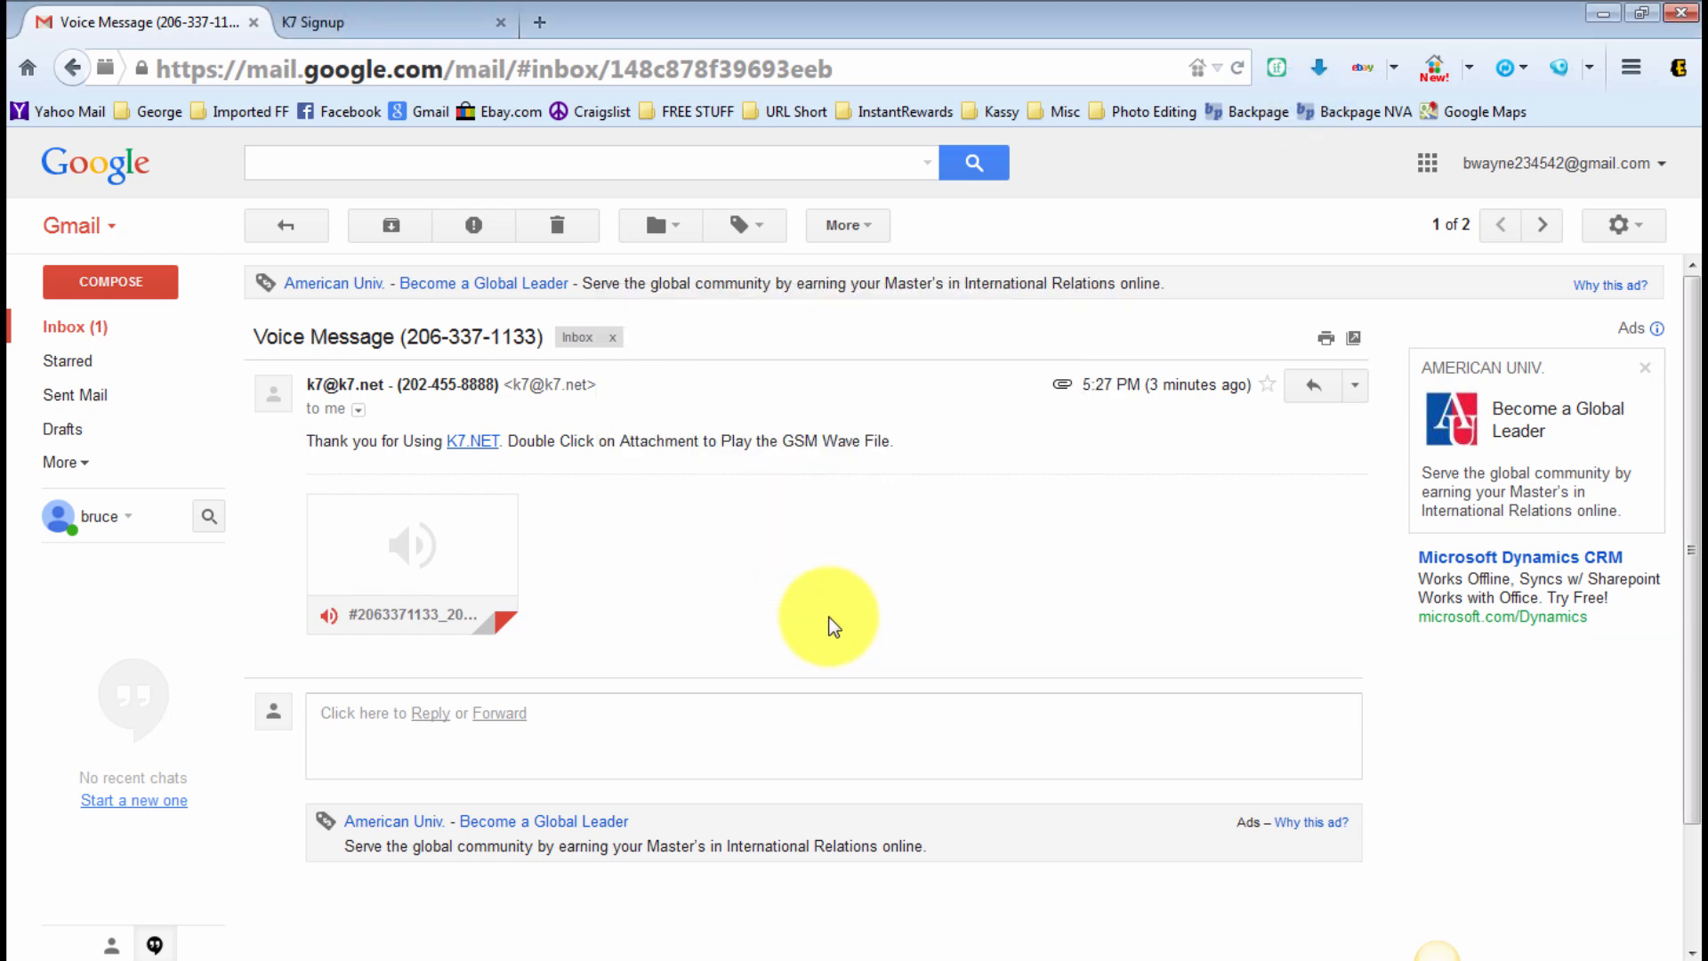
{"action": "mouse_move", "coordinate": [426, 942]}
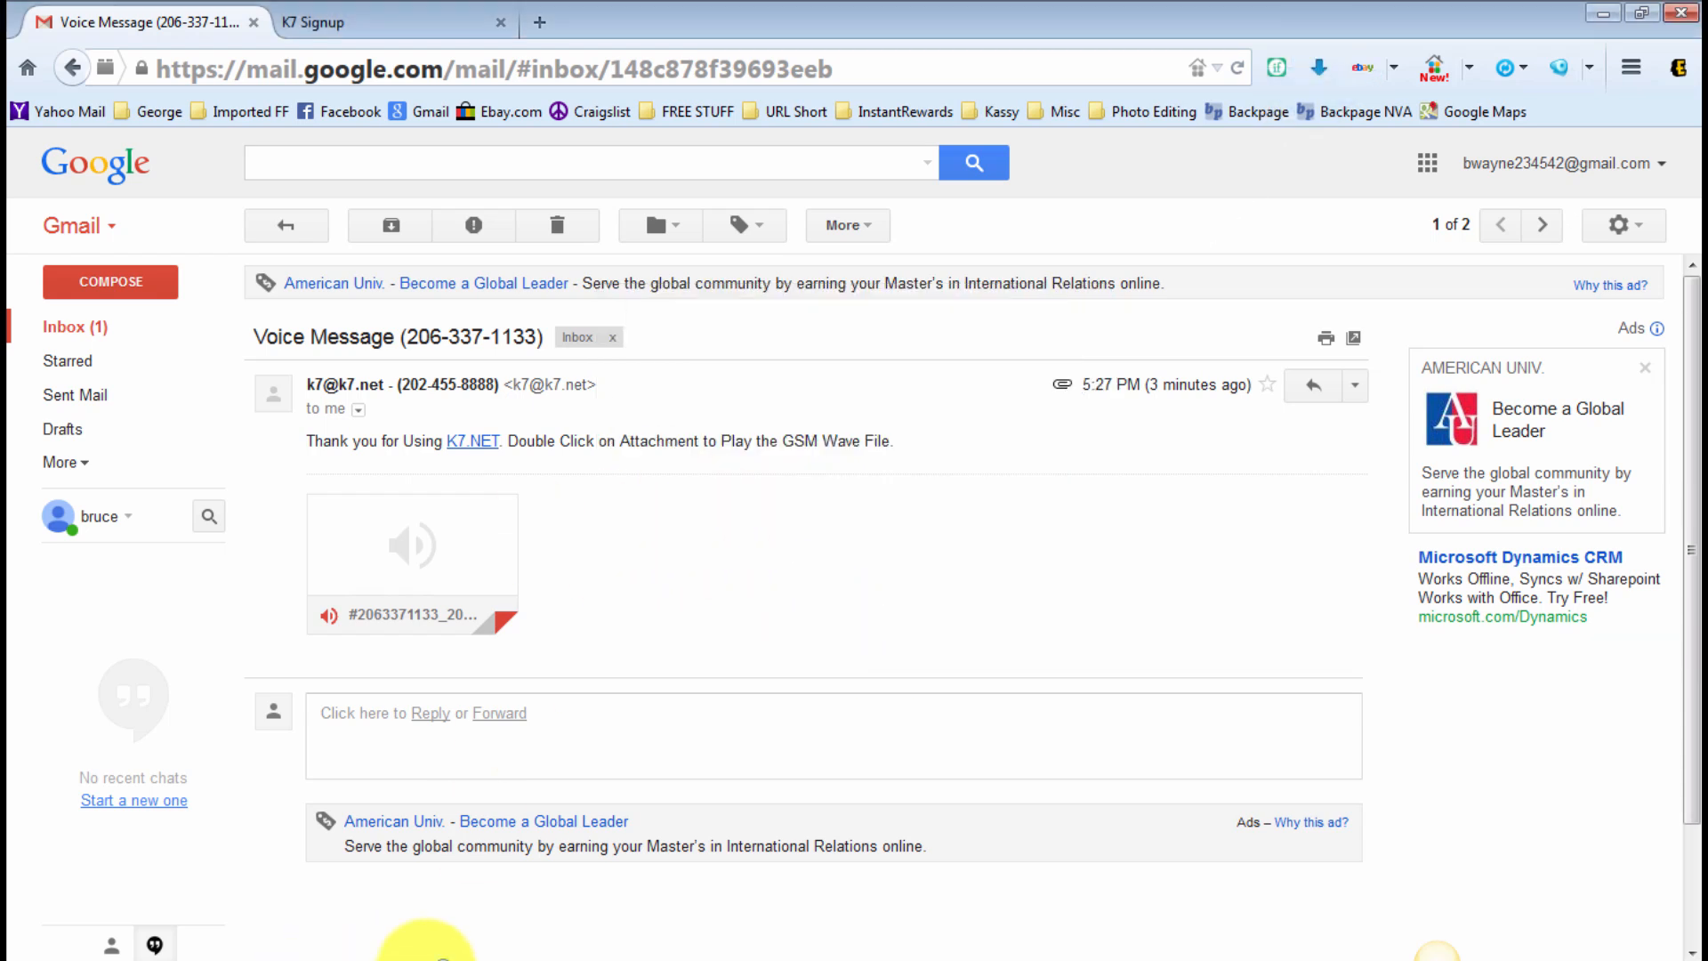
{"action": "left_click", "coordinate": [353, 15]}
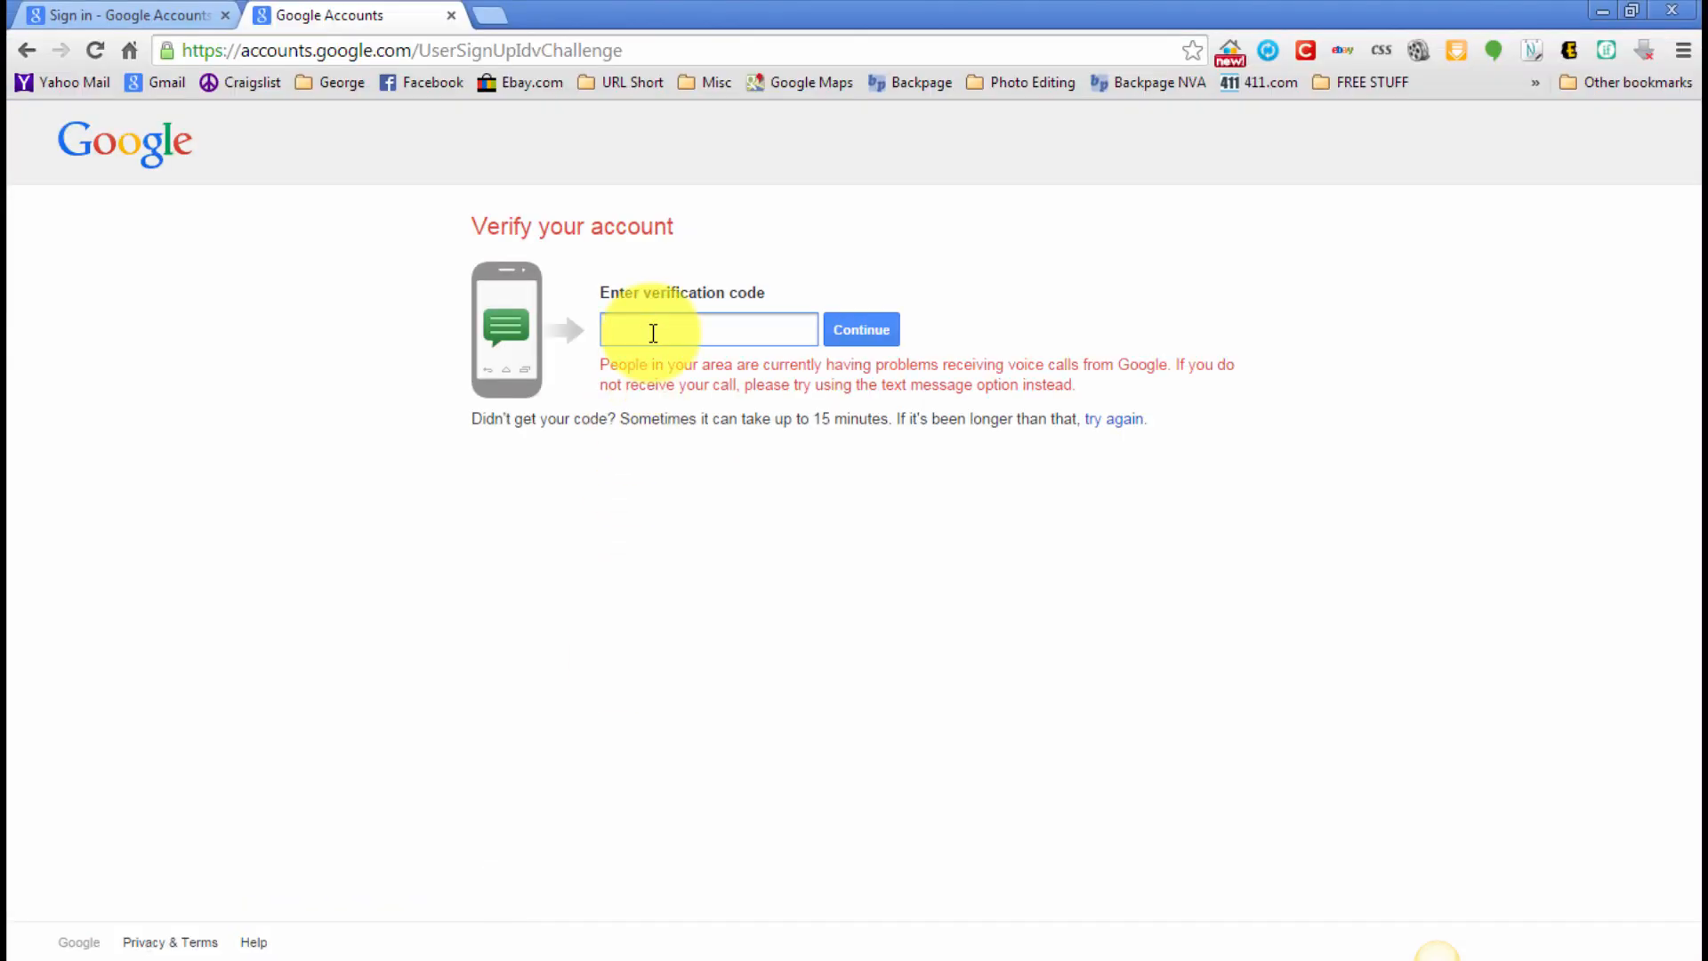
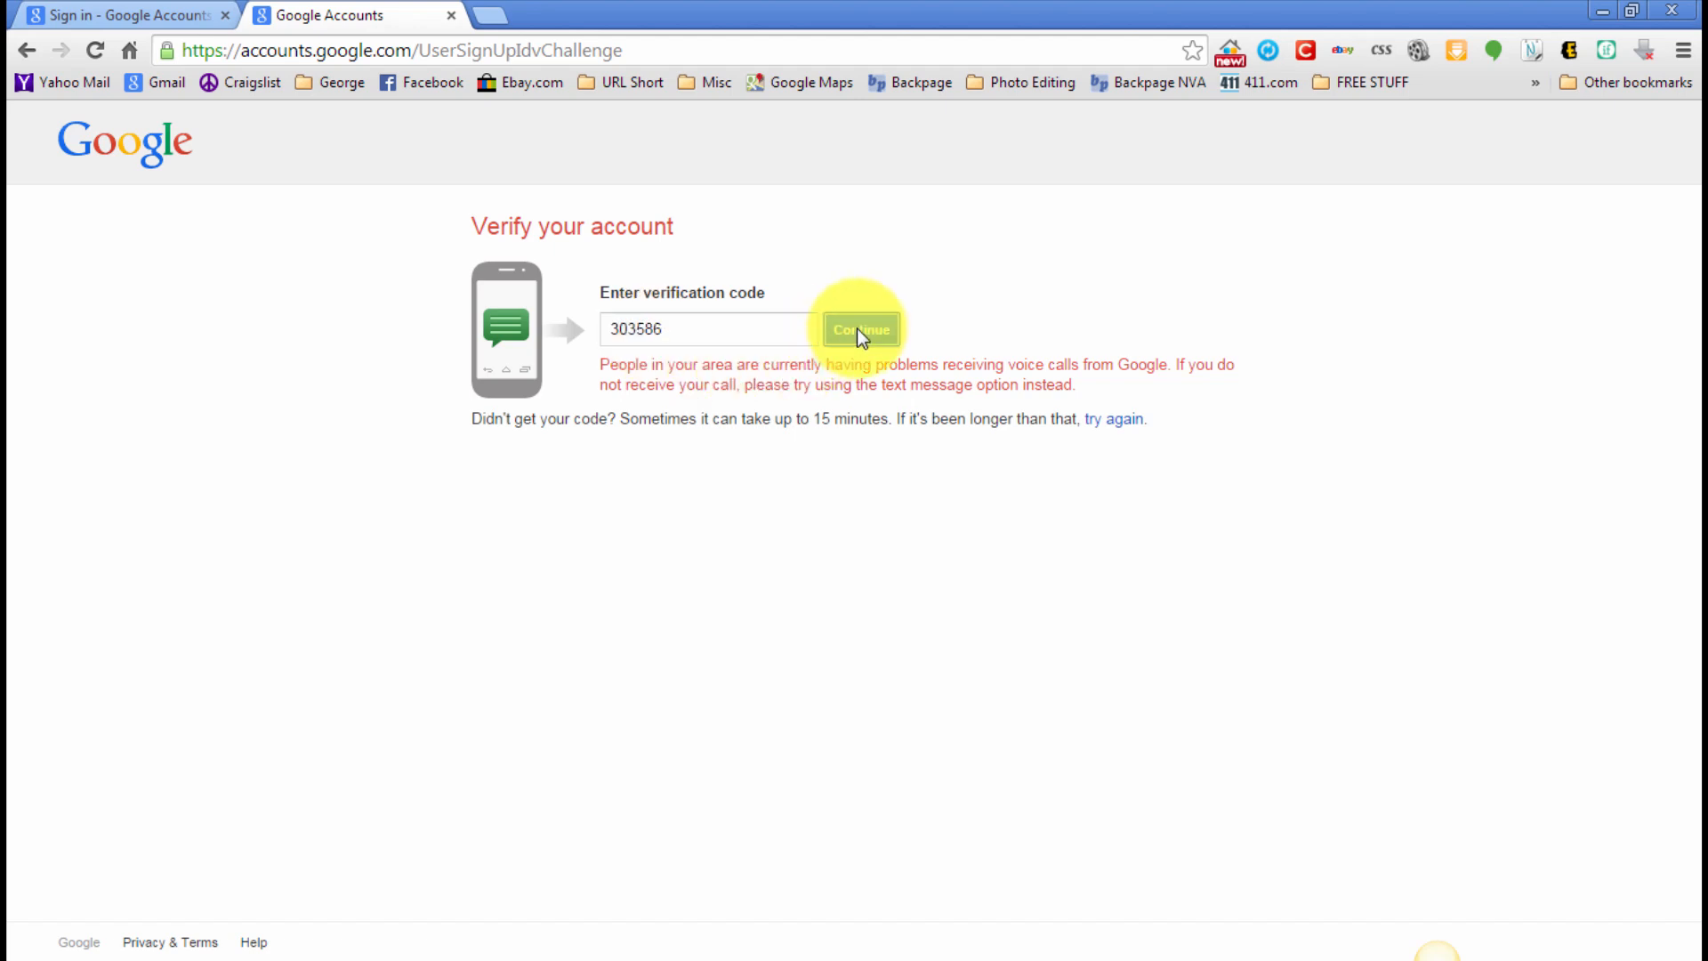
{"action": "left_click", "coordinate": [859, 329]}
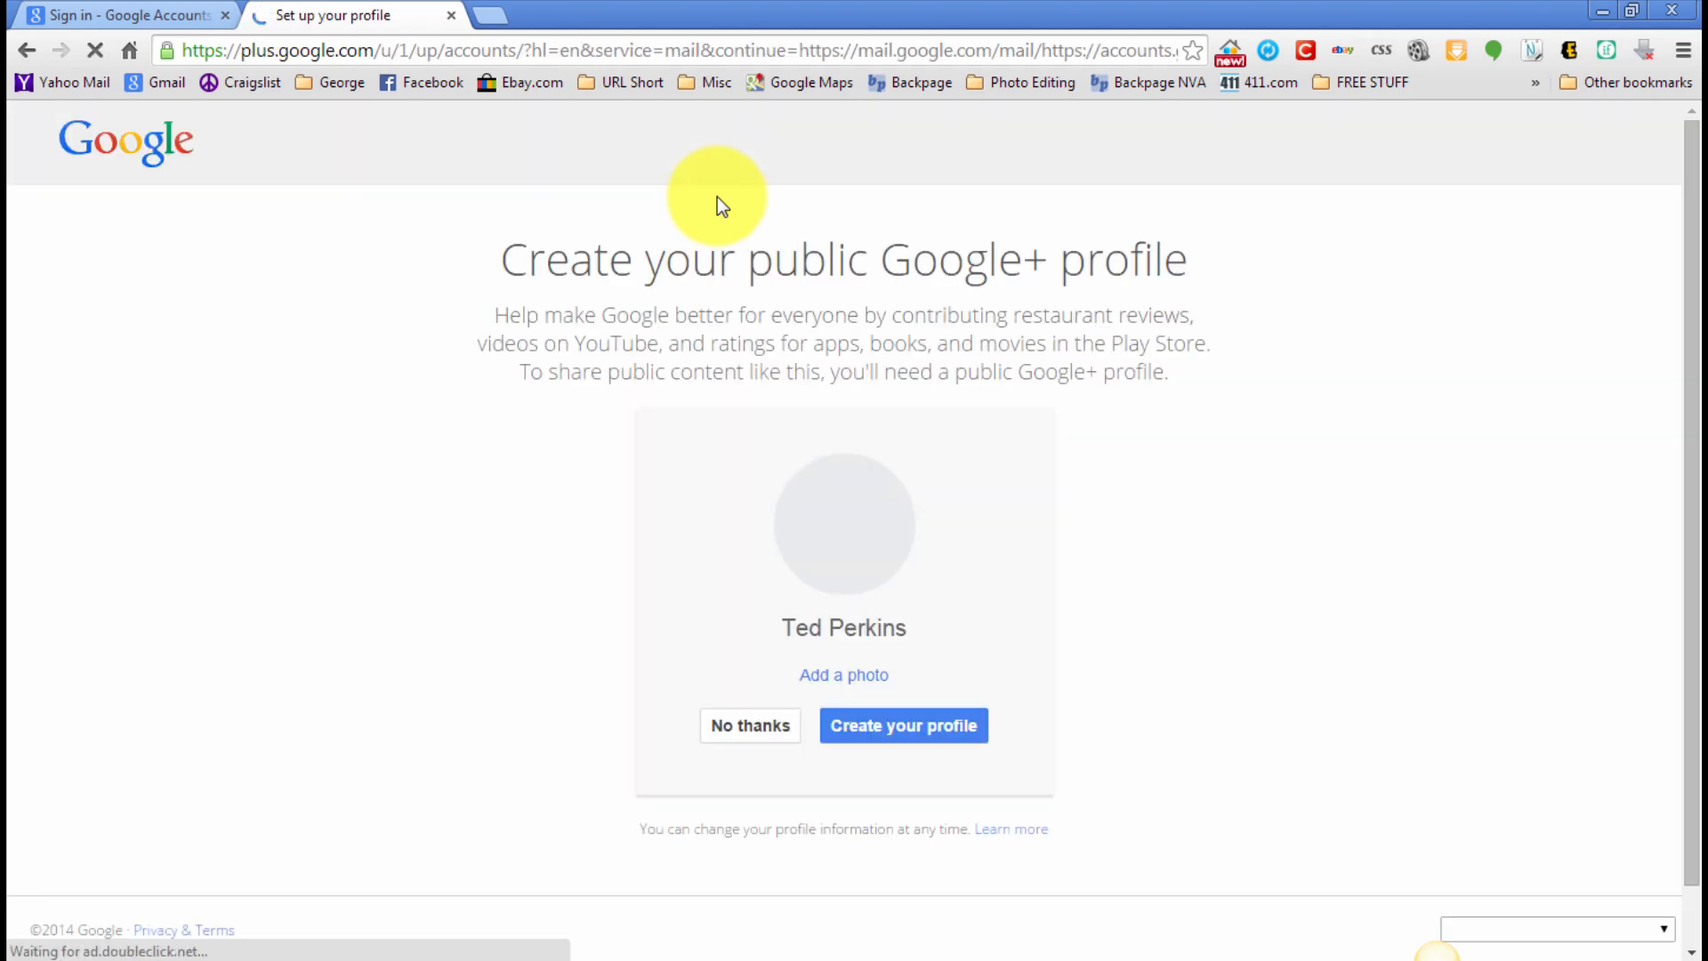
Decline the Google+ profile, then continue from the Welcome page to Gmail.
{"action": "left_click", "coordinate": [748, 724]}
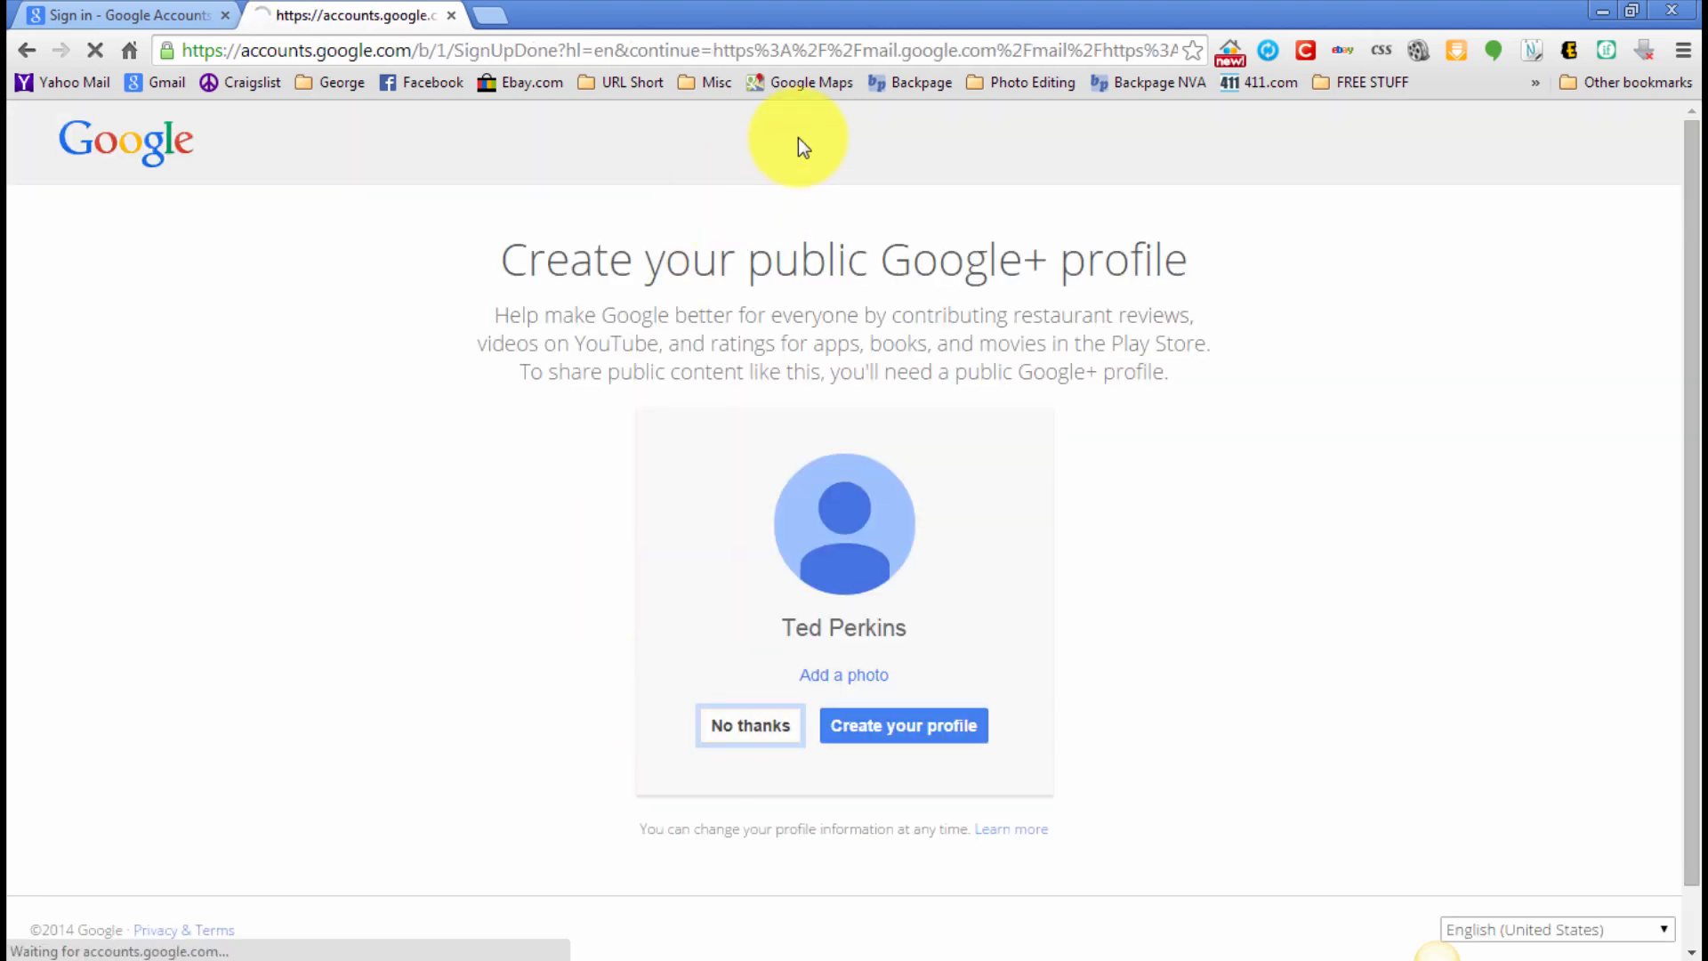
{"action": "left_click", "coordinate": [749, 726]}
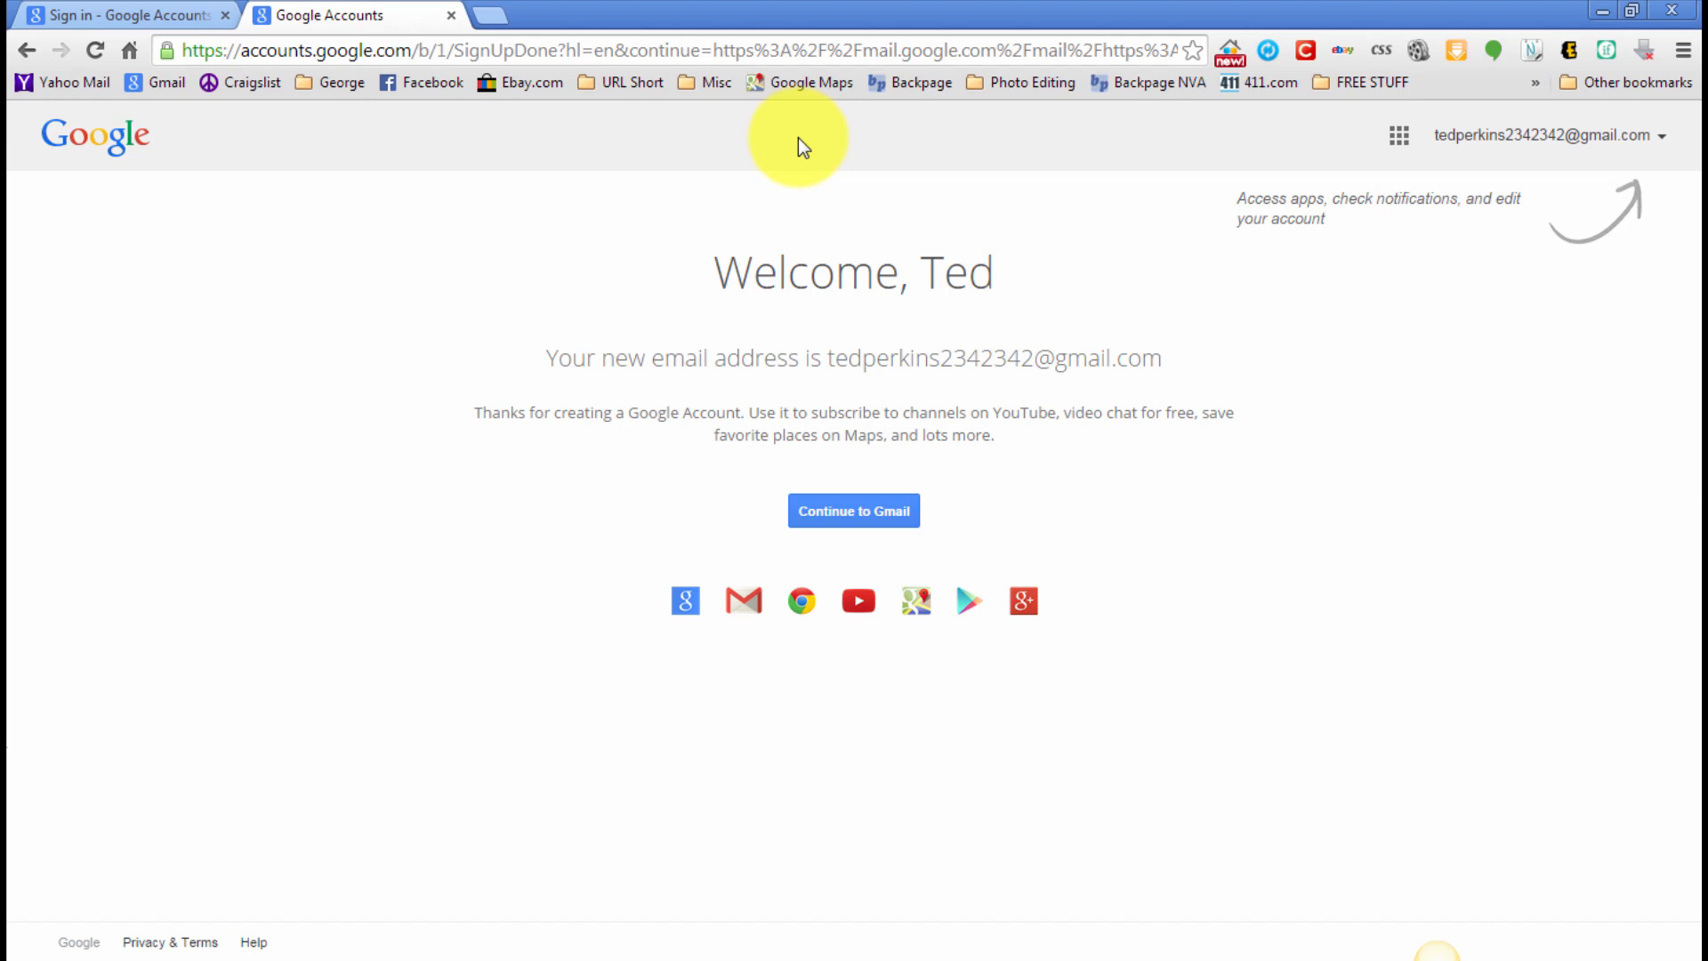
{"action": "left_click", "coordinate": [853, 510]}
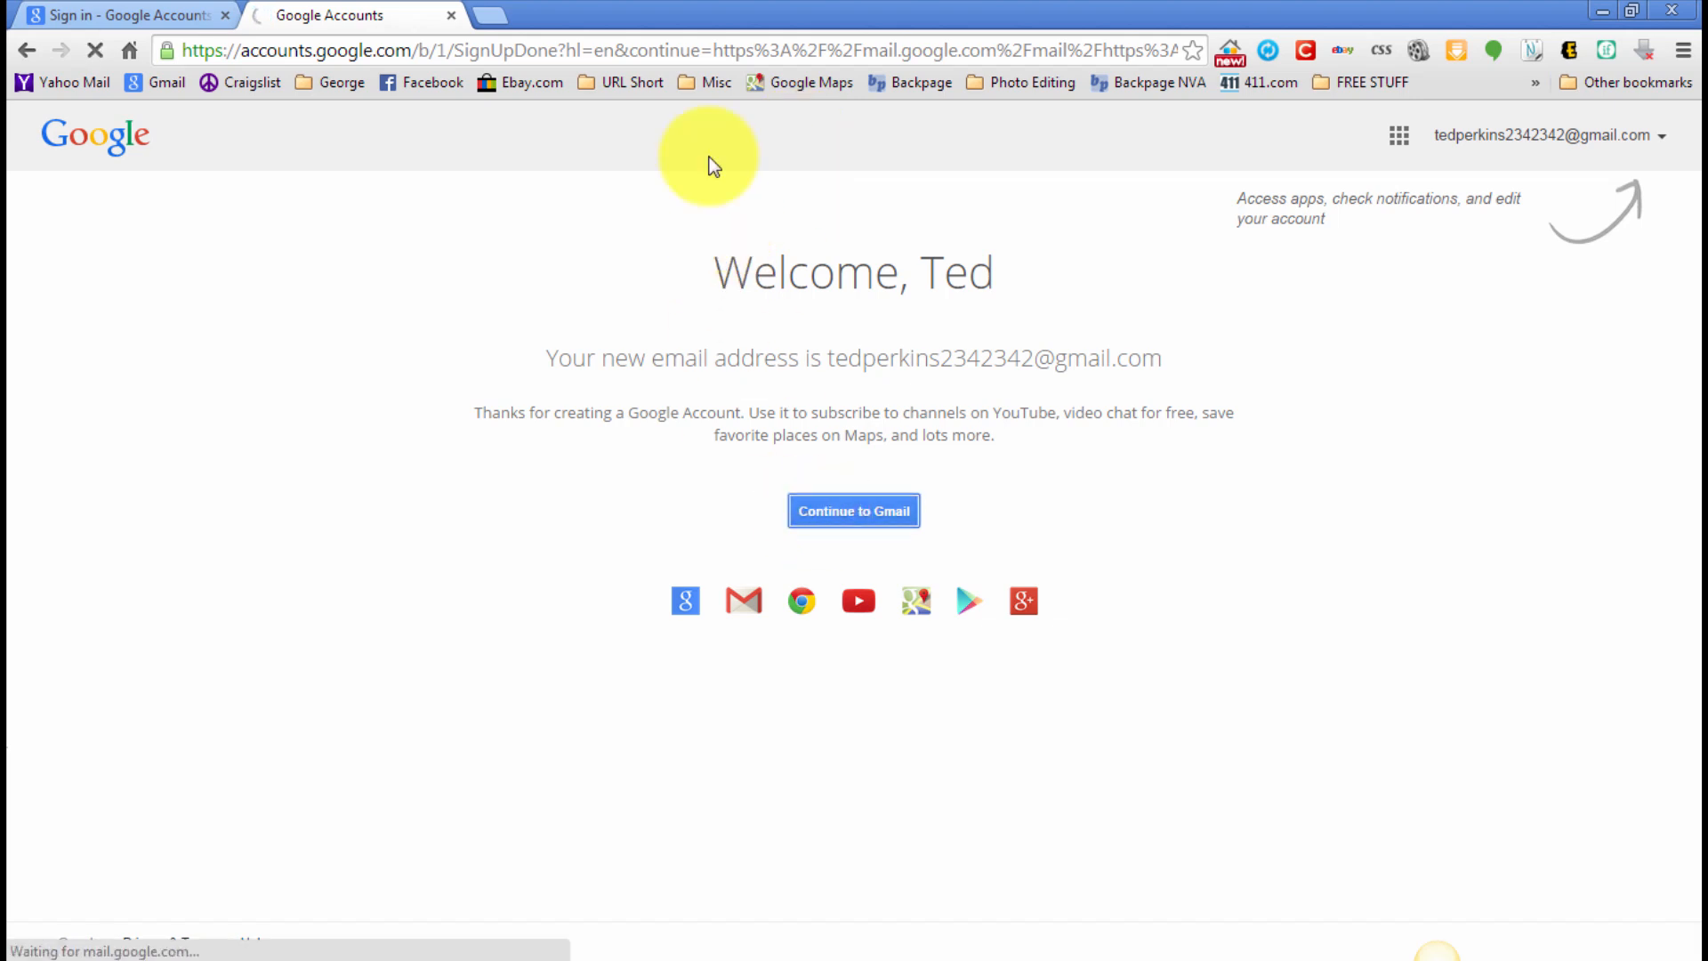
{"action": "left_click", "coordinate": [853, 510]}
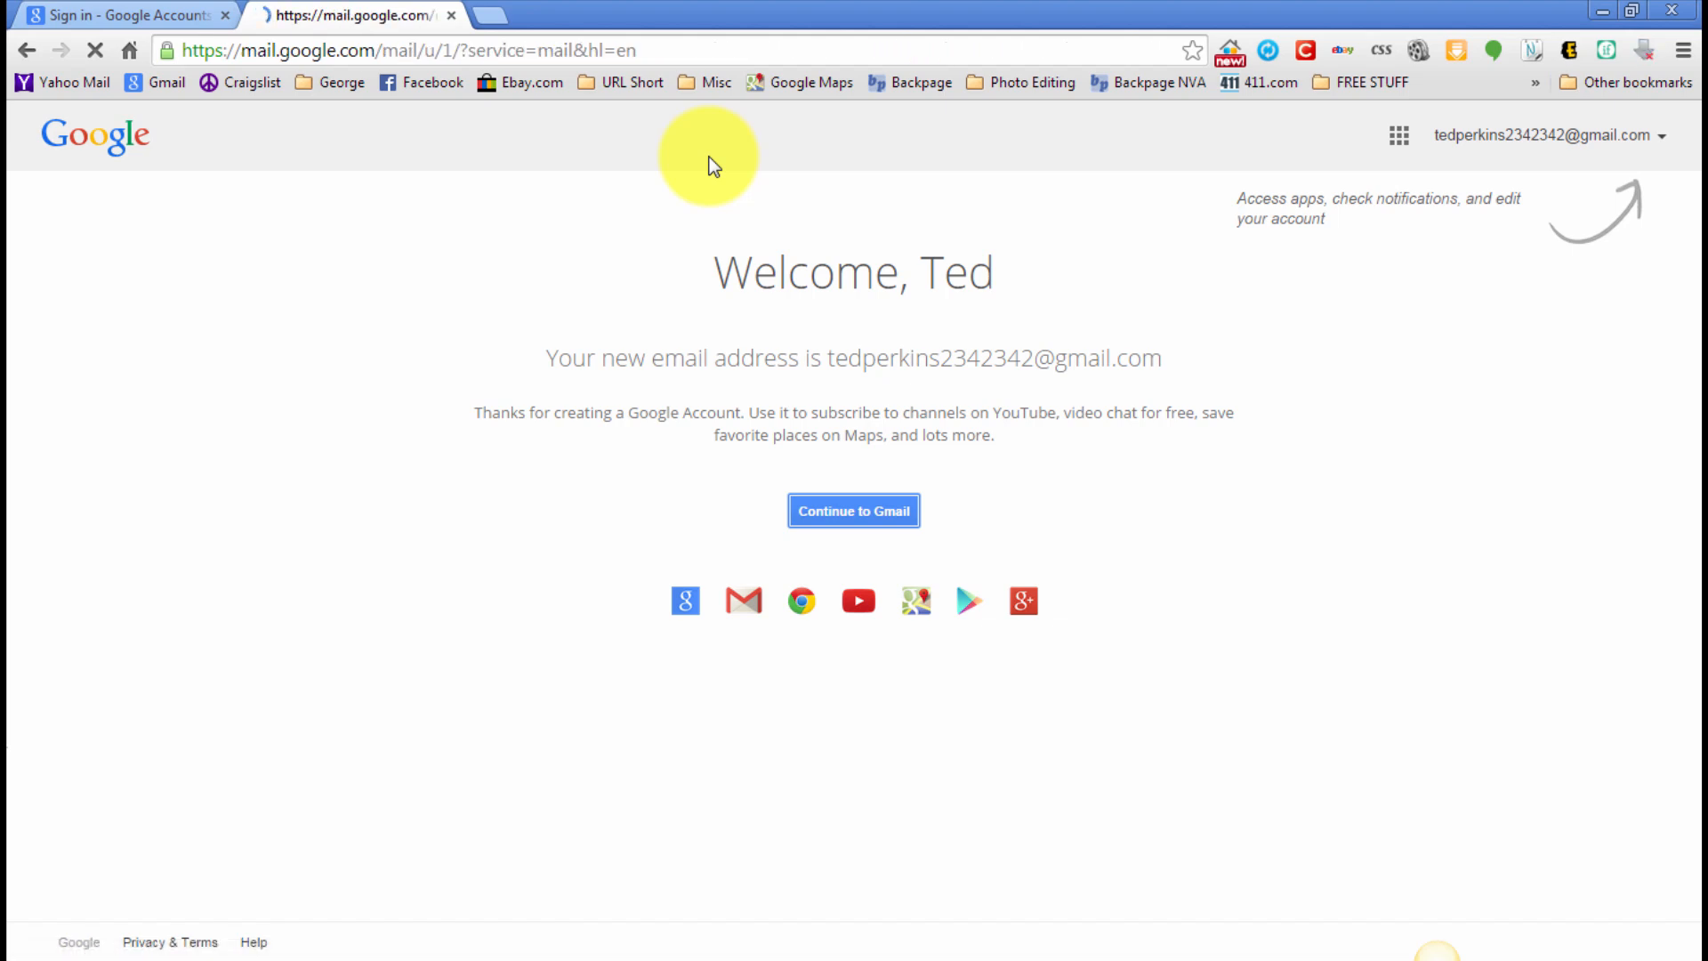
Close the Gmail welcome overlay and open the new account's options menu.
{"action": "left_click", "coordinate": [853, 509]}
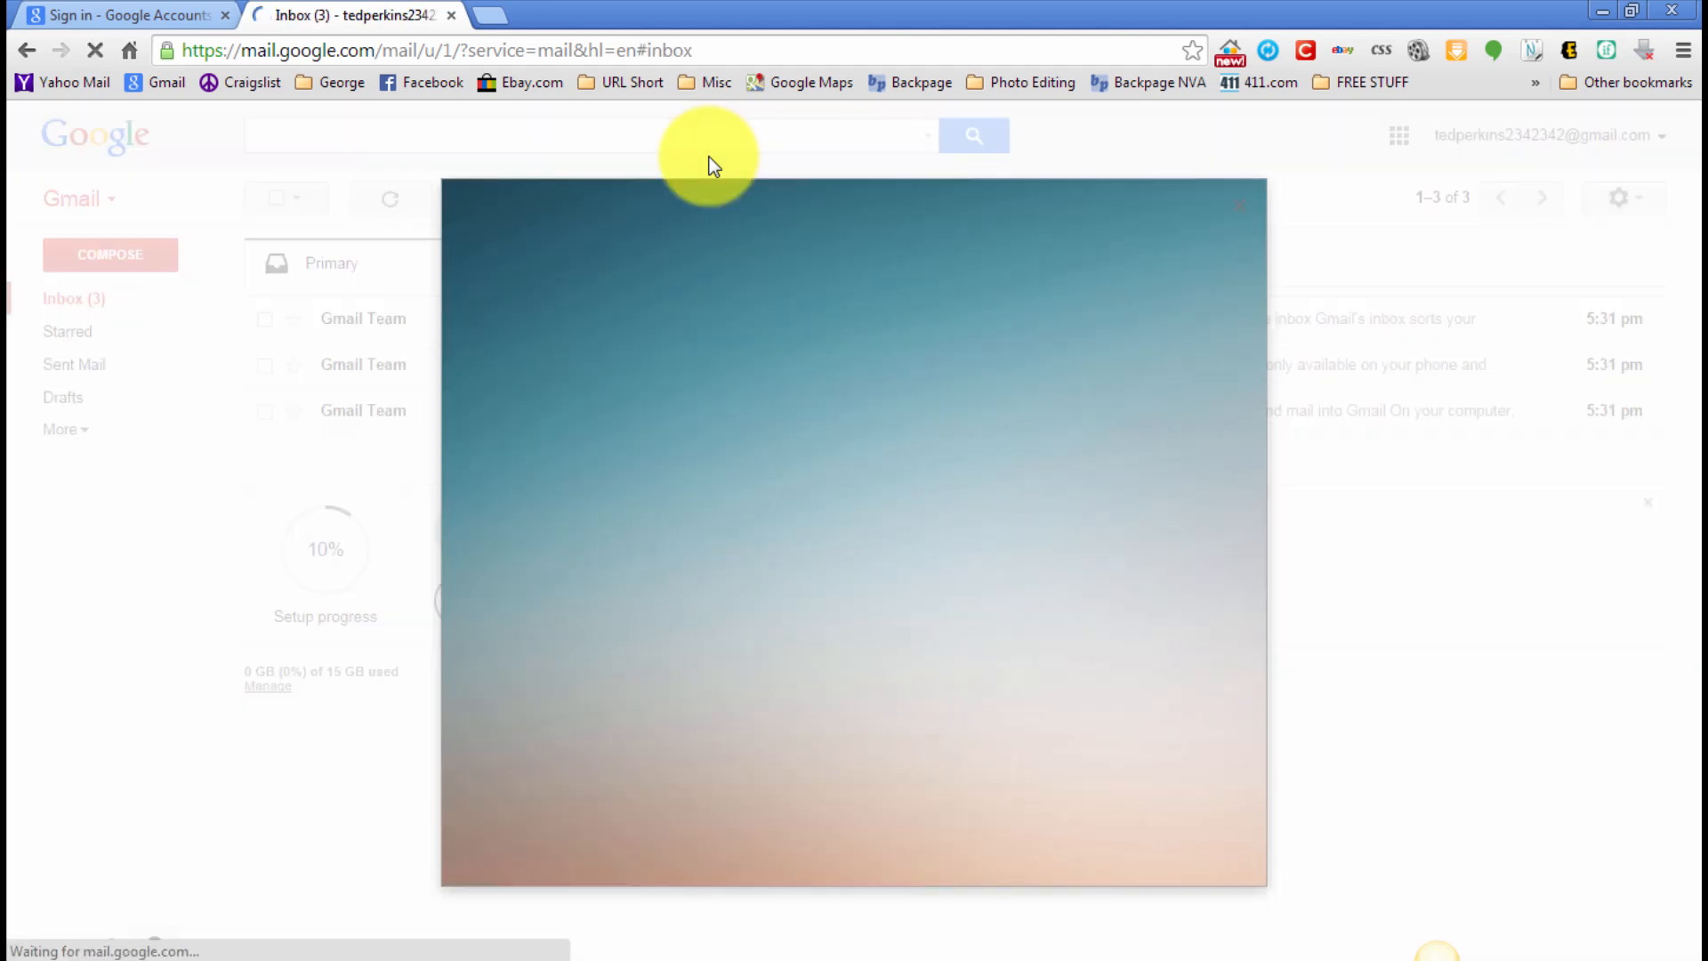
{"action": "mouse_move", "coordinate": [1249, 204]}
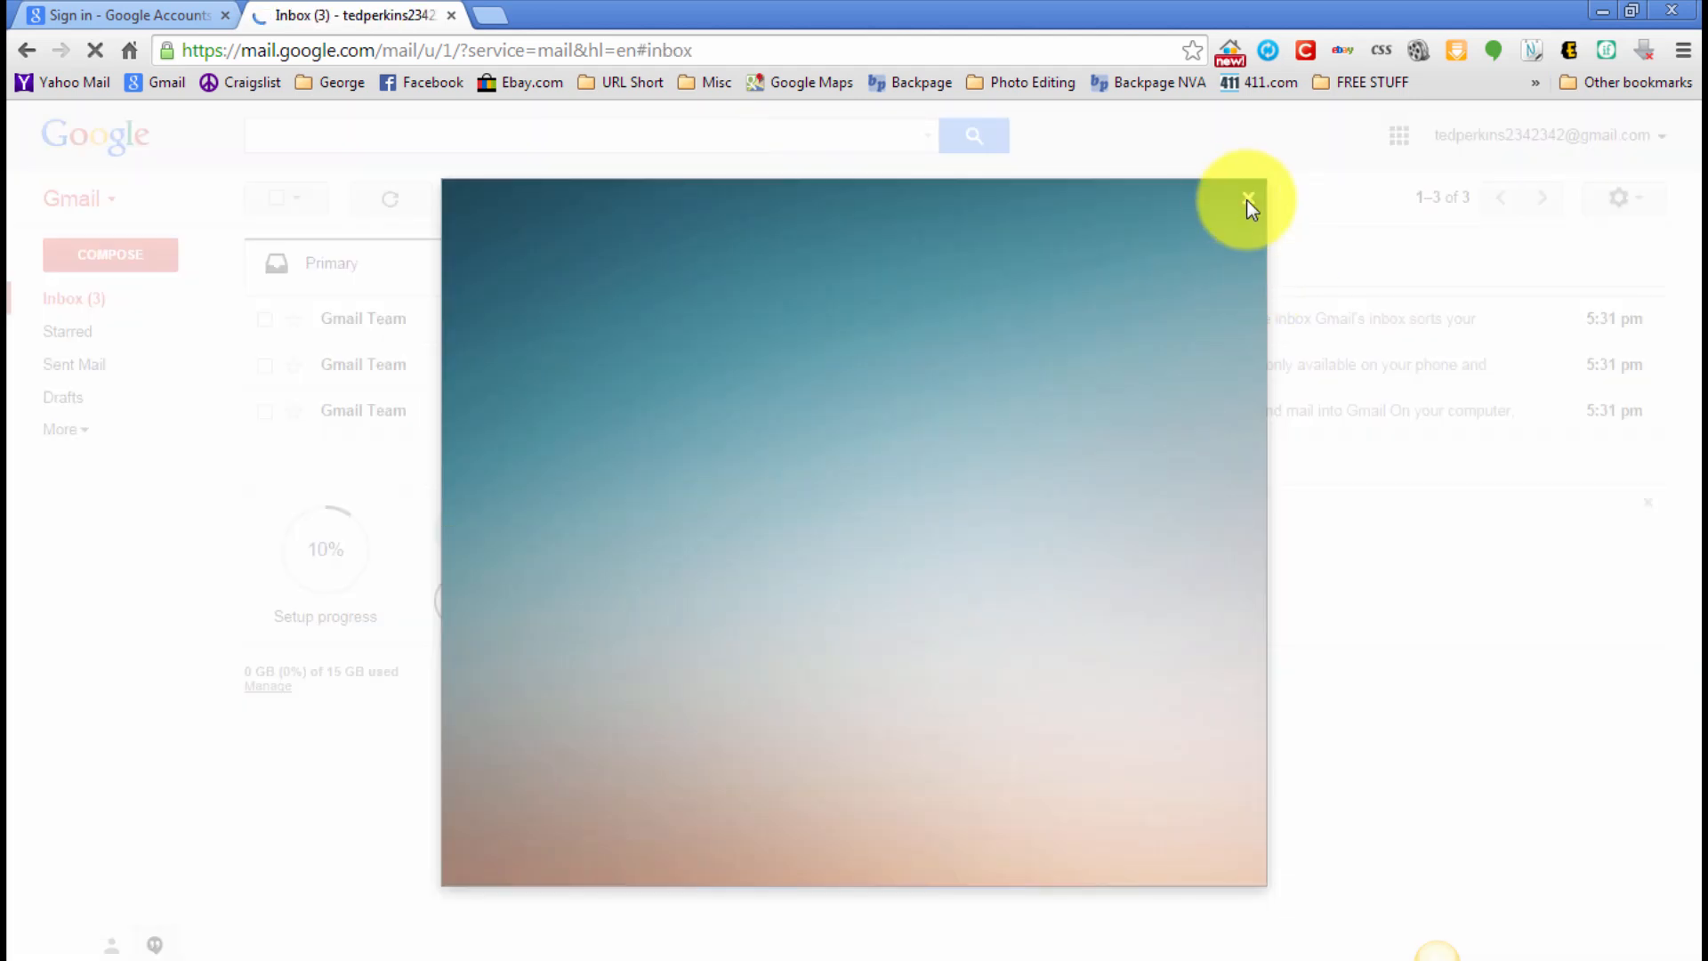
{"action": "left_click", "coordinate": [1248, 203]}
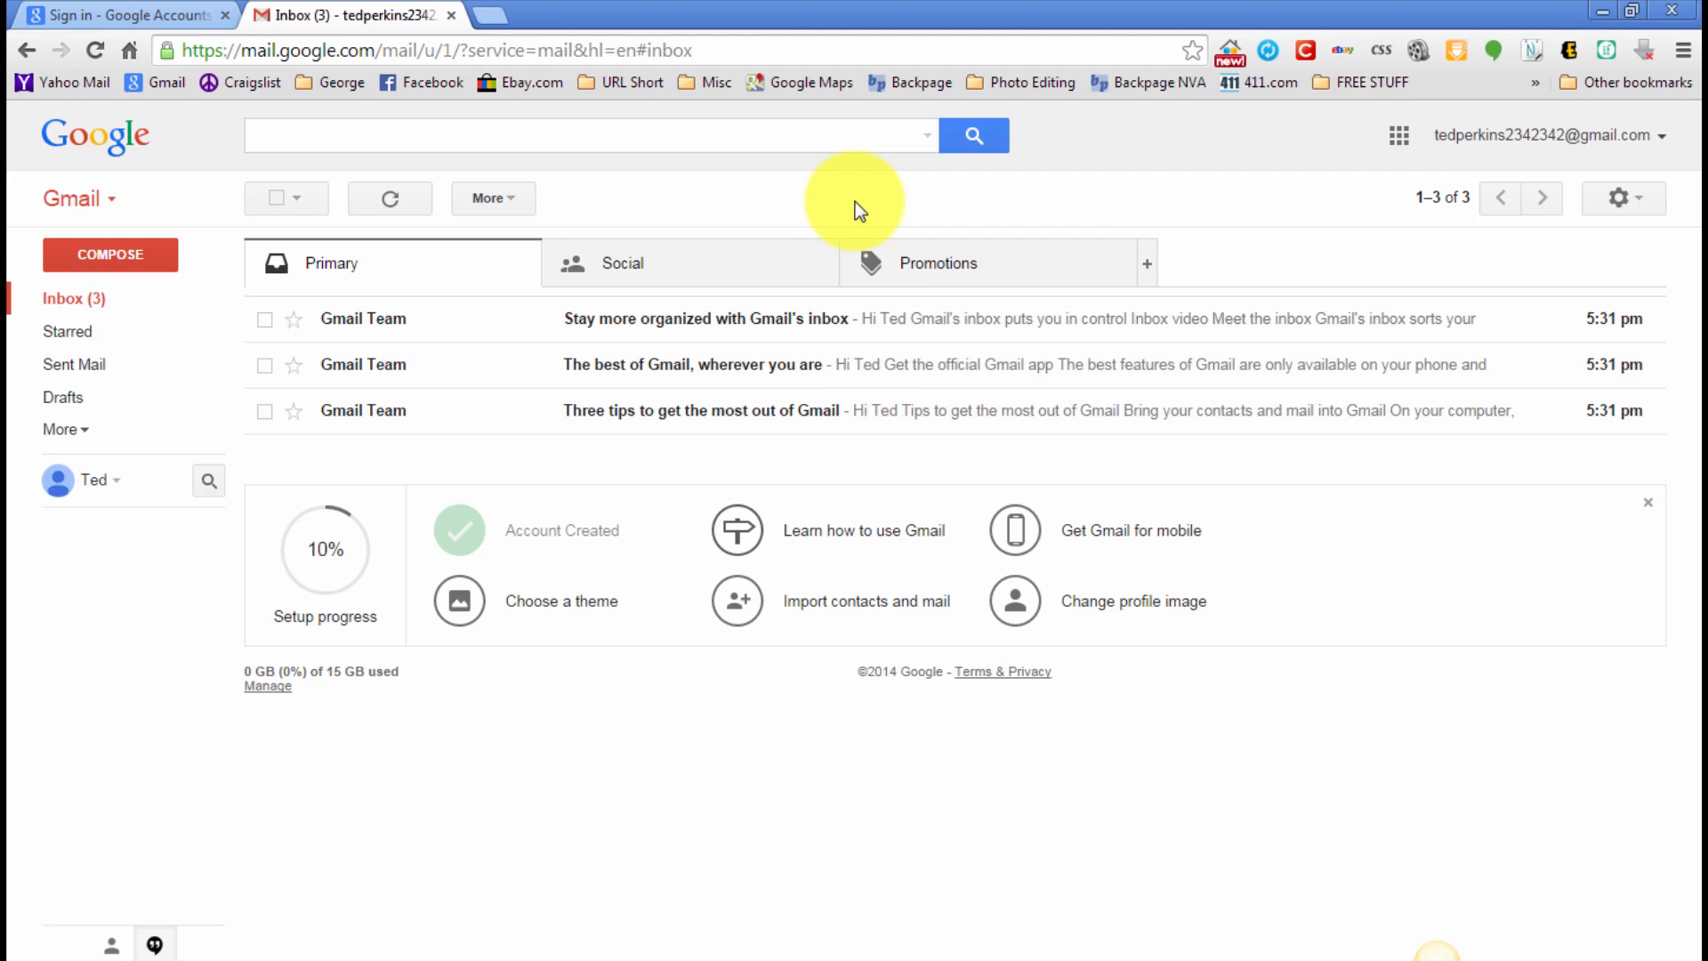
{"action": "left_click", "coordinate": [154, 941]}
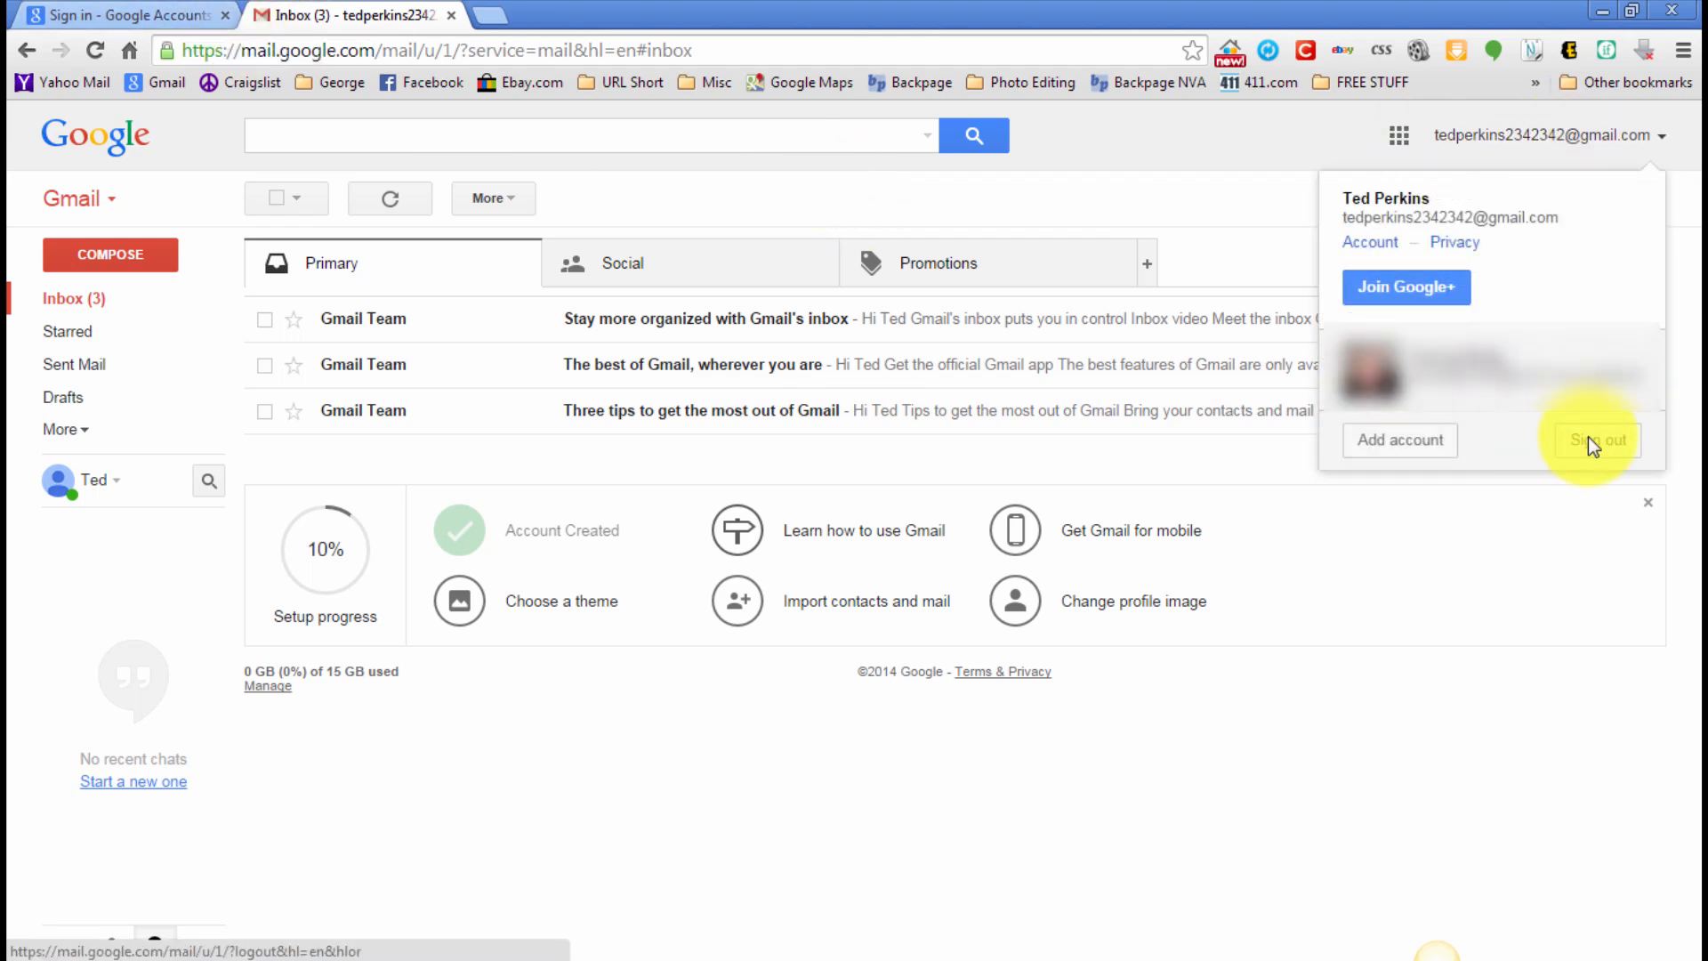
Sign out of the new Gmail account to reach the saved-accounts chooser.
{"action": "left_click", "coordinate": [1596, 439]}
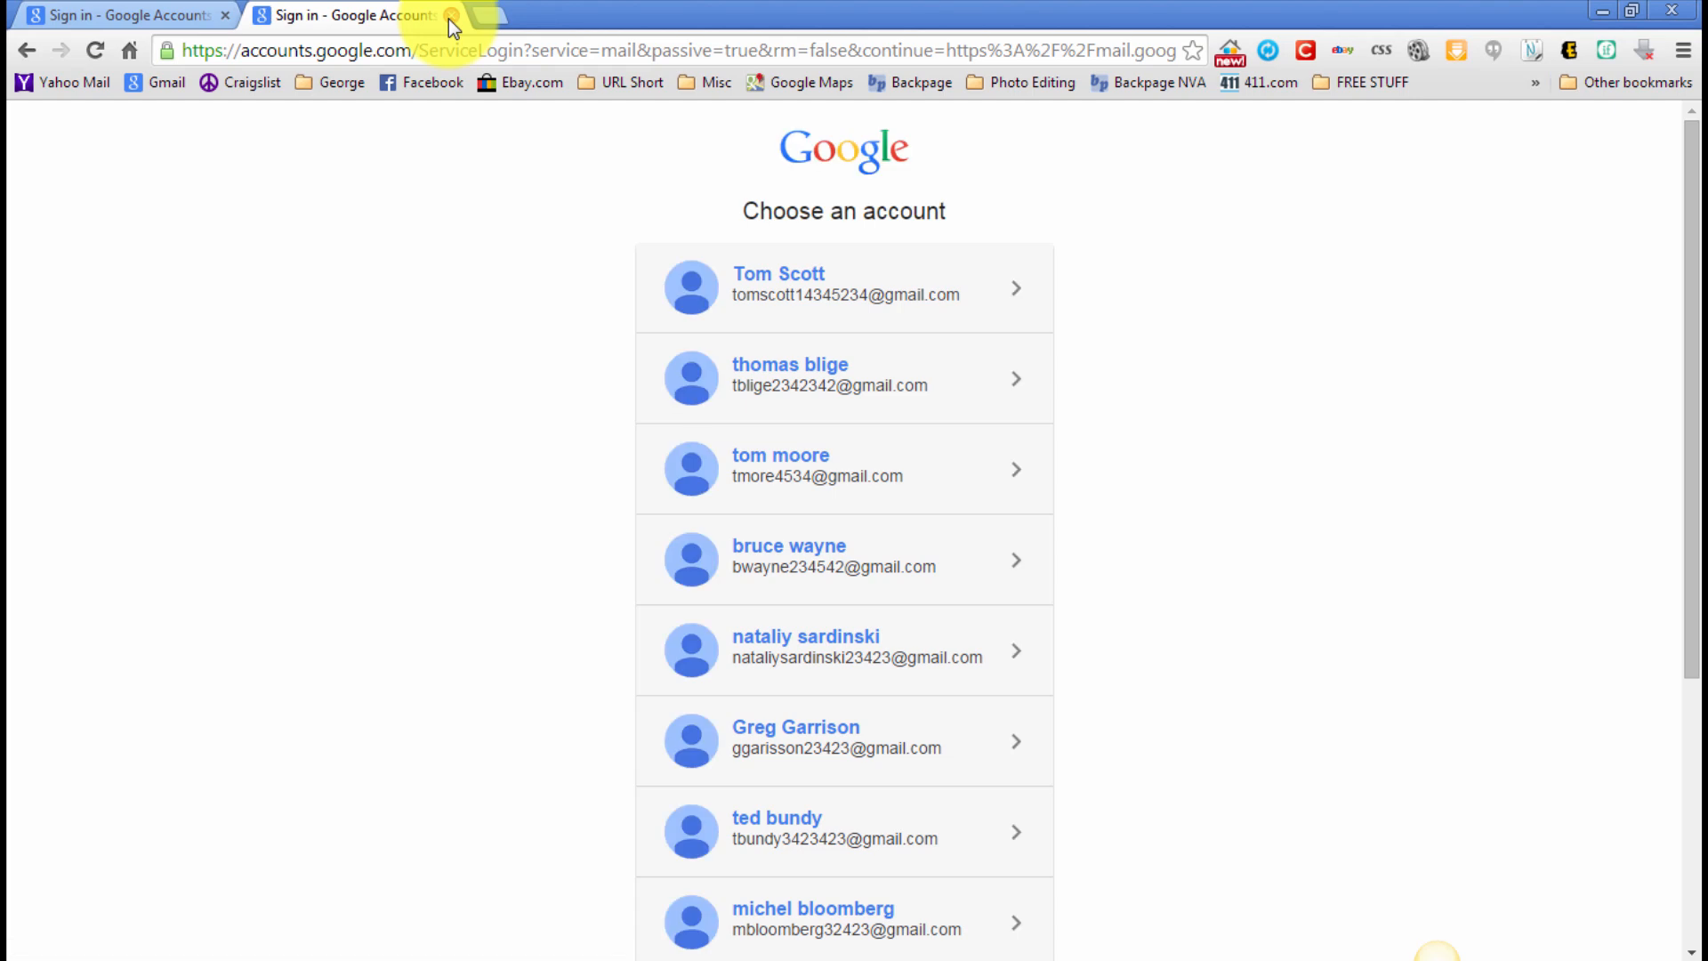
{"action": "scroll", "scroll_direction": "down", "scroll_amount": 3}
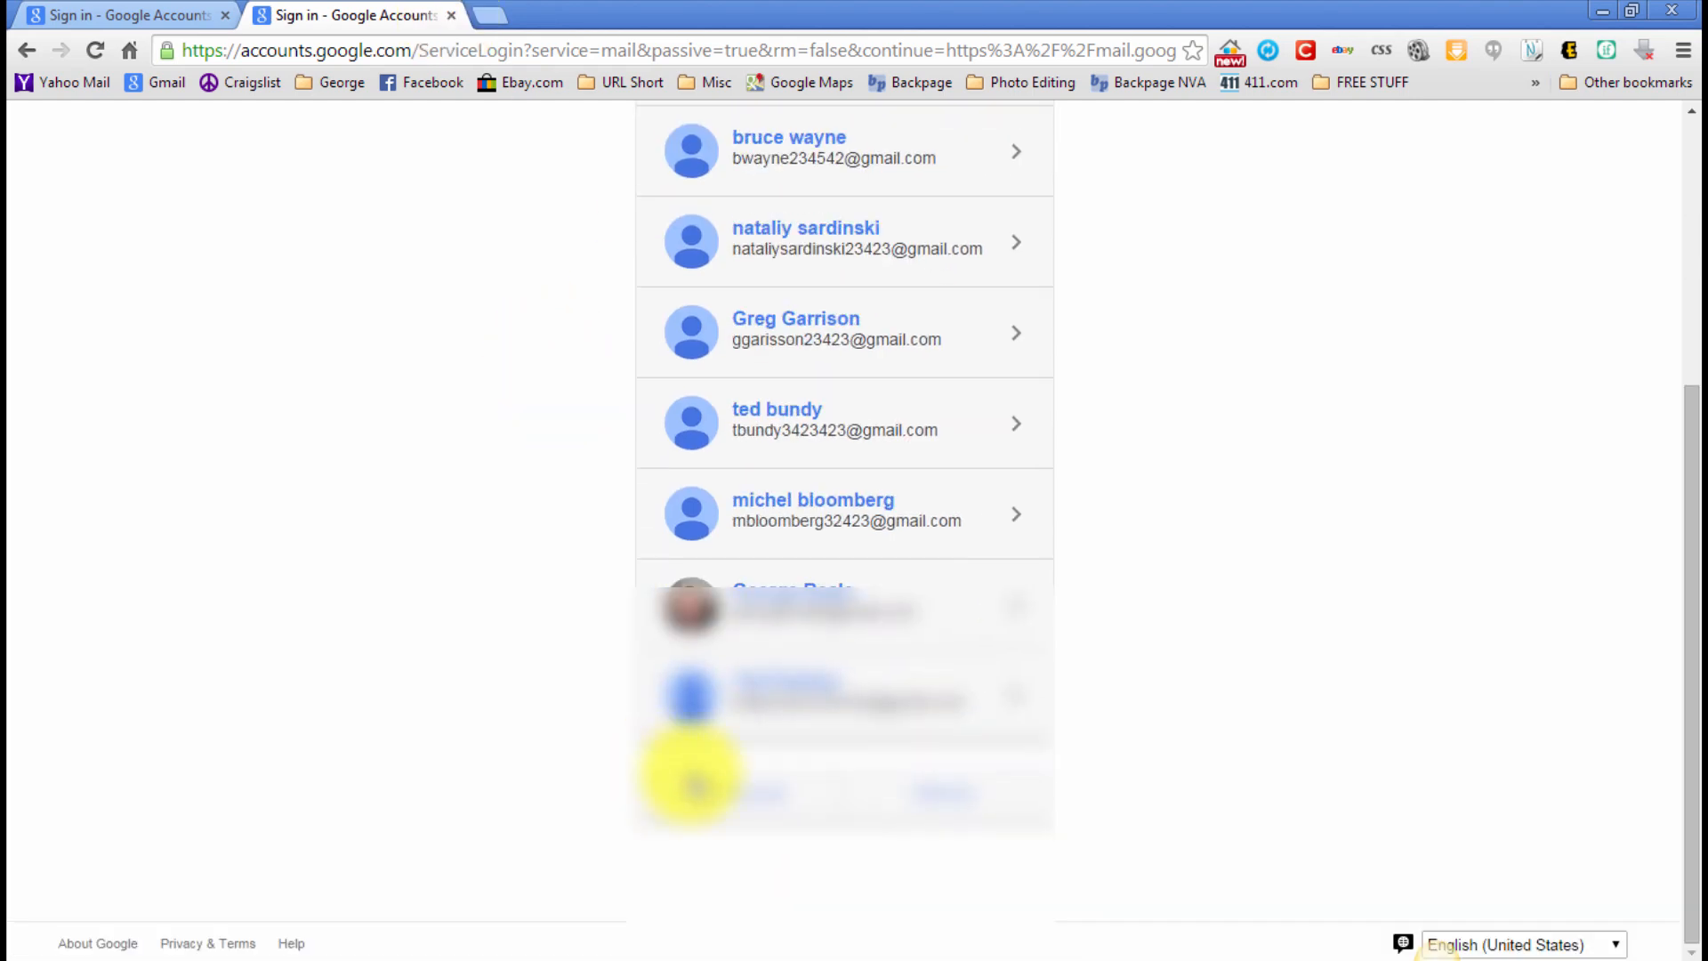
{"action": "scroll", "scroll_direction": "up", "scroll_amount": 3}
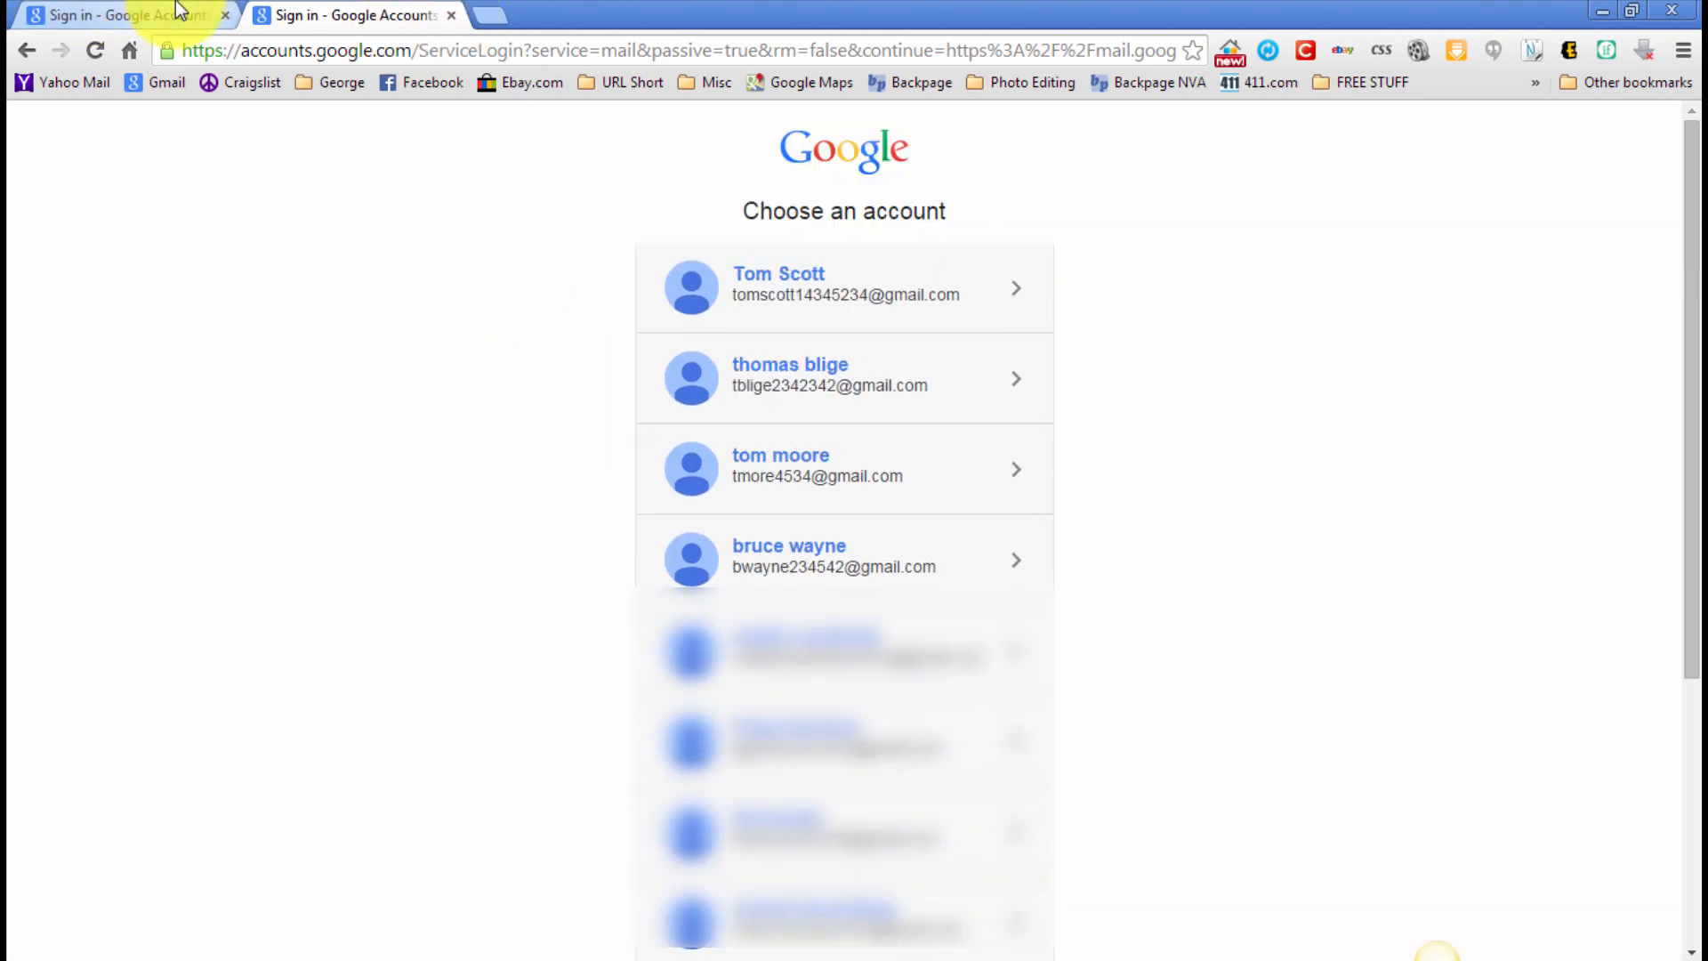
{"action": "scroll", "scroll_direction": "down", "scroll_amount": 3}
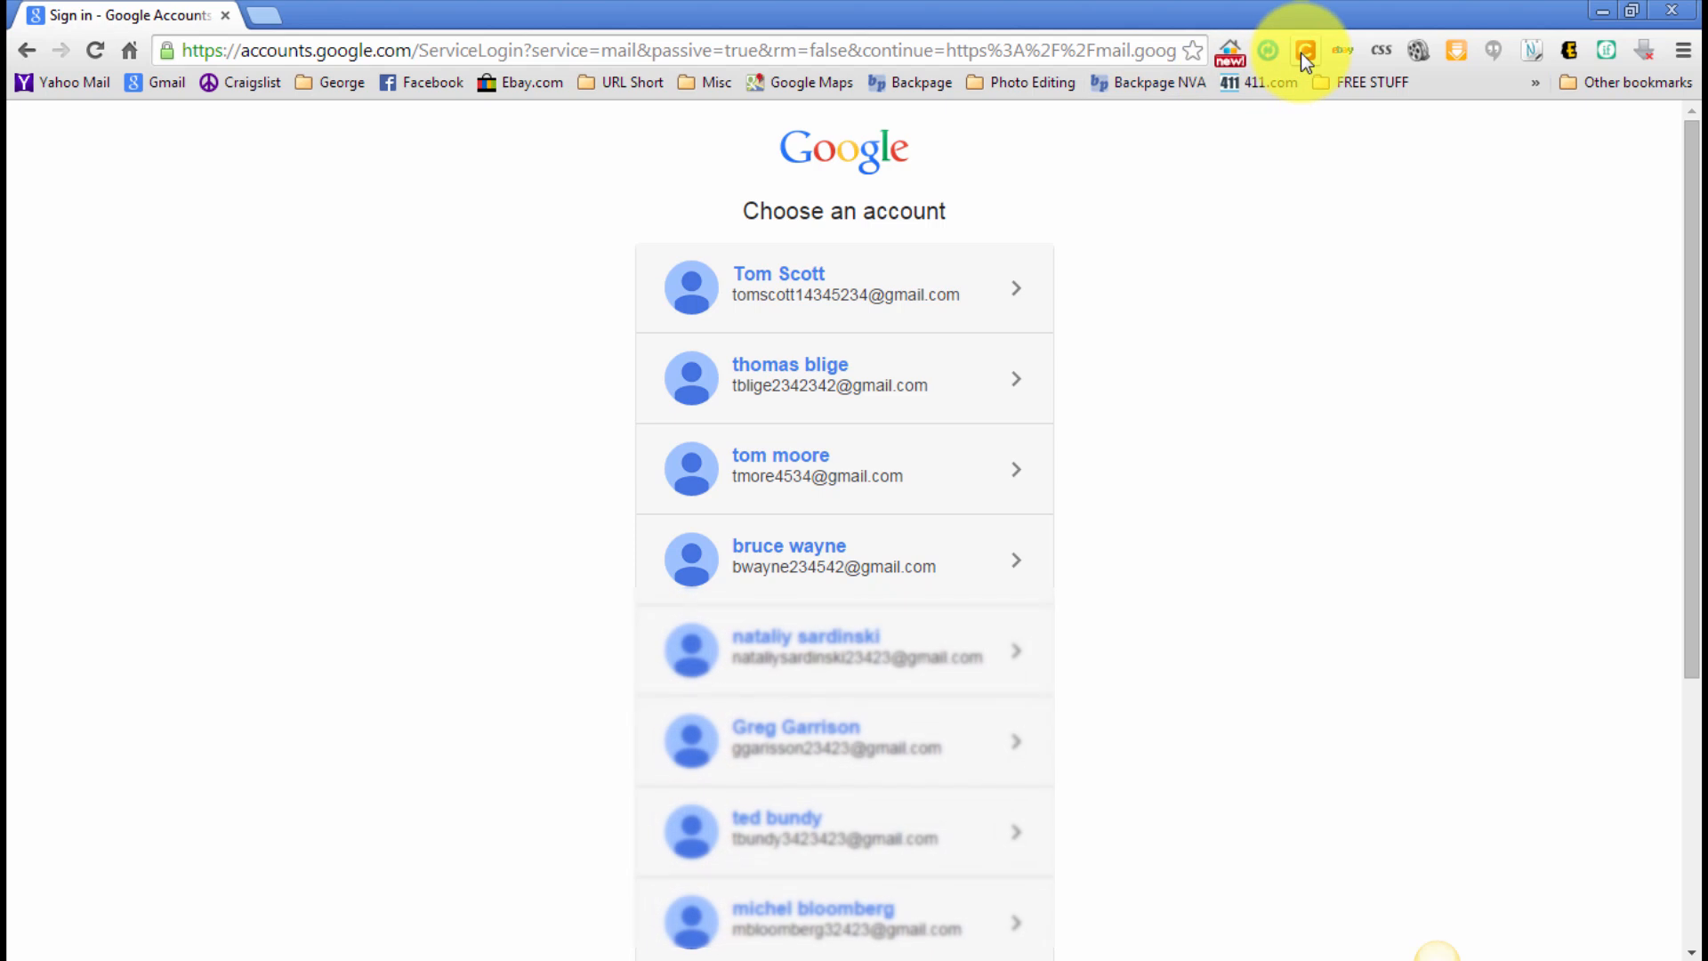
{"action": "left_click", "coordinate": [166, 82]}
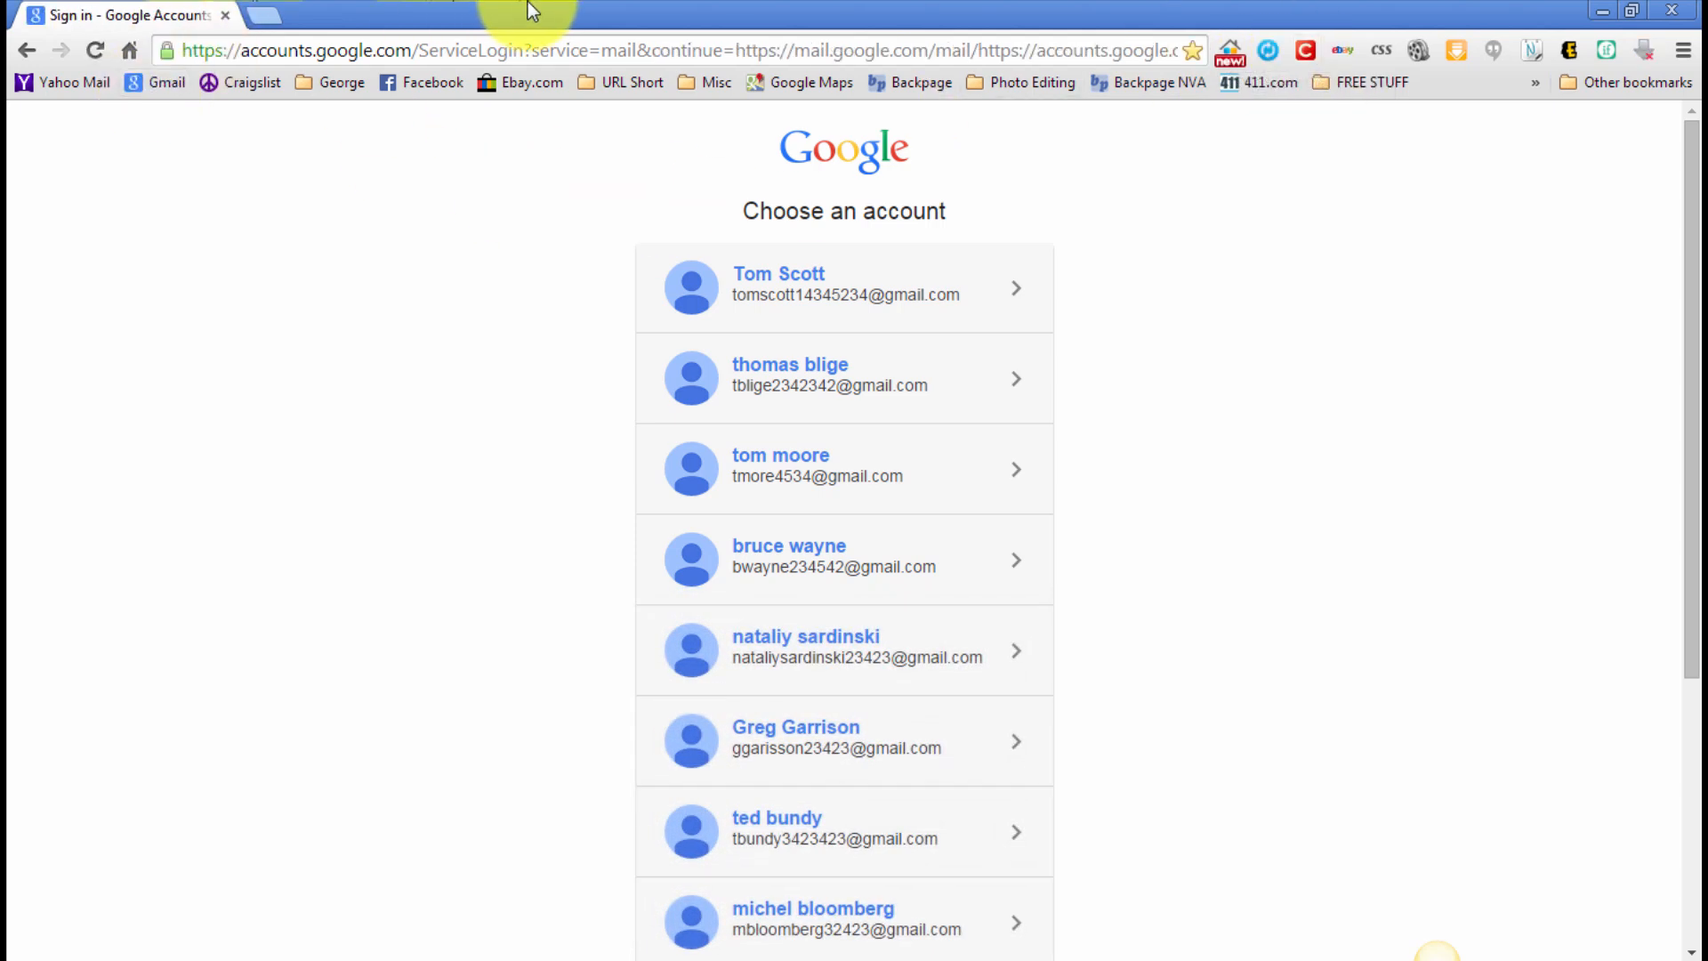
{"action": "mouse_move", "coordinate": [518, 554]}
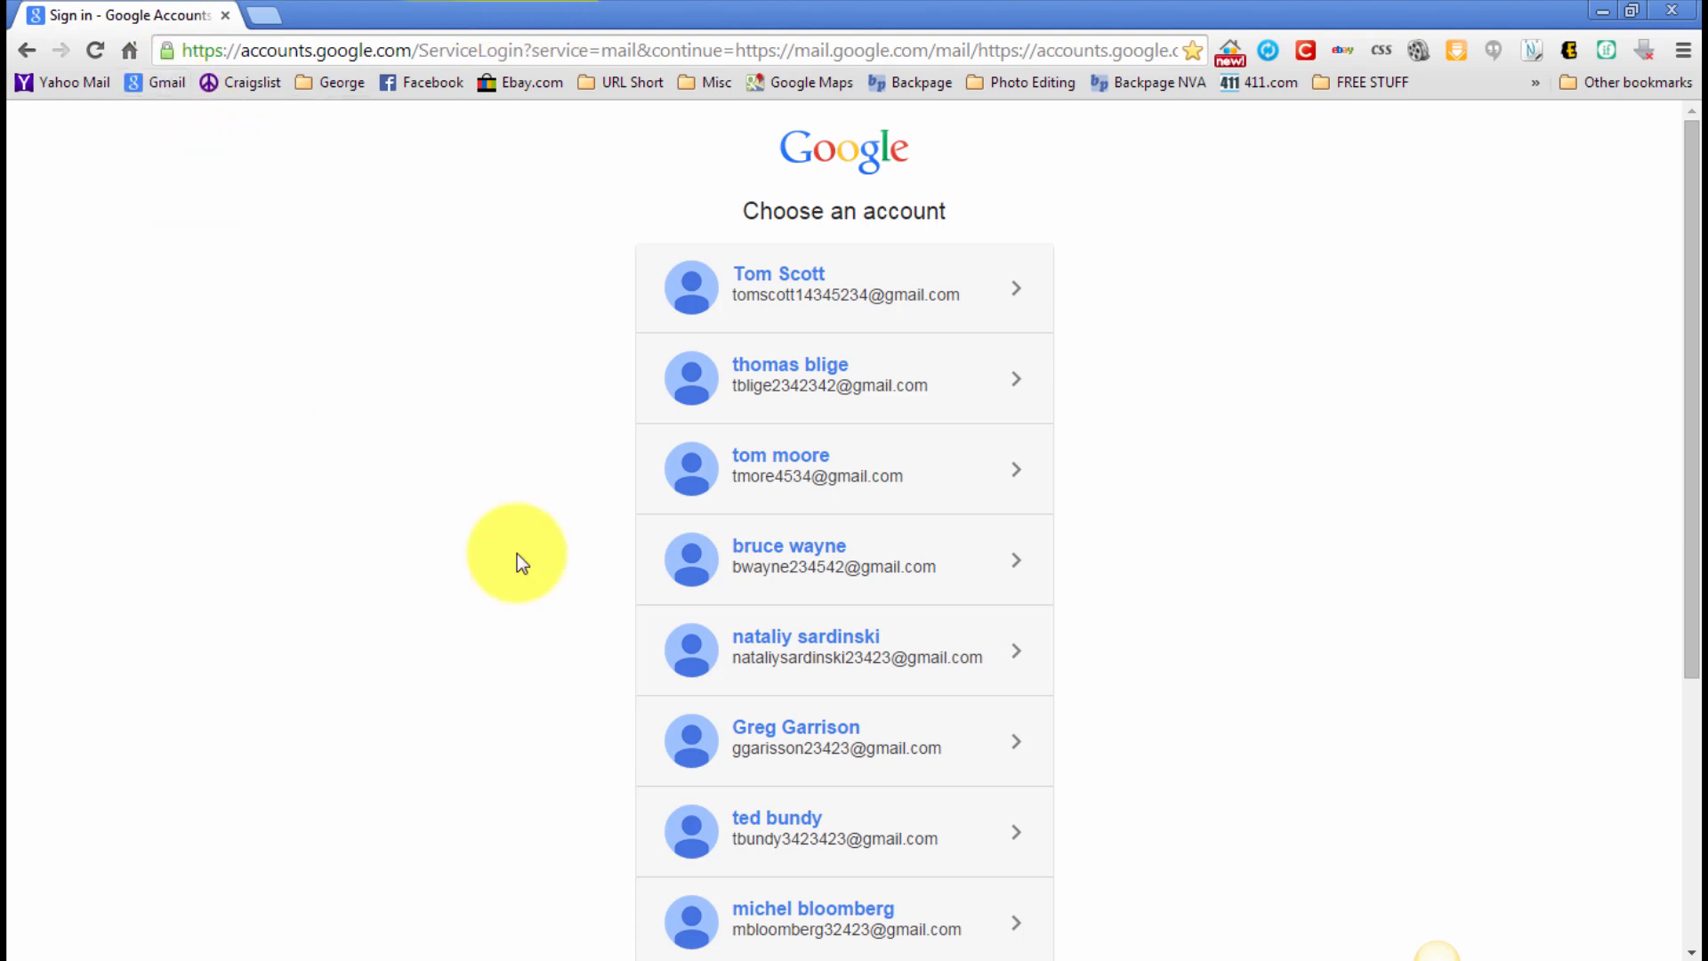
{"action": "mouse_move", "coordinate": [1295, 116]}
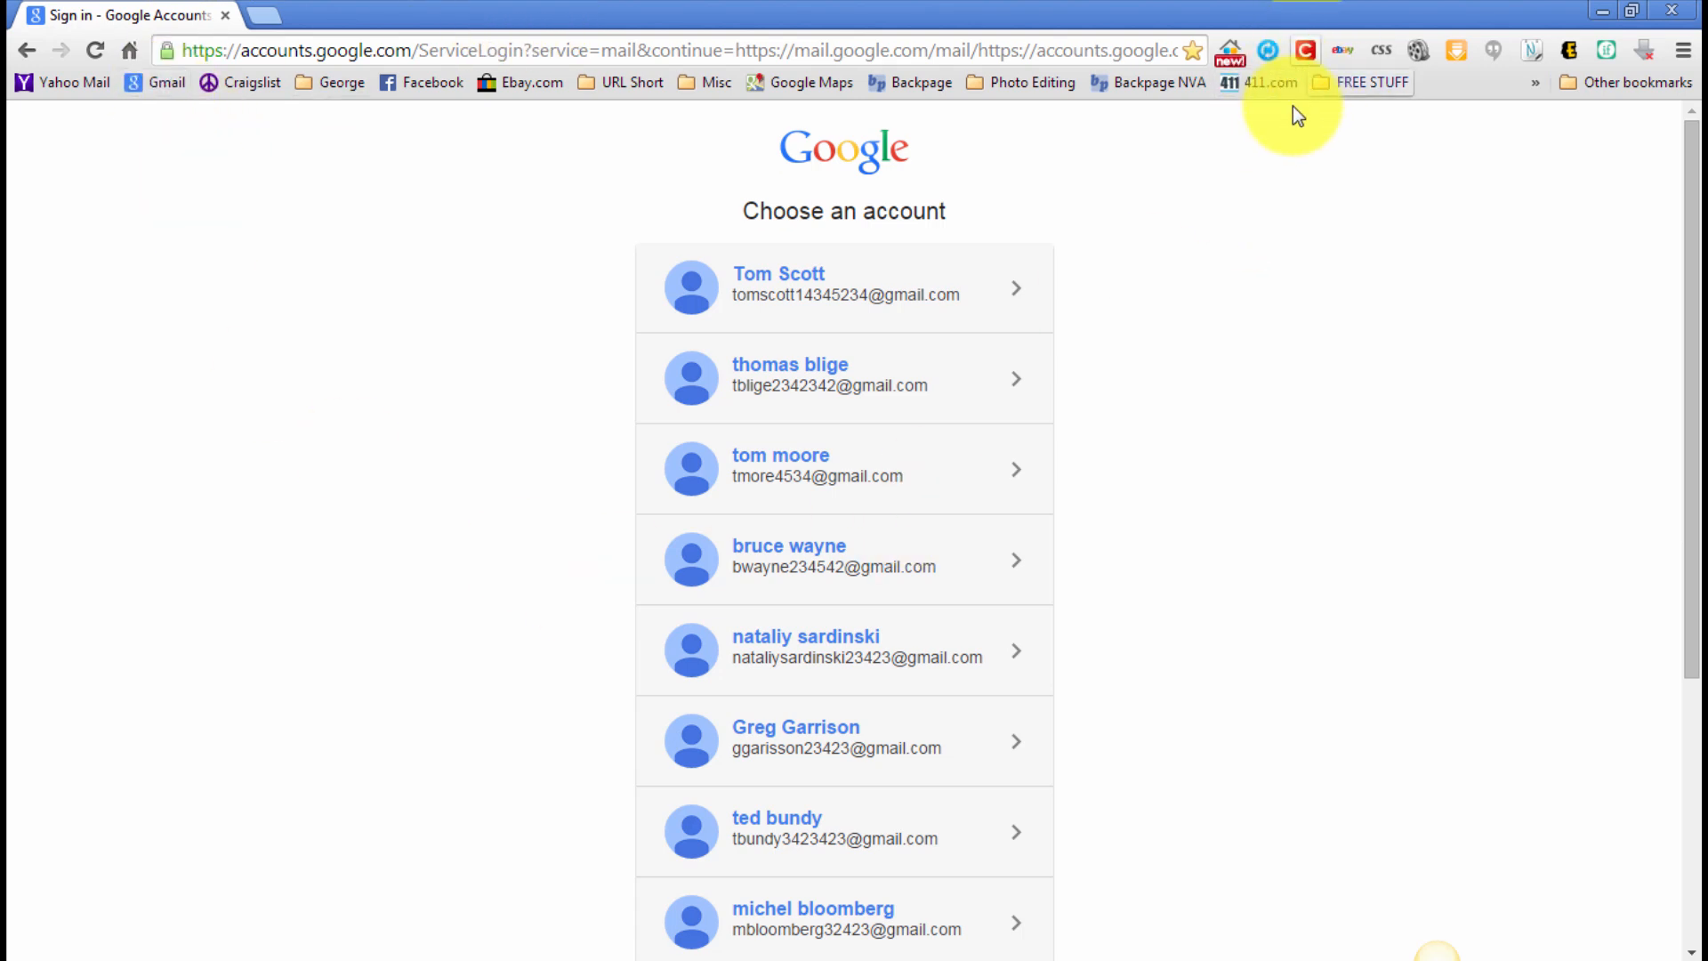
{"action": "mouse_move", "coordinate": [1309, 52]}
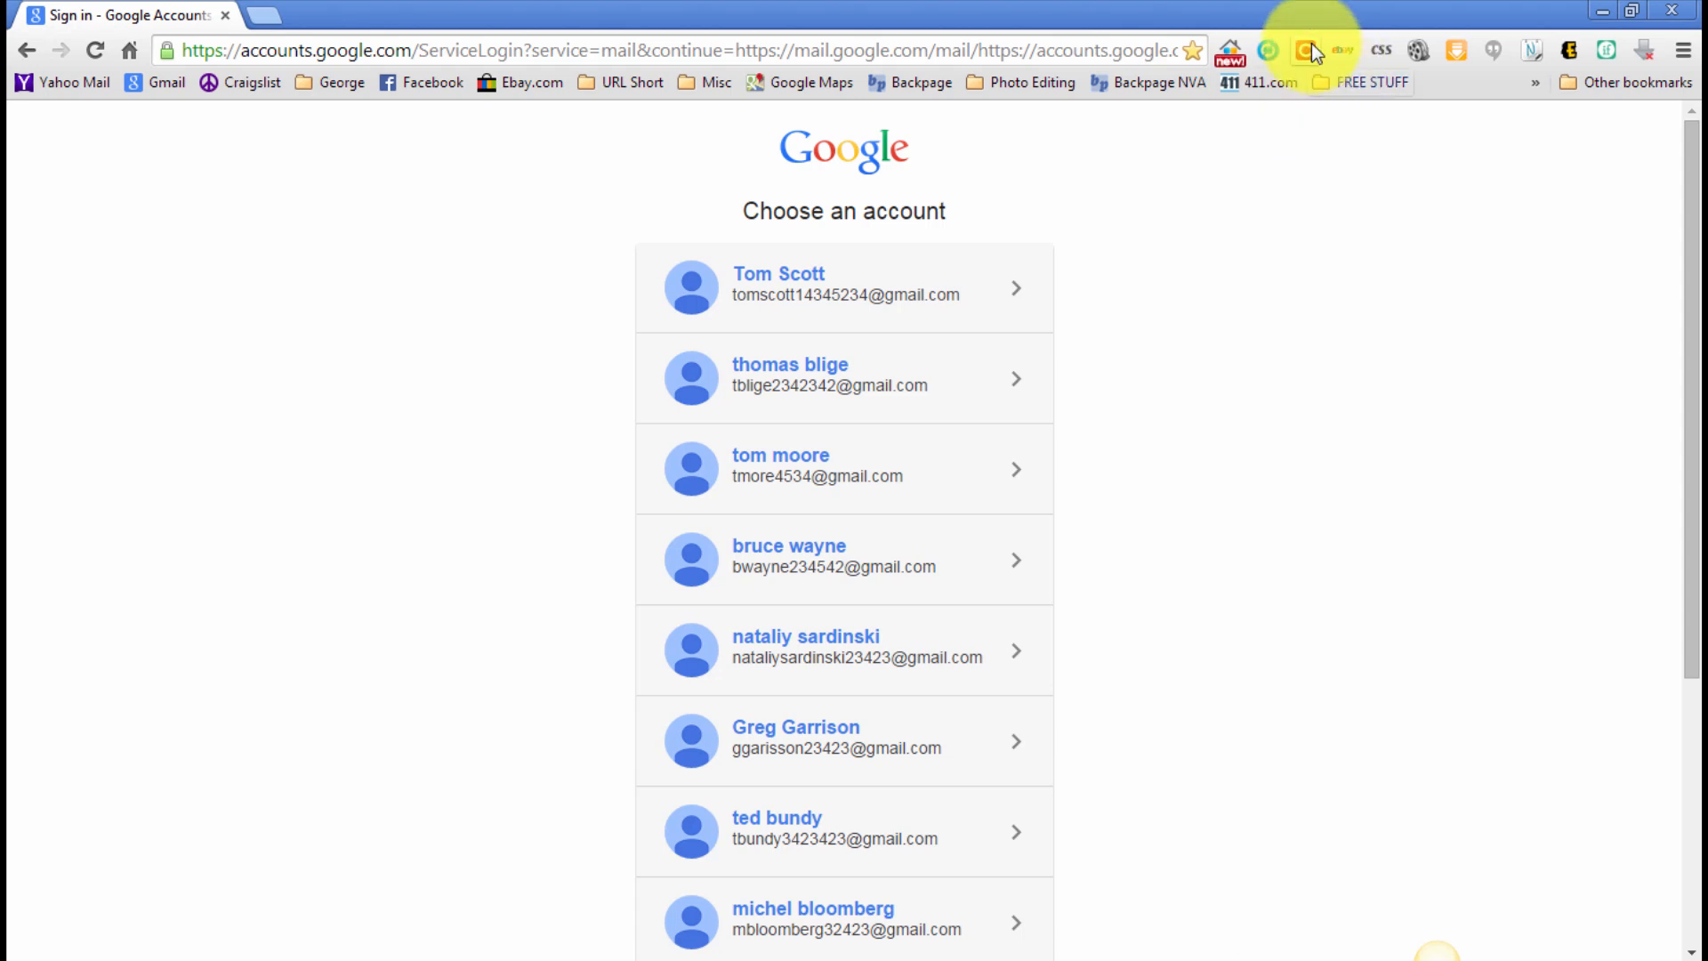
Open the Click&Clean cleanup tools menu from the browser toolbar.
{"action": "left_click", "coordinate": [1305, 50]}
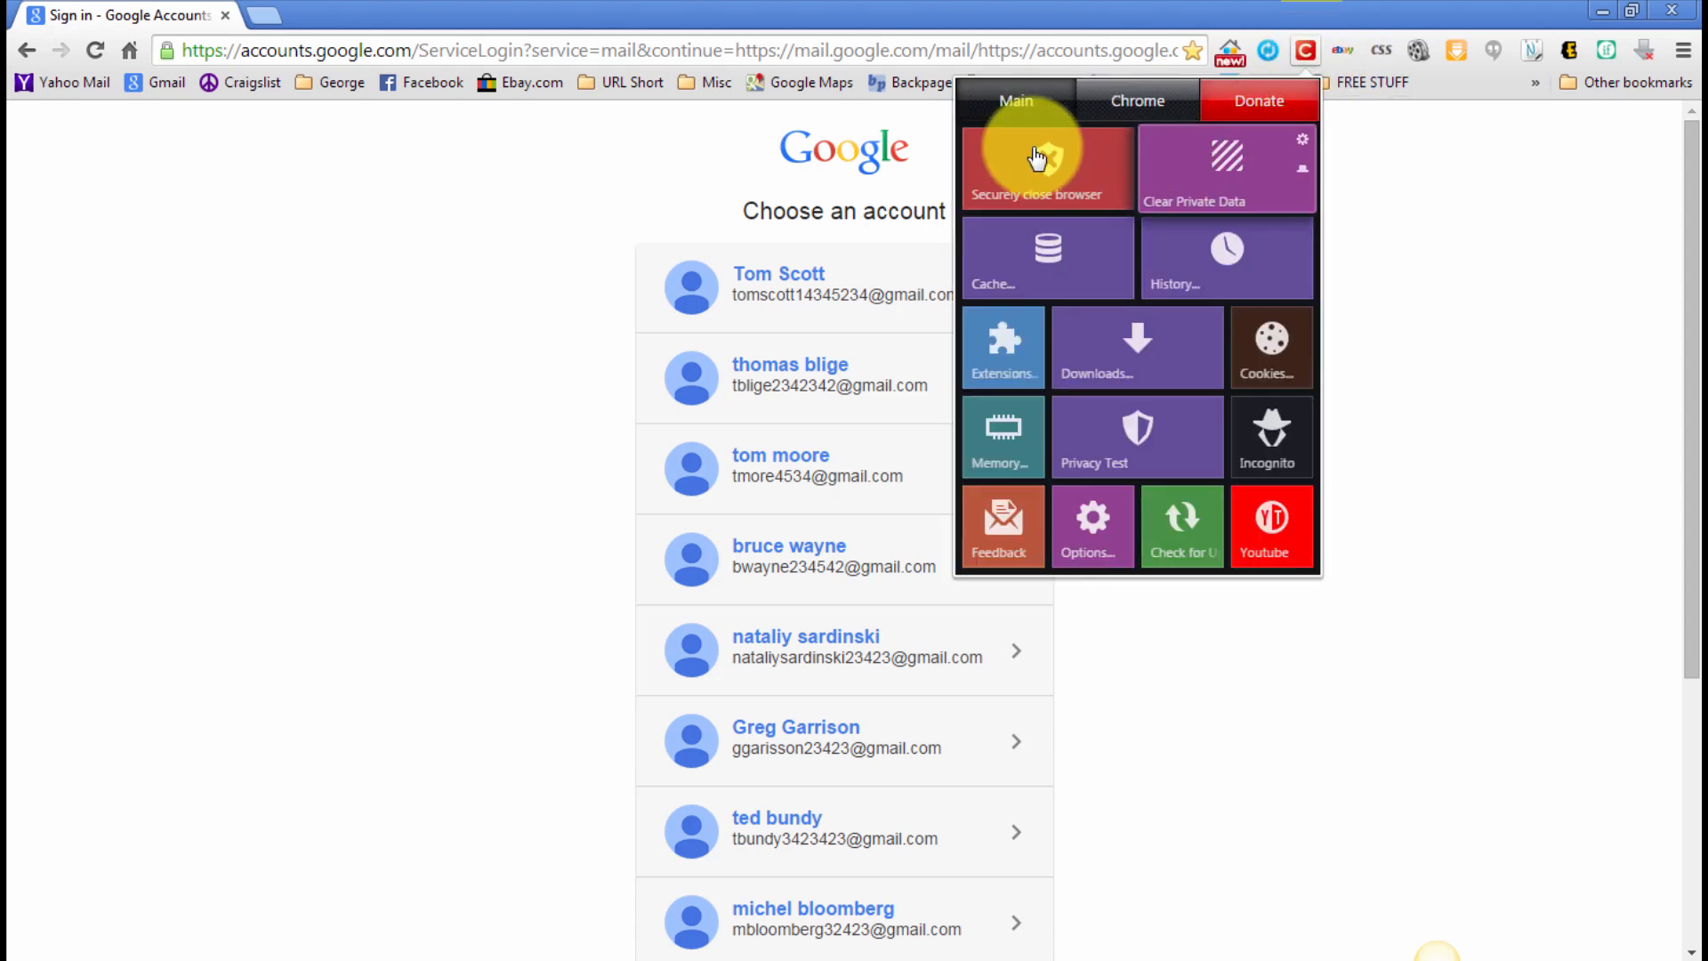
{"action": "mouse_move", "coordinate": [1136, 373]}
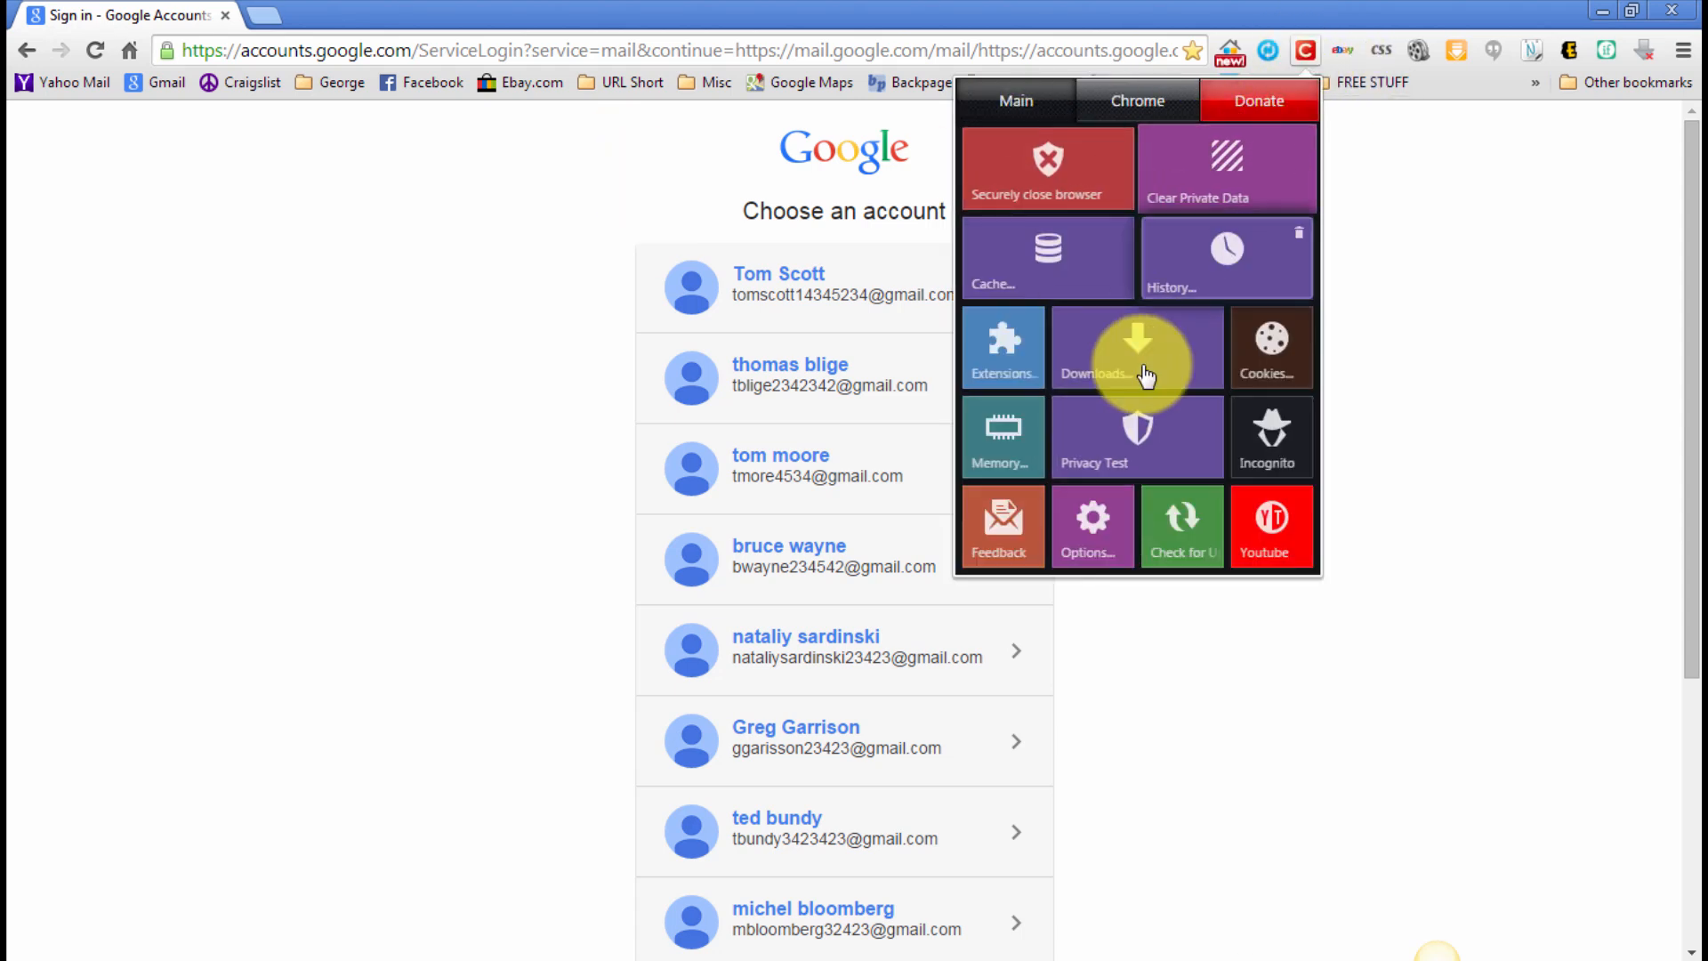
{"action": "mouse_move", "coordinate": [1411, 375]}
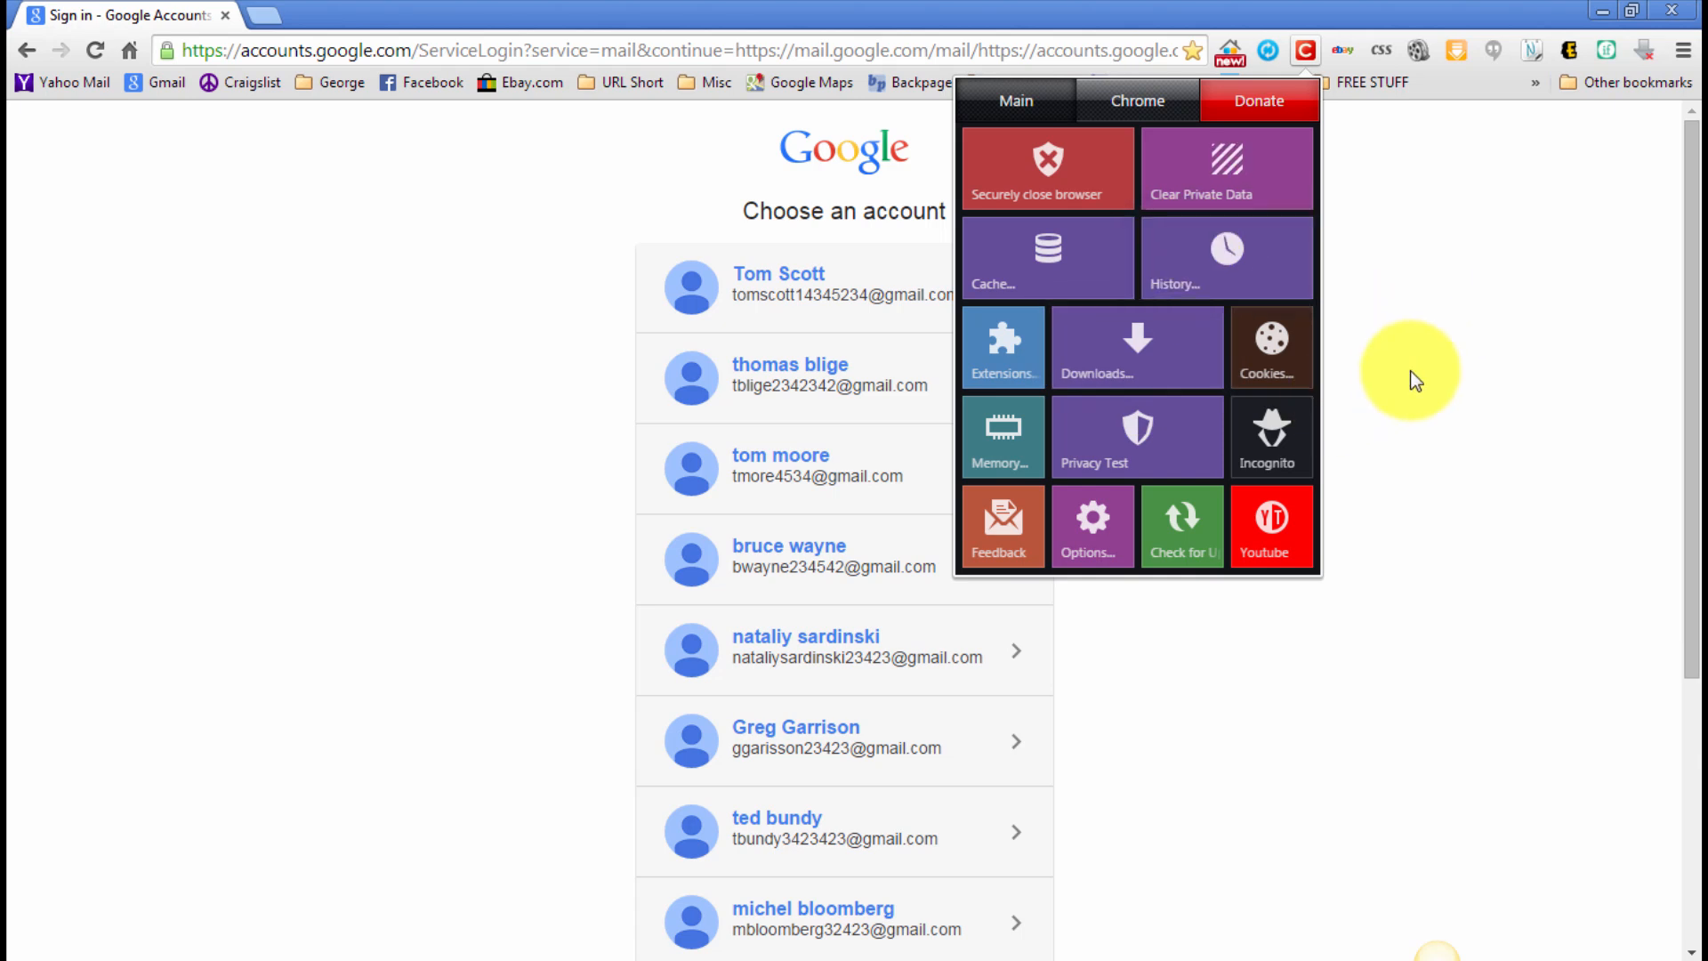
{"action": "mouse_move", "coordinate": [1373, 477]}
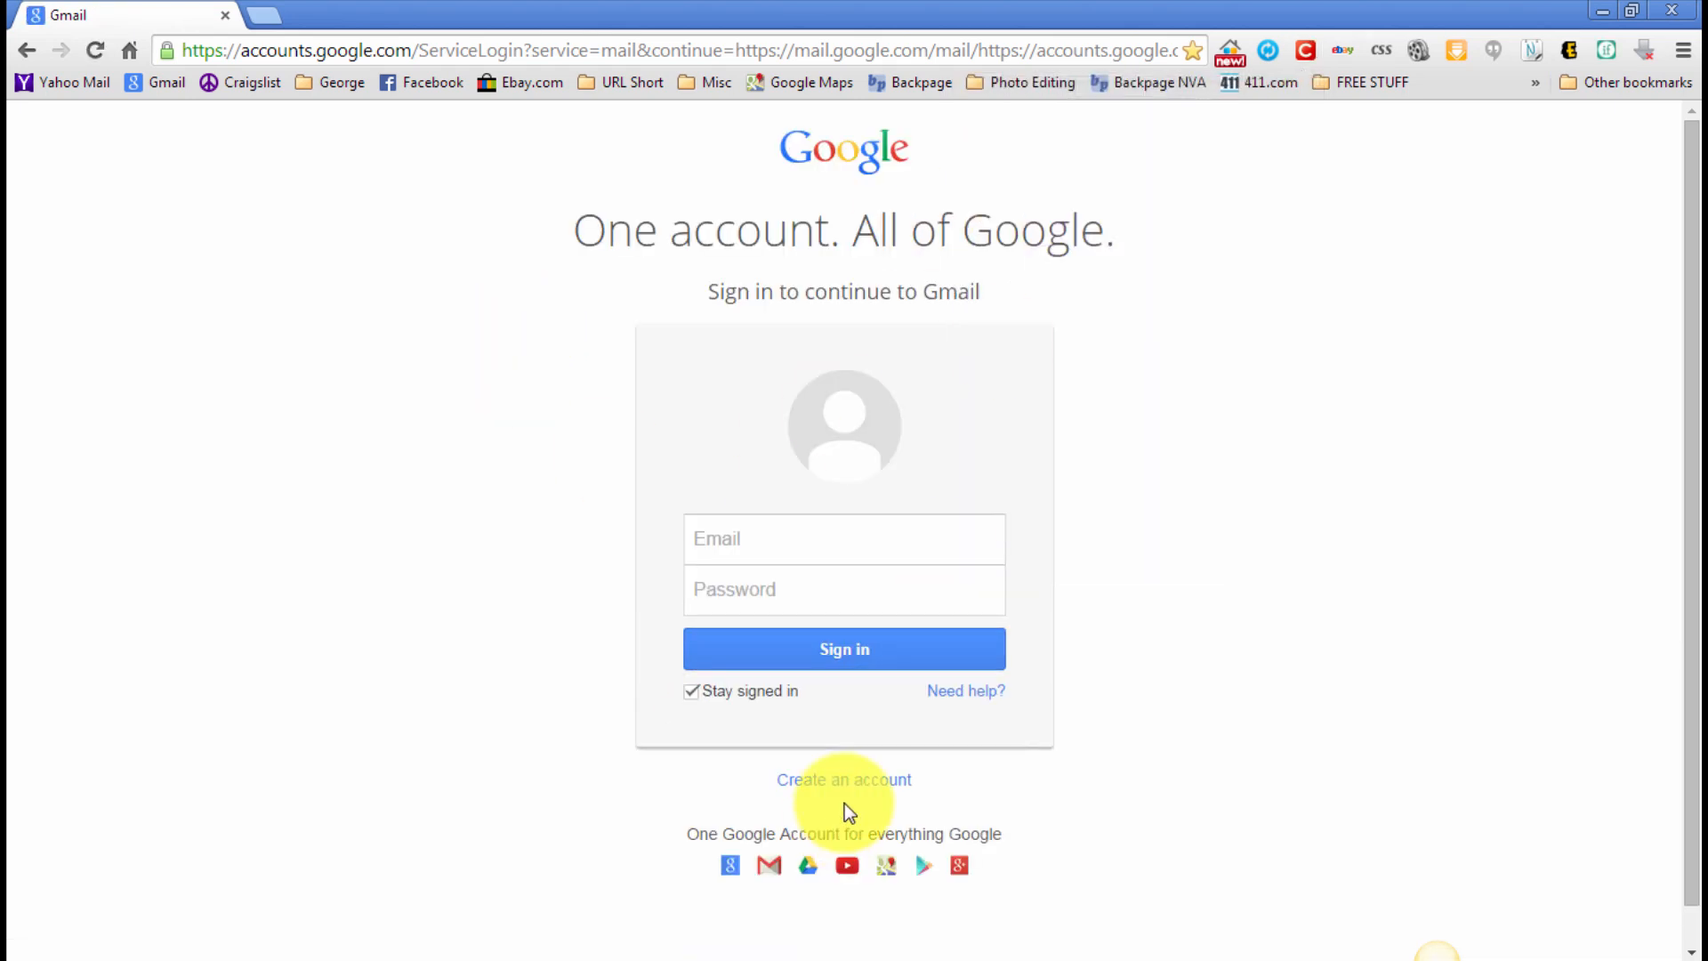
{"action": "left_click", "coordinate": [843, 779]}
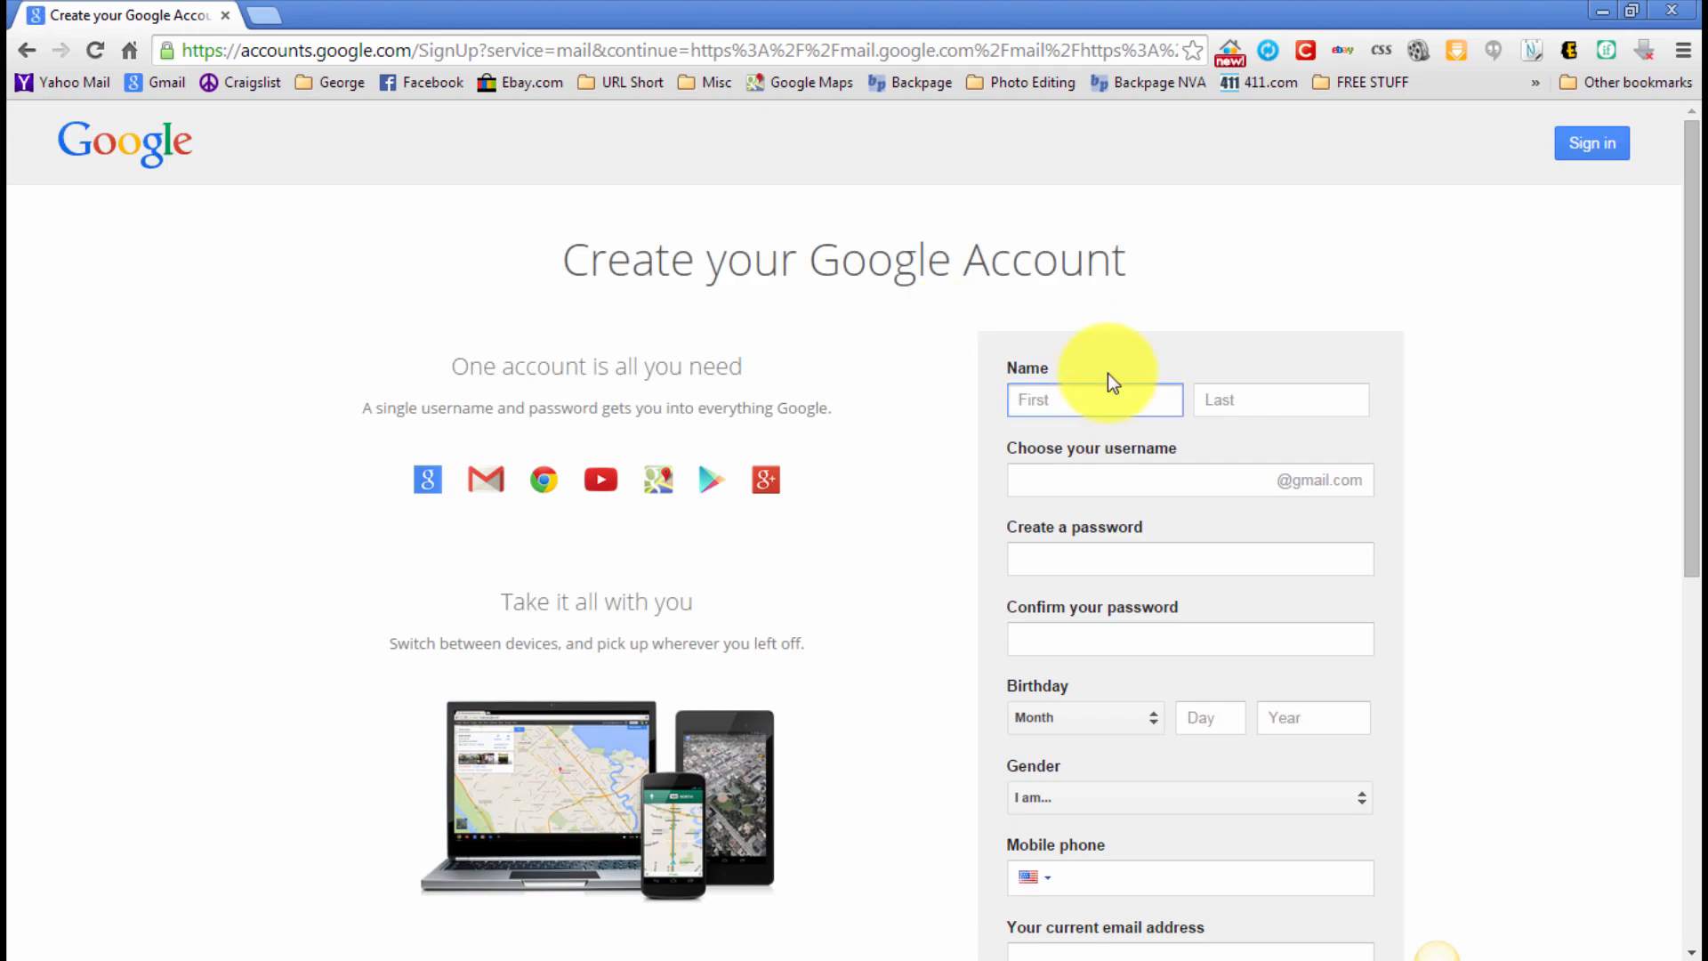
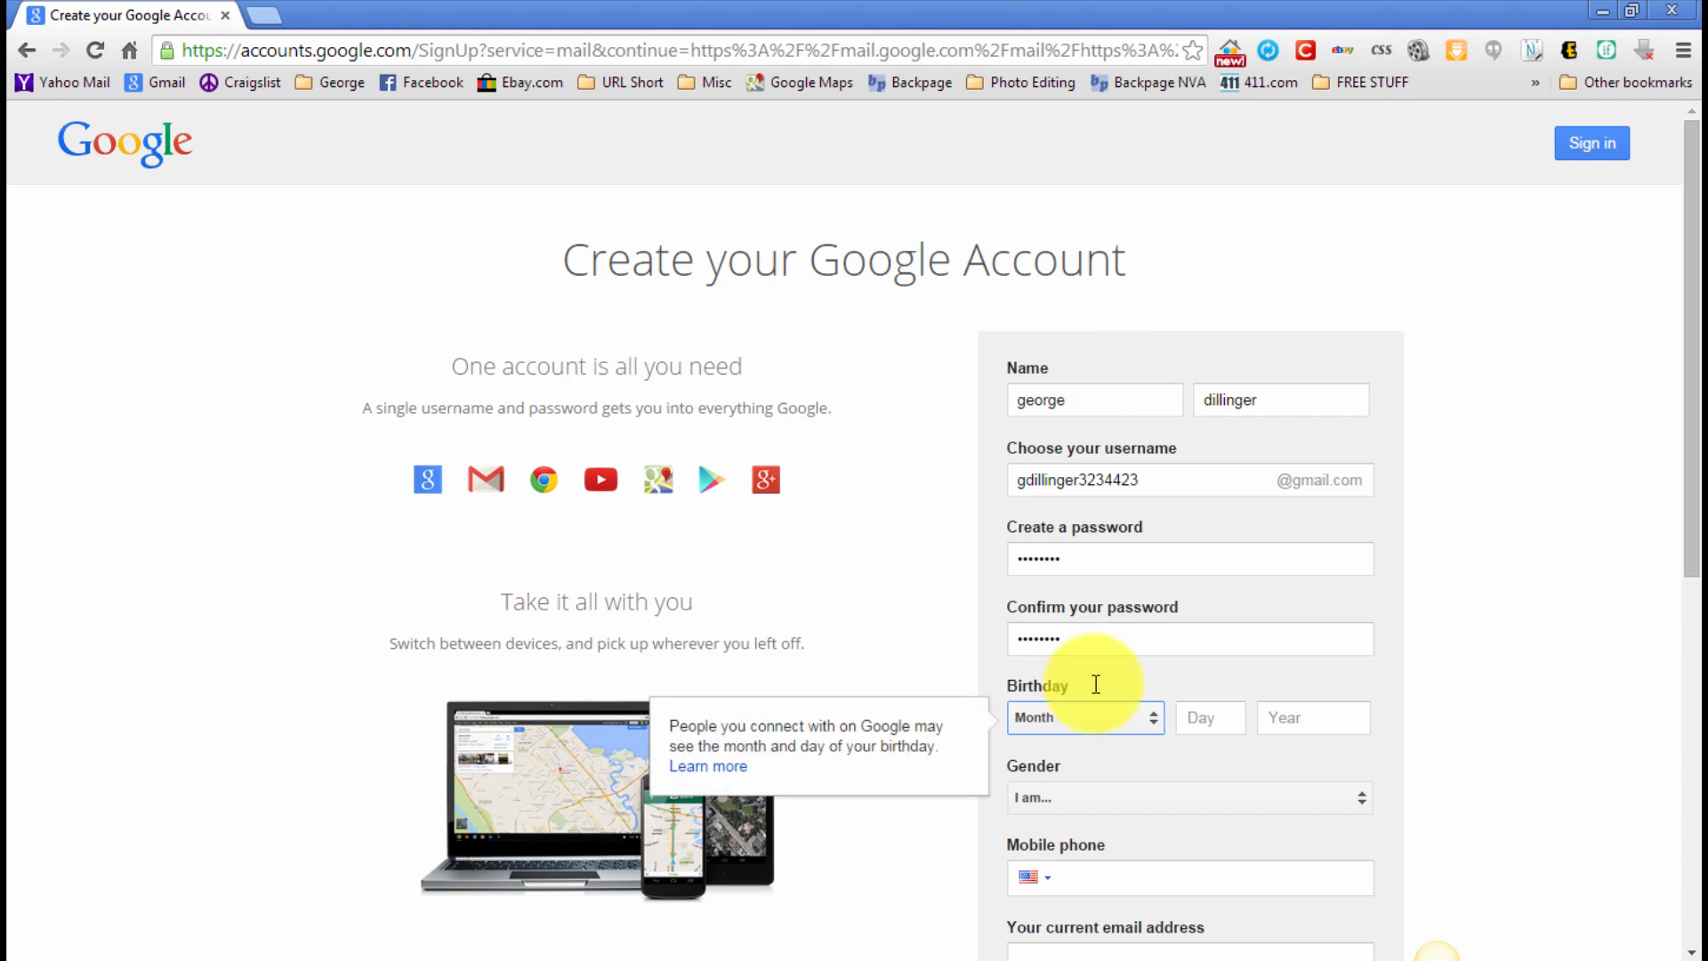
{"action": "left_click", "coordinate": [1083, 717]}
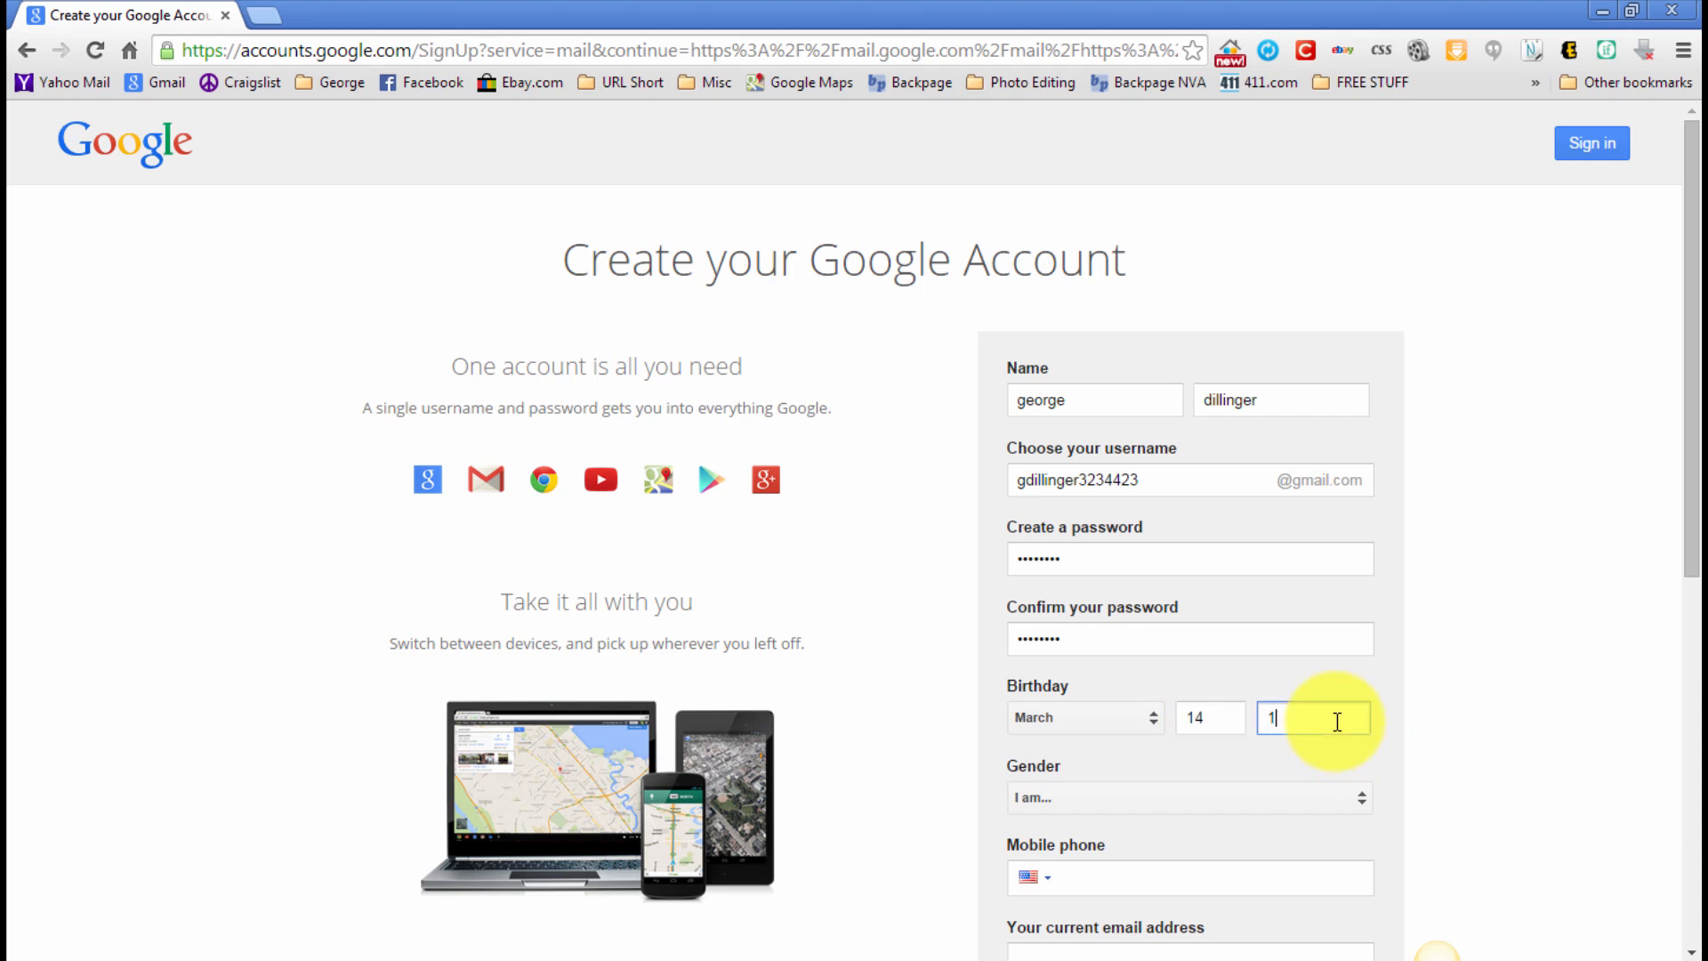
{"action": "type", "text": "985"}
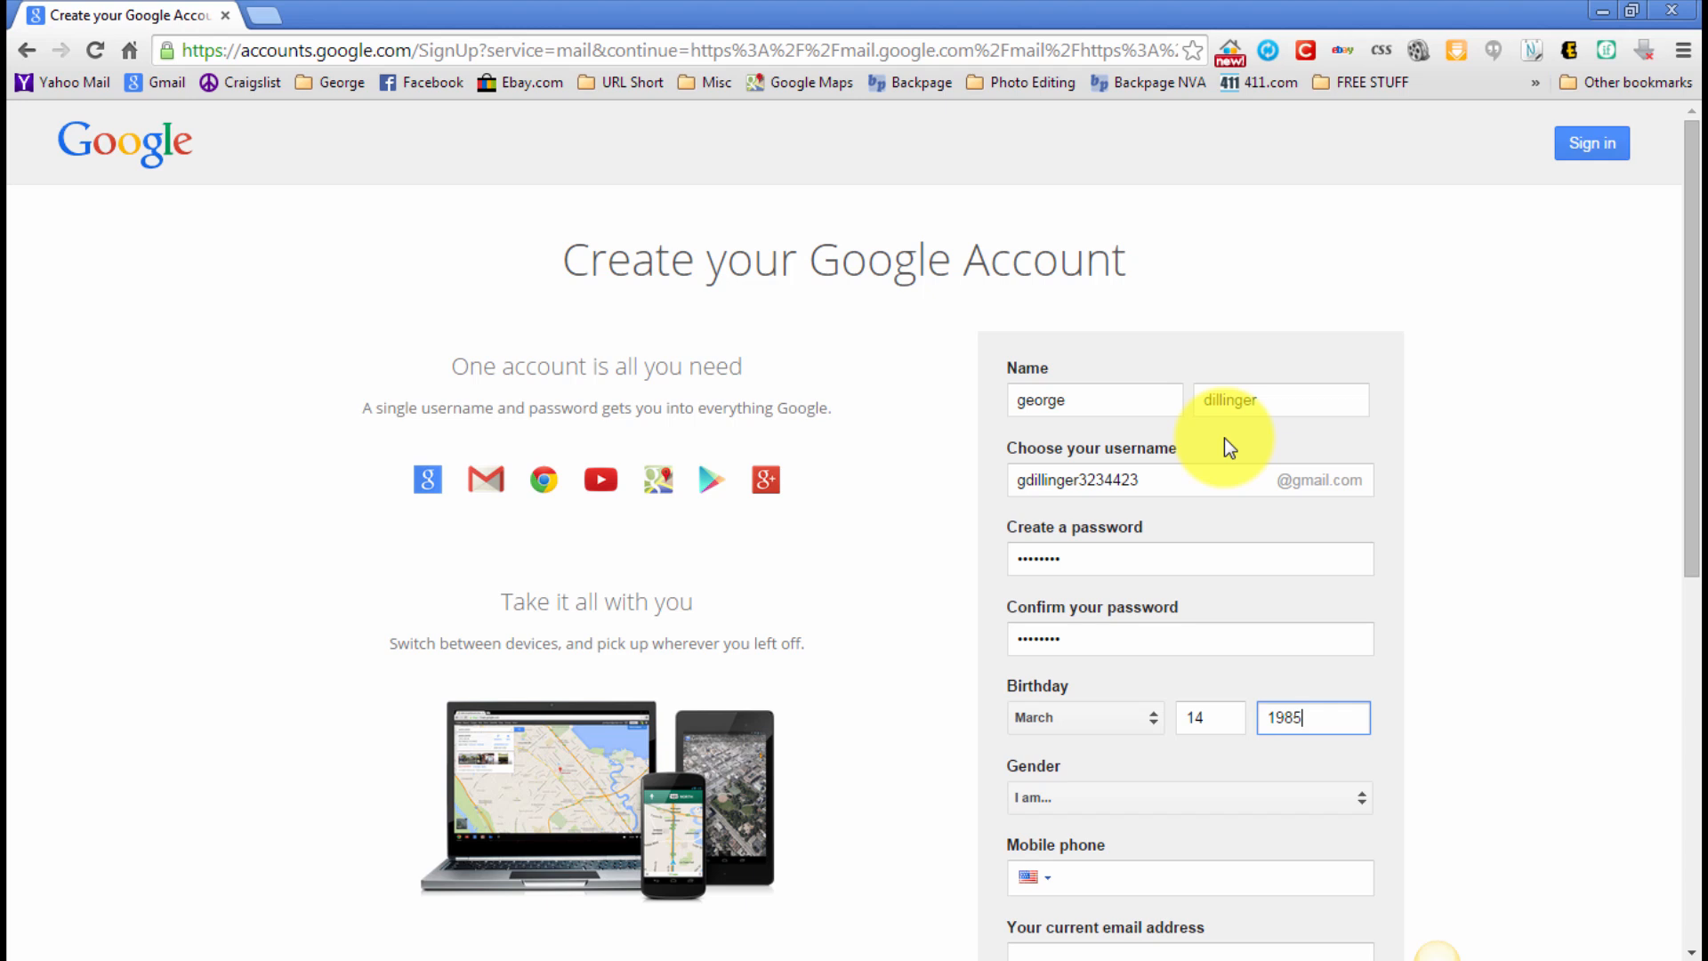
{"action": "scroll", "scroll_direction": "down", "scroll_amount": 3}
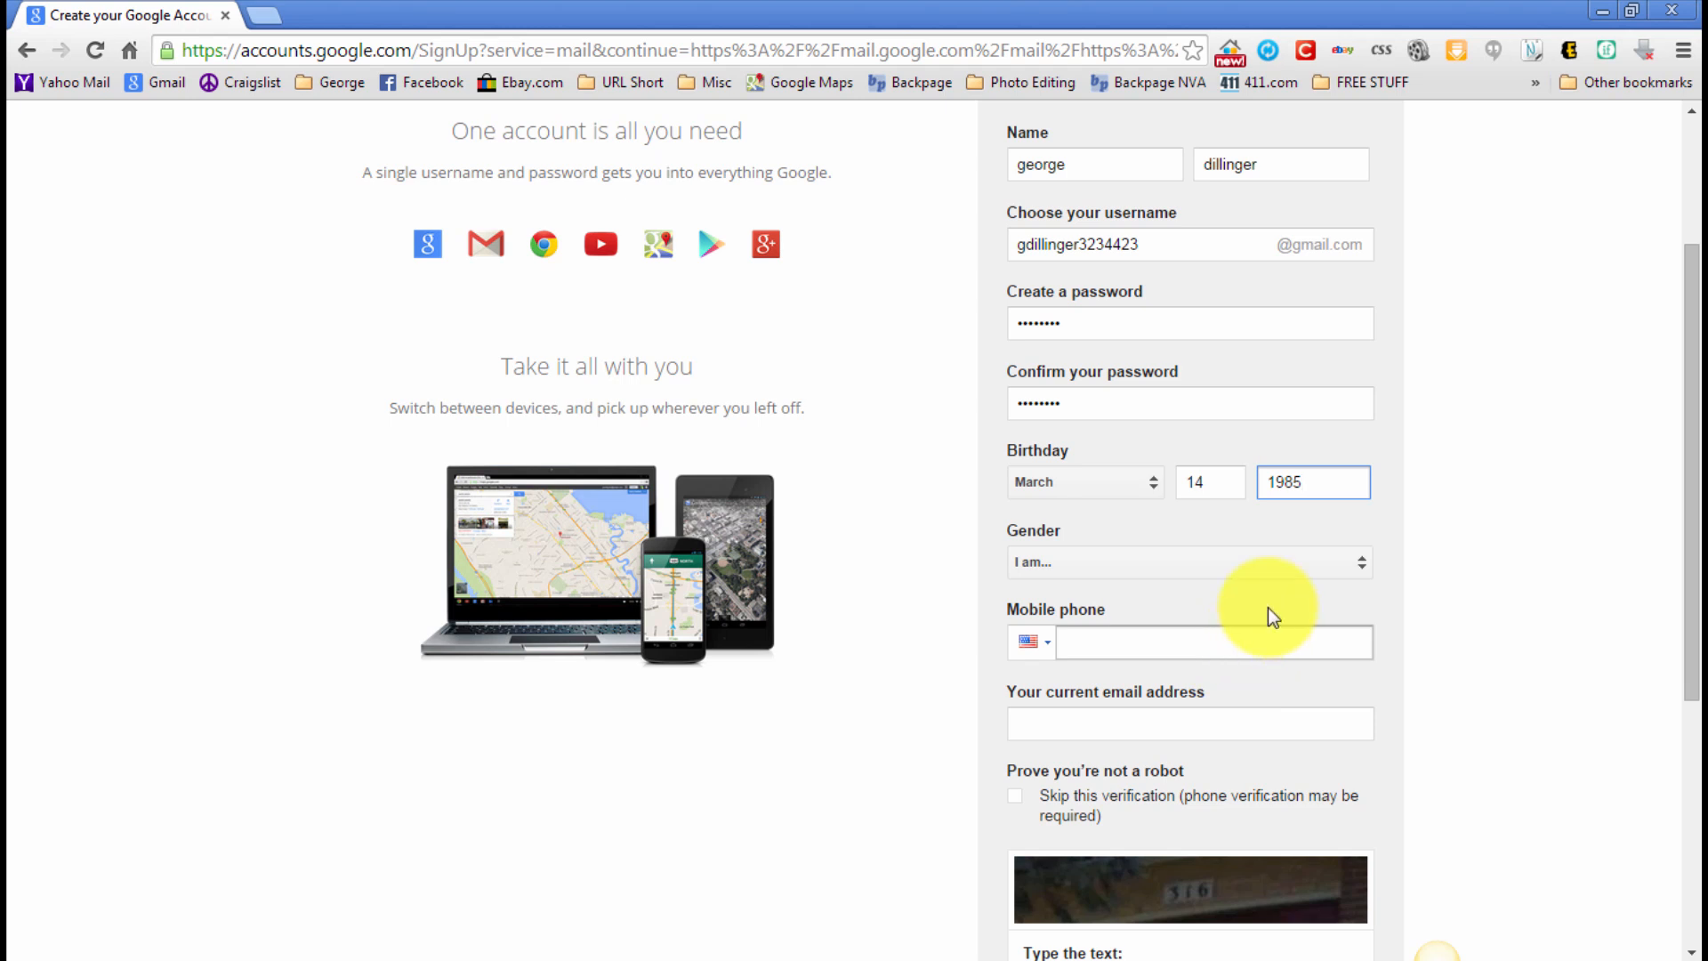
Set gender to Male, answer the captcha, accept the Terms of Service and submit.
{"action": "left_click", "coordinate": [1311, 482]}
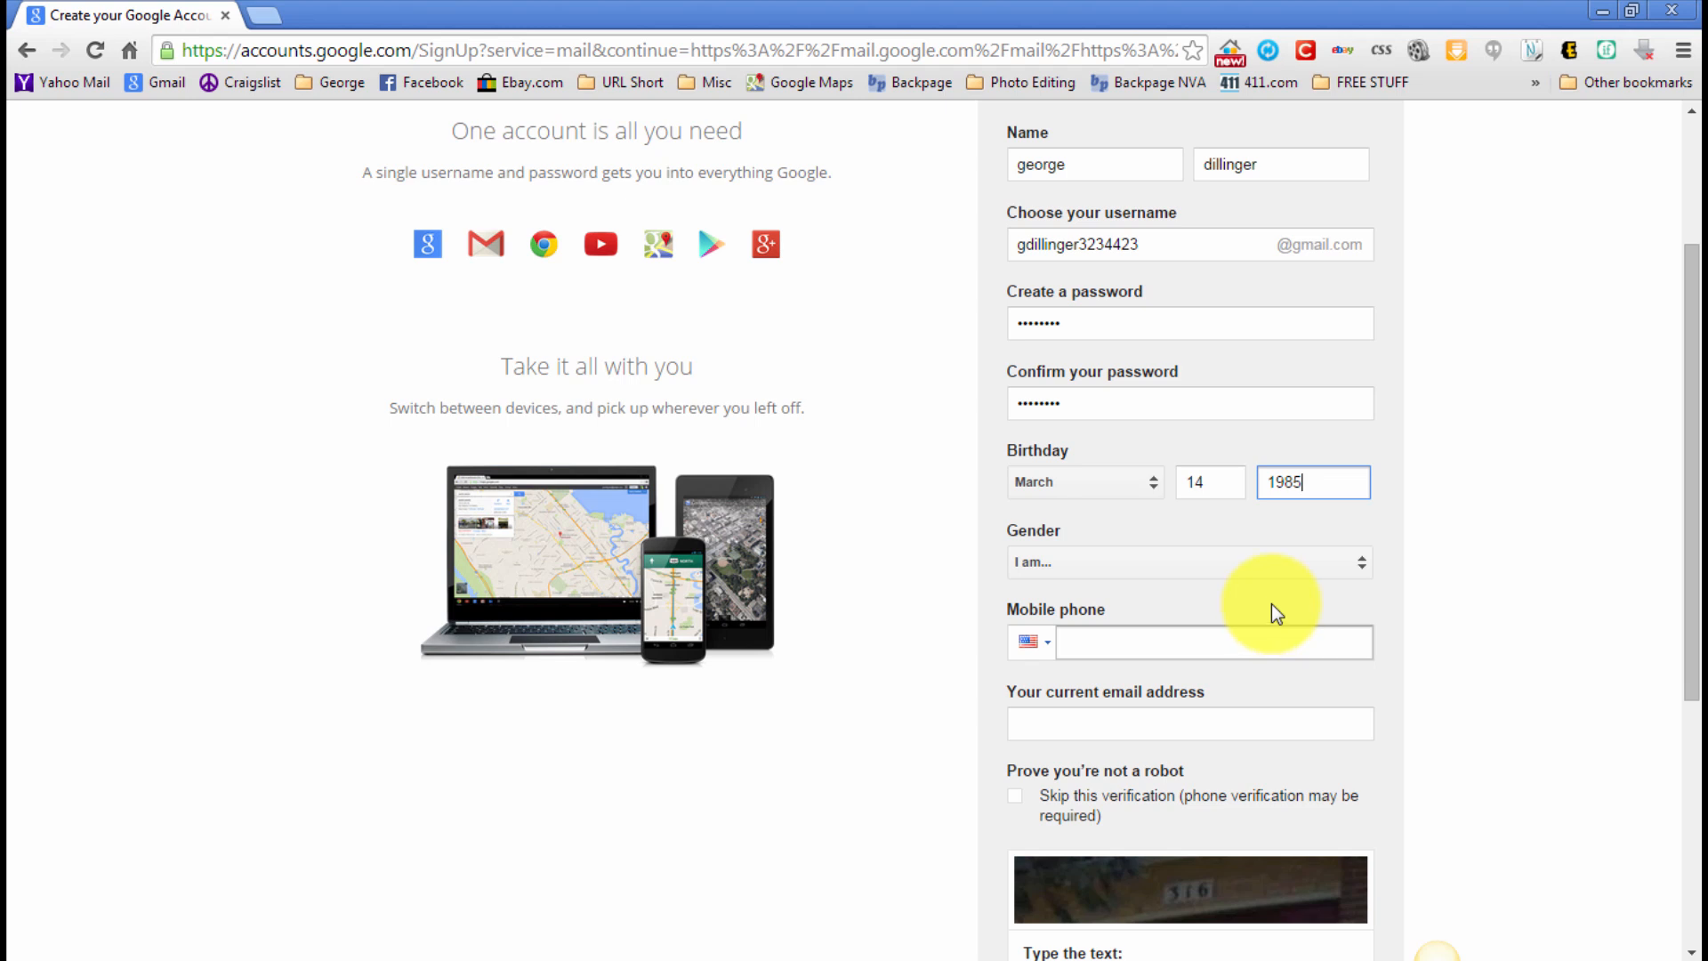
{"action": "left_click", "coordinate": [1187, 561]}
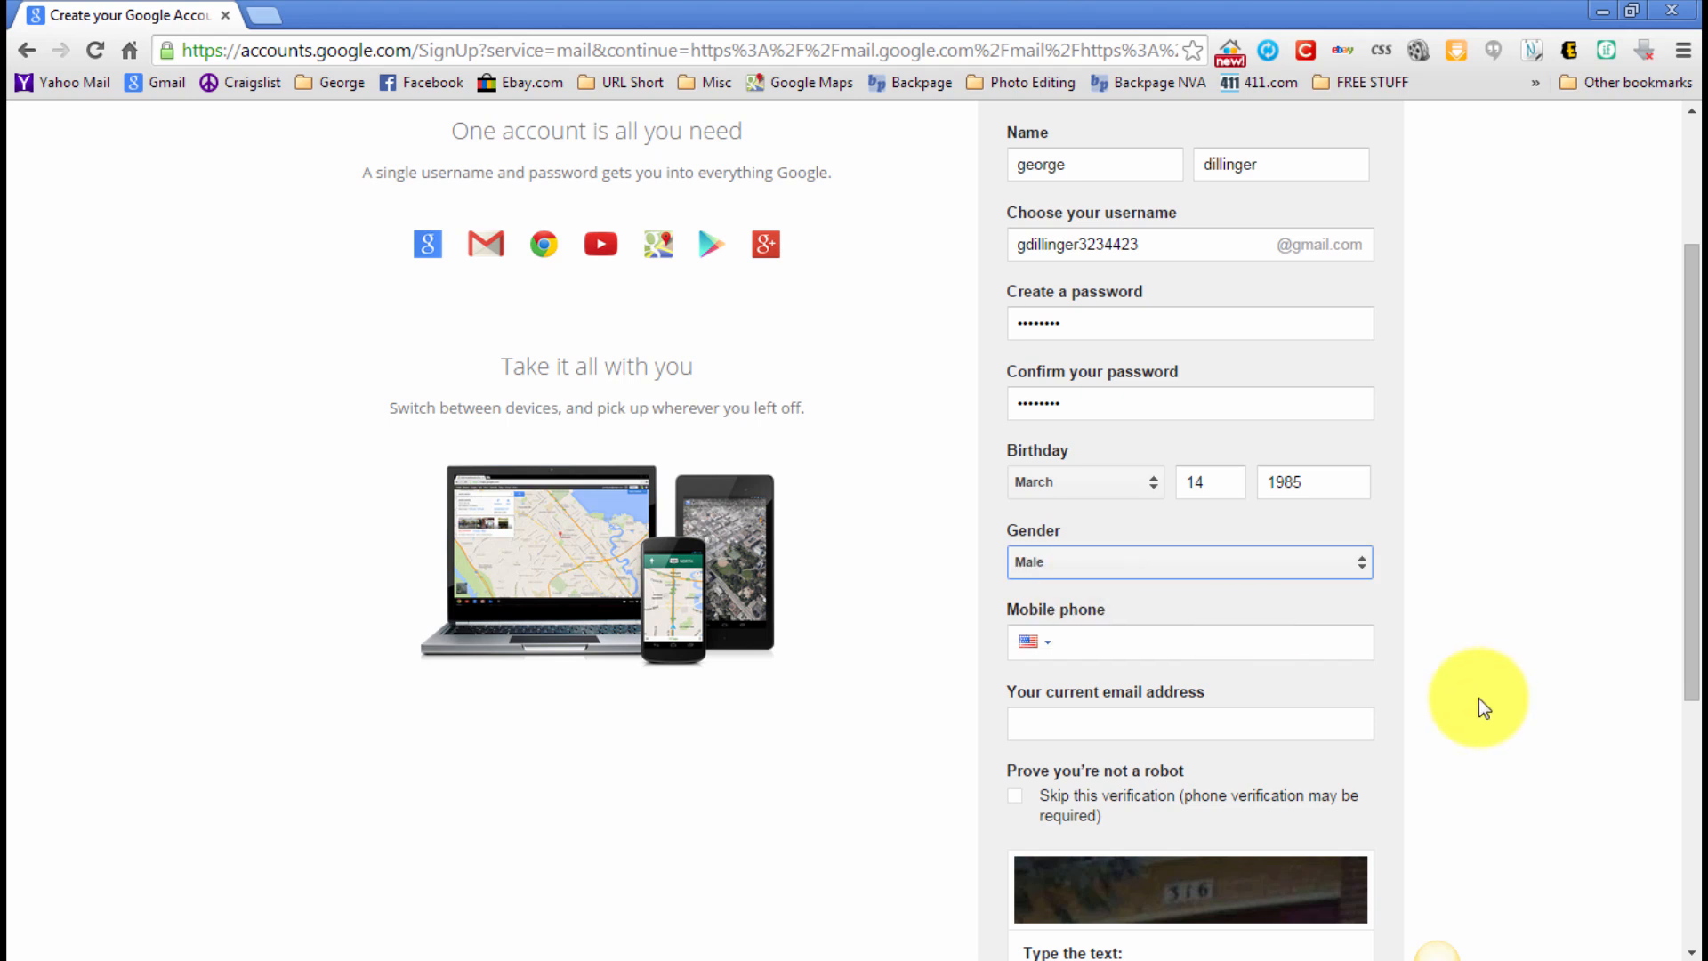
{"action": "scroll", "scroll_direction": "down", "scroll_amount": 3}
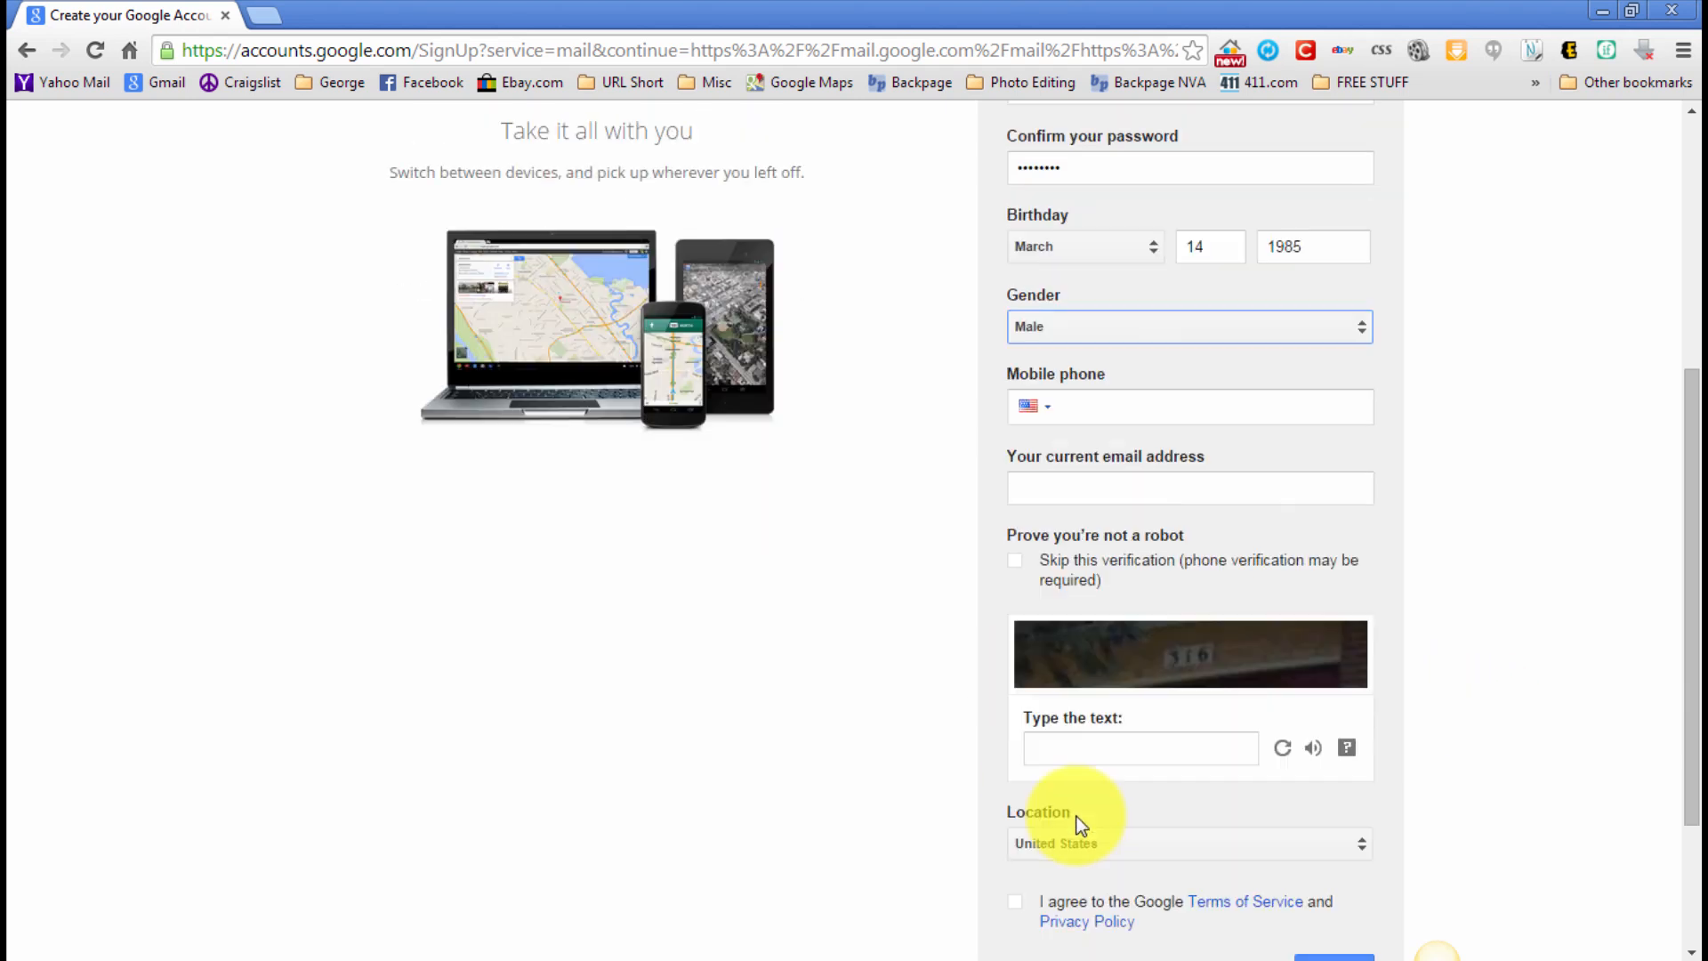
{"action": "type", "text": "3"}
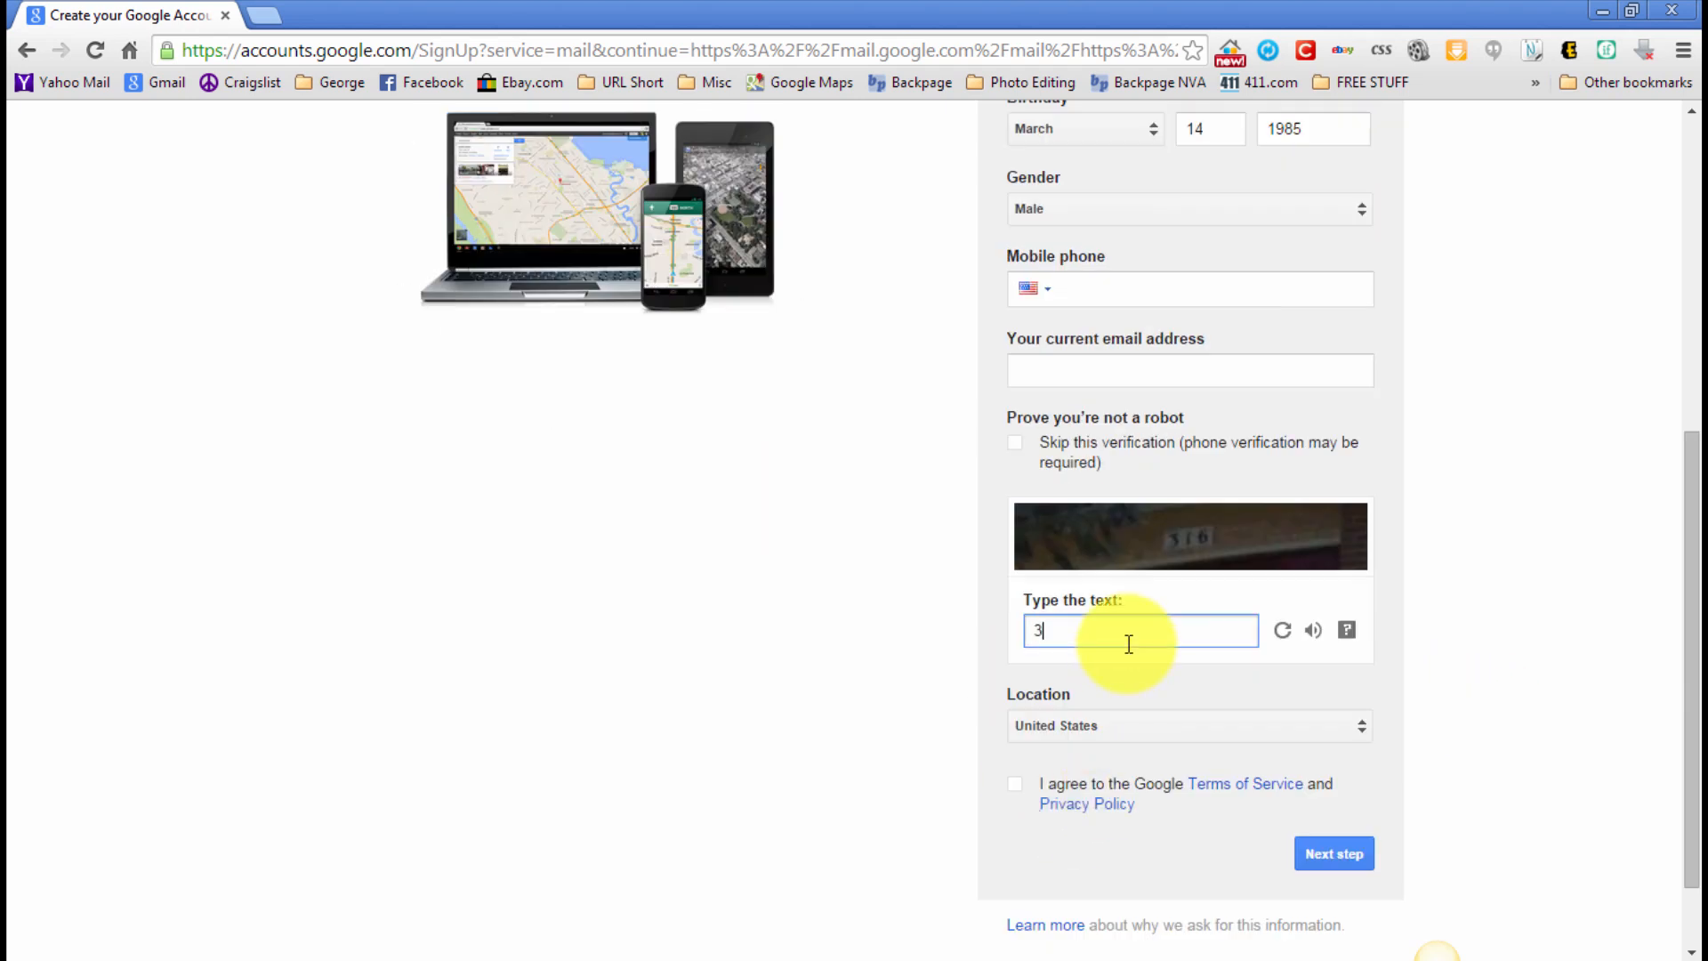
{"action": "type", "text": "16"}
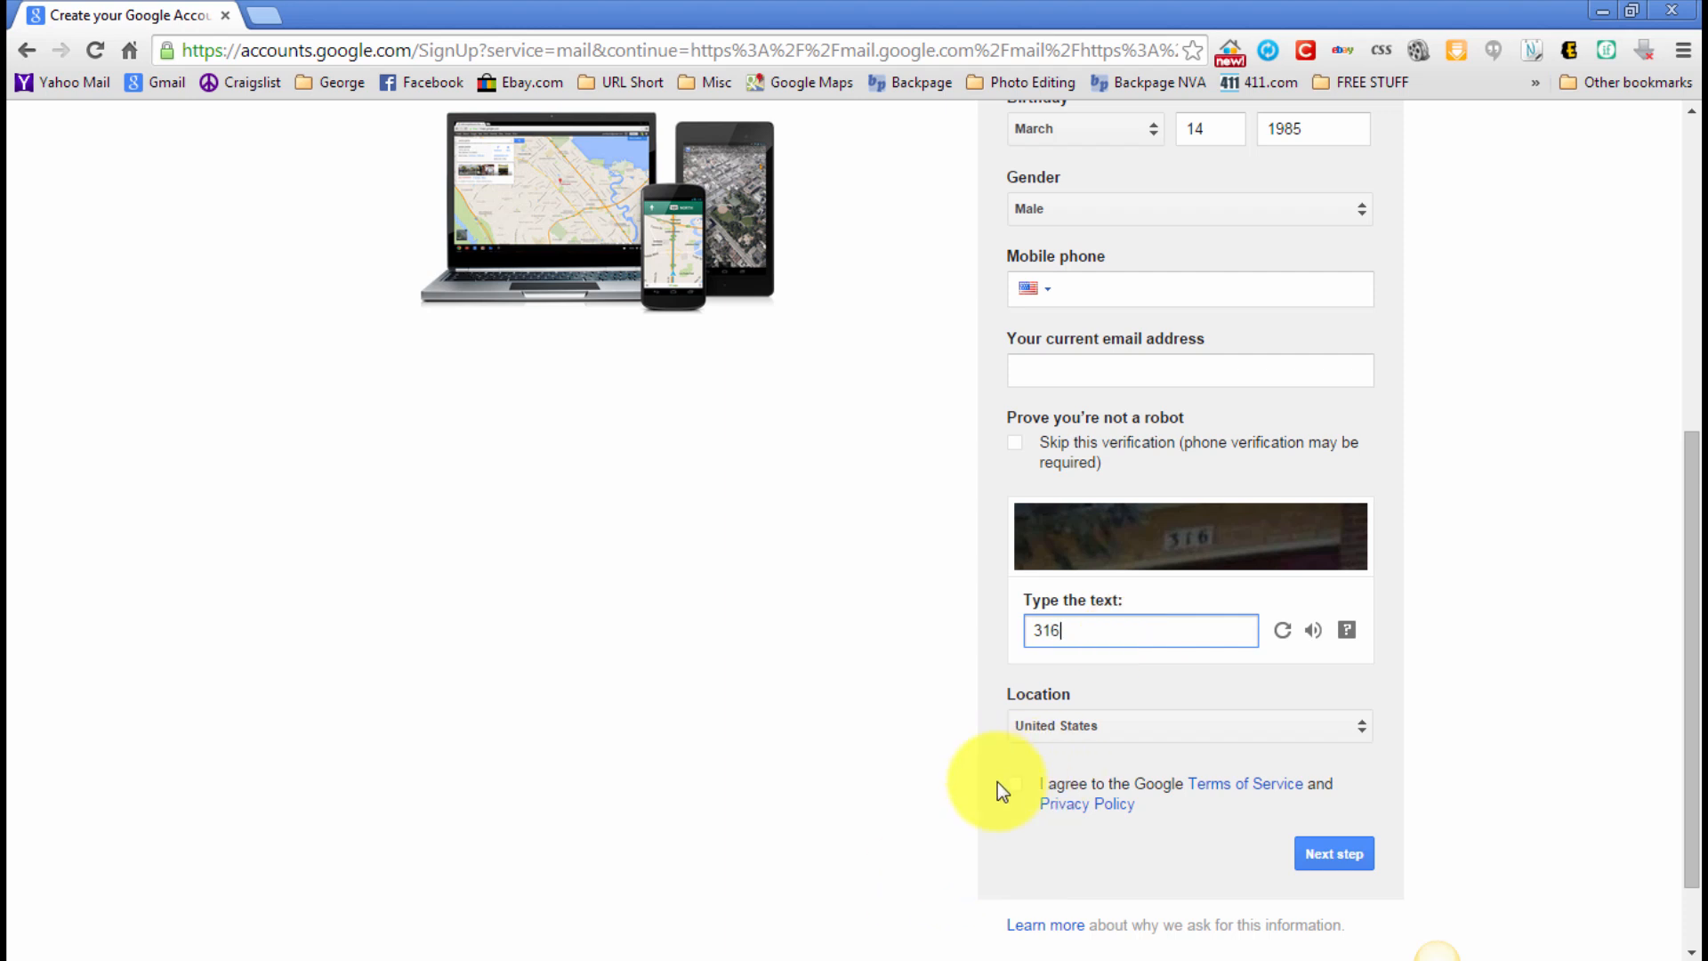
{"action": "left_click", "coordinate": [1014, 782]}
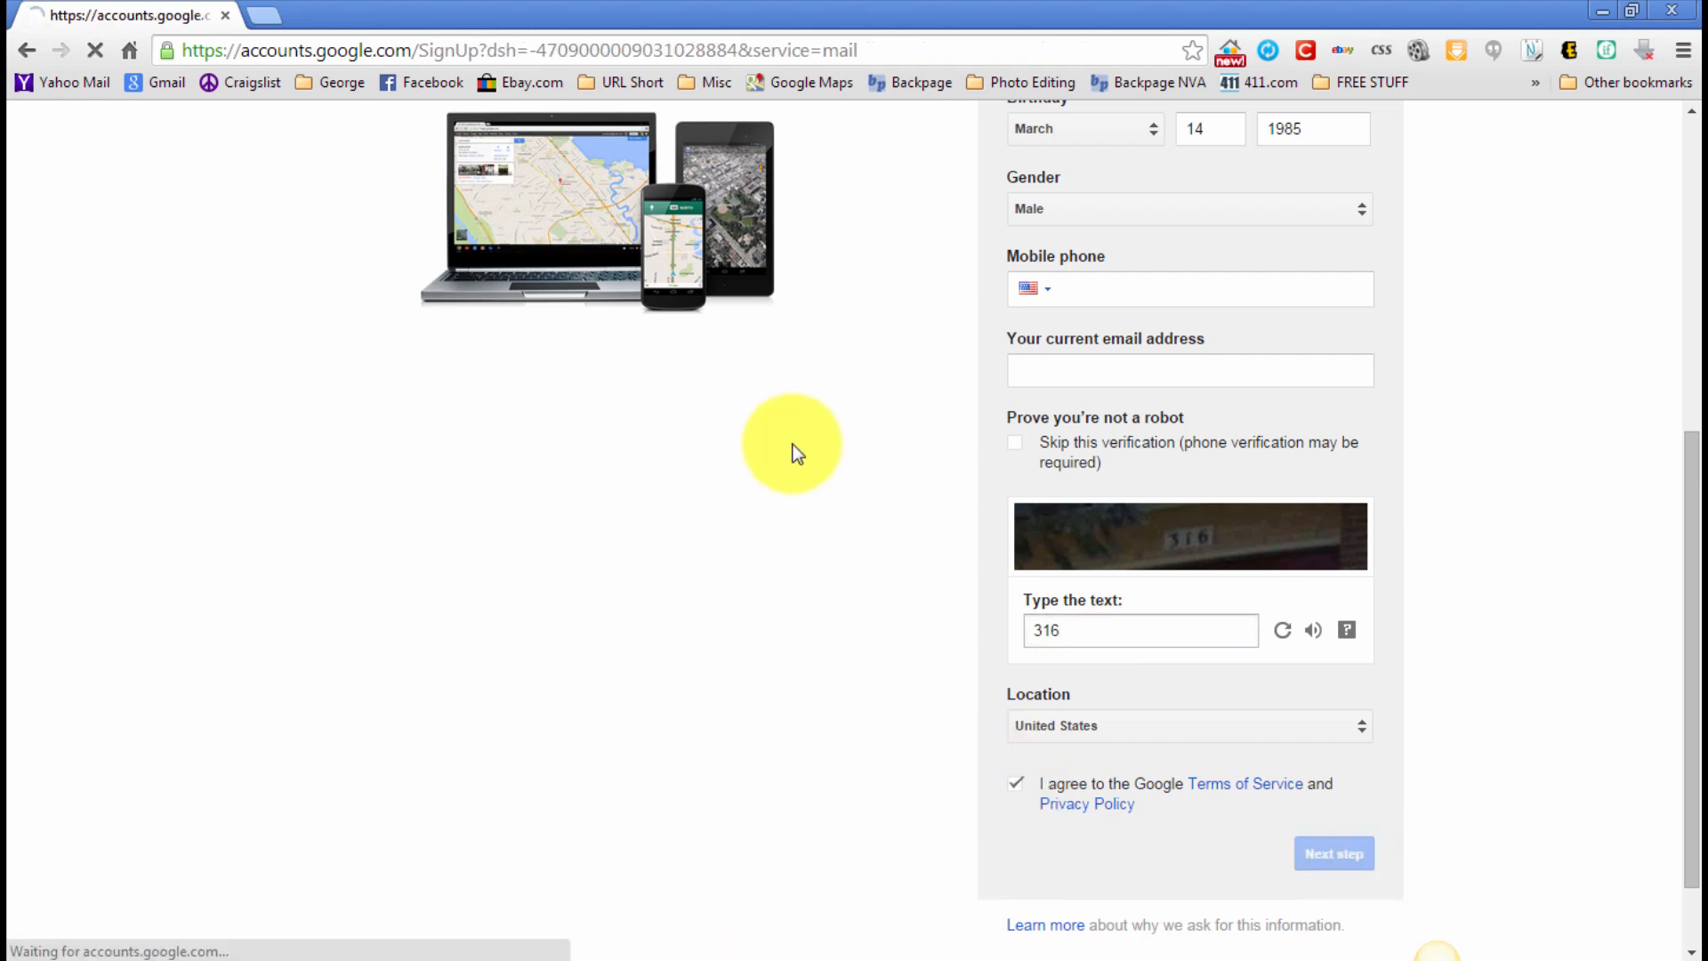
{"action": "left_click", "coordinate": [1332, 853]}
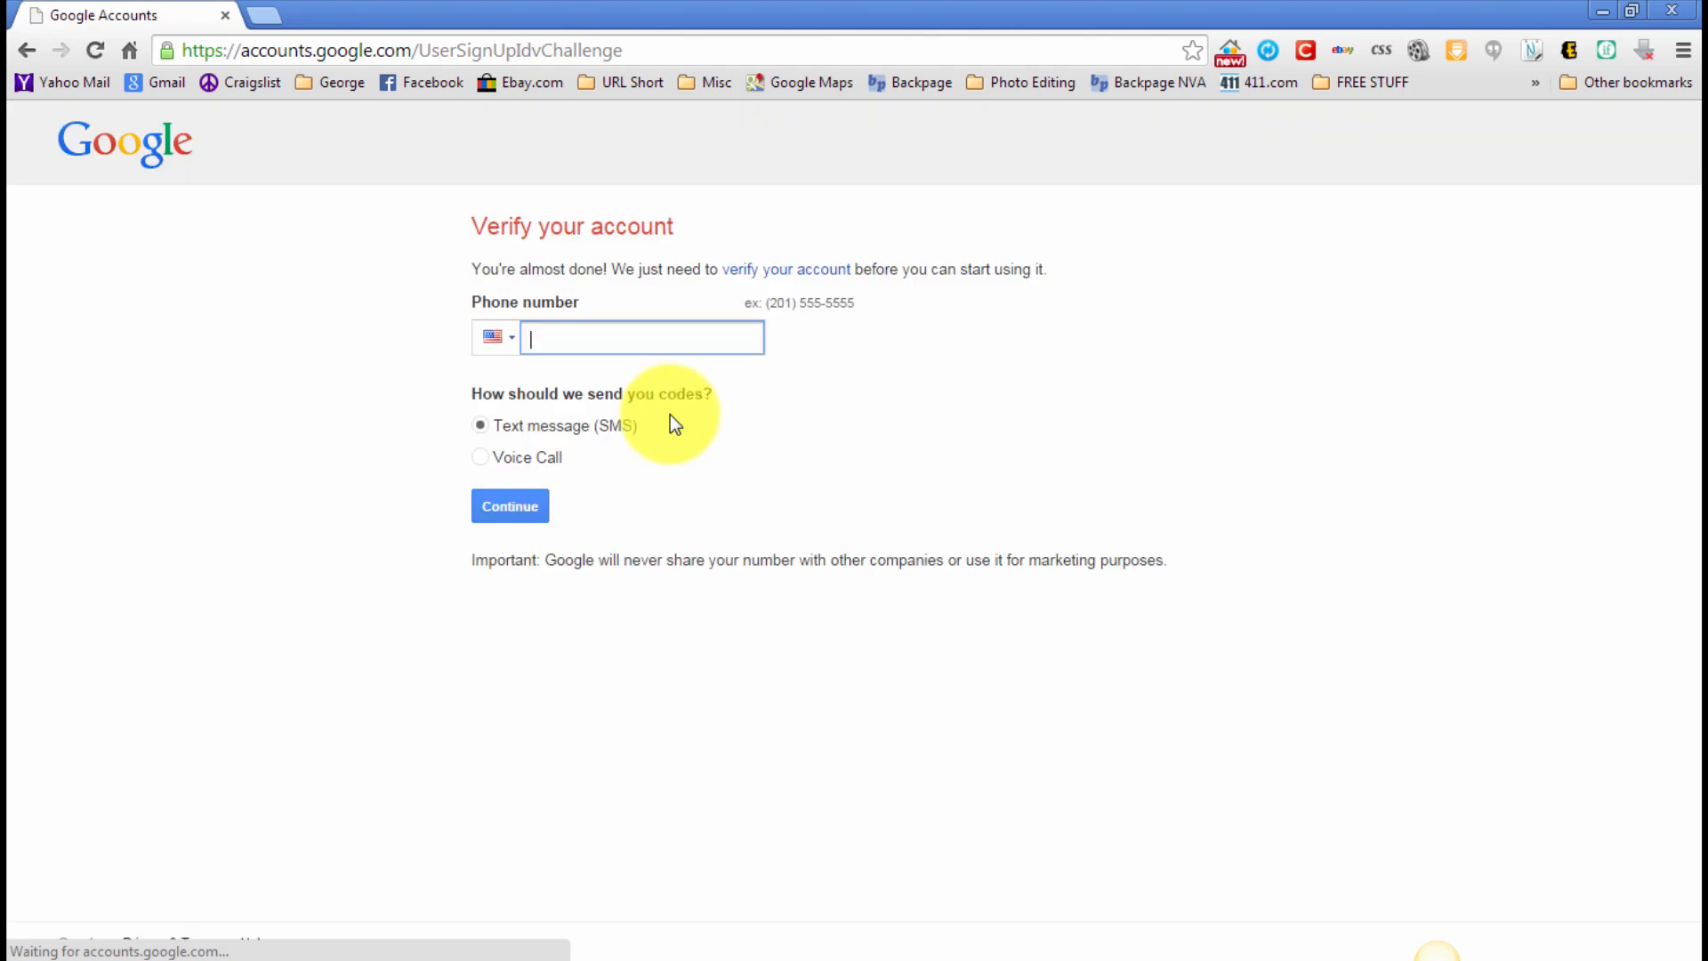
{"action": "left_click", "coordinate": [131, 21]}
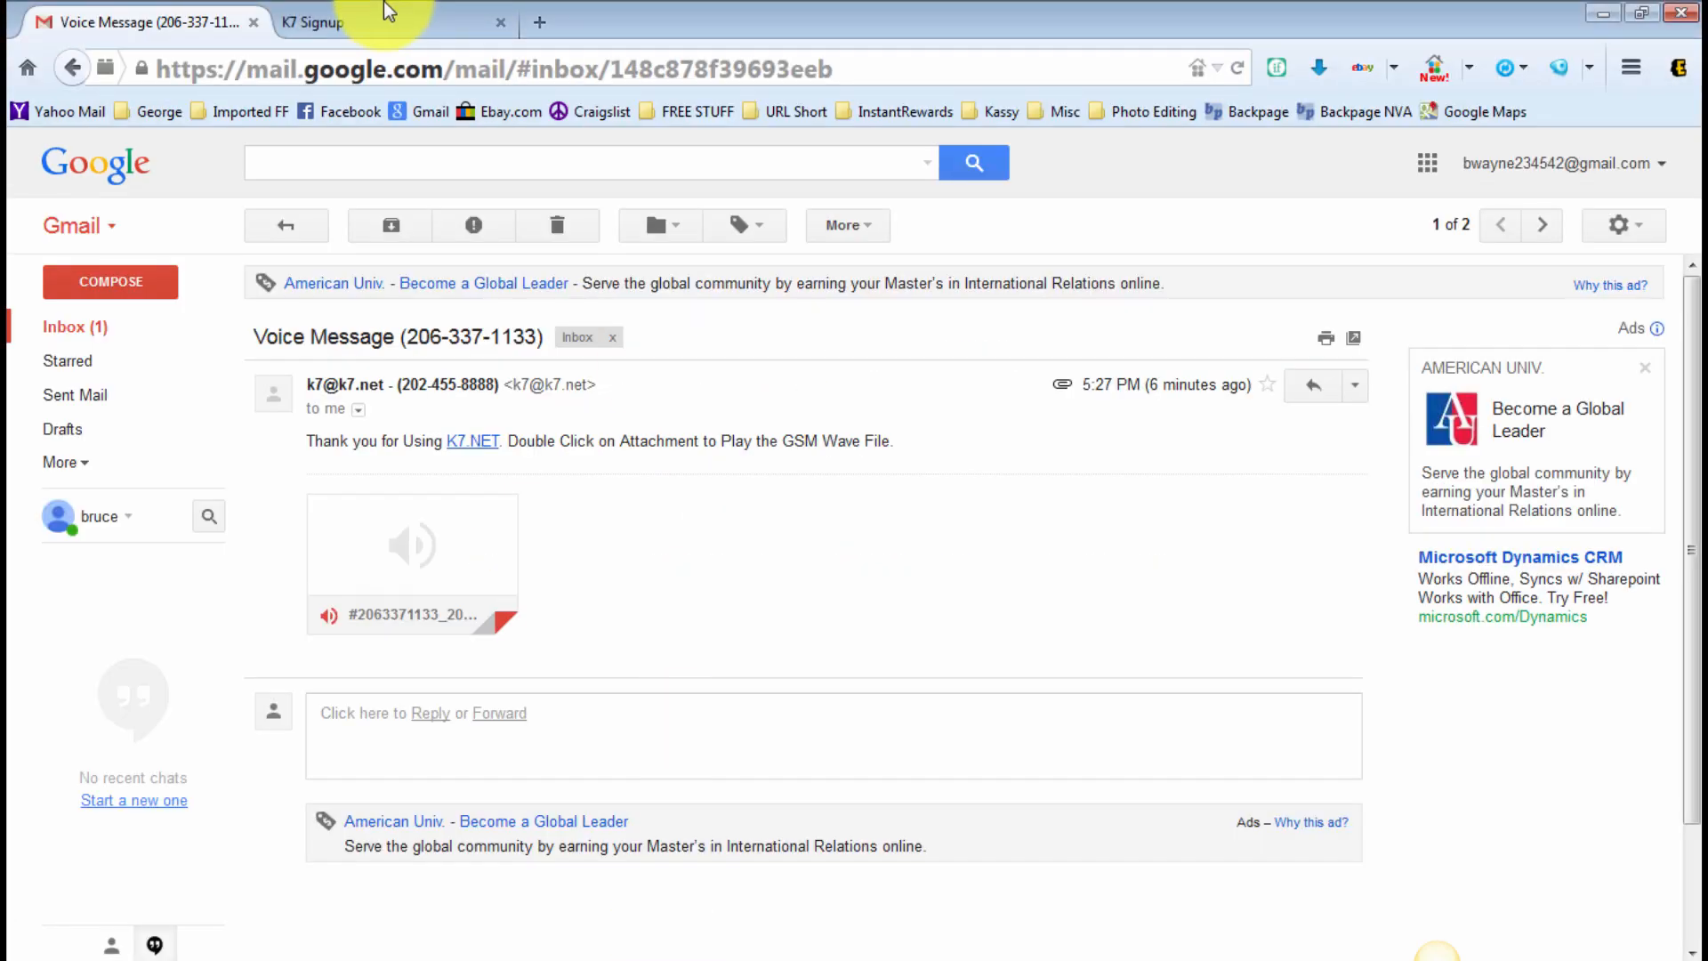
{"action": "left_click", "coordinate": [314, 22]}
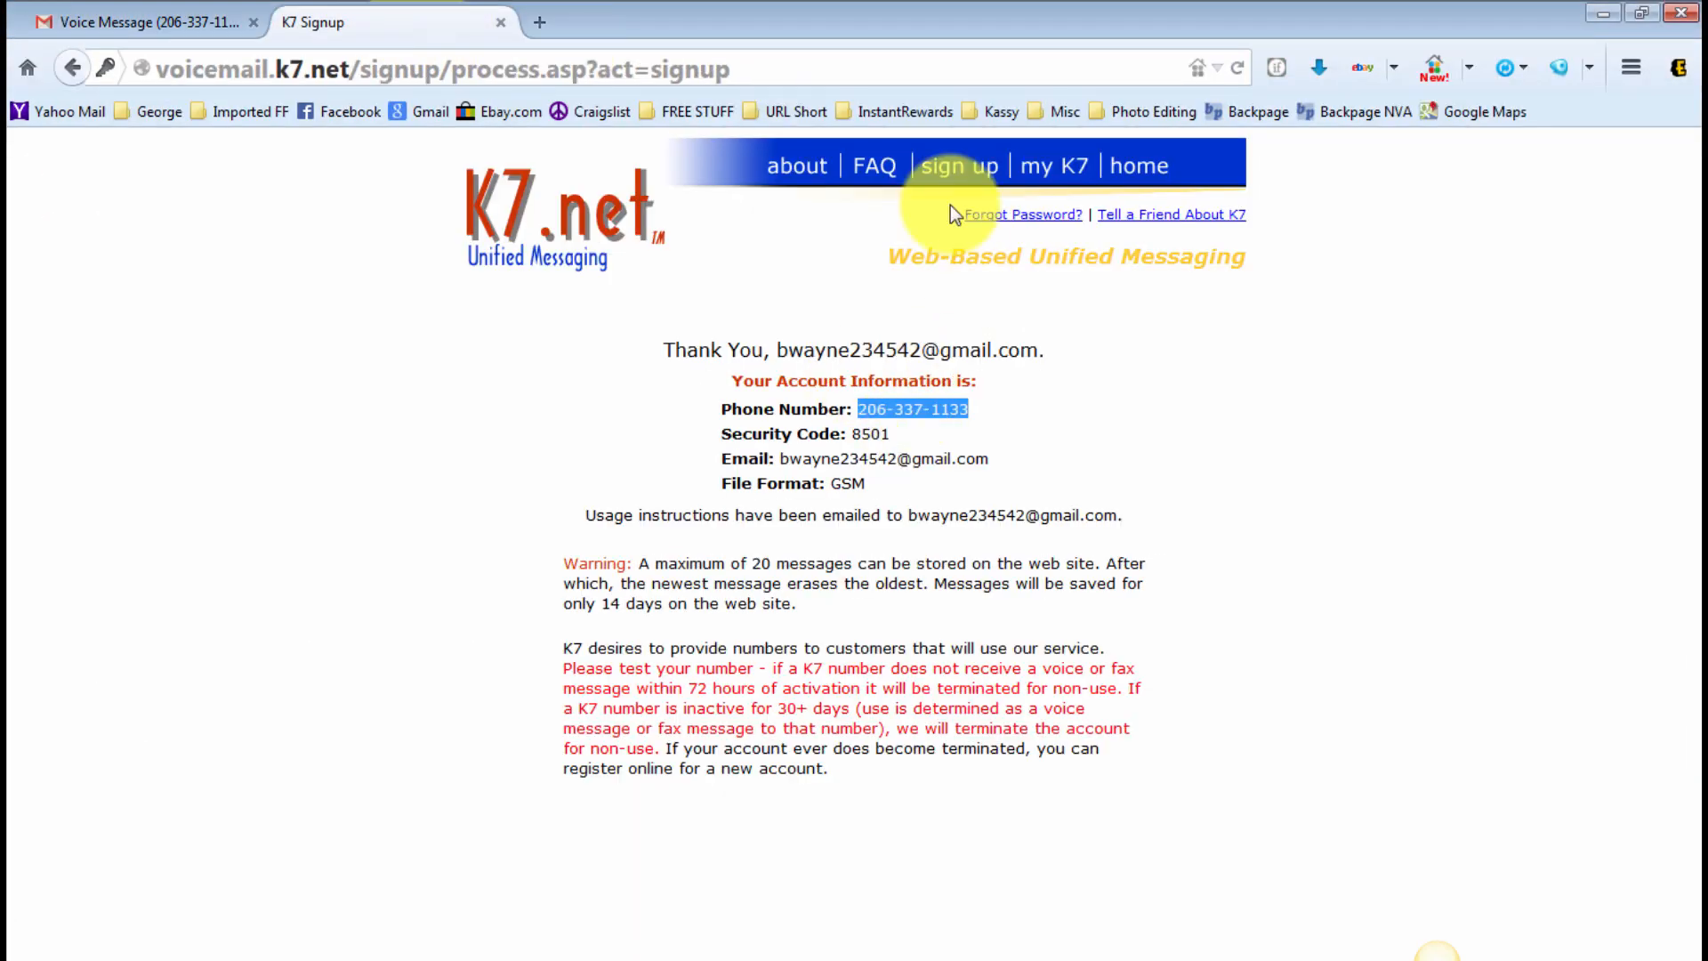
{"action": "left_click", "coordinate": [956, 164]}
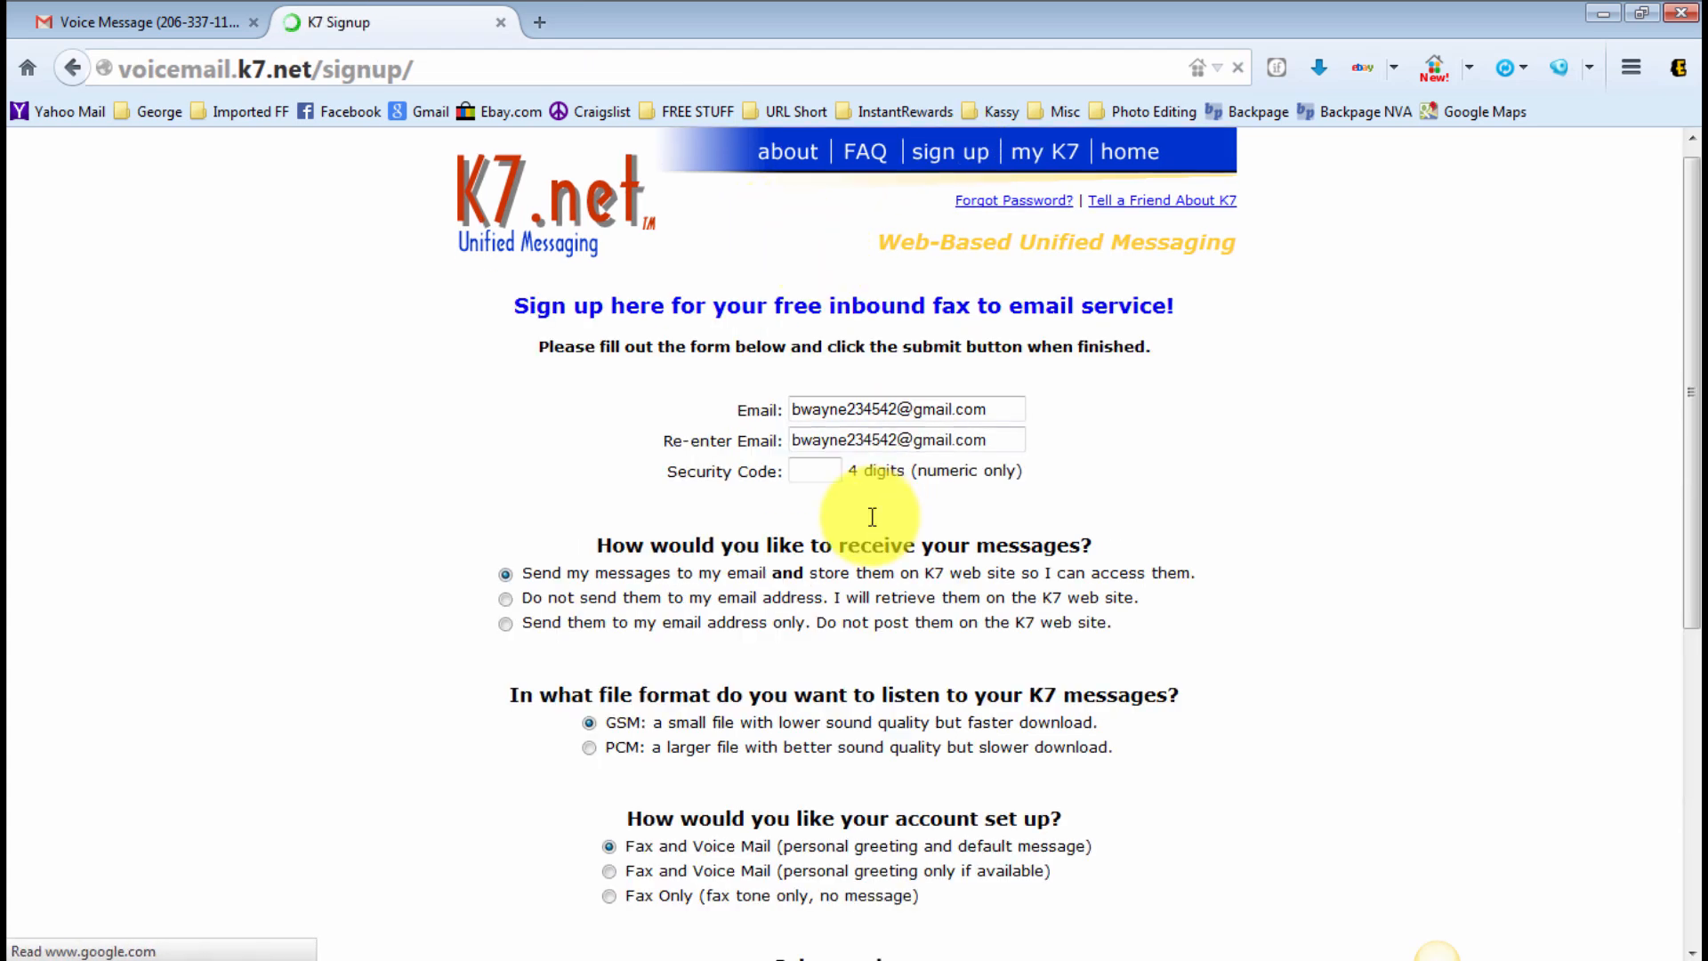
{"action": "scroll", "scroll_direction": "down", "scroll_amount": 3}
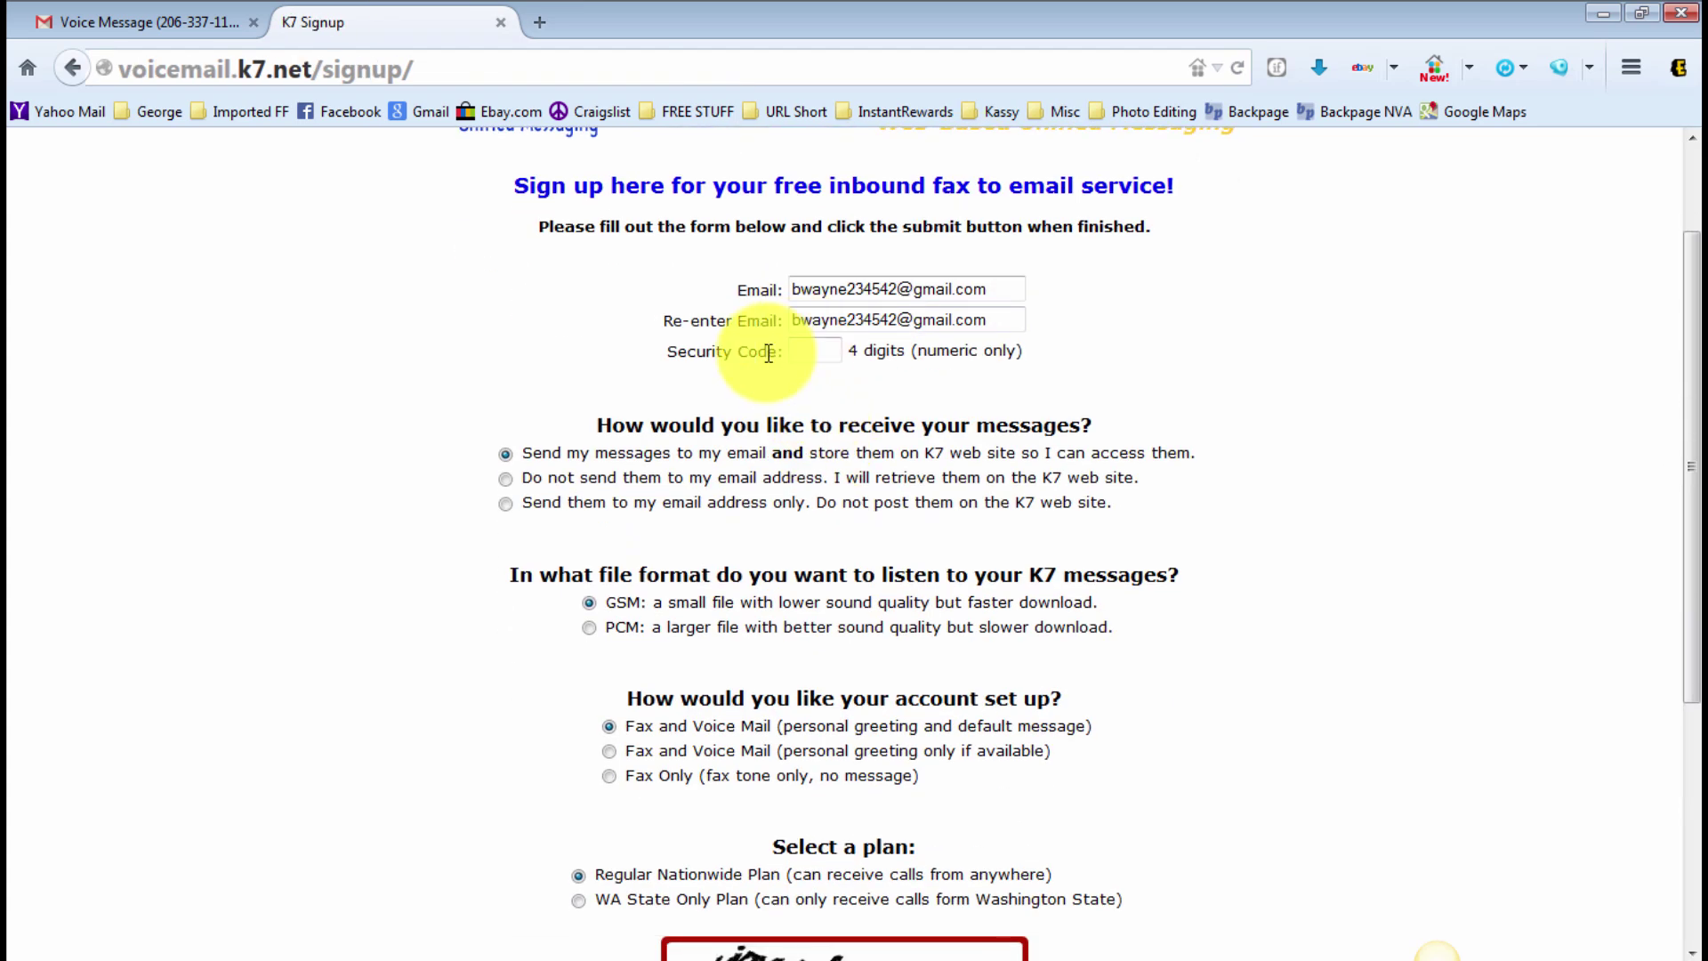
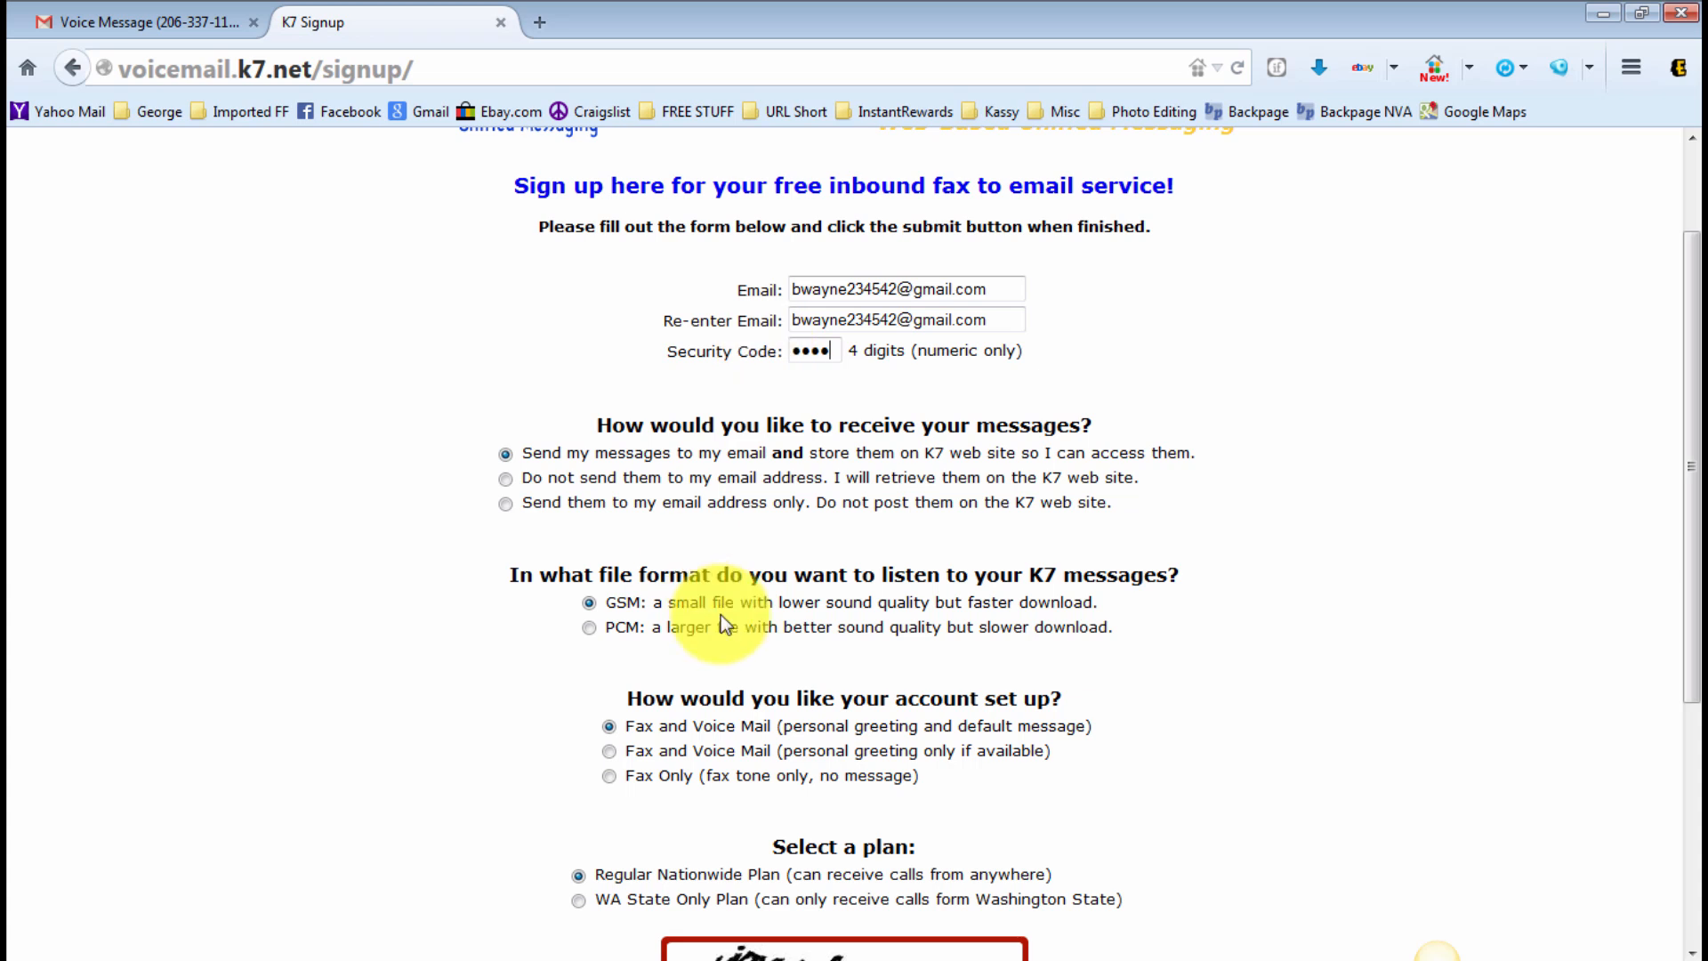
{"action": "scroll", "scroll_direction": "down", "scroll_amount": 3}
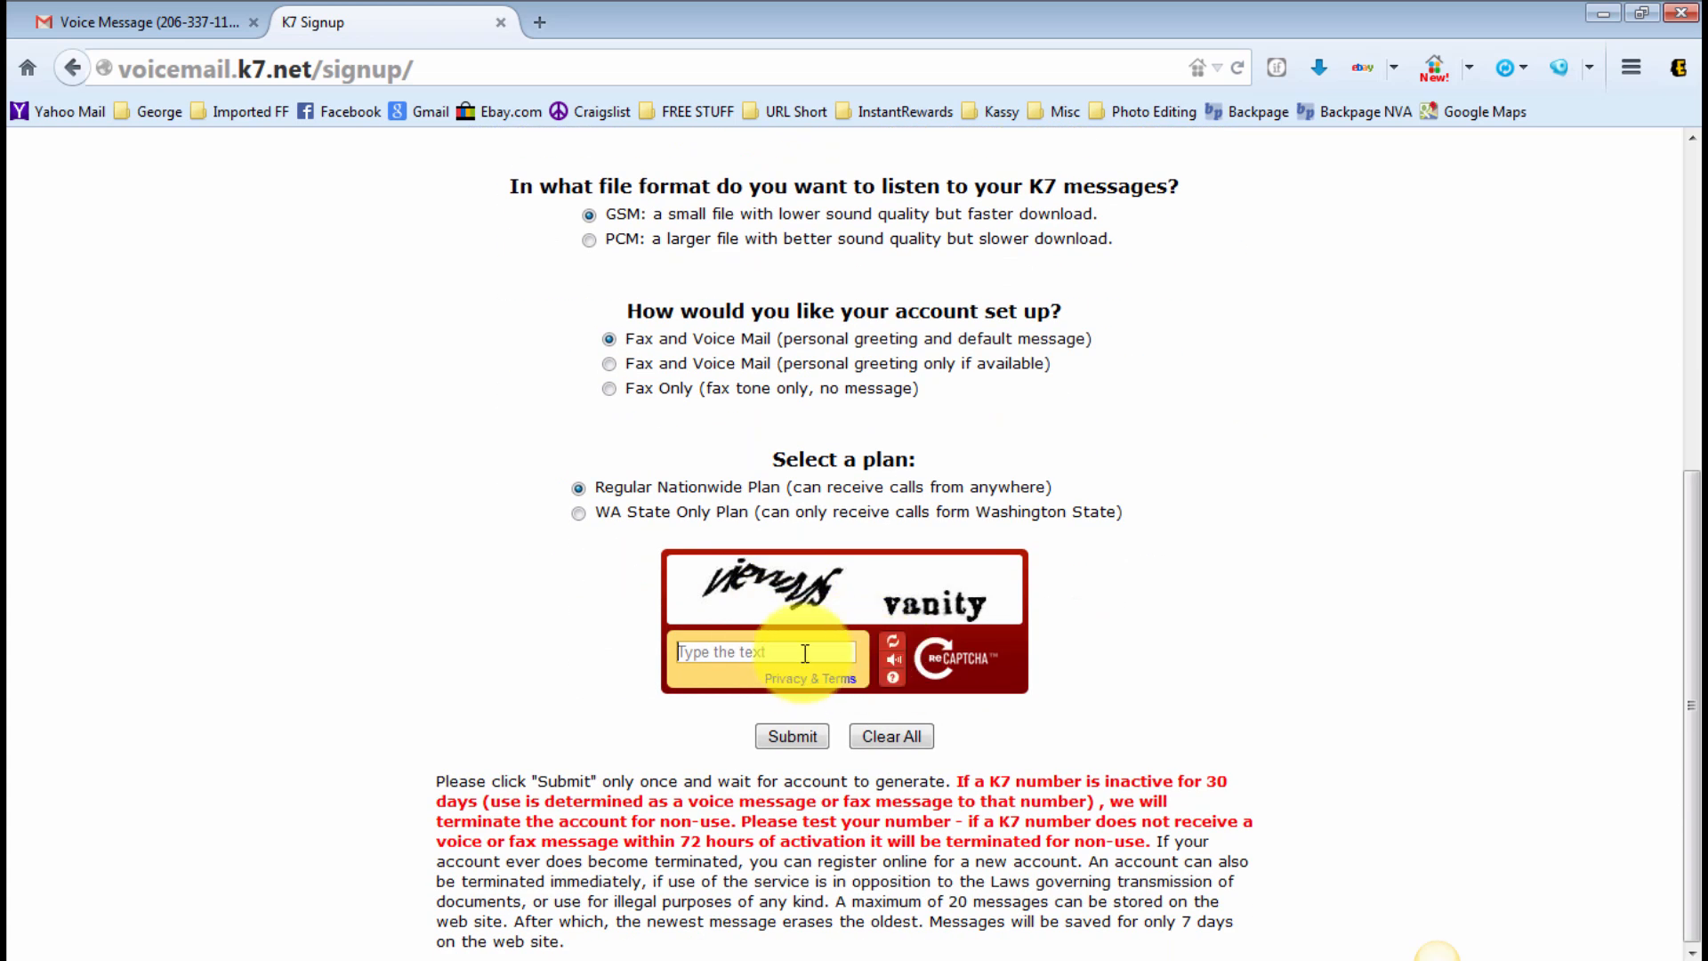
{"action": "type", "text": "viewms"}
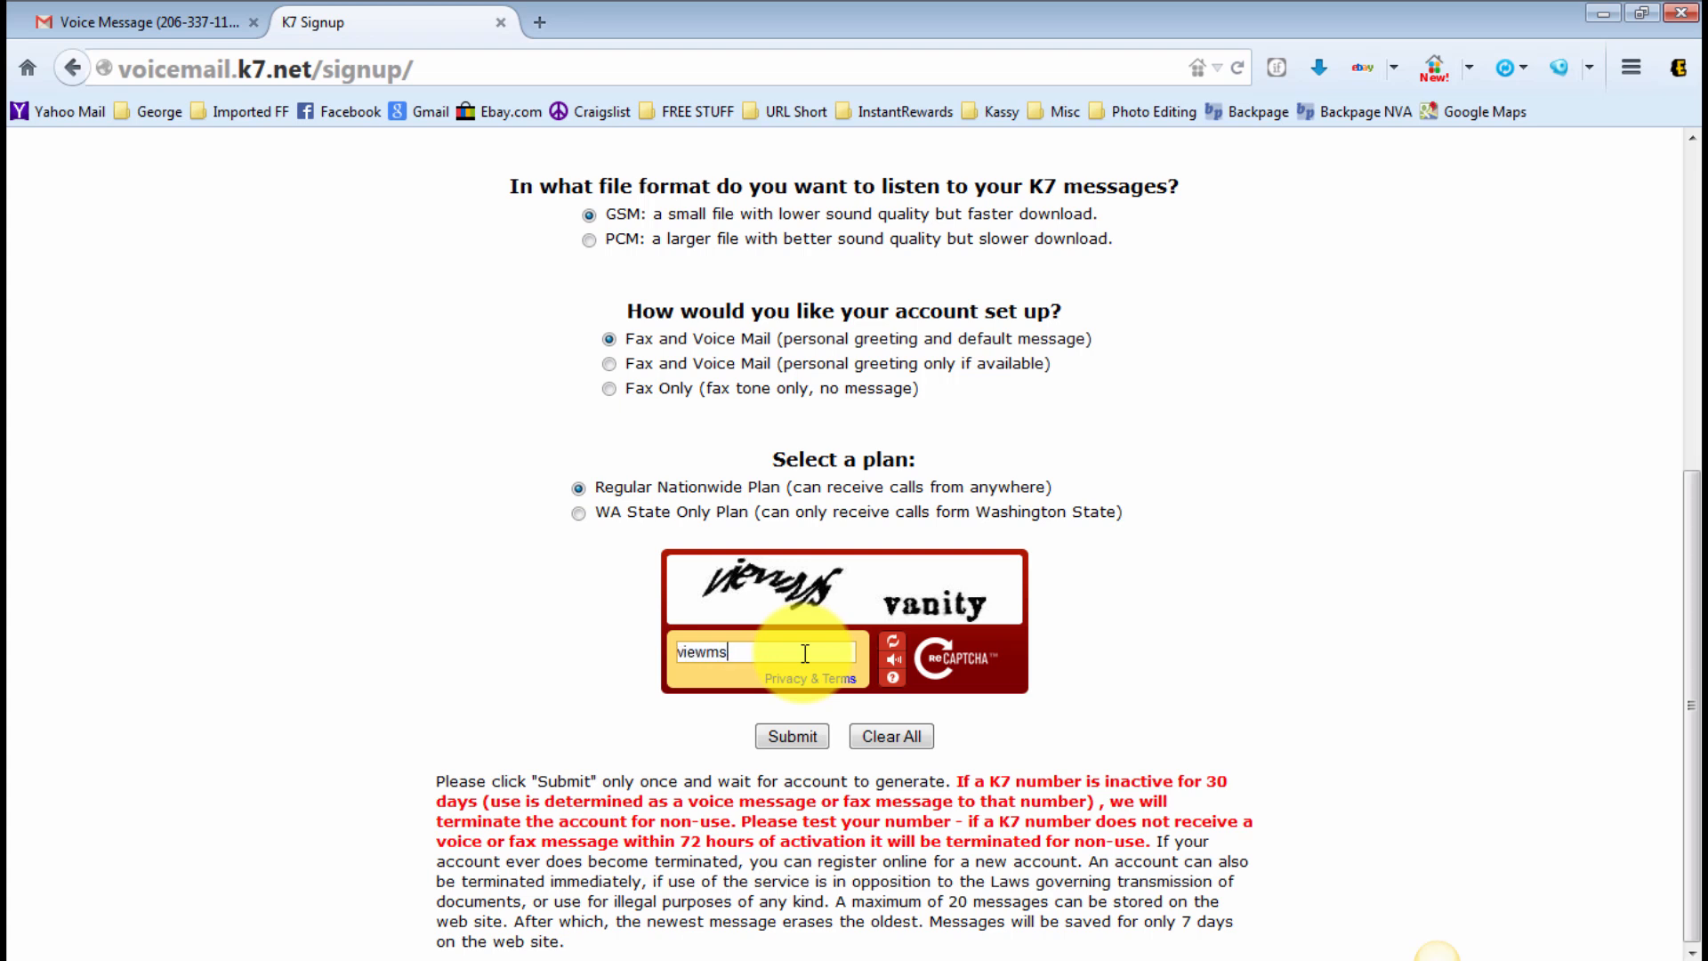
{"action": "left_click", "coordinate": [792, 736]}
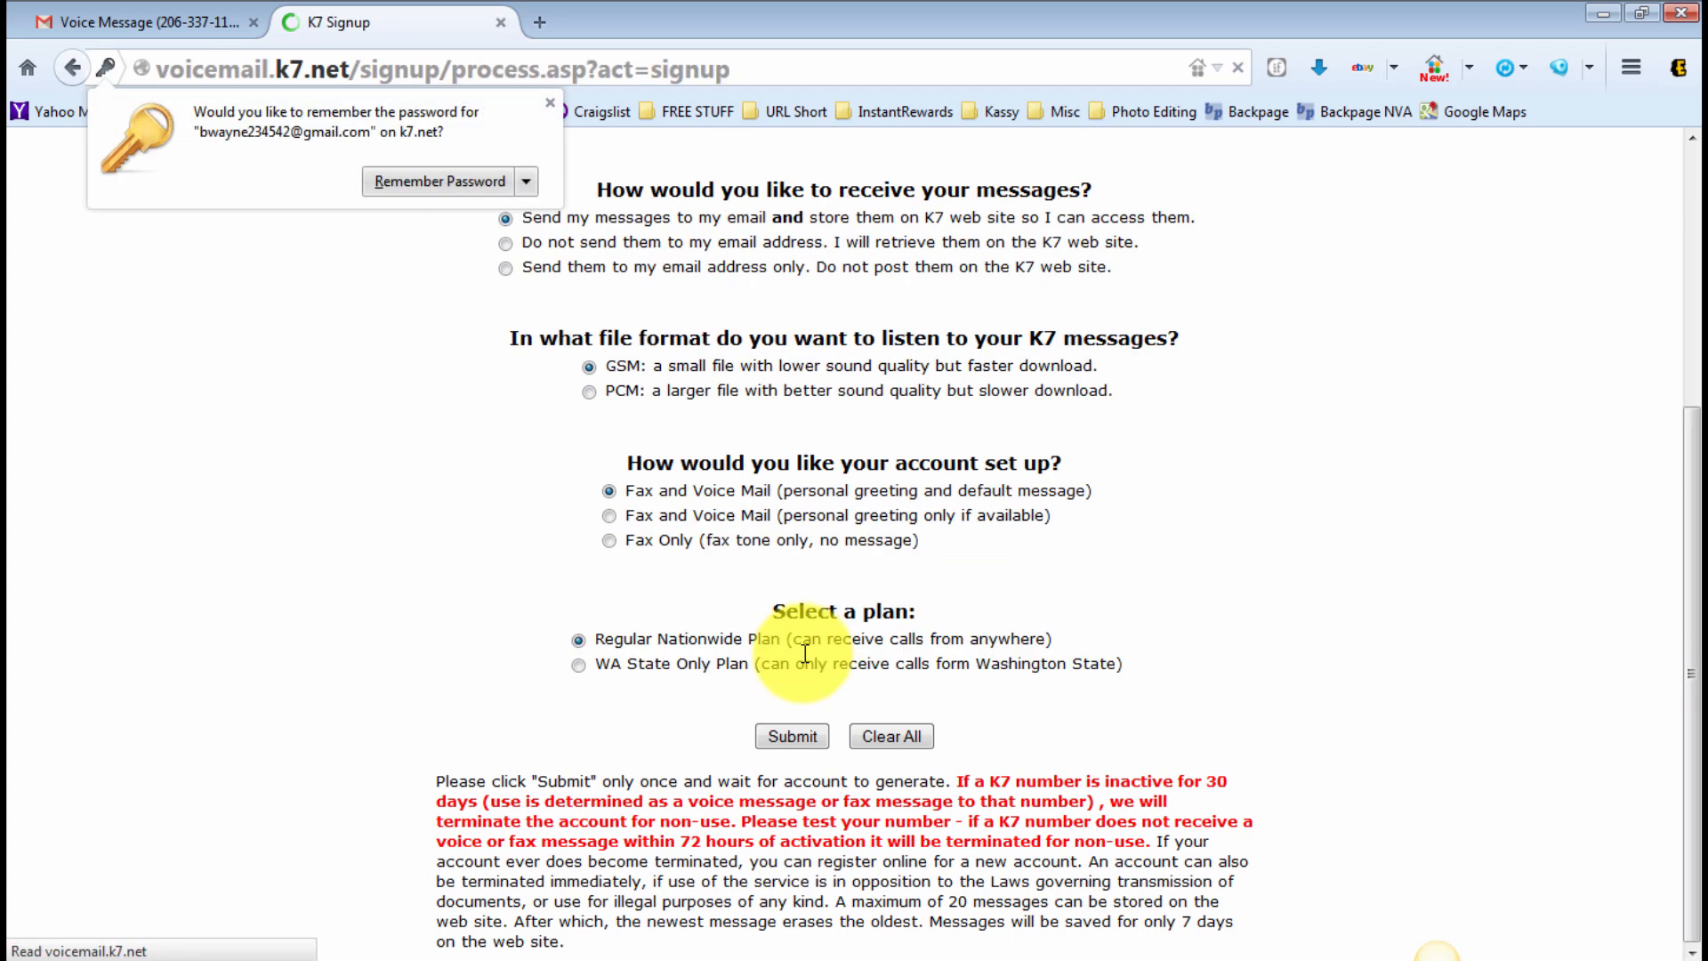
{"action": "left_click", "coordinate": [791, 736]}
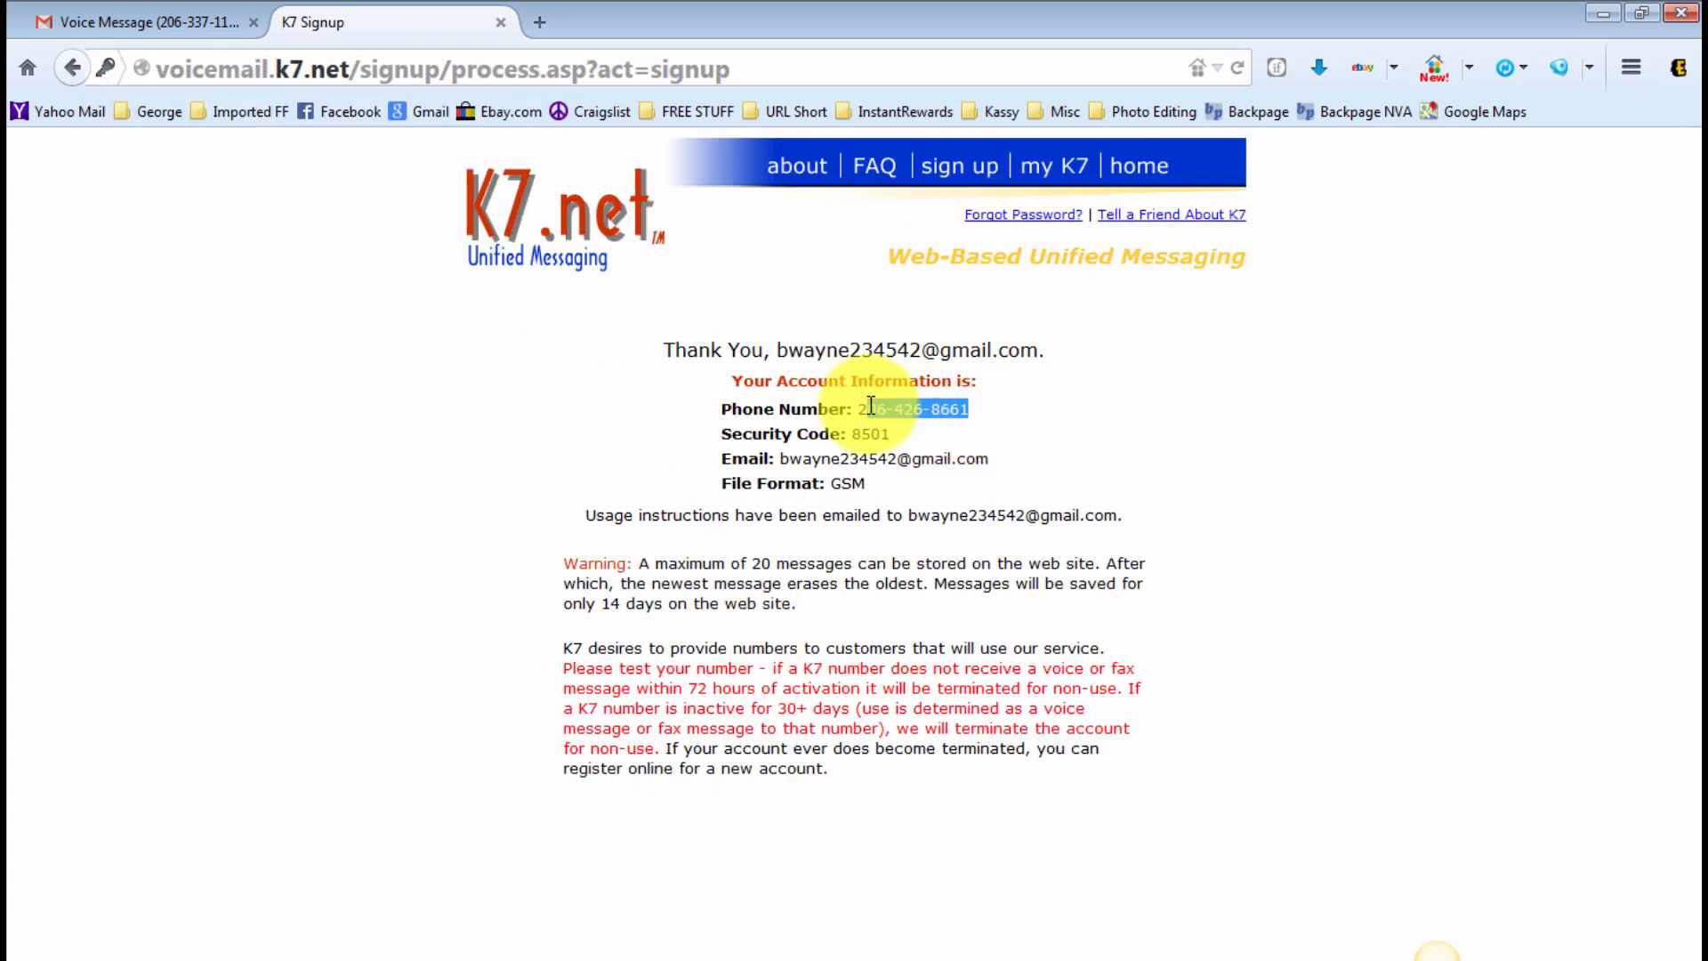
{"action": "double_click", "coordinate": [882, 408]}
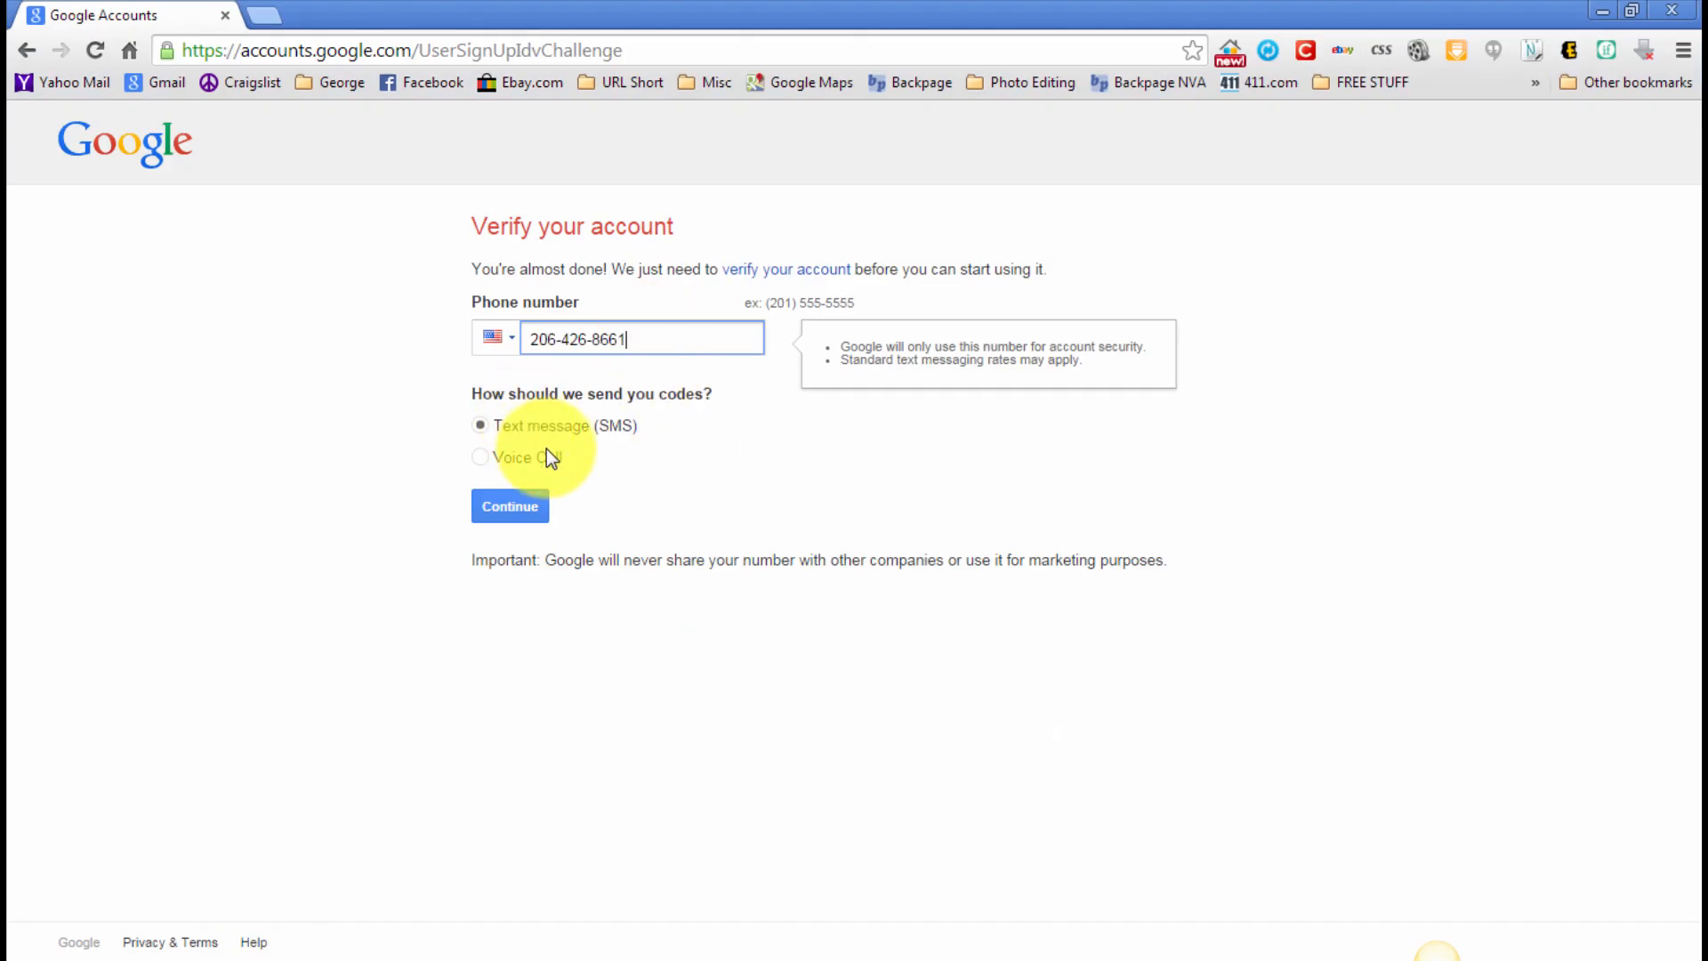
{"action": "left_click", "coordinate": [480, 456]}
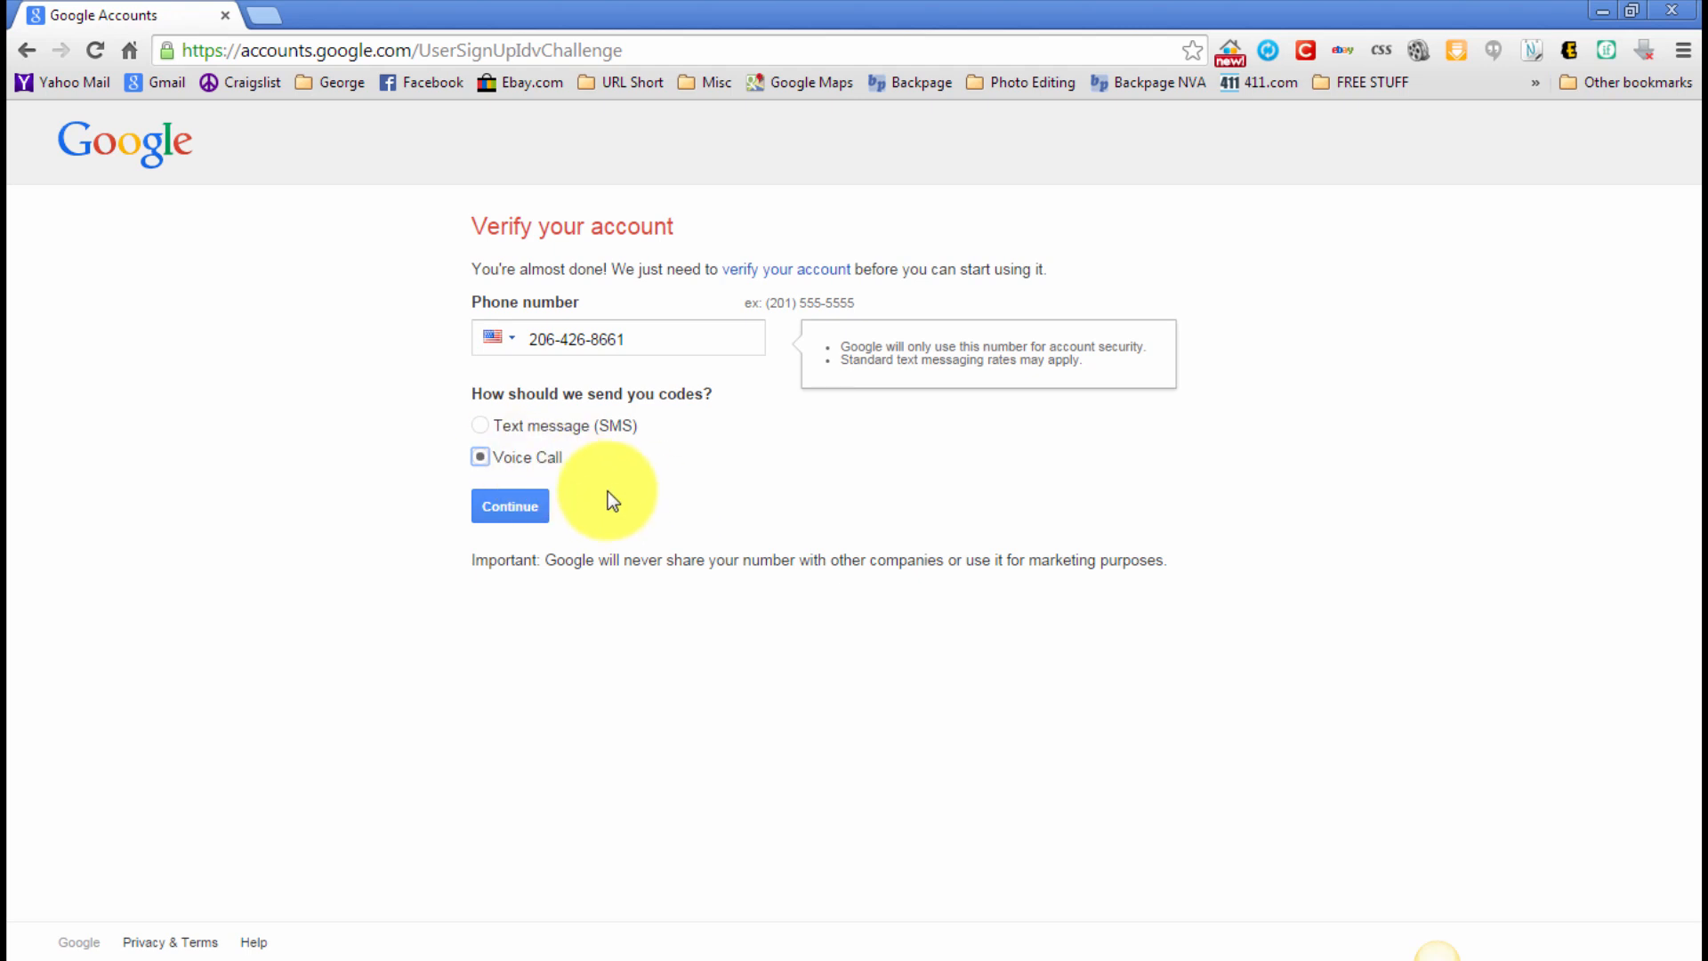
{"action": "left_click", "coordinate": [509, 506]}
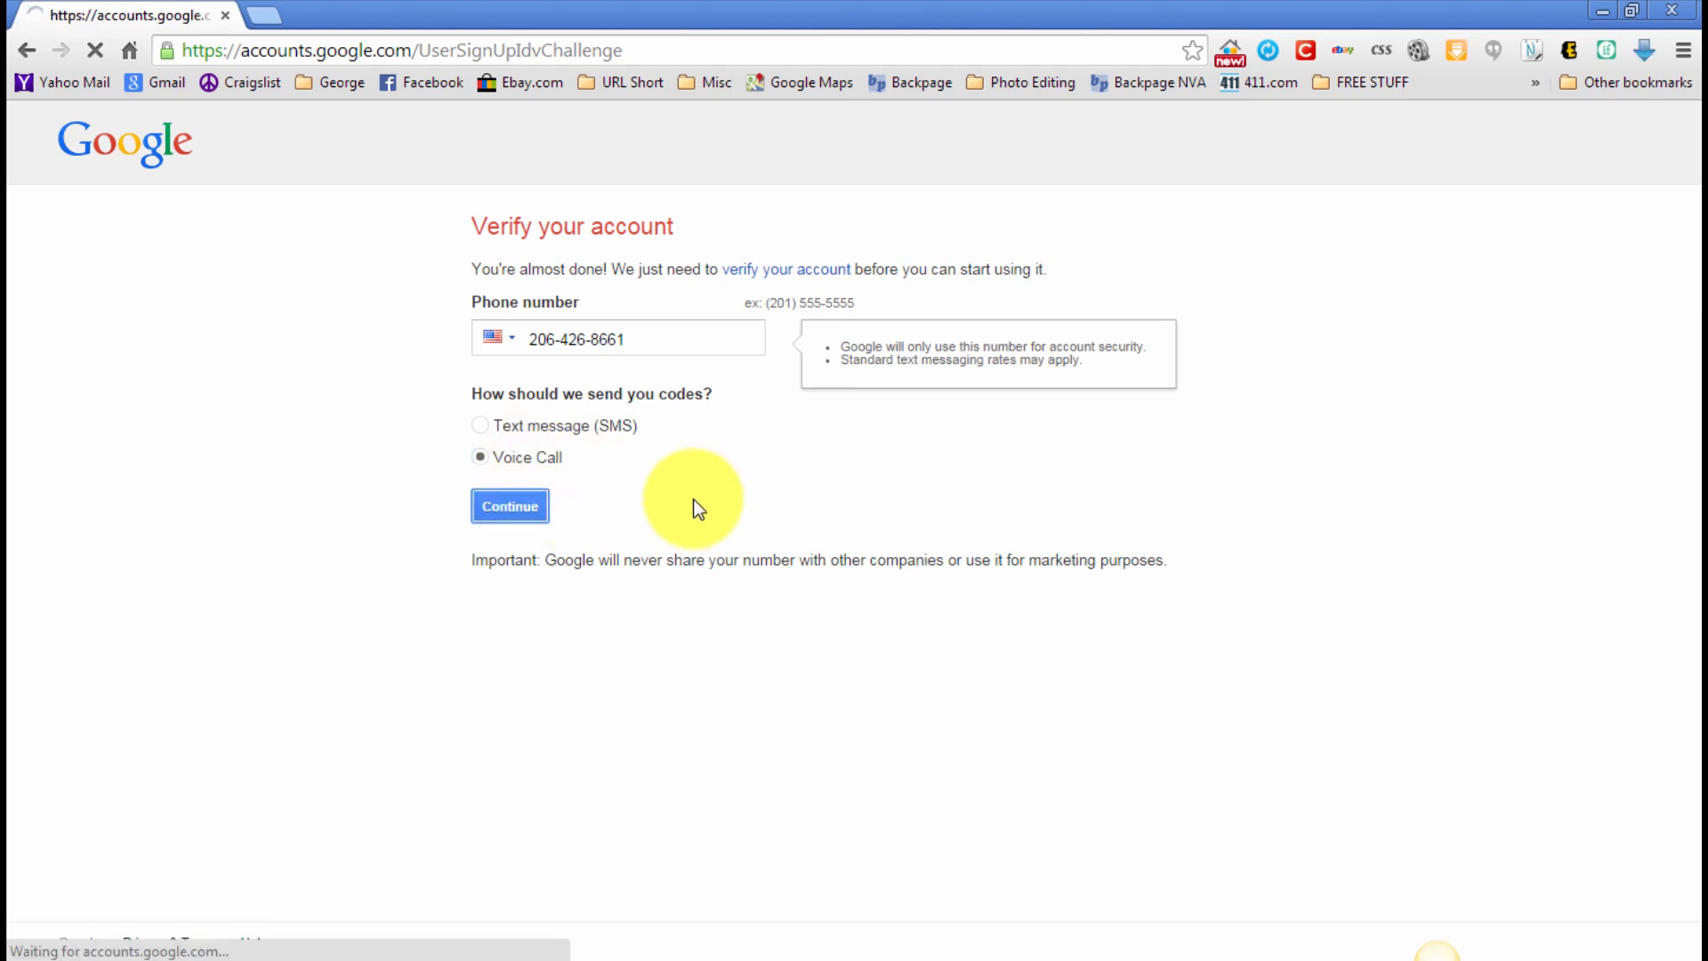
{"action": "left_click", "coordinate": [509, 505]}
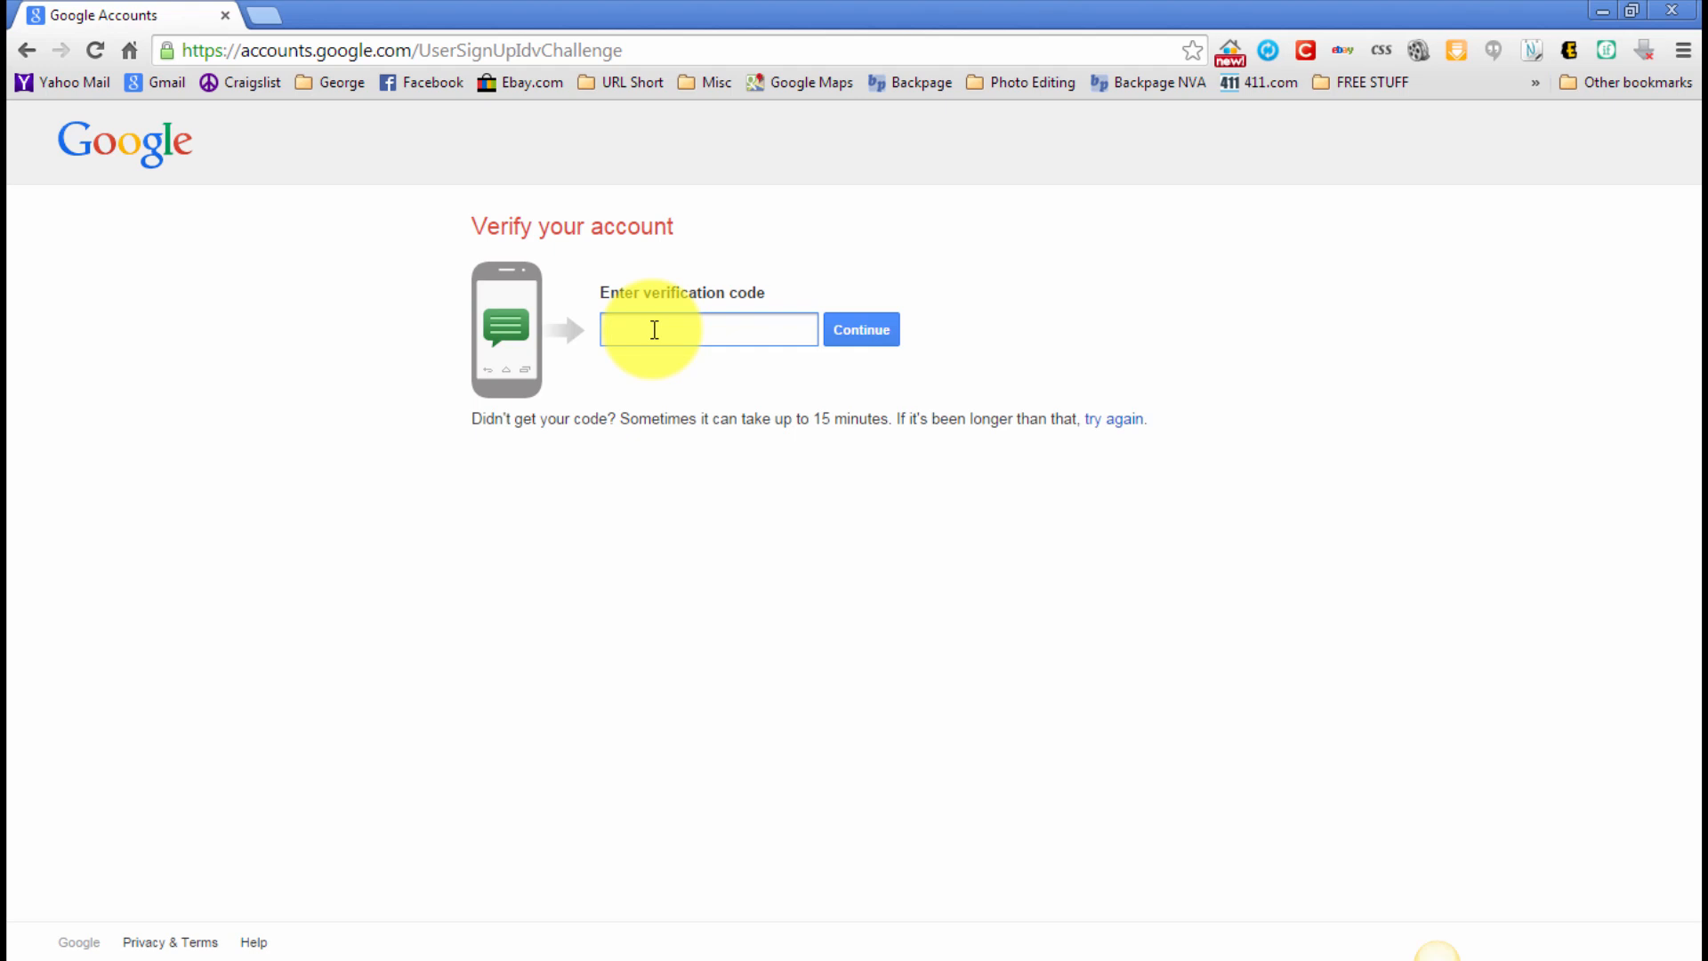
{"action": "left_click", "coordinate": [707, 329]}
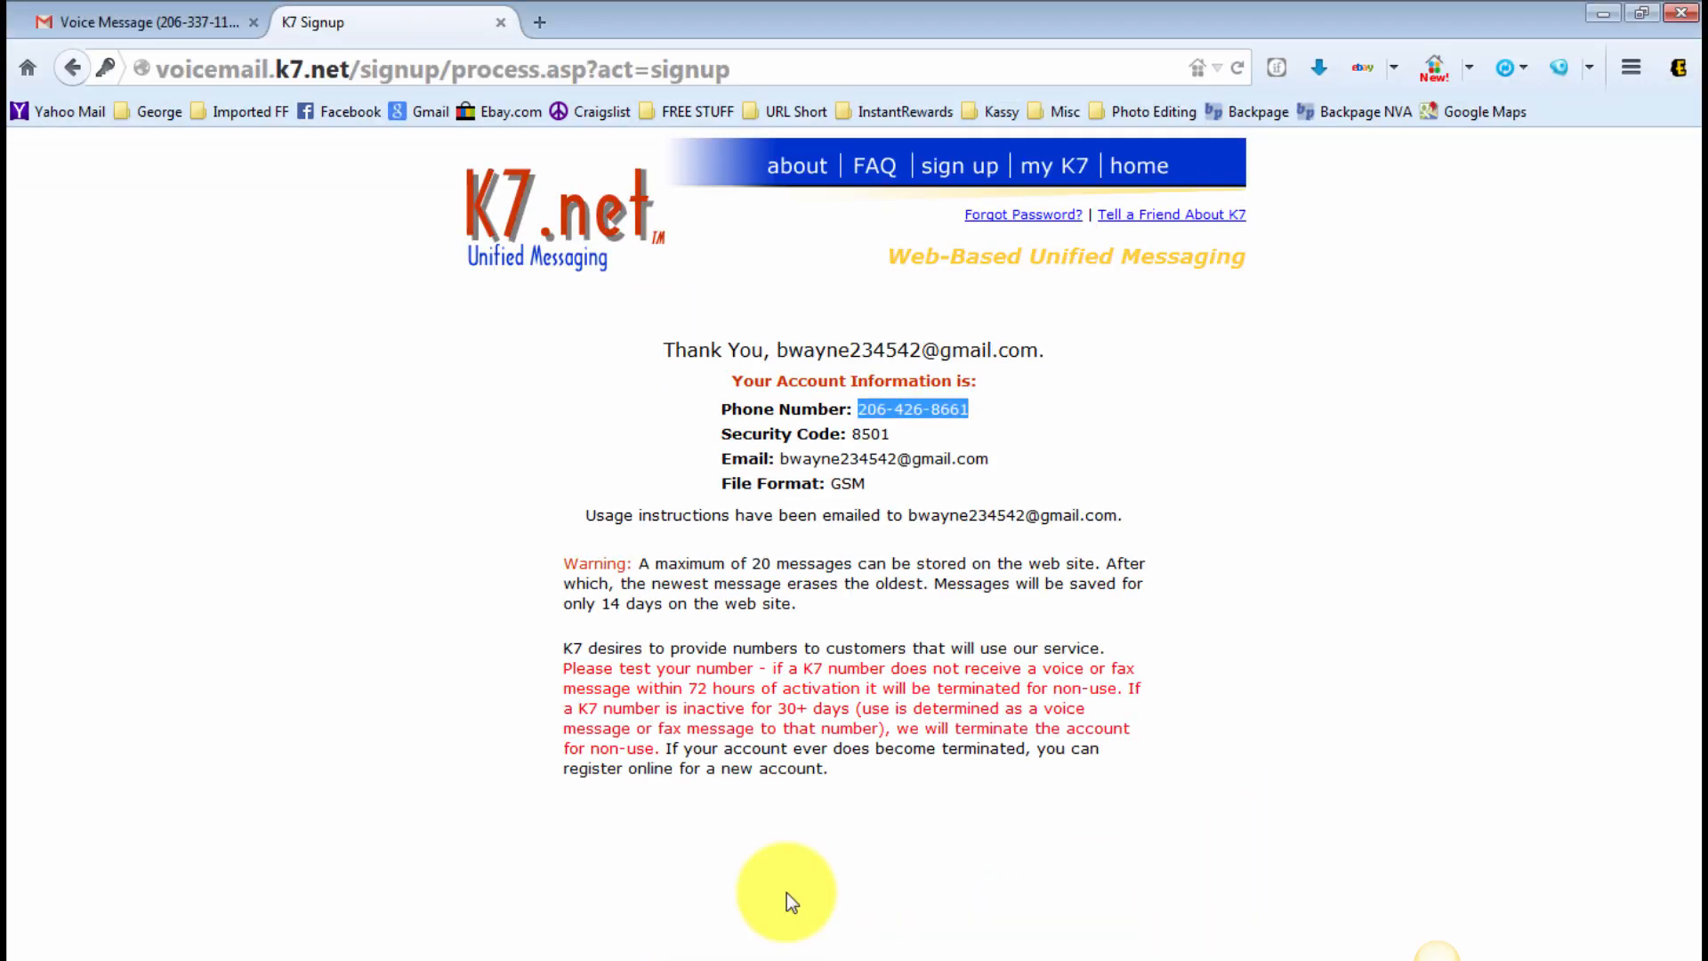
Delete the old voice message and Welcome to K7! emails in Gmail.
{"action": "left_click", "coordinate": [141, 21]}
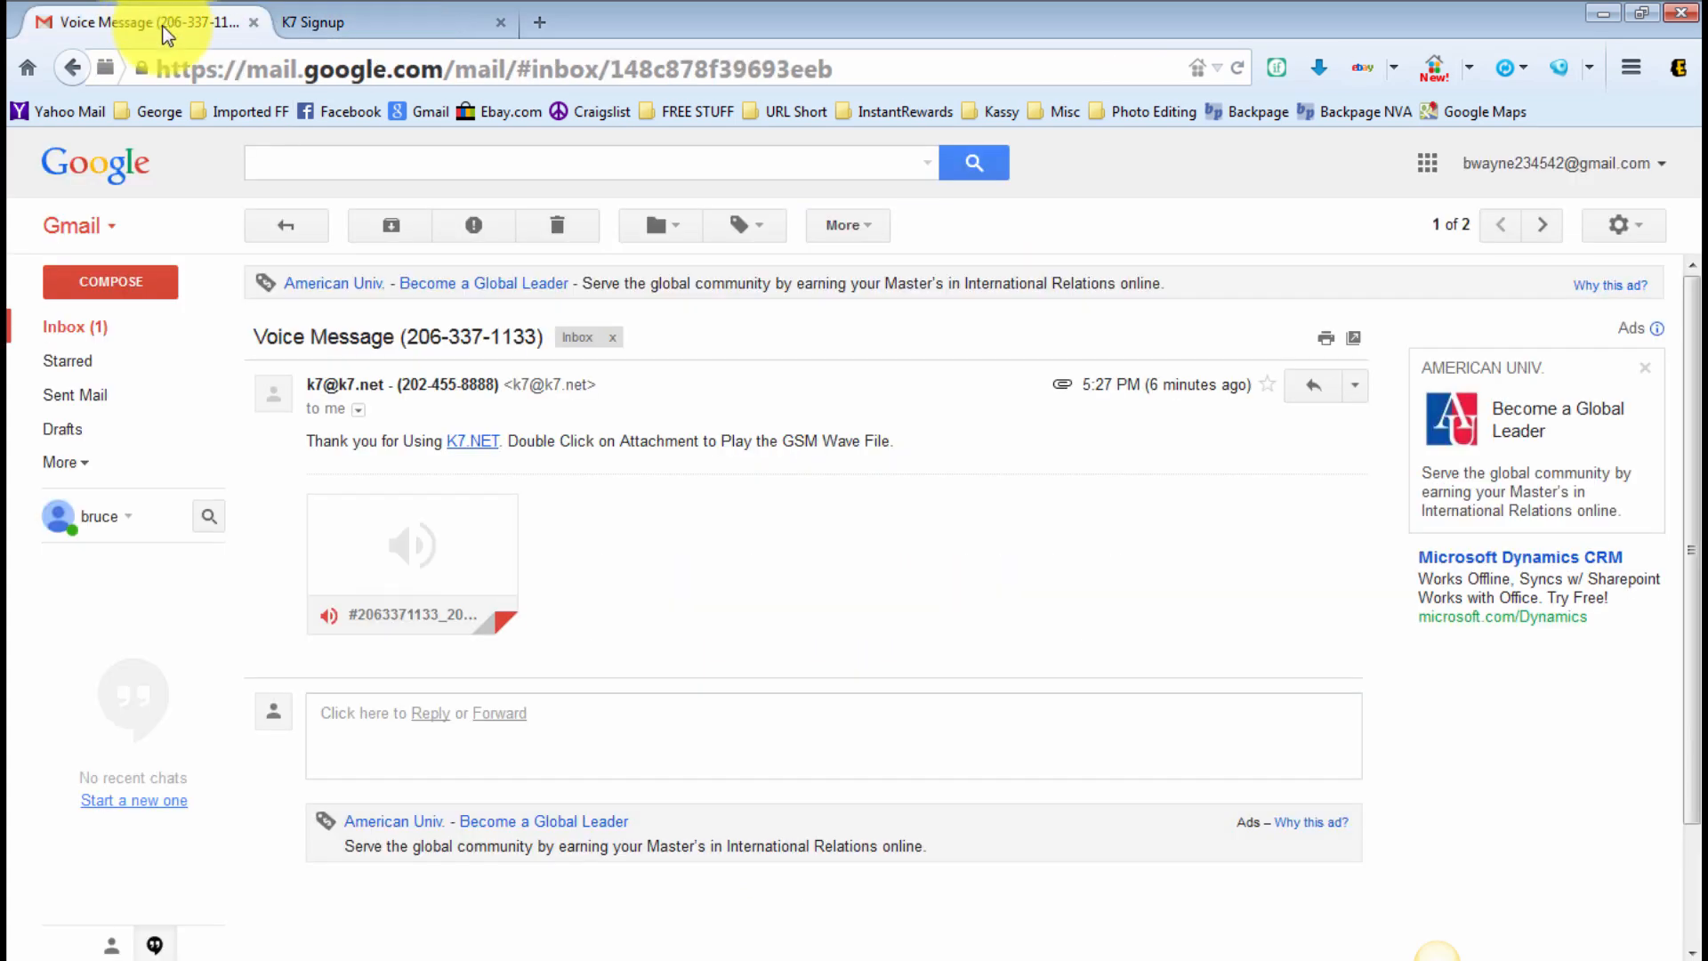
{"action": "left_click", "coordinate": [557, 225]}
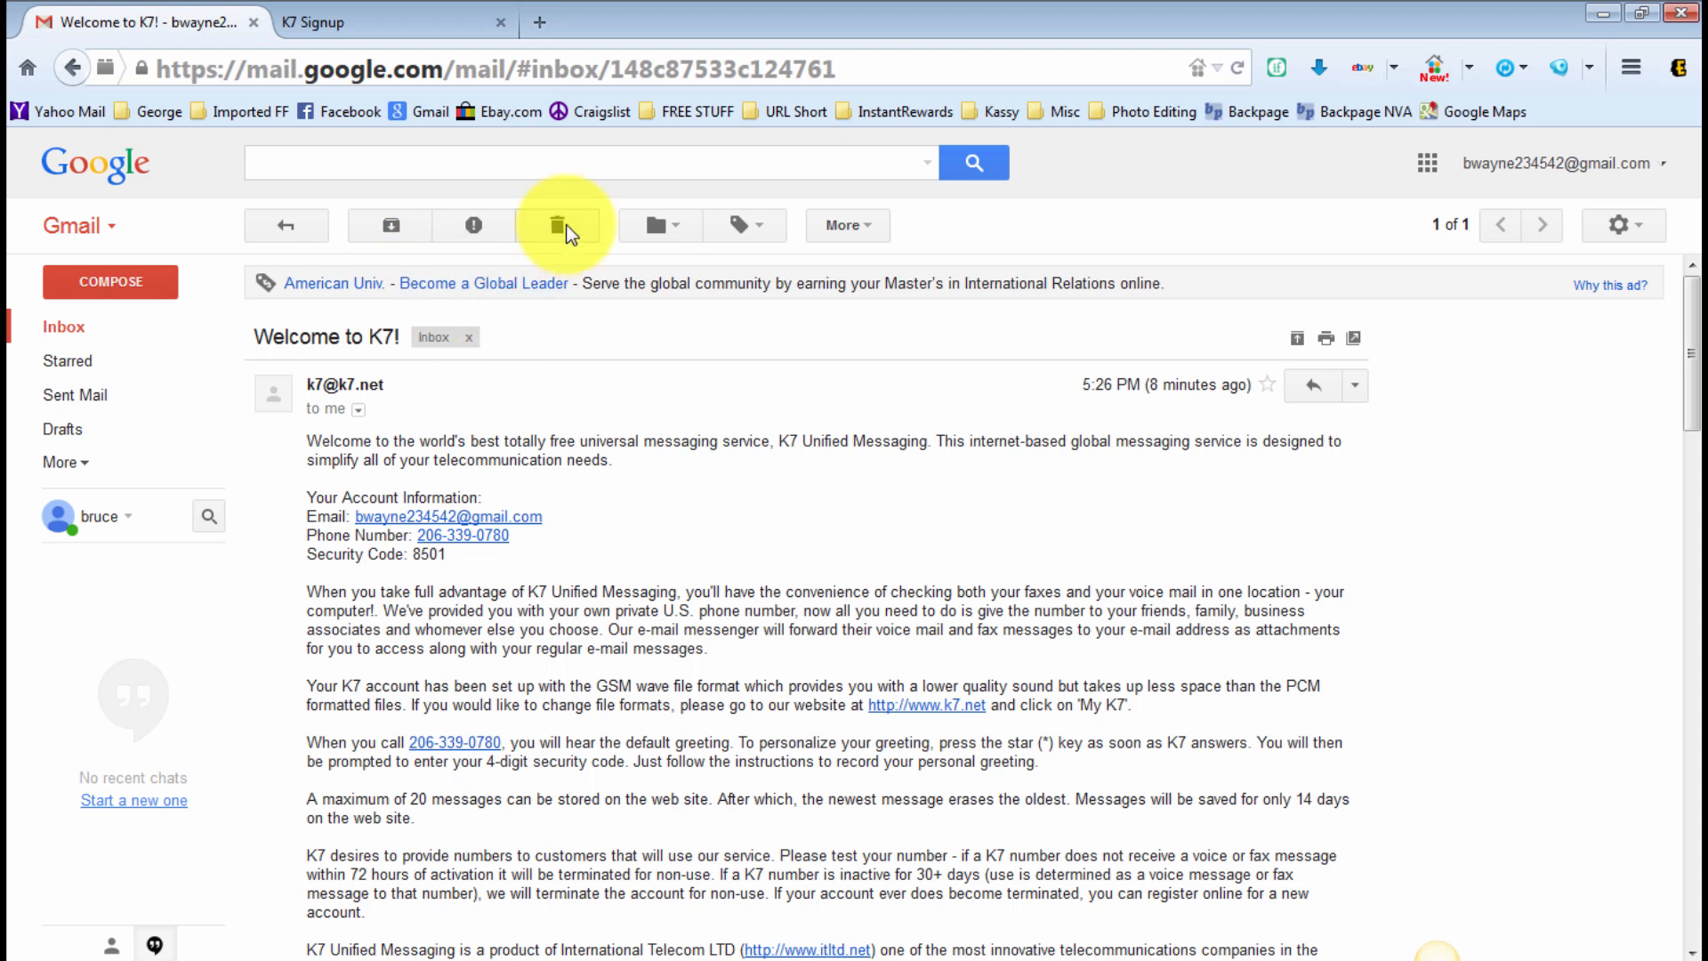
{"action": "left_click", "coordinate": [564, 225]}
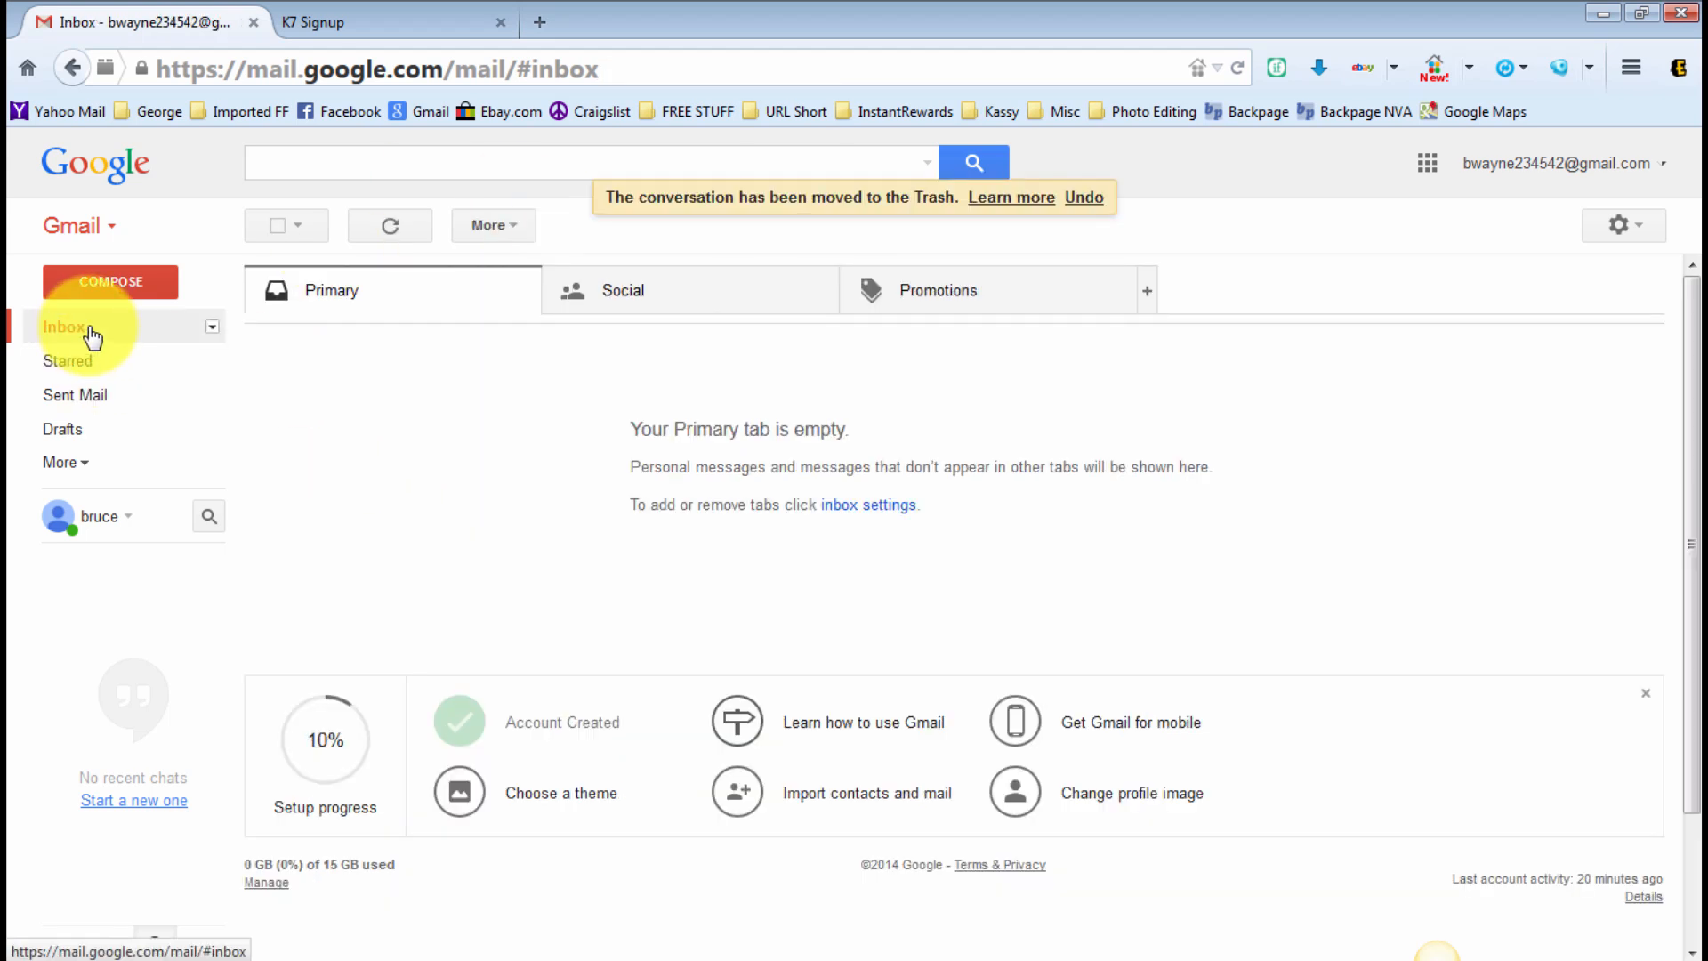
{"action": "mouse_move", "coordinate": [394, 432]}
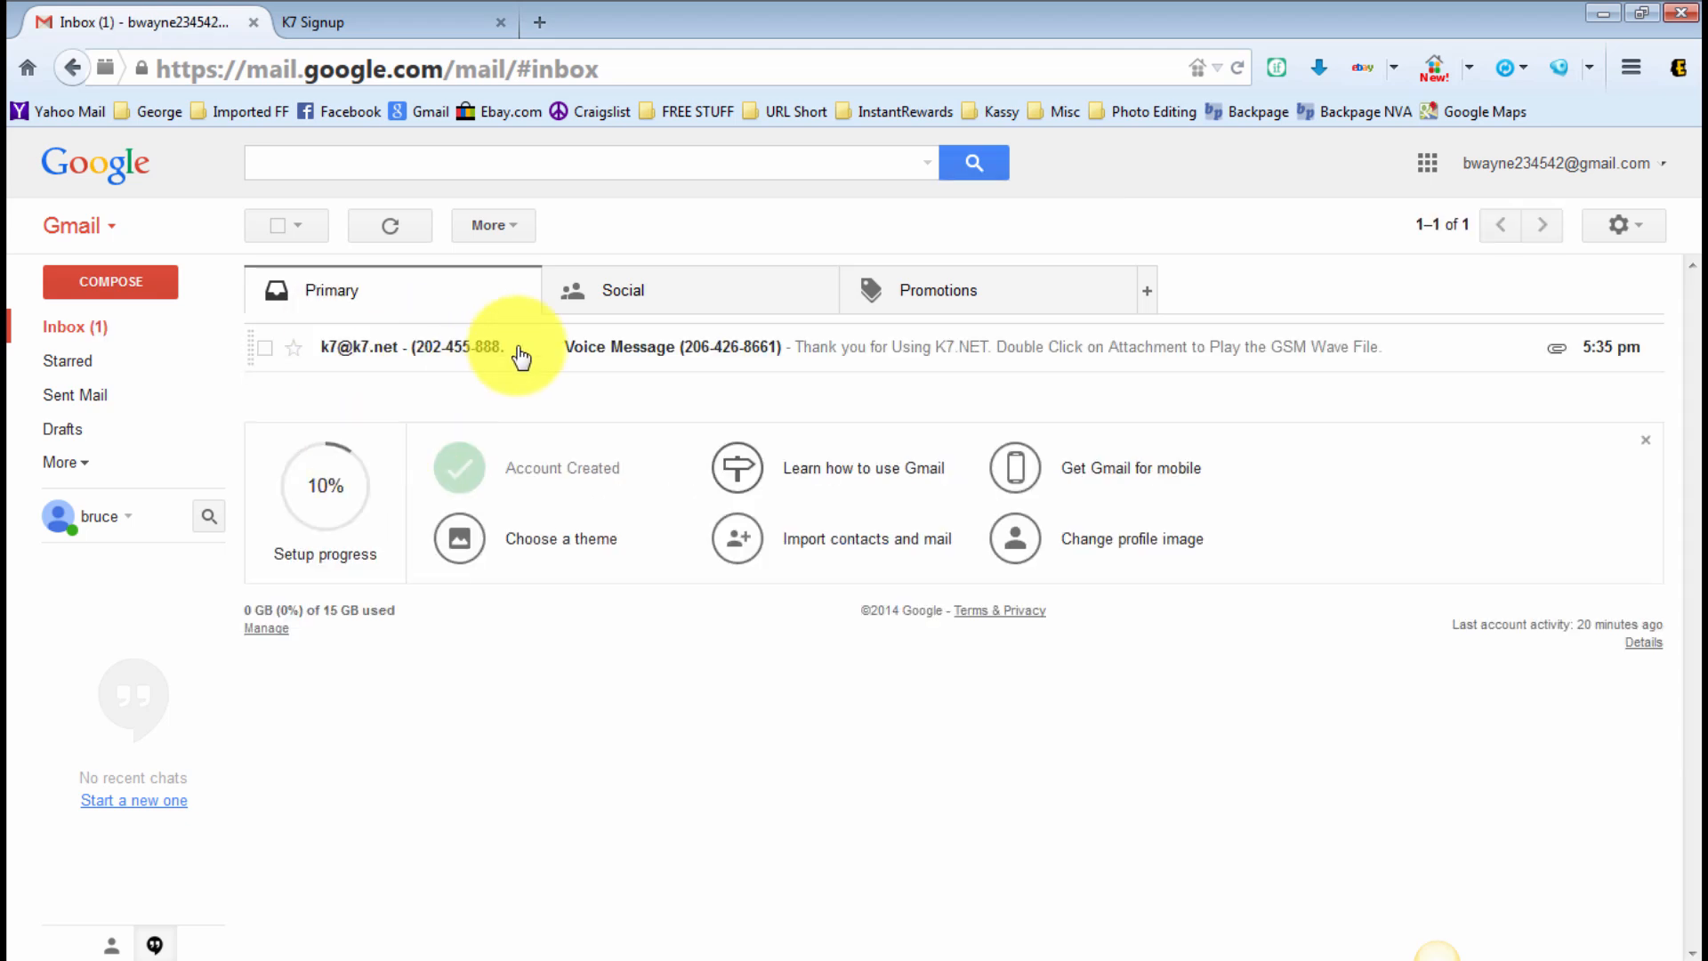
{"action": "mouse_move", "coordinate": [382, 358]}
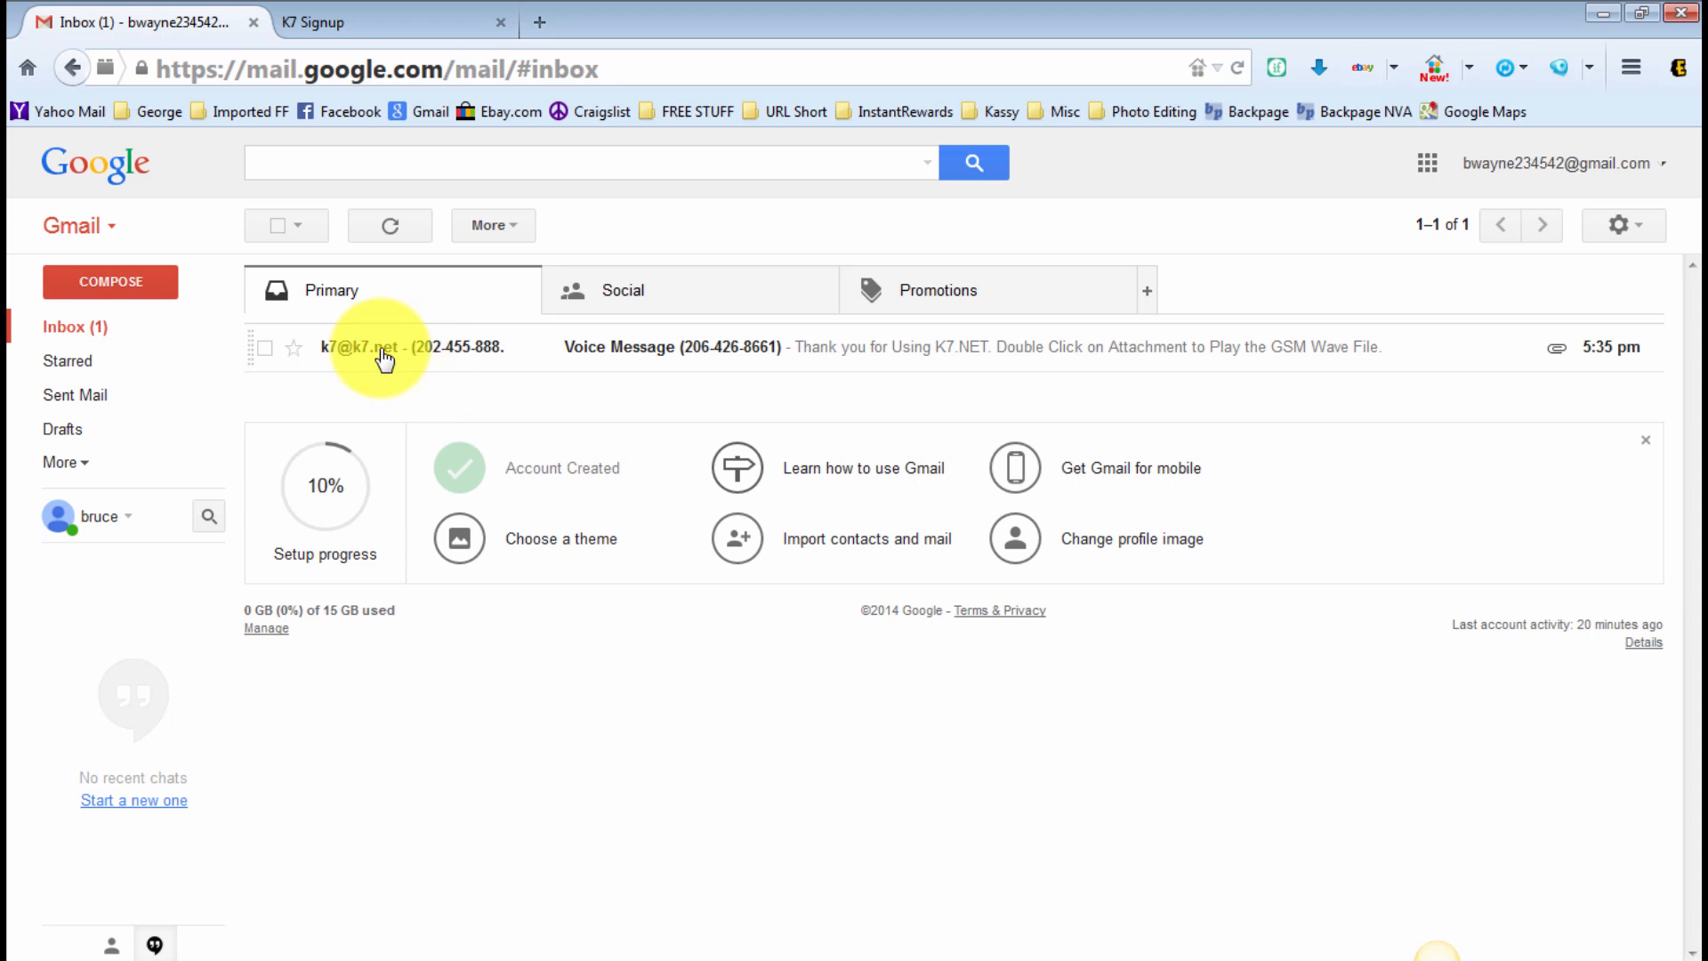
Open the new voice message email and play its WAV recording in VLC.
{"action": "left_click", "coordinate": [673, 348]}
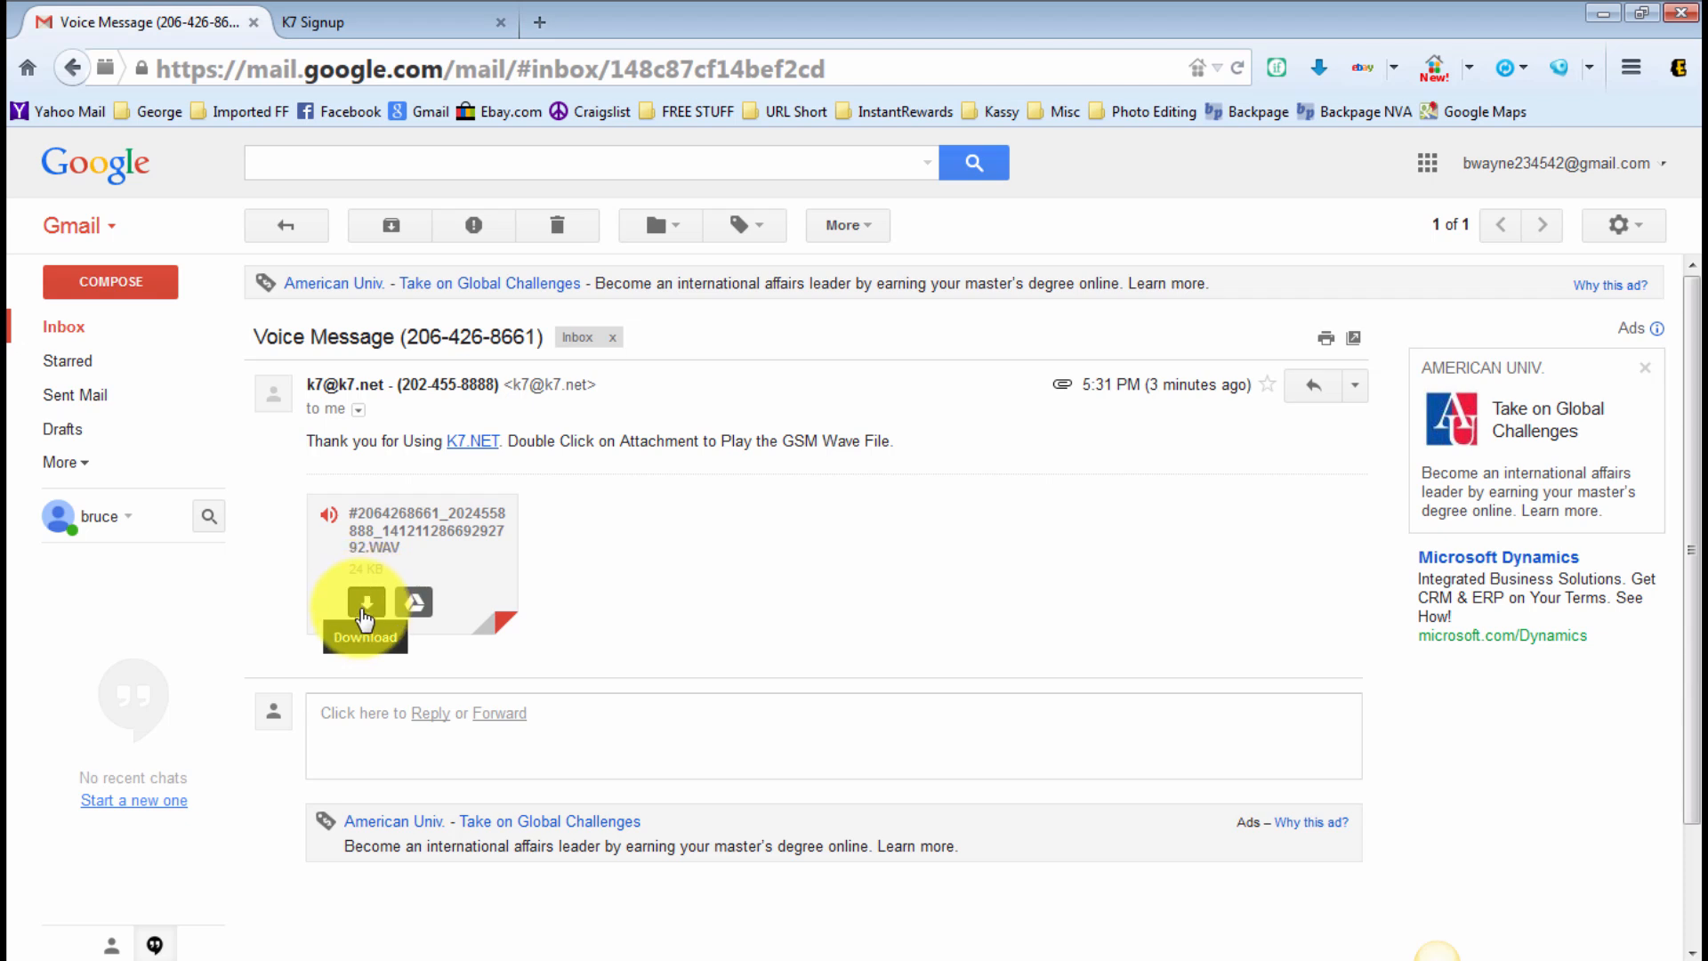
{"action": "left_click", "coordinate": [365, 601]}
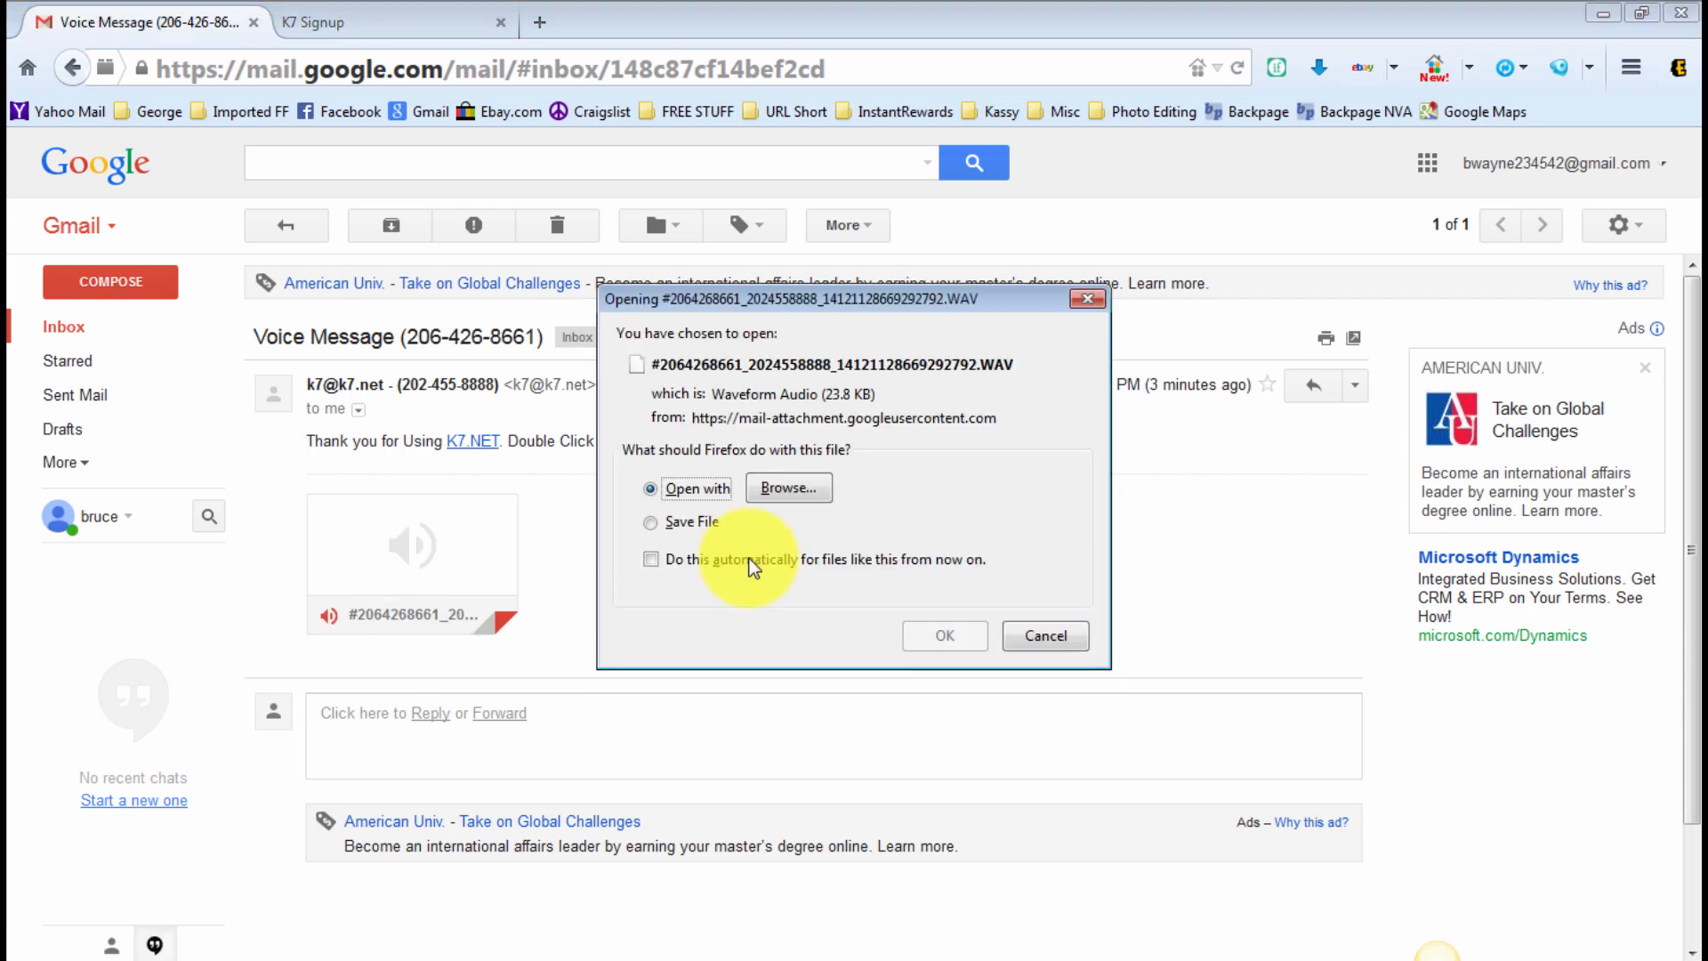
{"action": "left_click", "coordinate": [789, 487]}
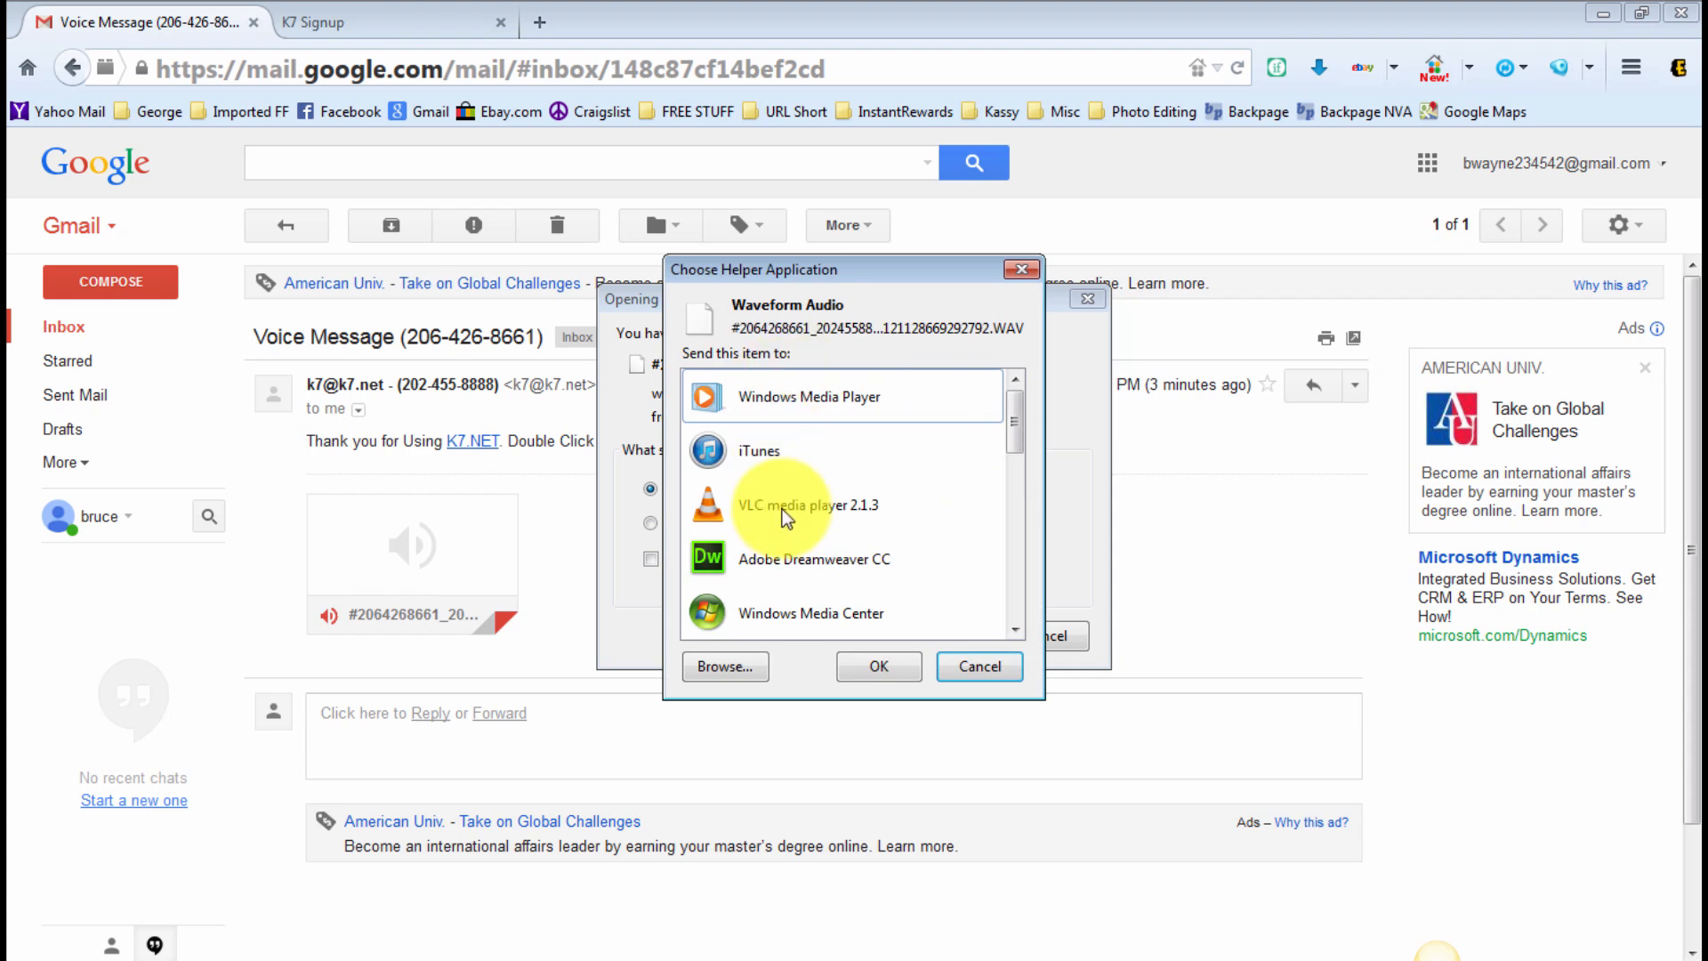
{"action": "left_click", "coordinate": [878, 666]}
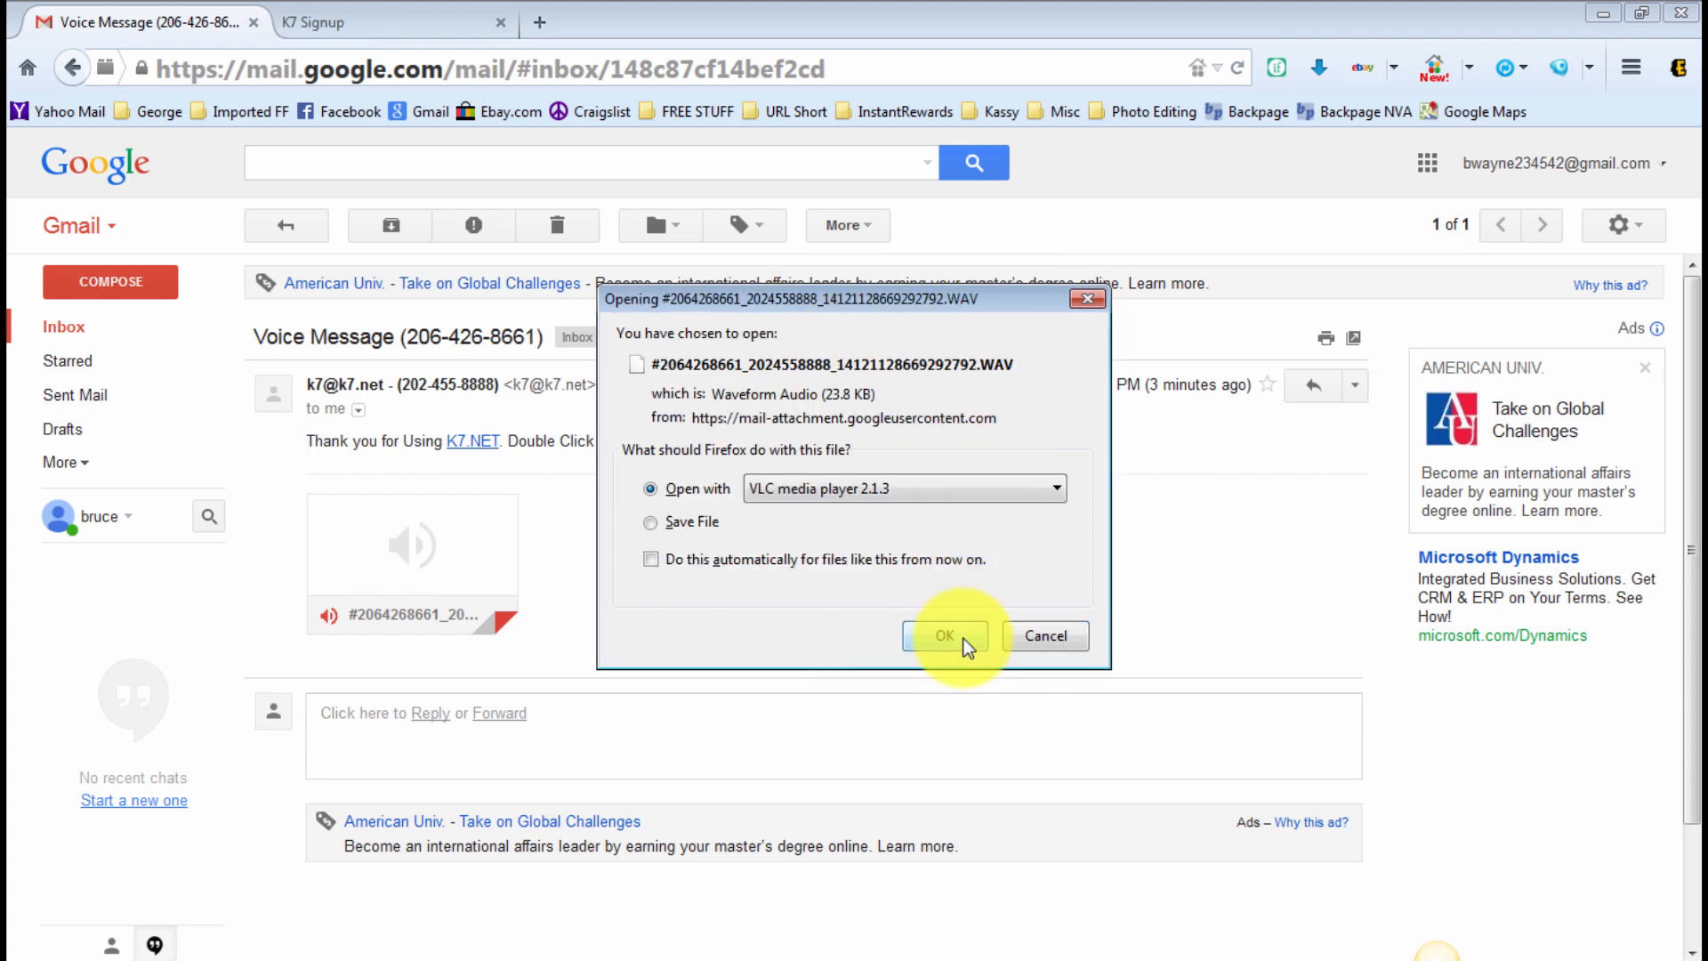
{"action": "left_click", "coordinate": [943, 635]}
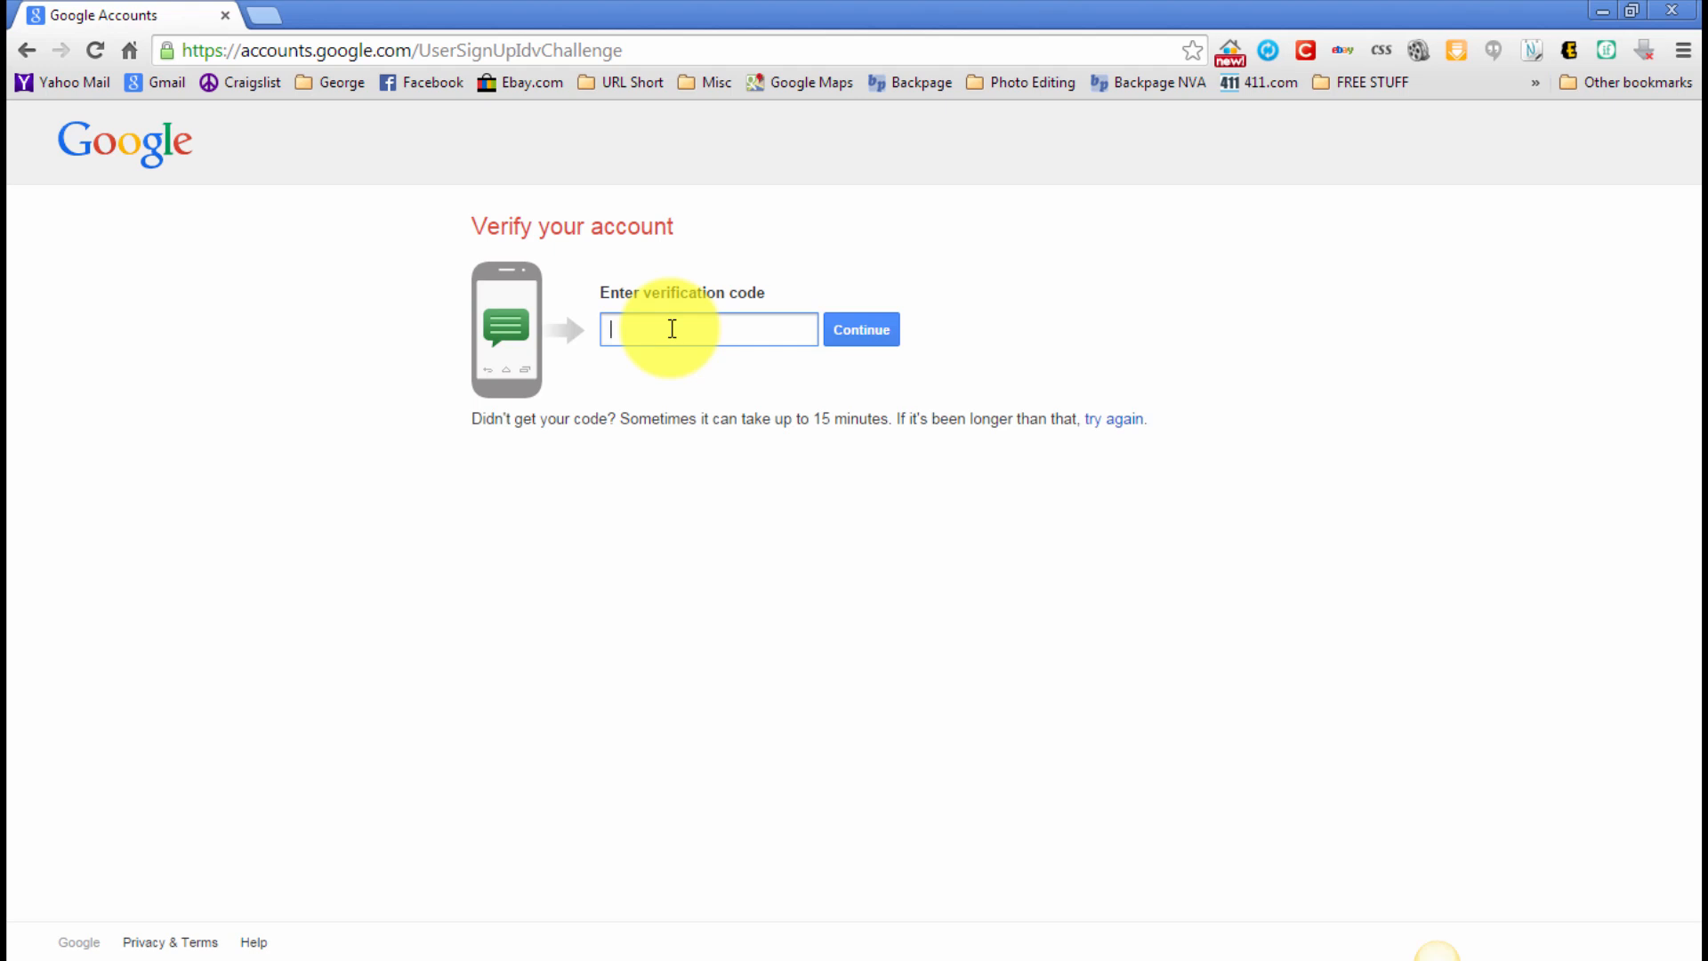
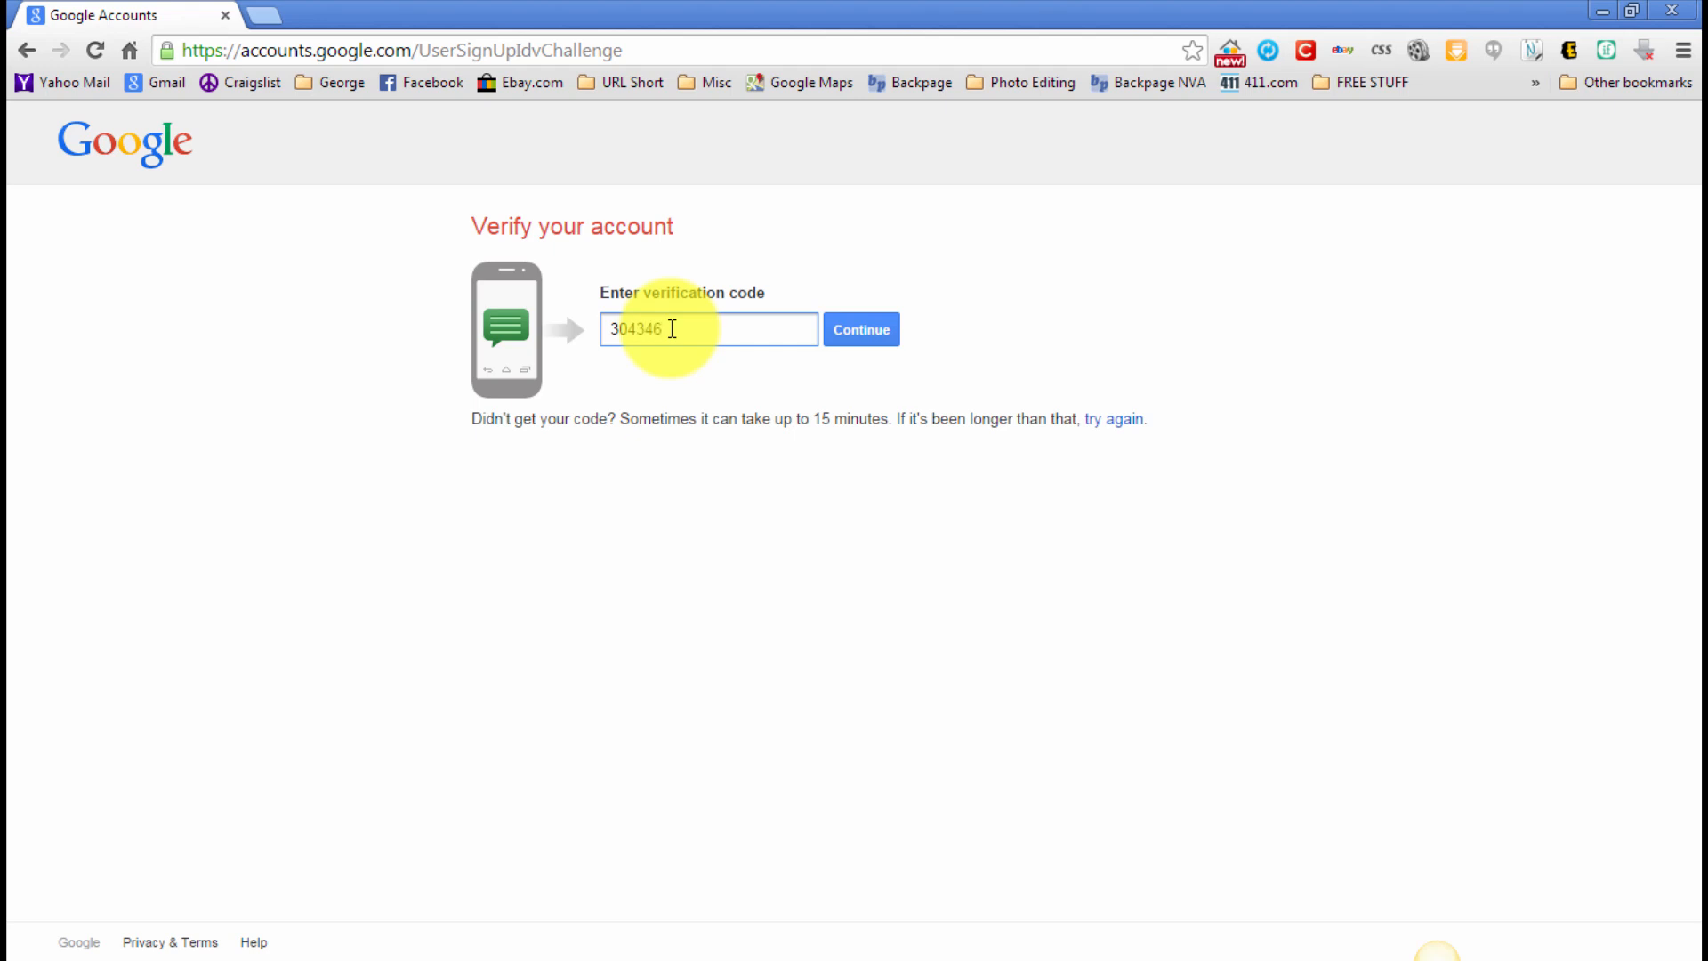
{"action": "left_click", "coordinate": [859, 329]}
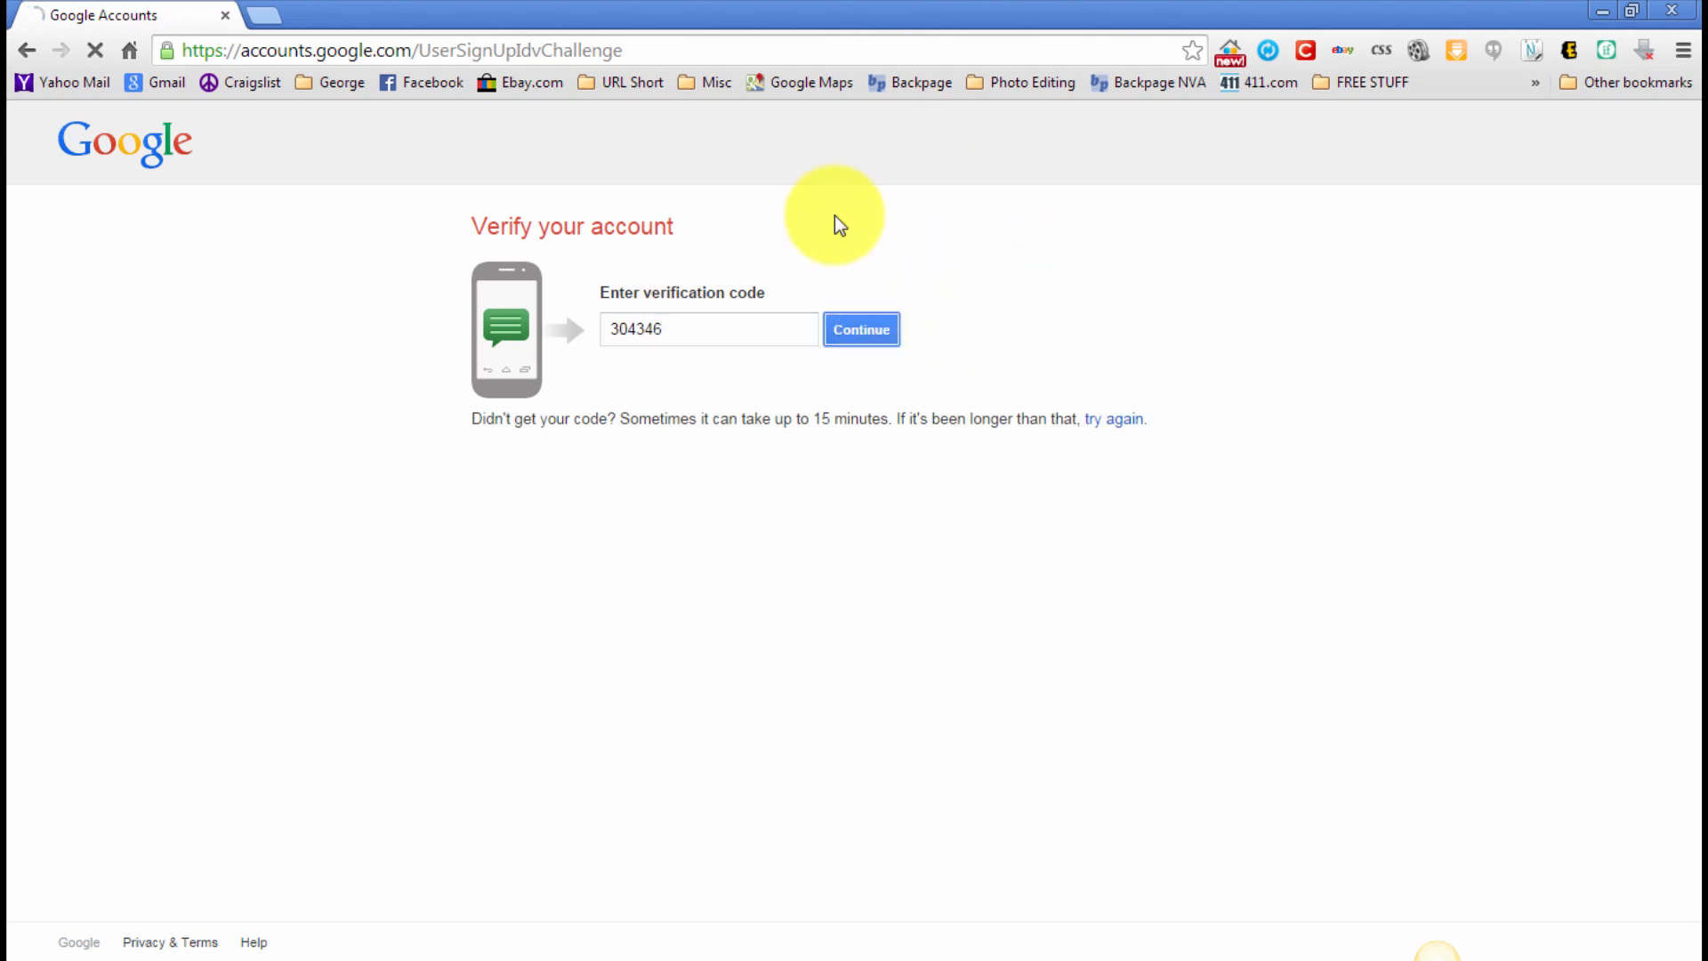
{"action": "left_click", "coordinate": [859, 329]}
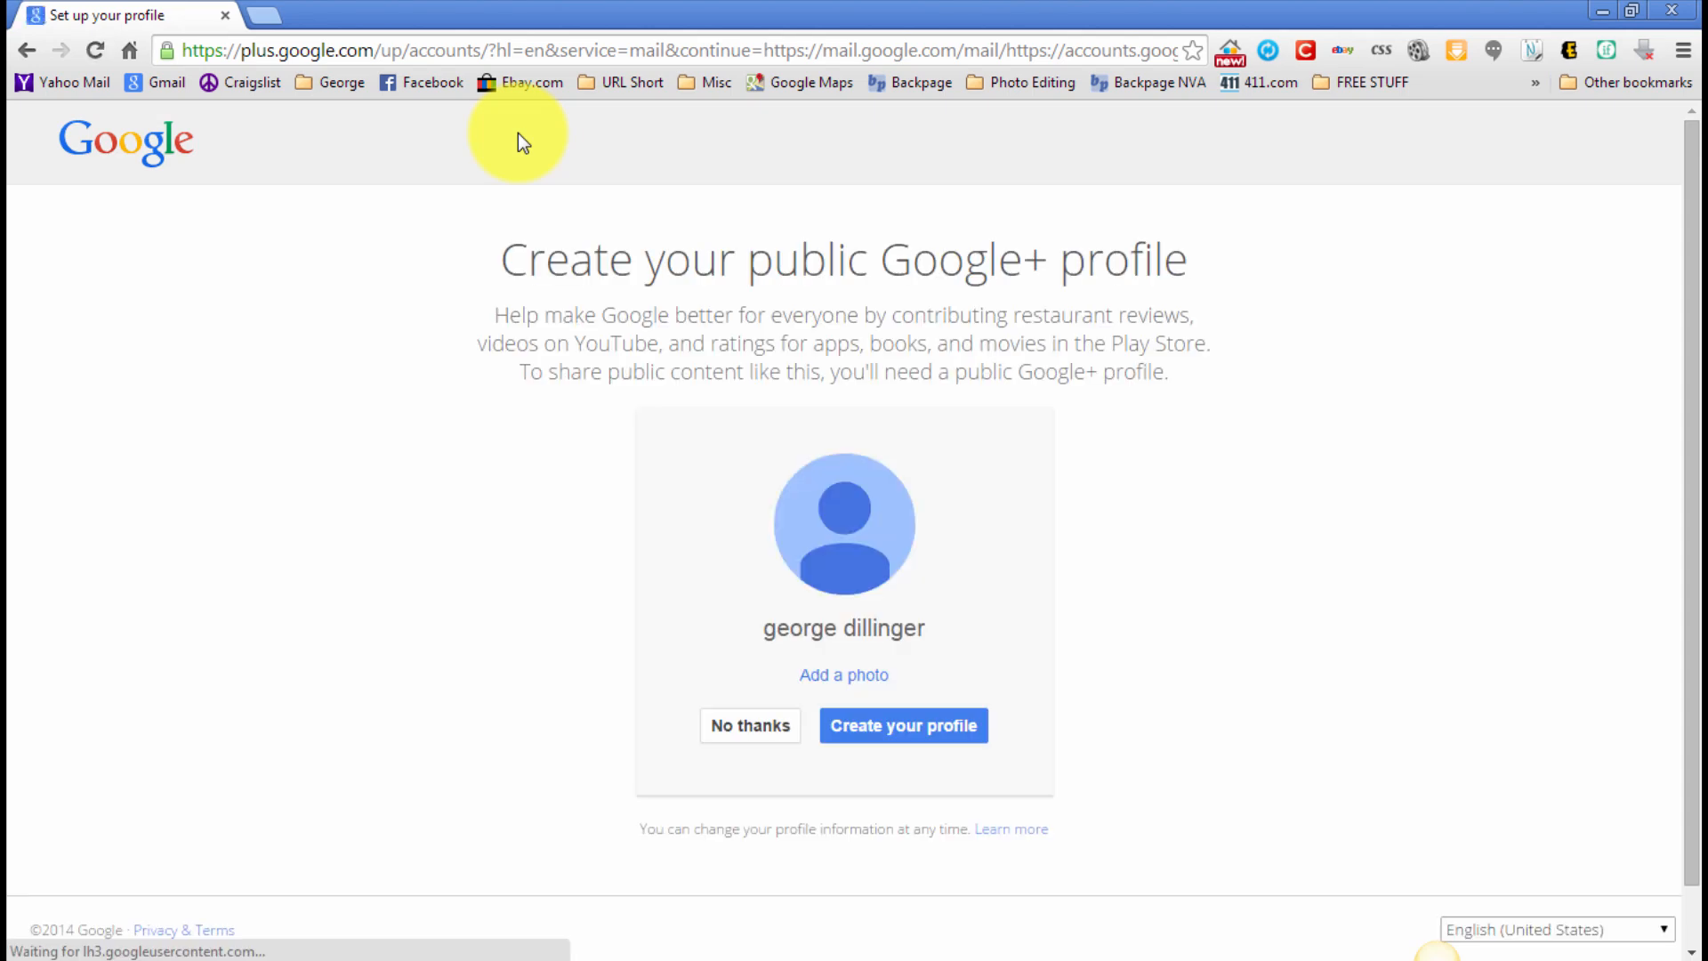
{"action": "left_click", "coordinate": [749, 725]}
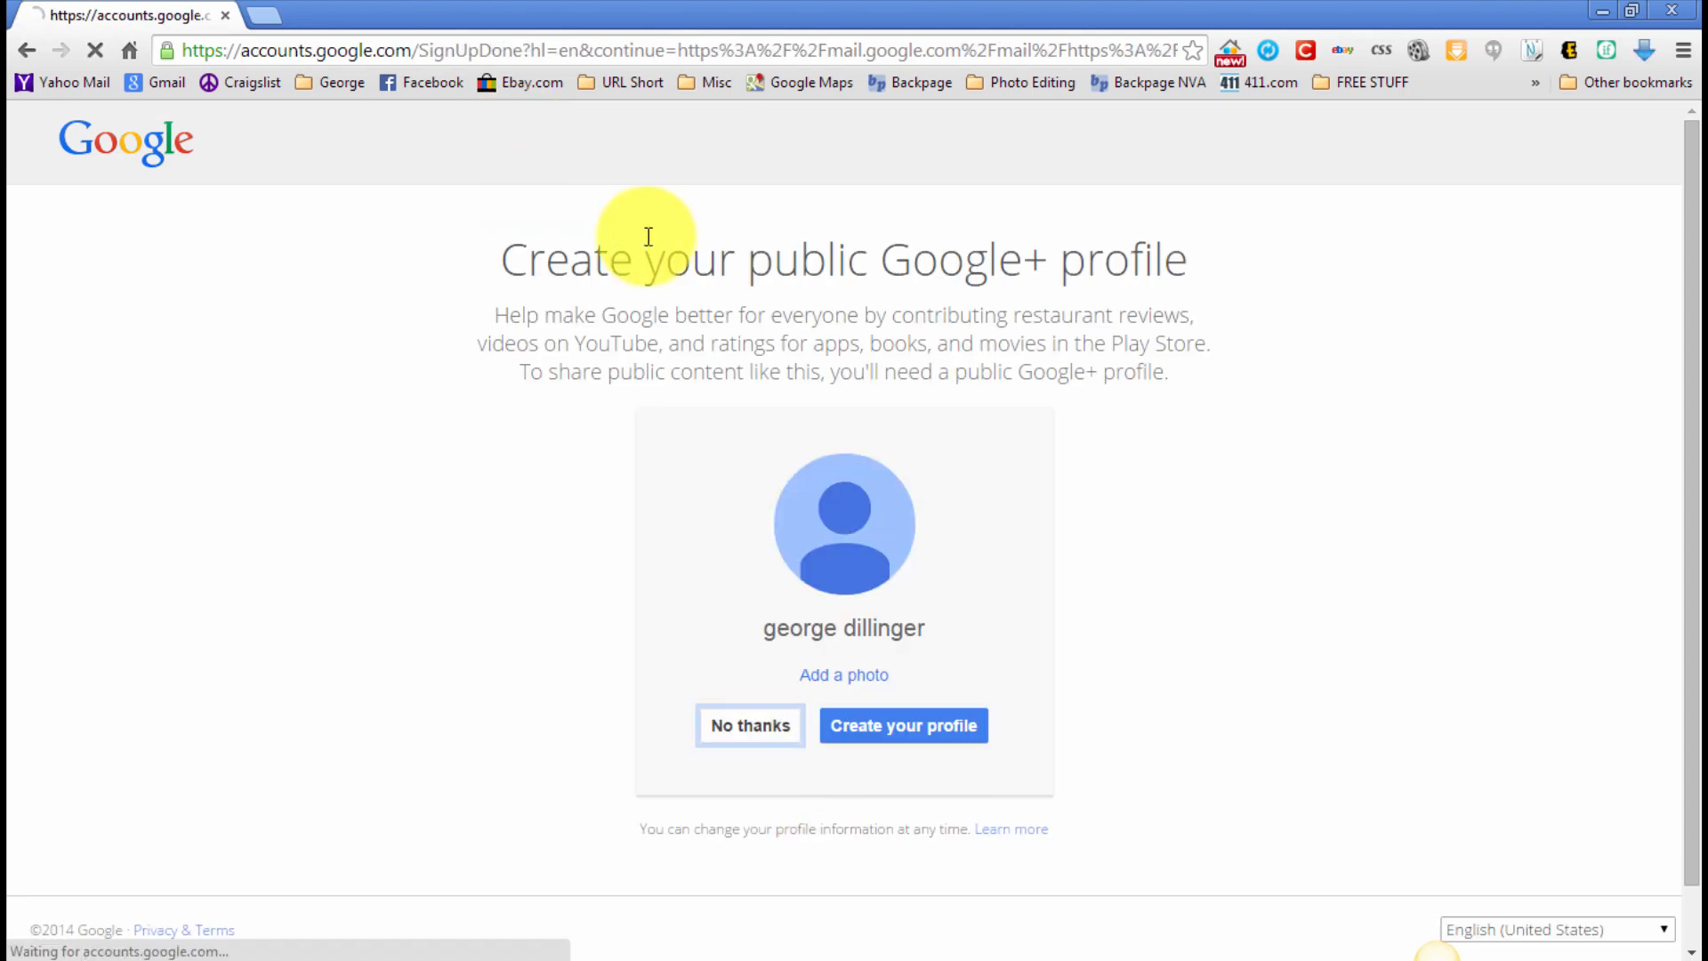
Confirm No thanks again to land on george's Welcome page.
{"action": "left_click", "coordinate": [748, 726]}
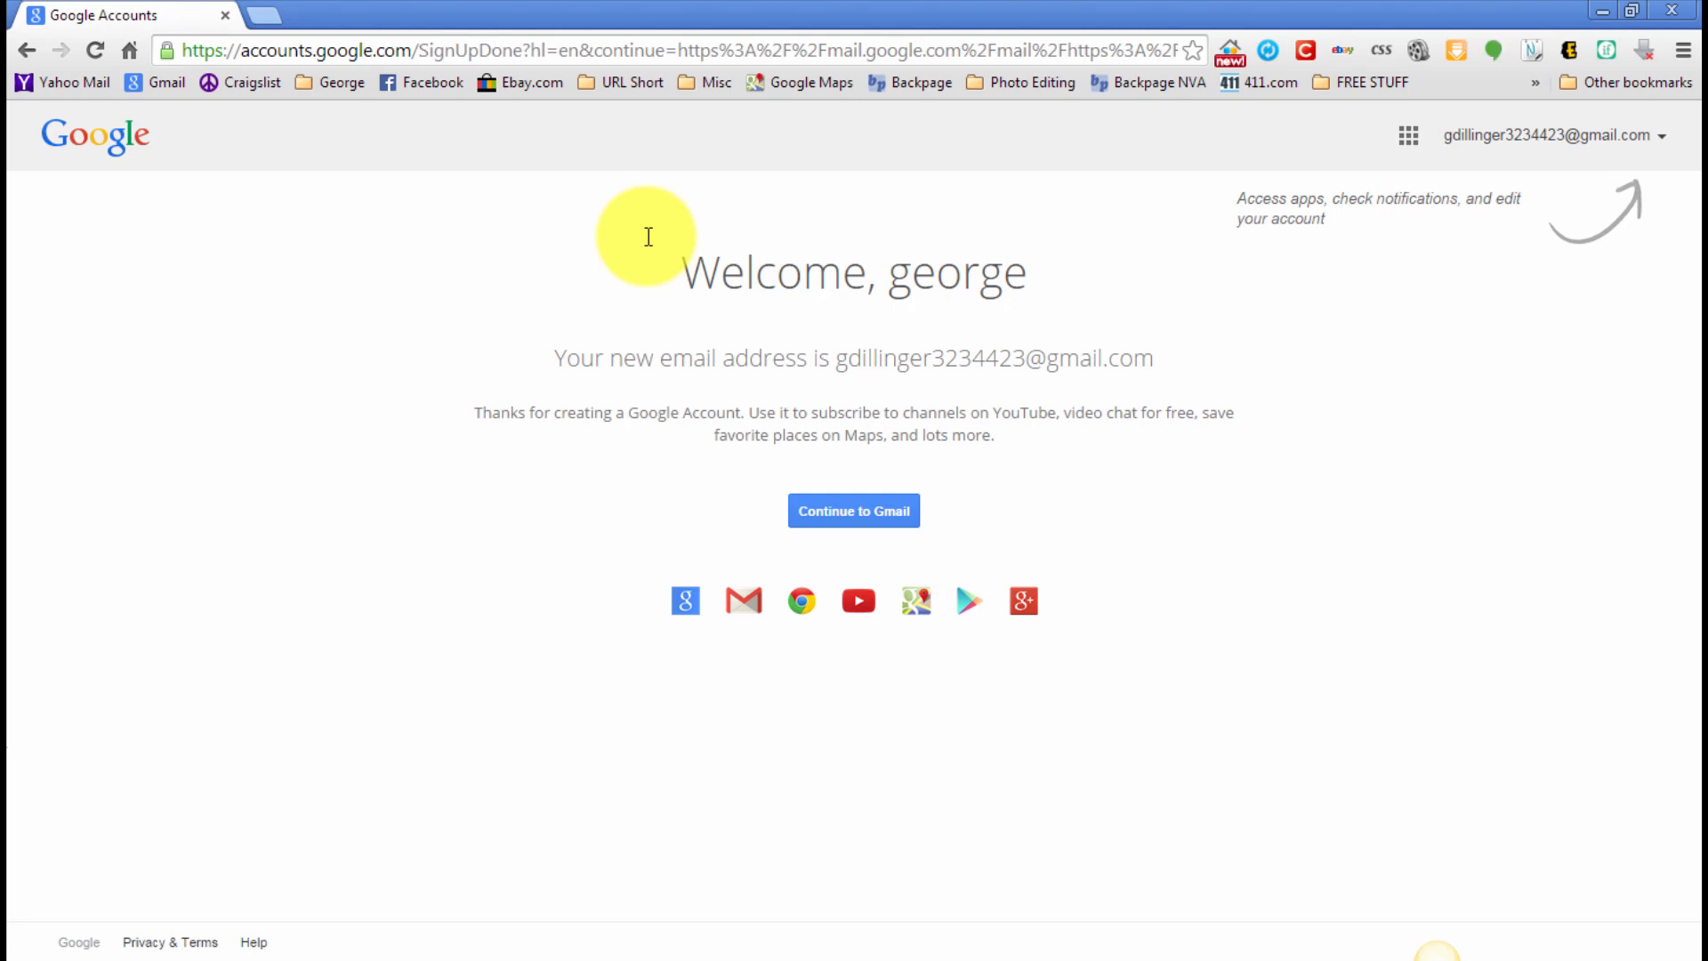
{"action": "mouse_move", "coordinate": [679, 207]}
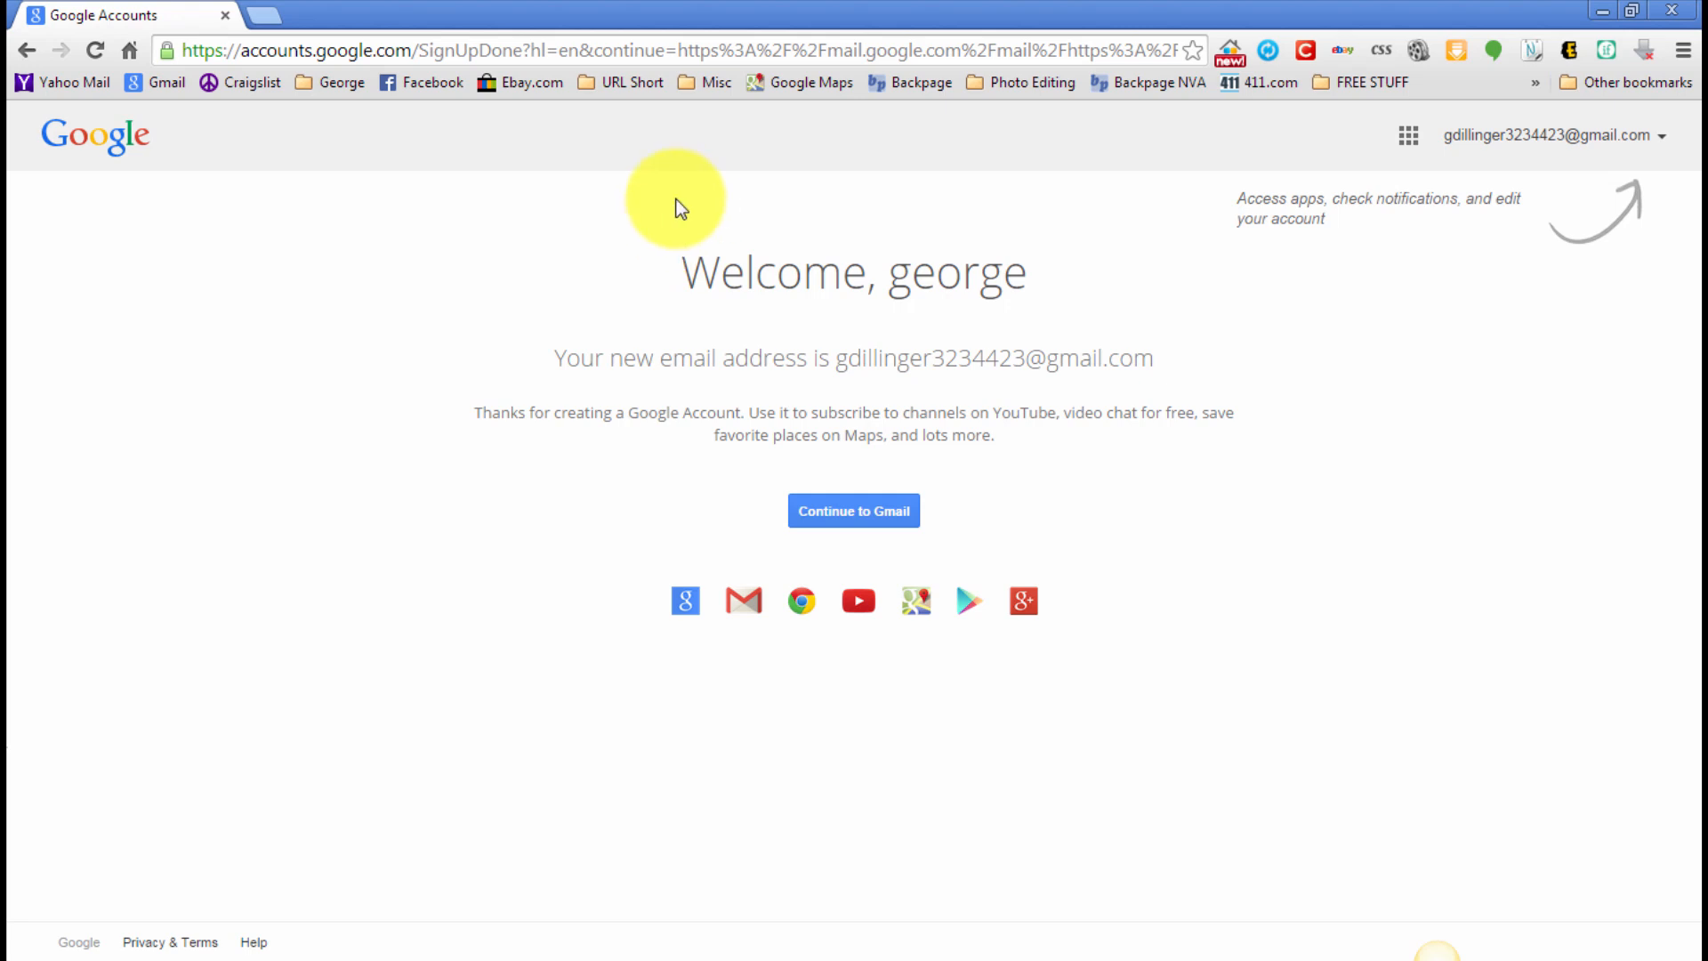
{"action": "mouse_move", "coordinate": [967, 171]}
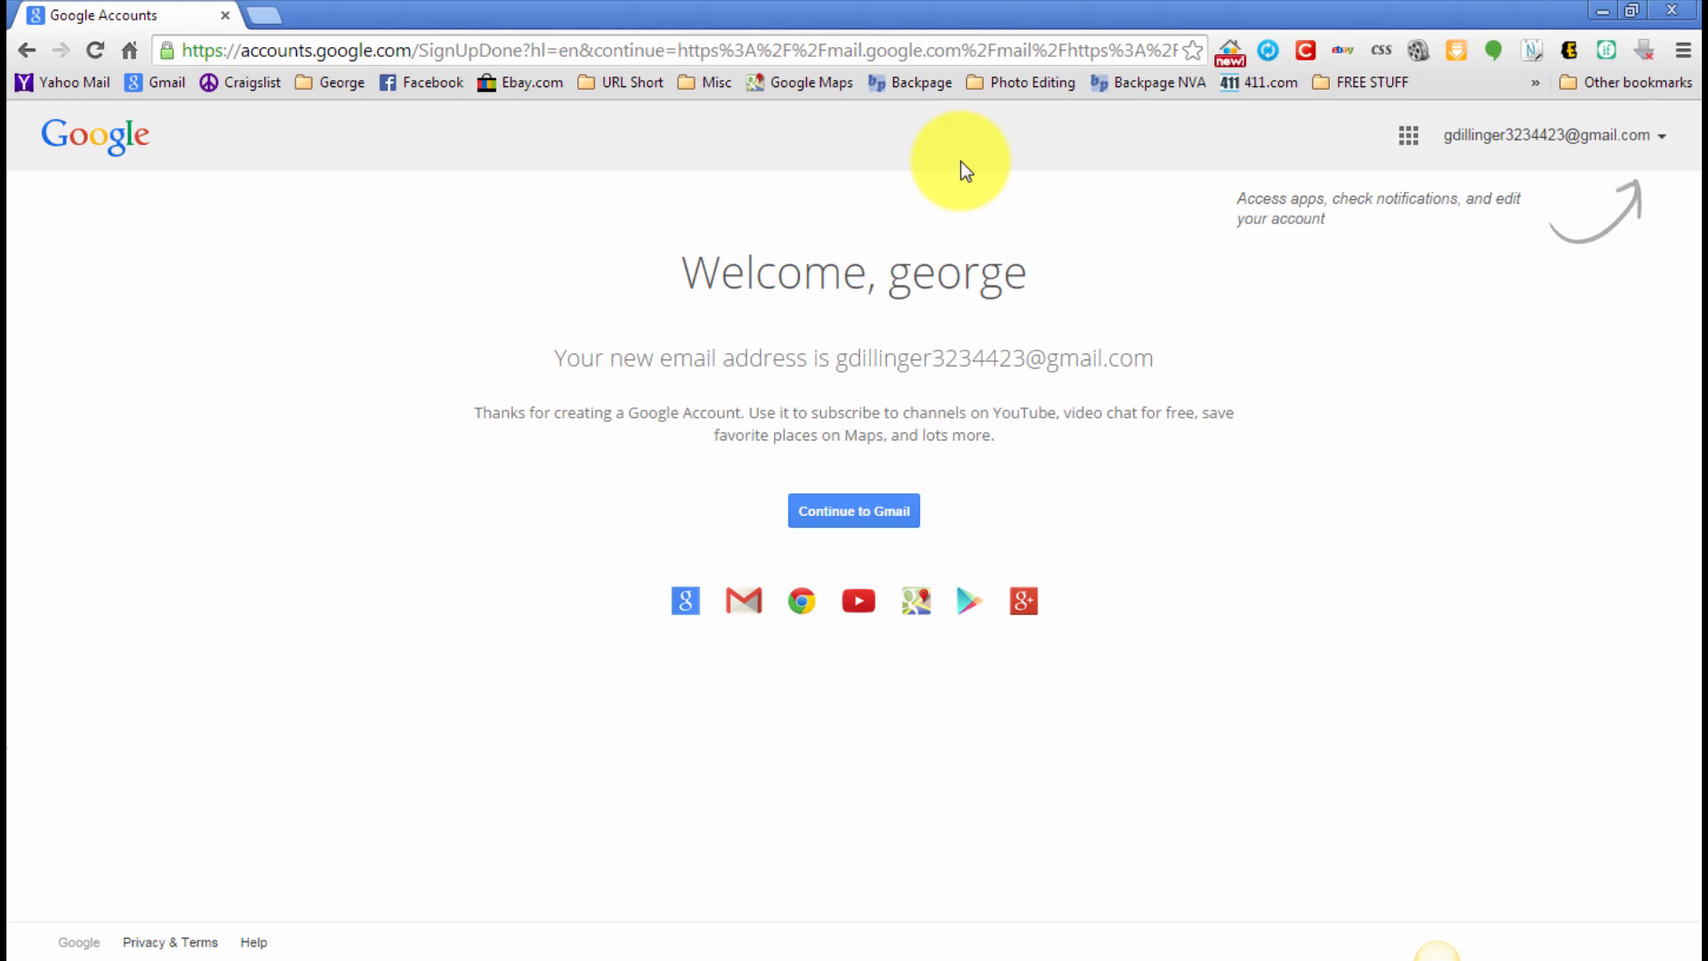
{"action": "mouse_move", "coordinate": [951, 171]}
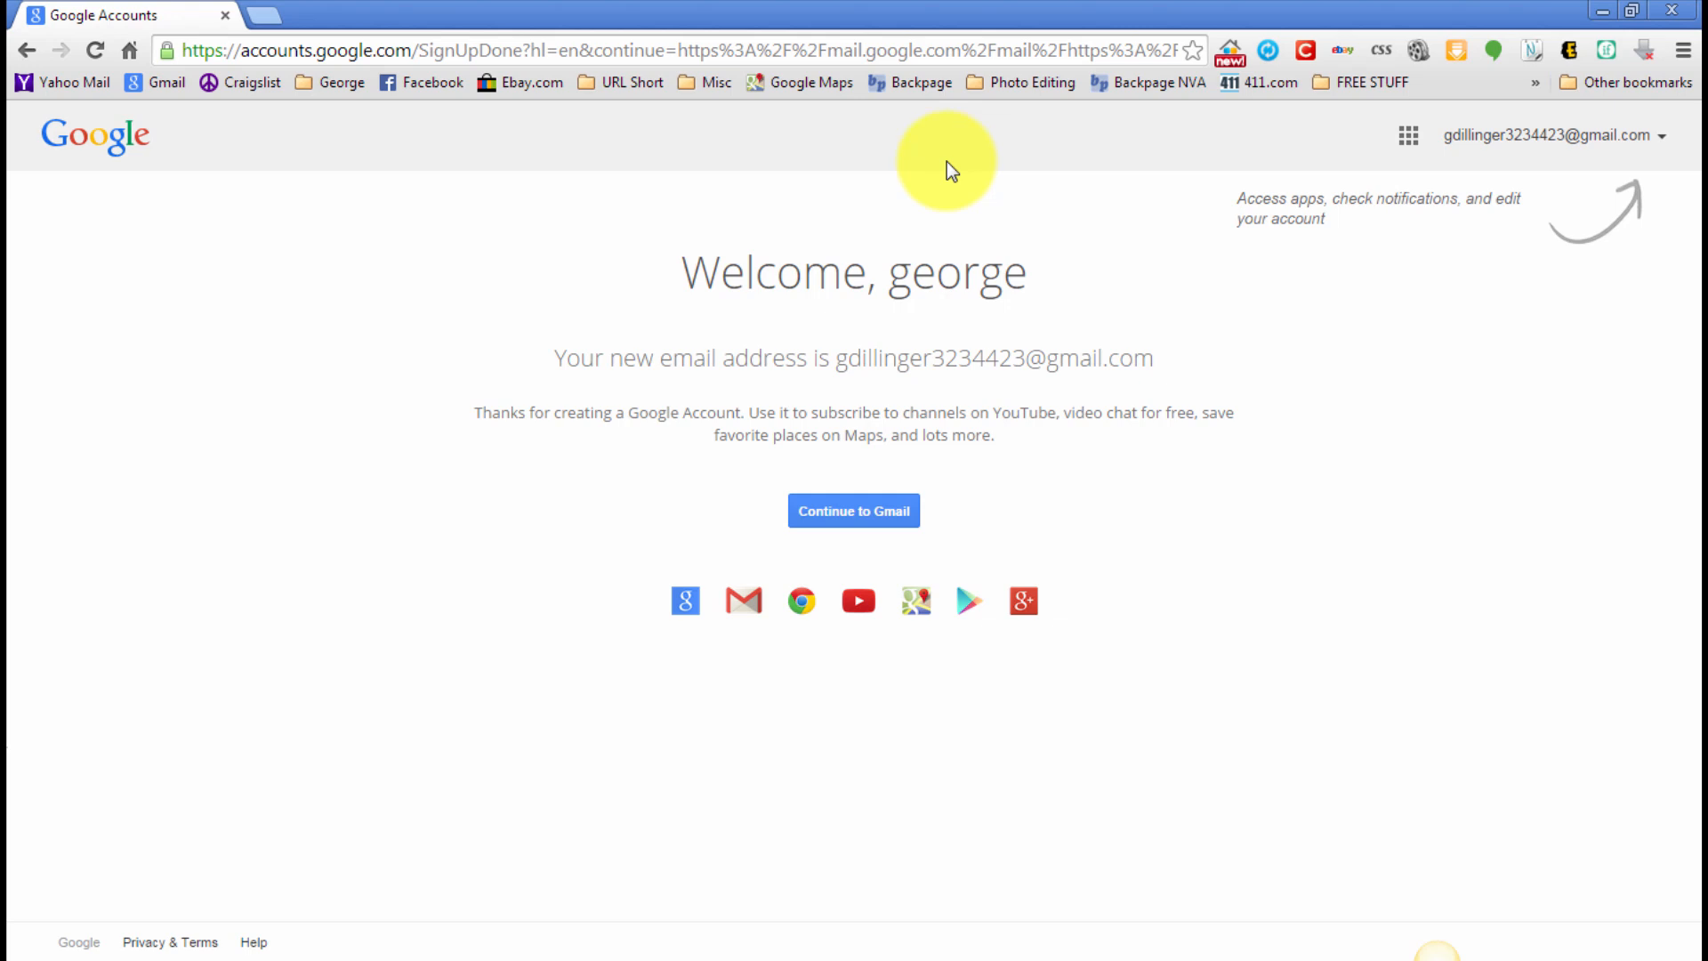